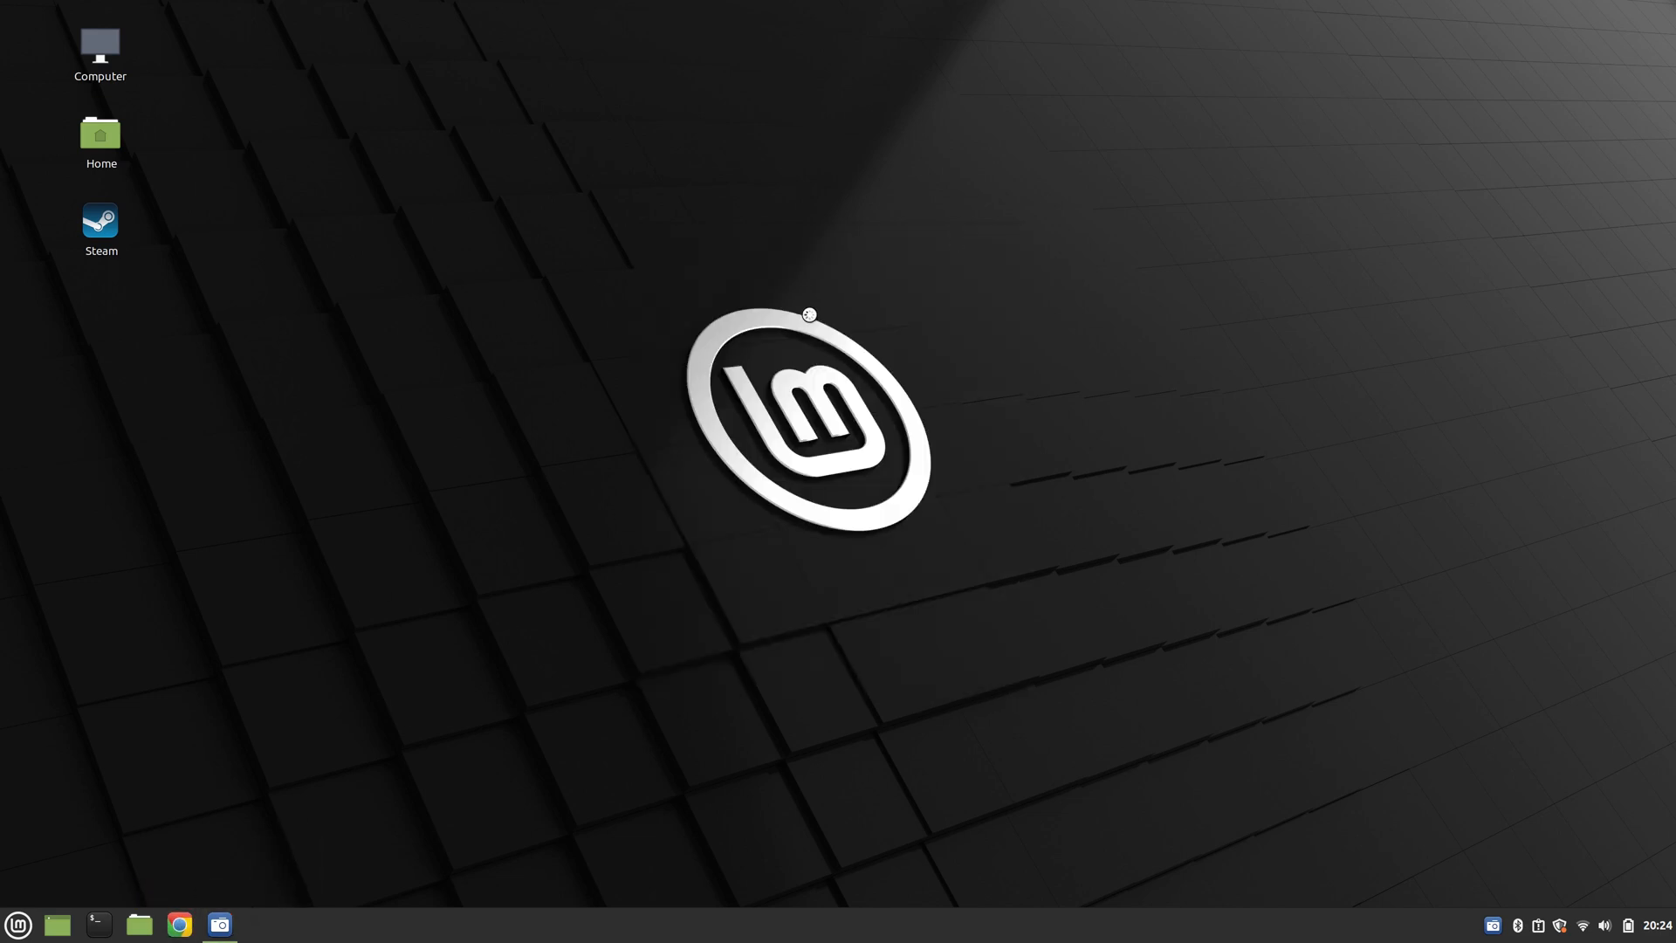
# Step: Launch Chrome and run a Google search for 'vmware player'
pyautogui.click(178, 924)
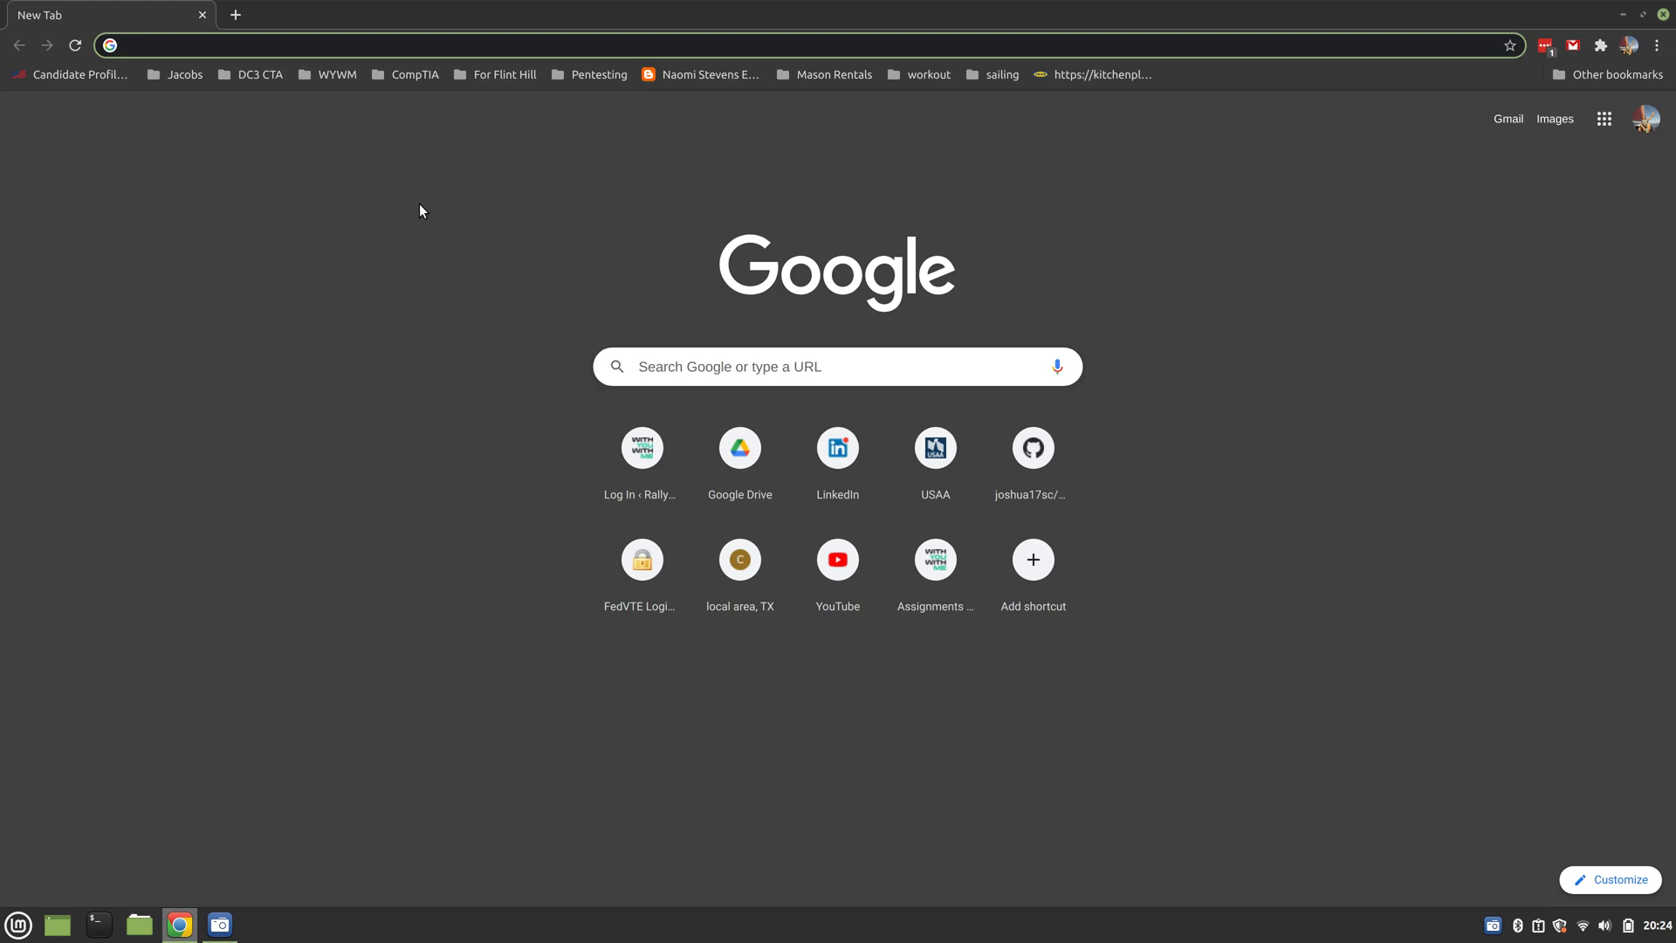
pyautogui.write('vmware')
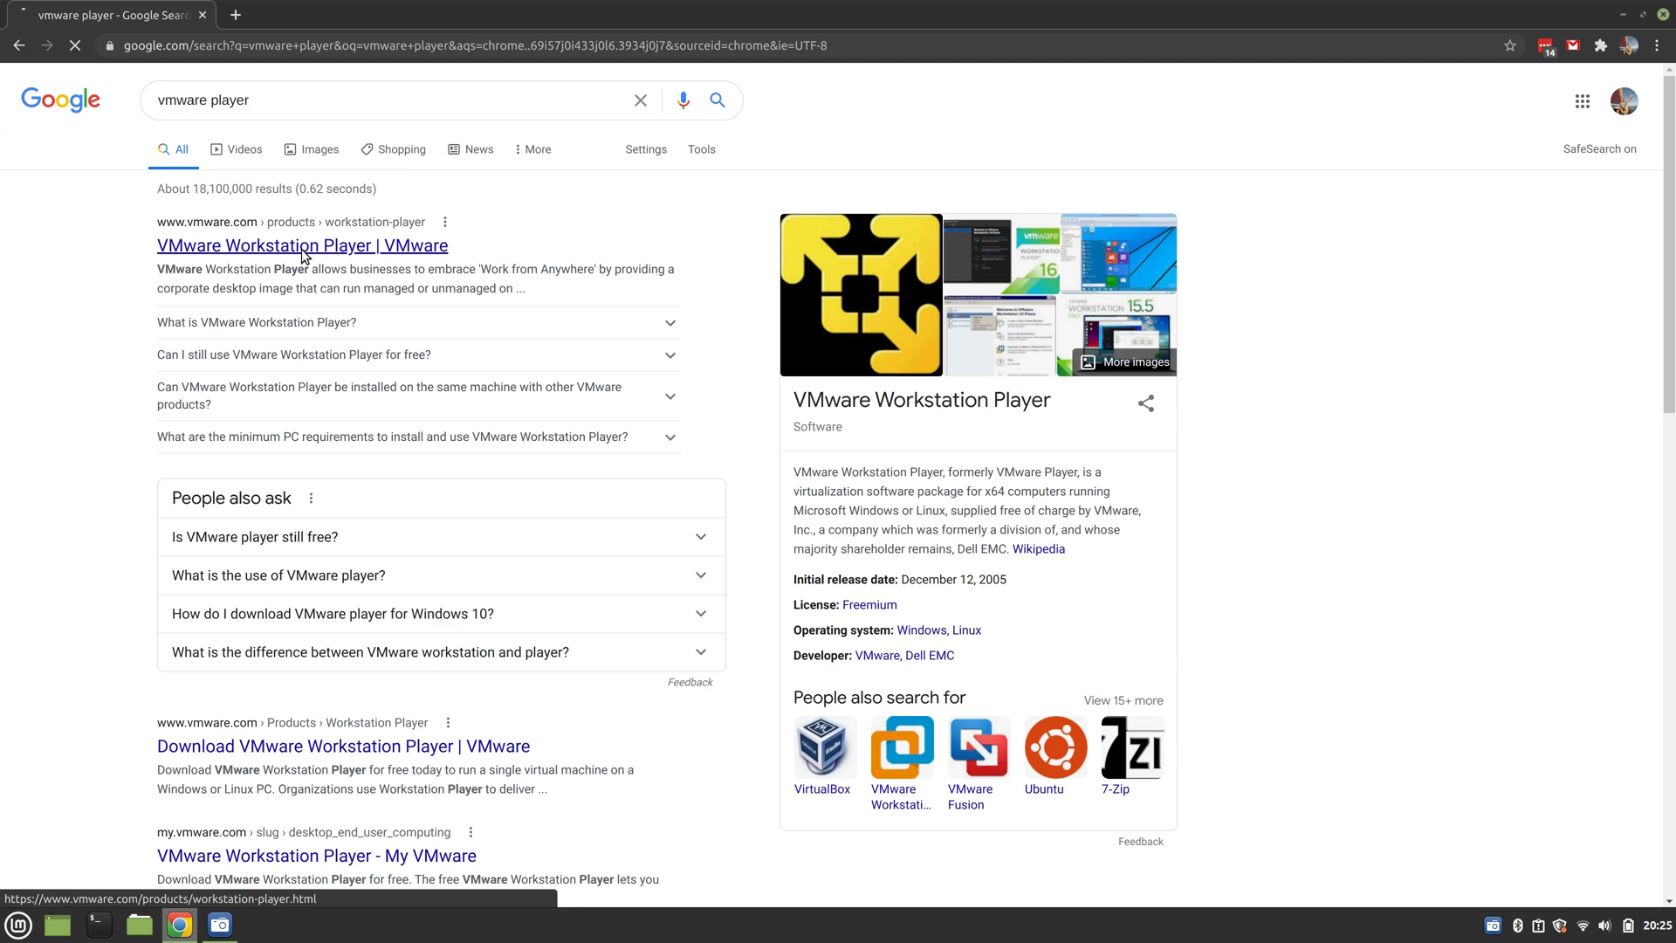
# Step: Open the VMware Workstation Player product page and its Downloads menu
pyautogui.click(303, 244)
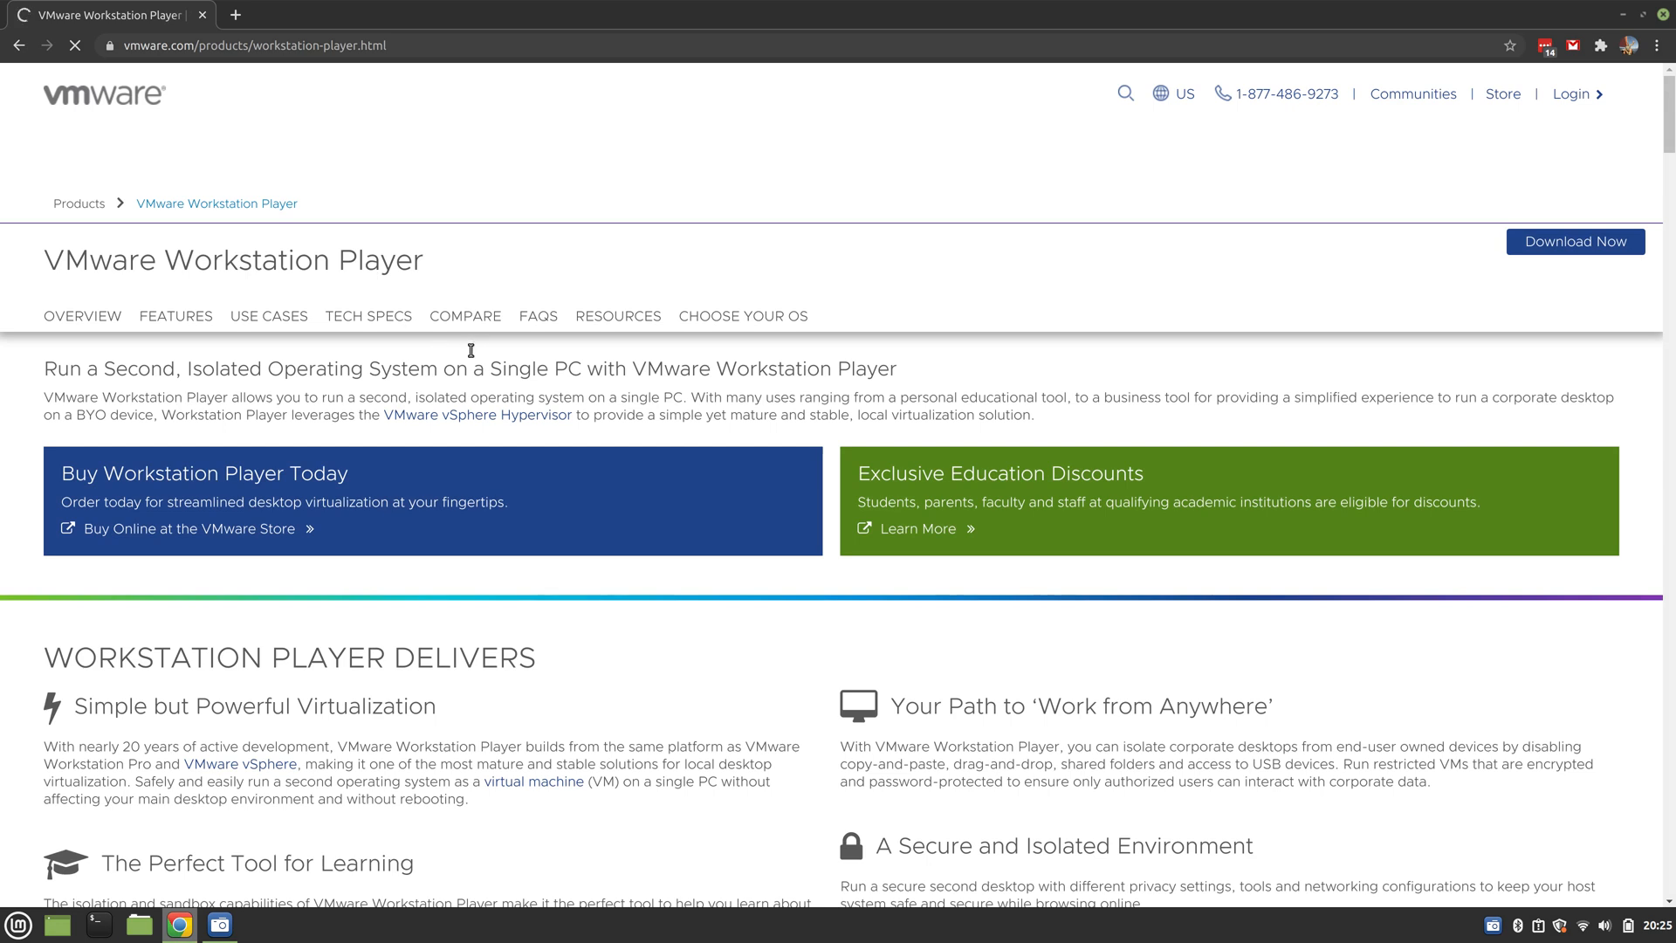
pyautogui.moveTo(486, 423)
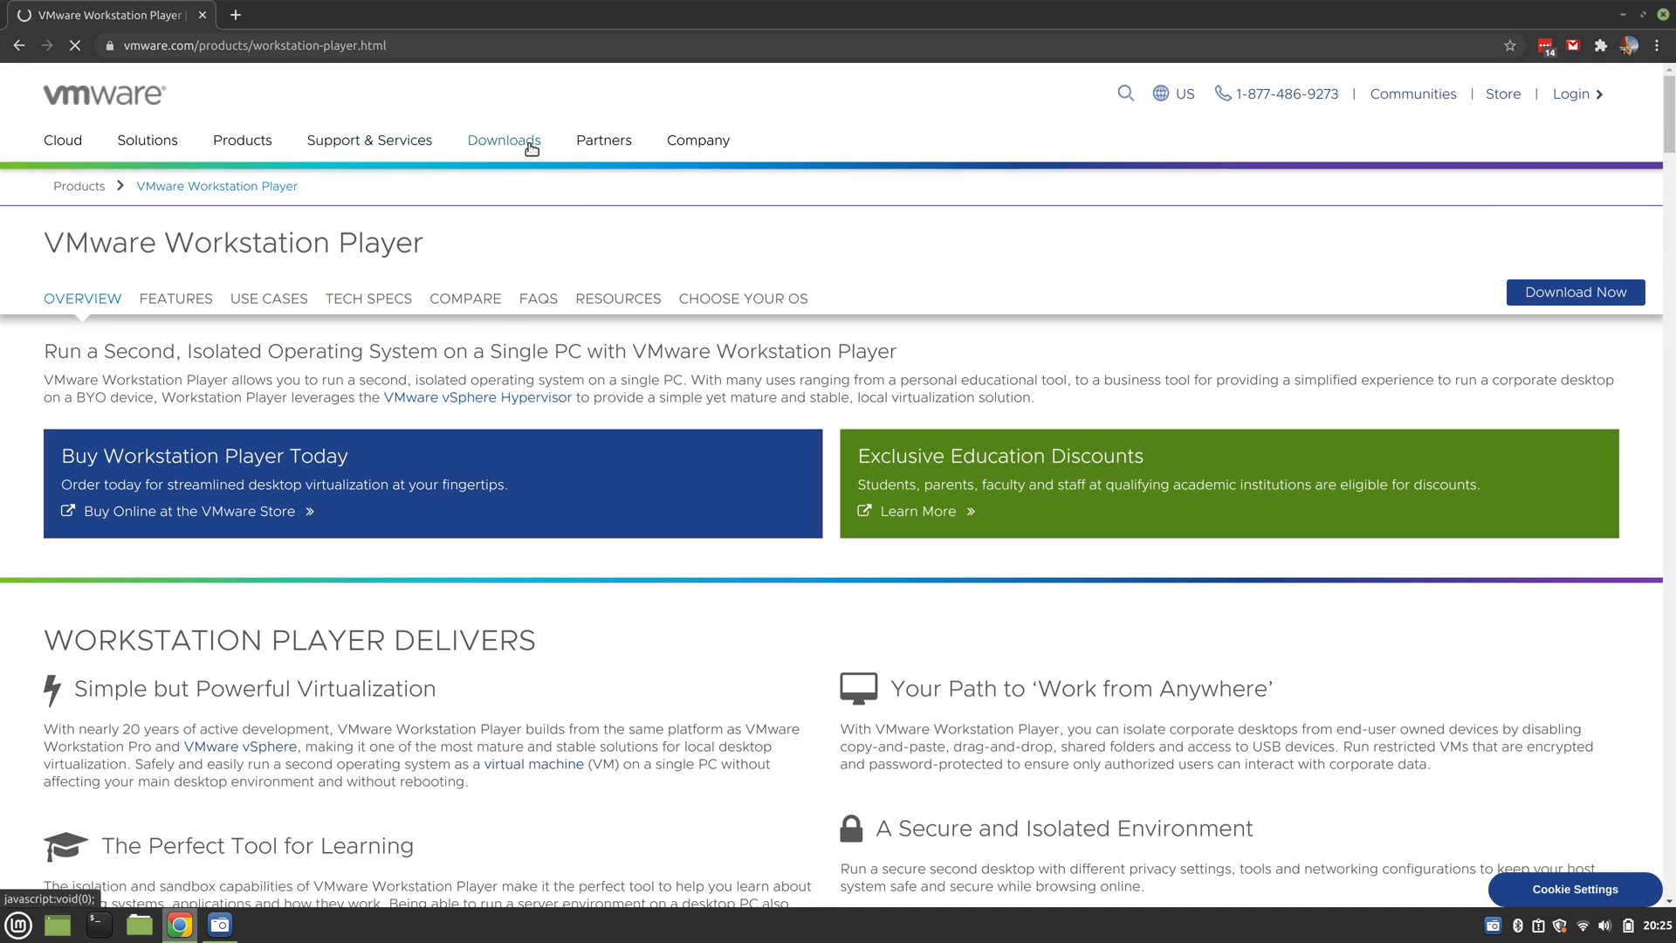
pyautogui.click(504, 140)
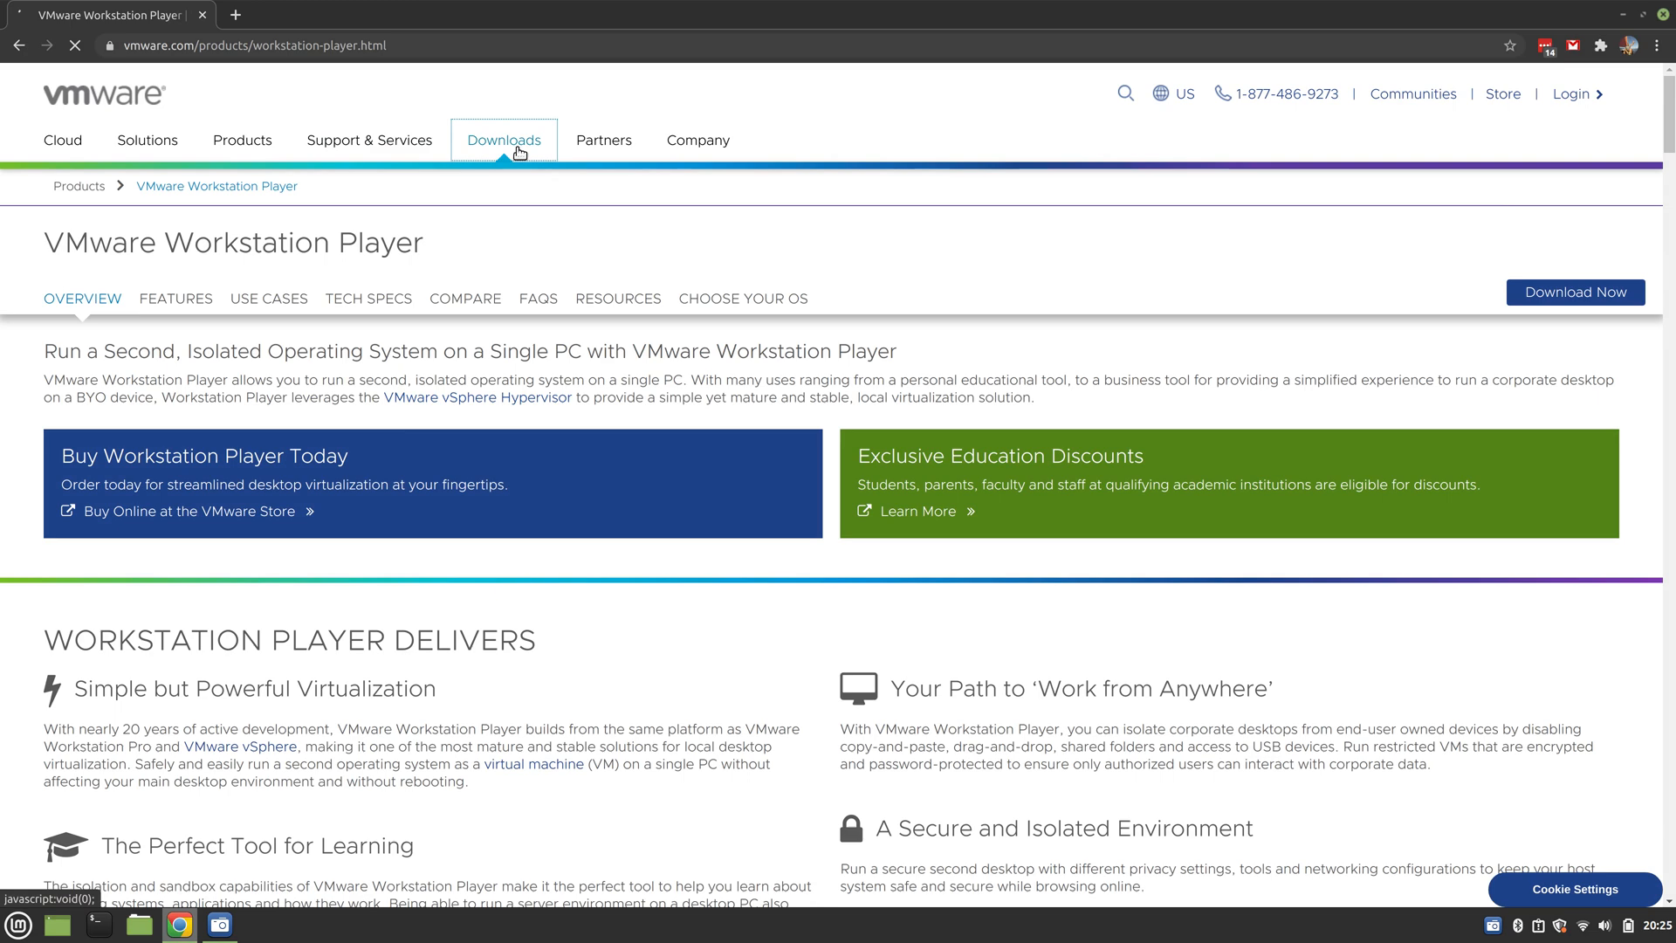
pyautogui.click(504, 139)
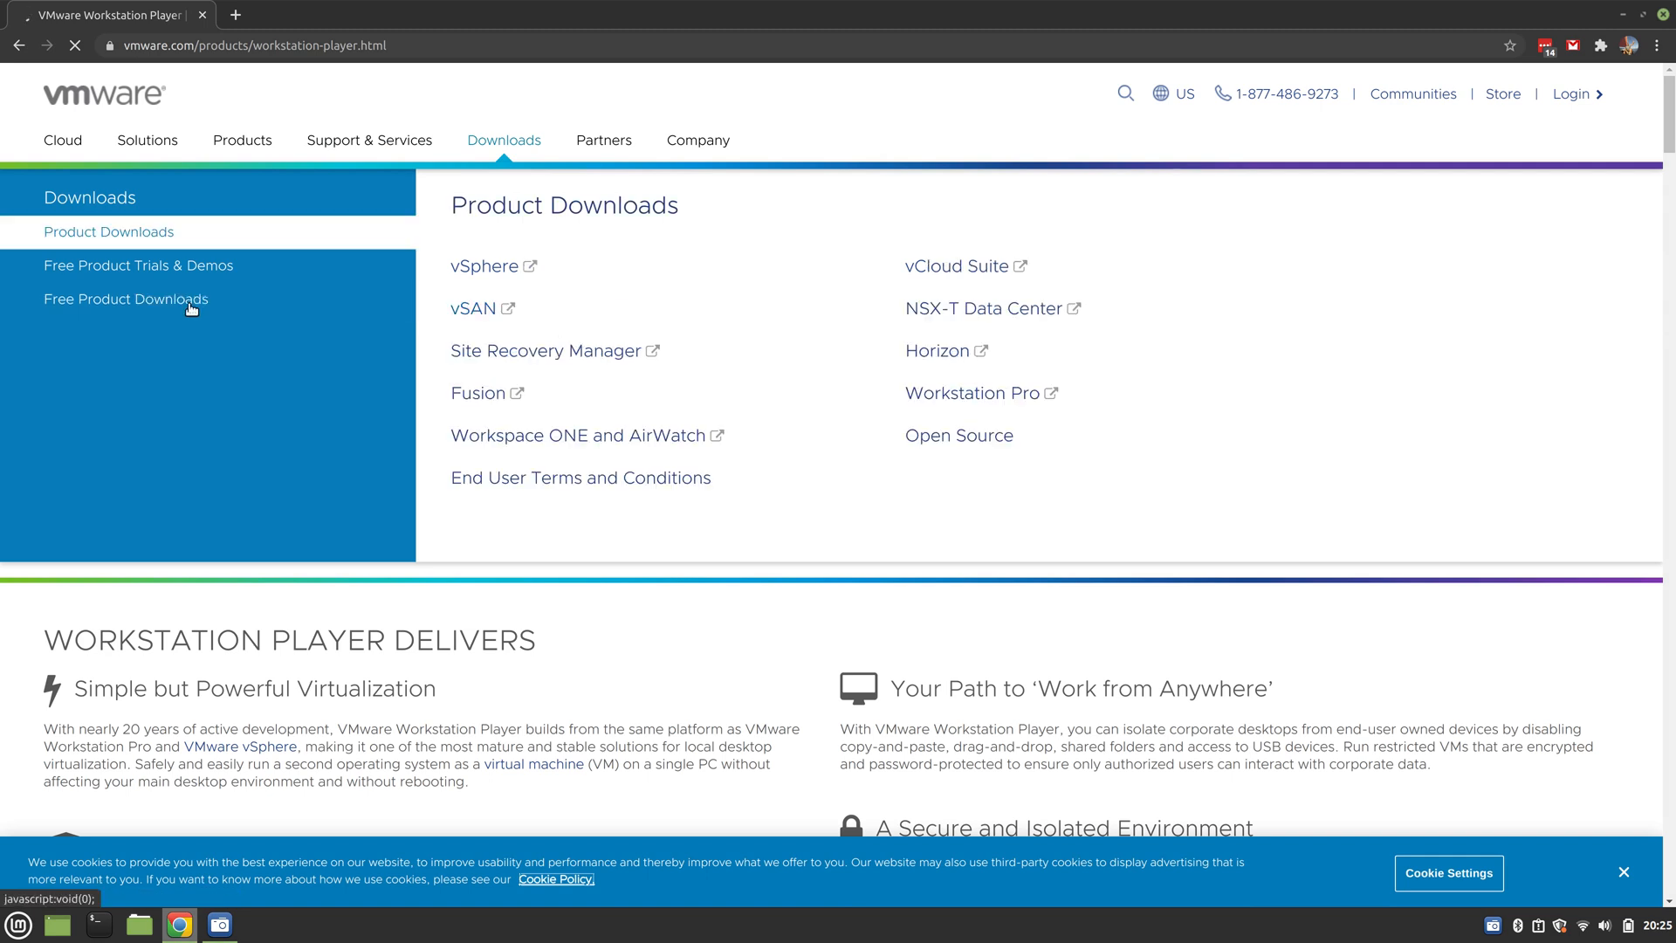
# Step: Reach the free Workstation Player download page, then start a fresh blank tab
pyautogui.click(126, 299)
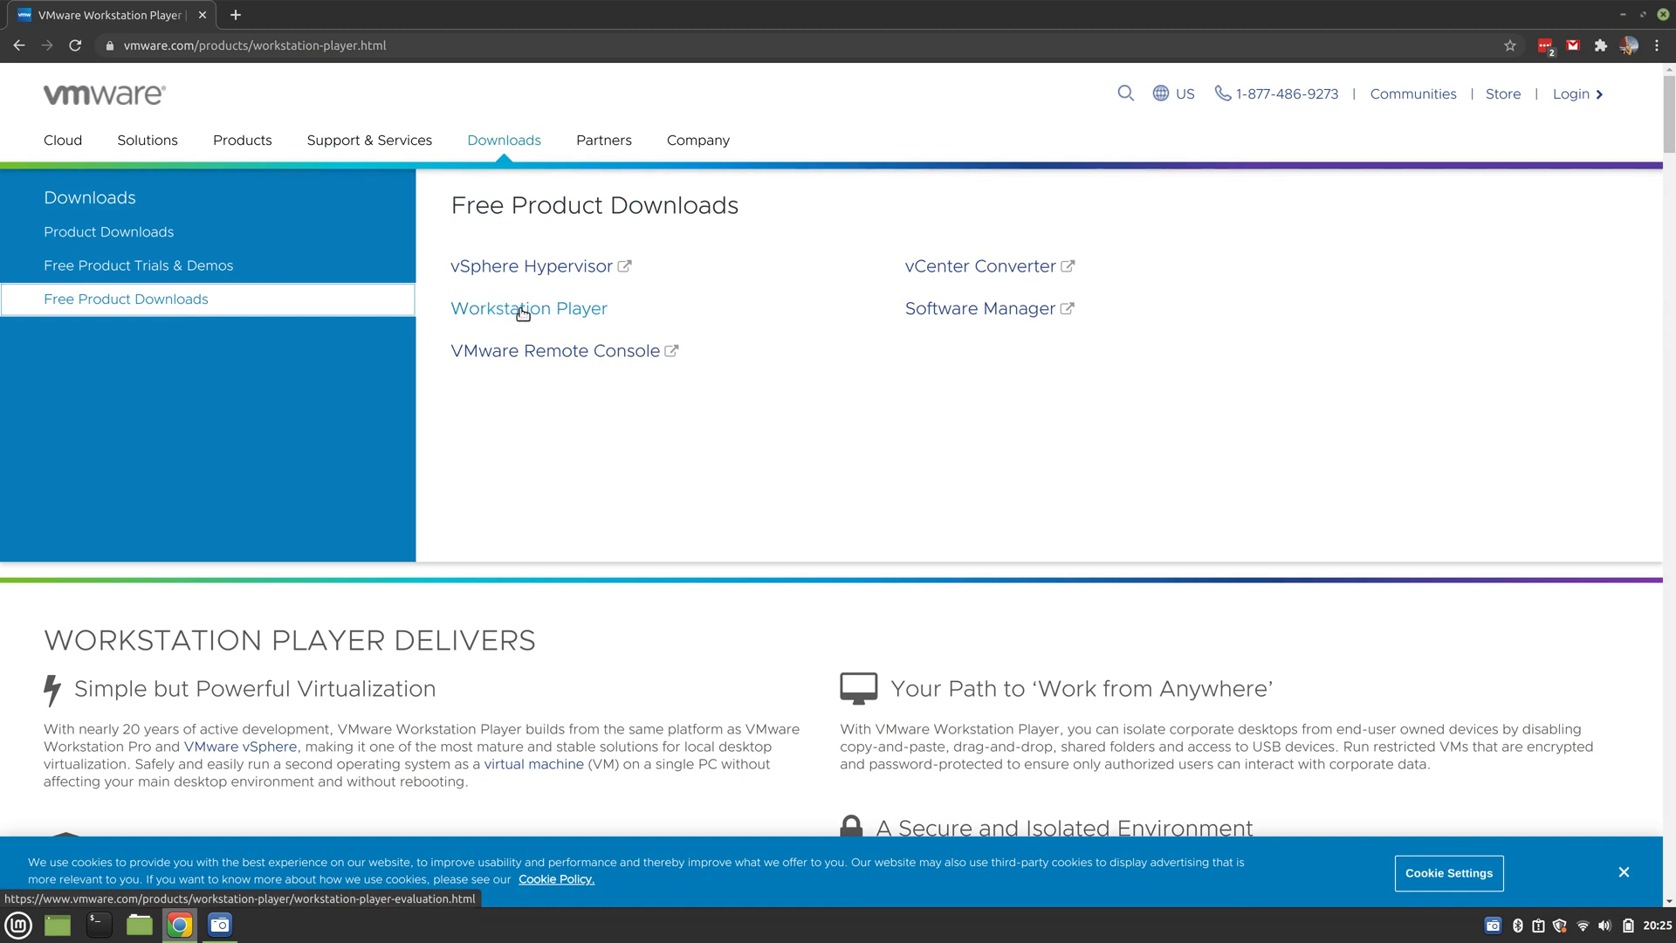
pyautogui.click(528, 308)
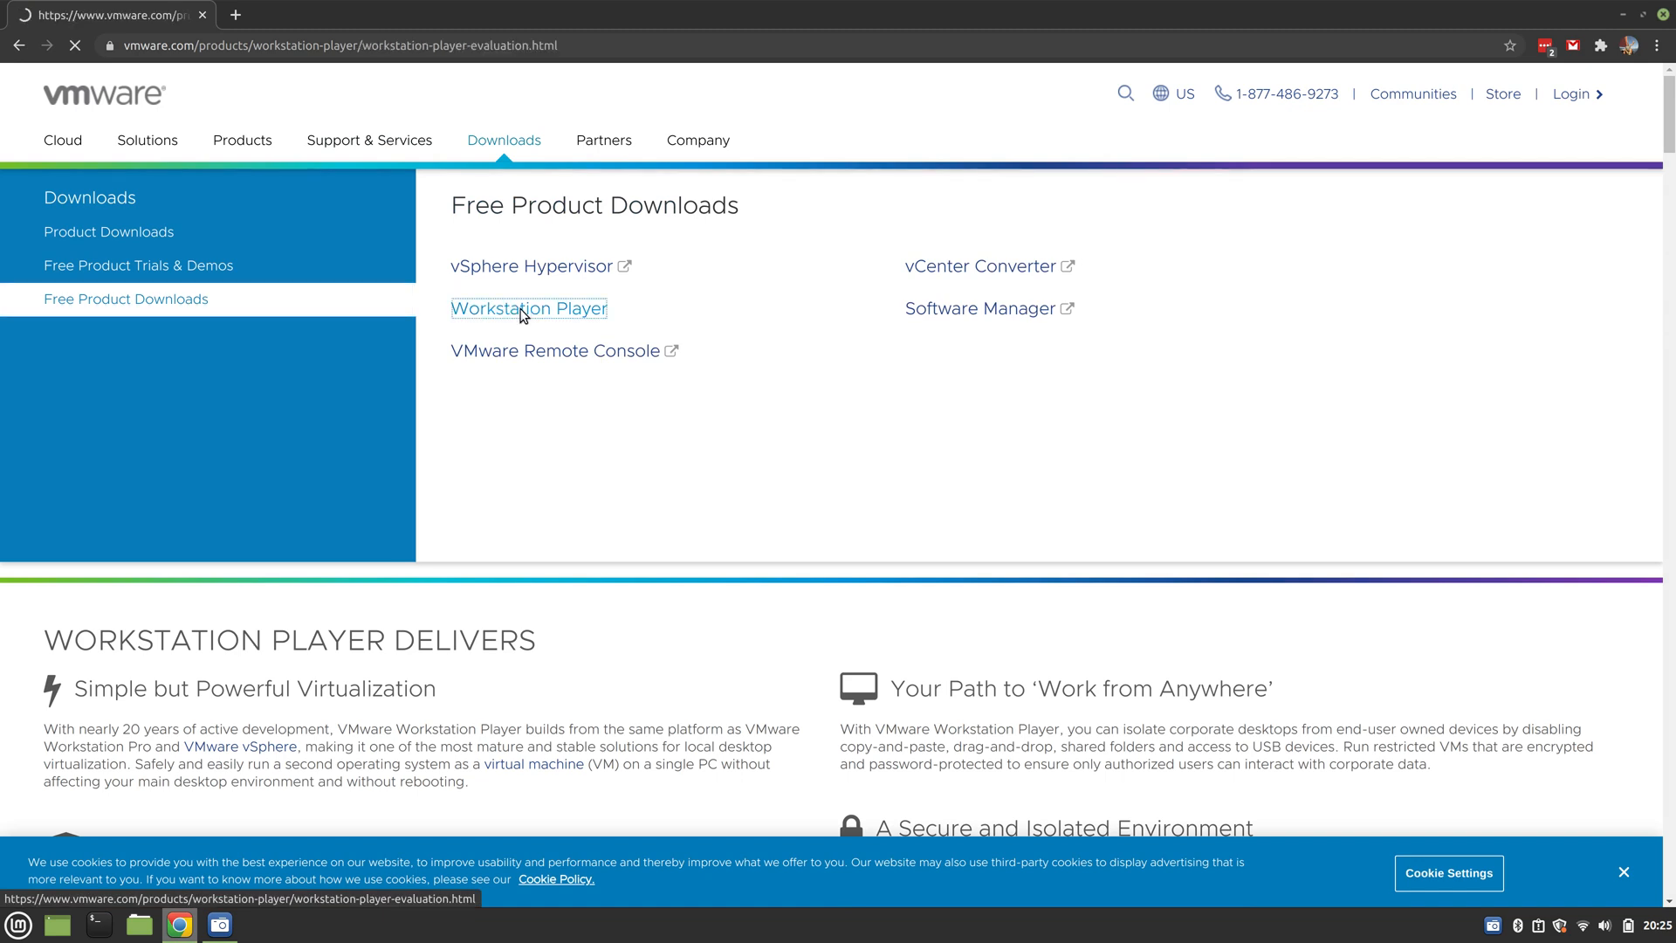
pyautogui.click(528, 309)
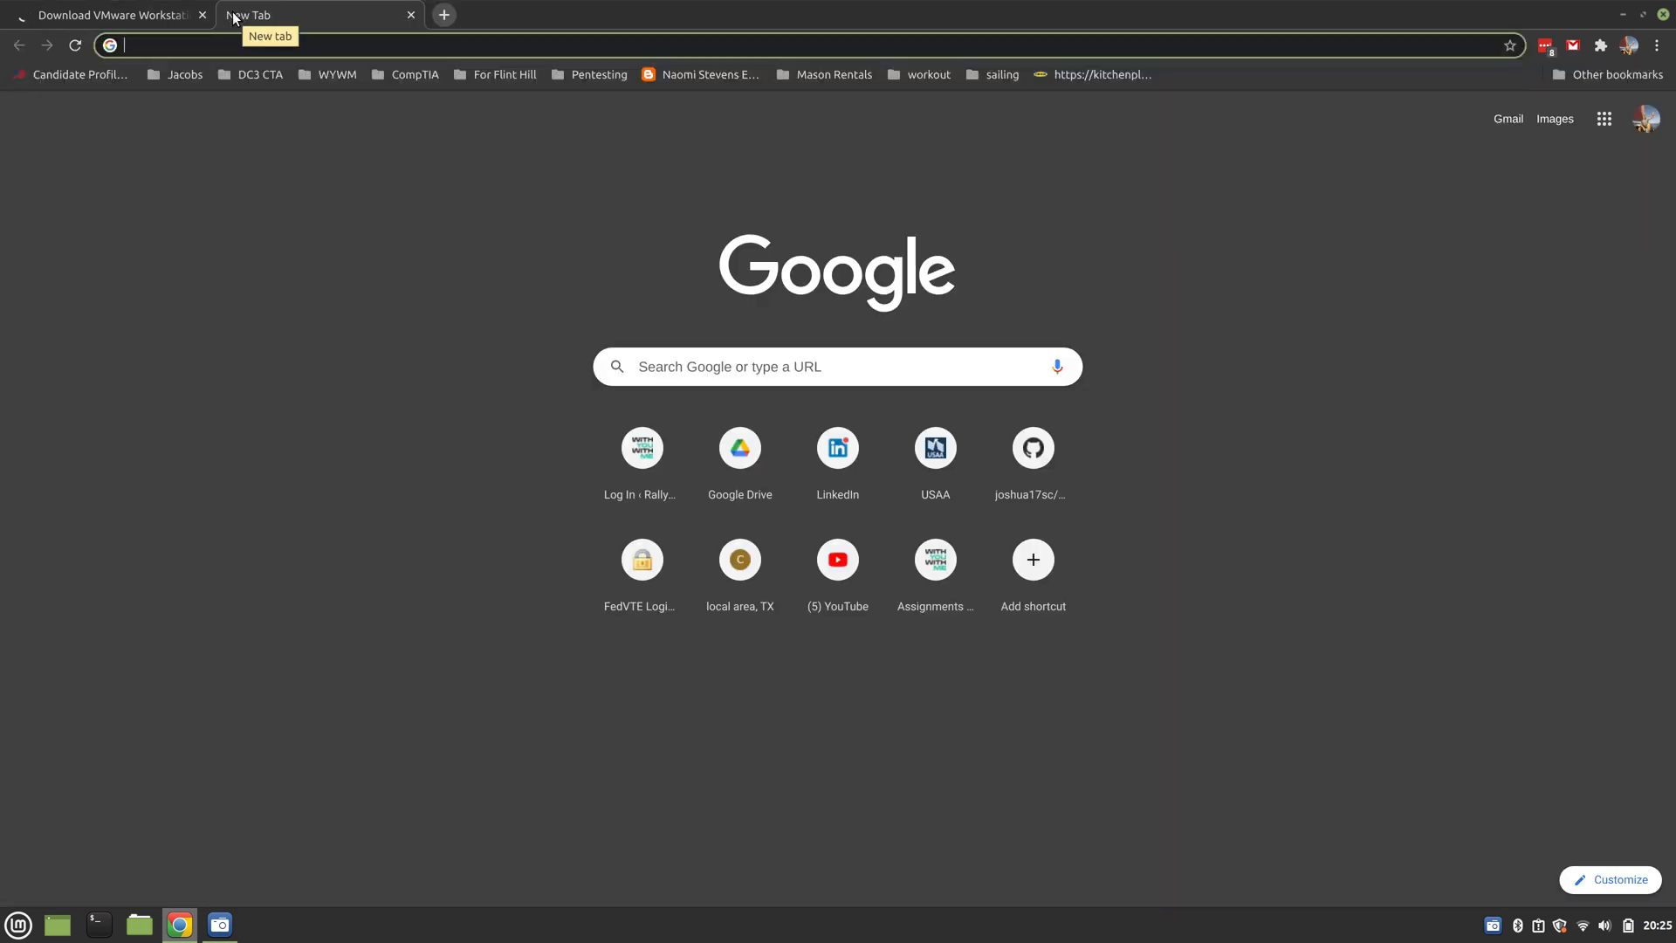
# Step: Search 'vmware fusion player', open its Personal Use License page, and return to the Workstation Player tab
pyautogui.write('vmware fus')
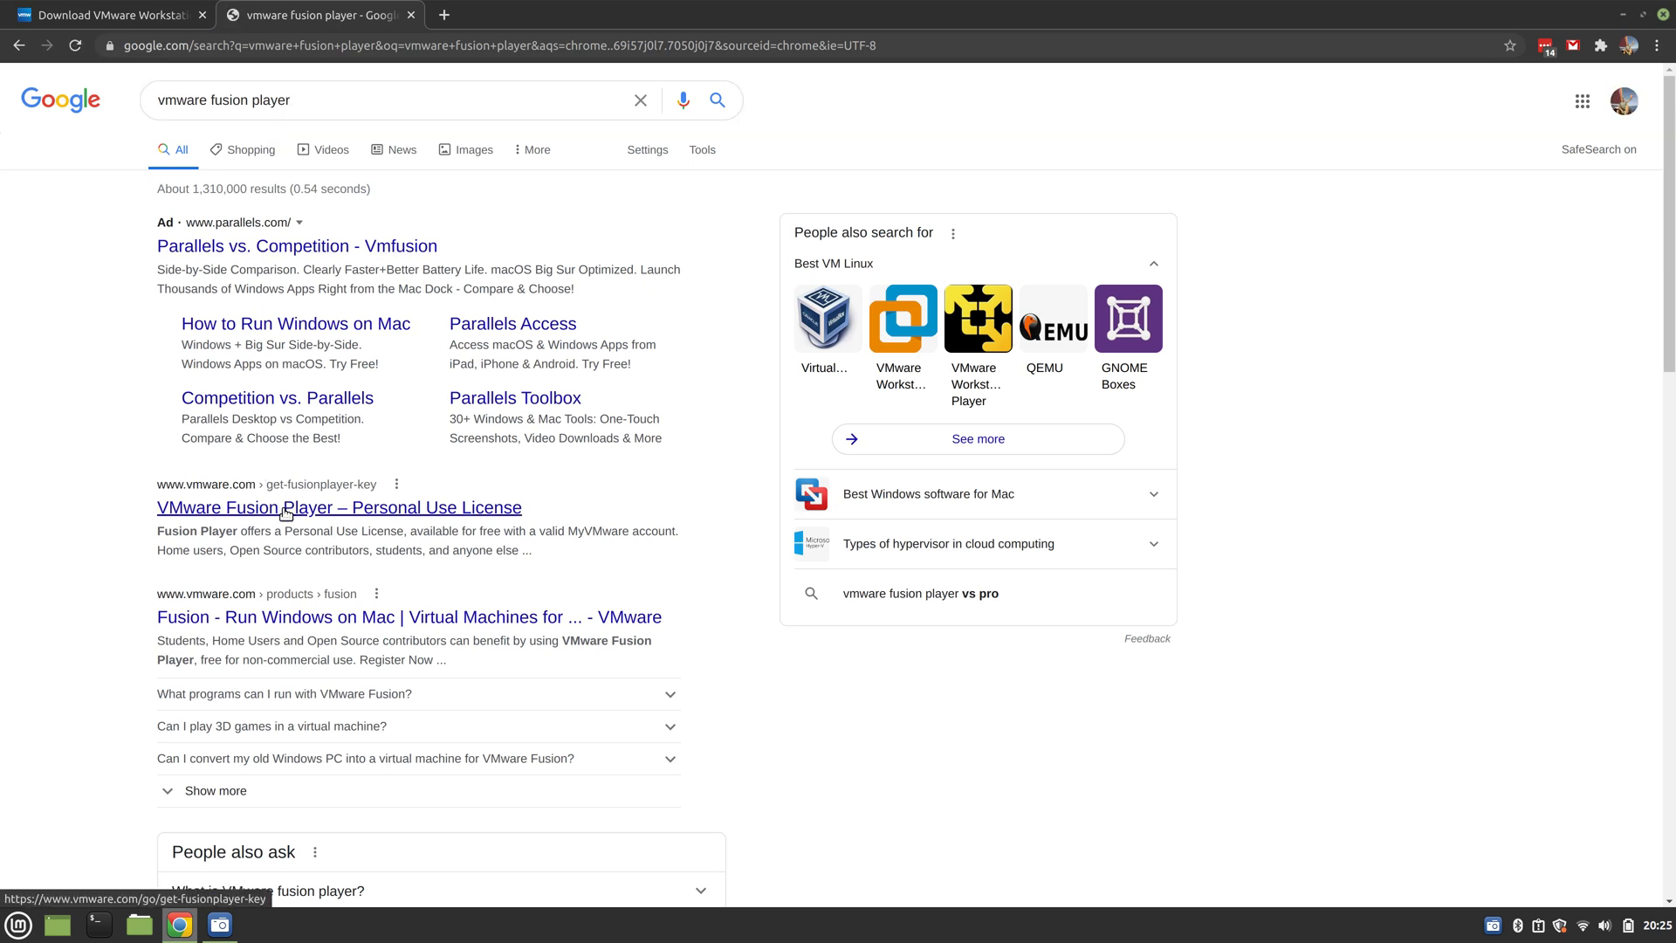
pyautogui.click(338, 507)
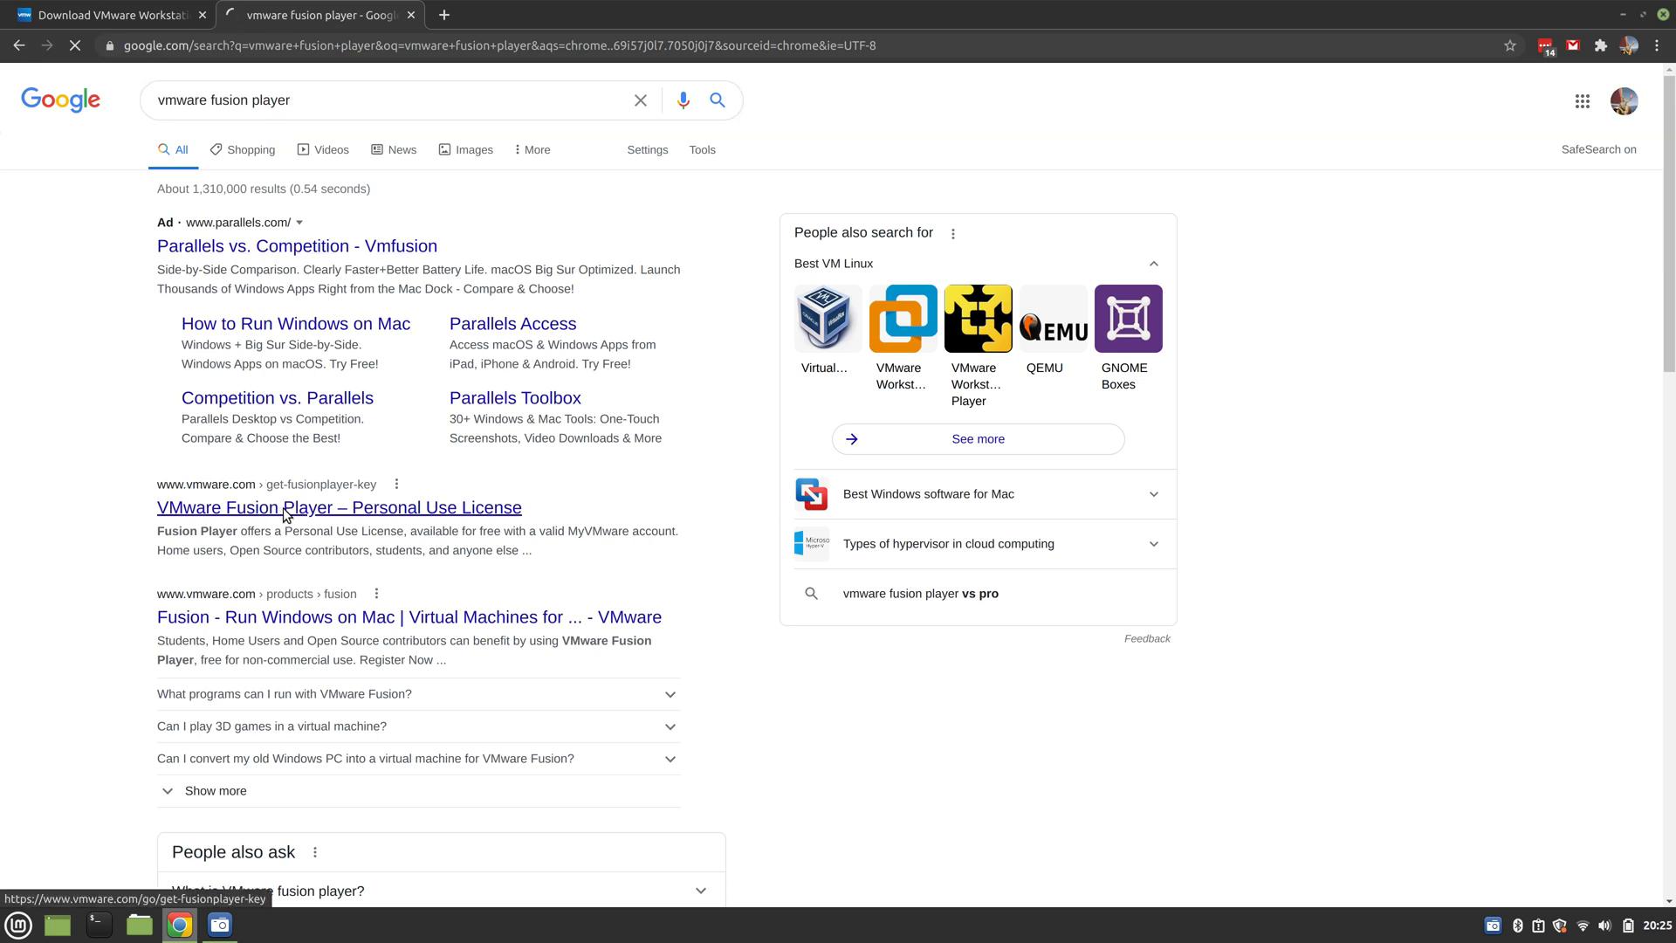
pyautogui.click(338, 506)
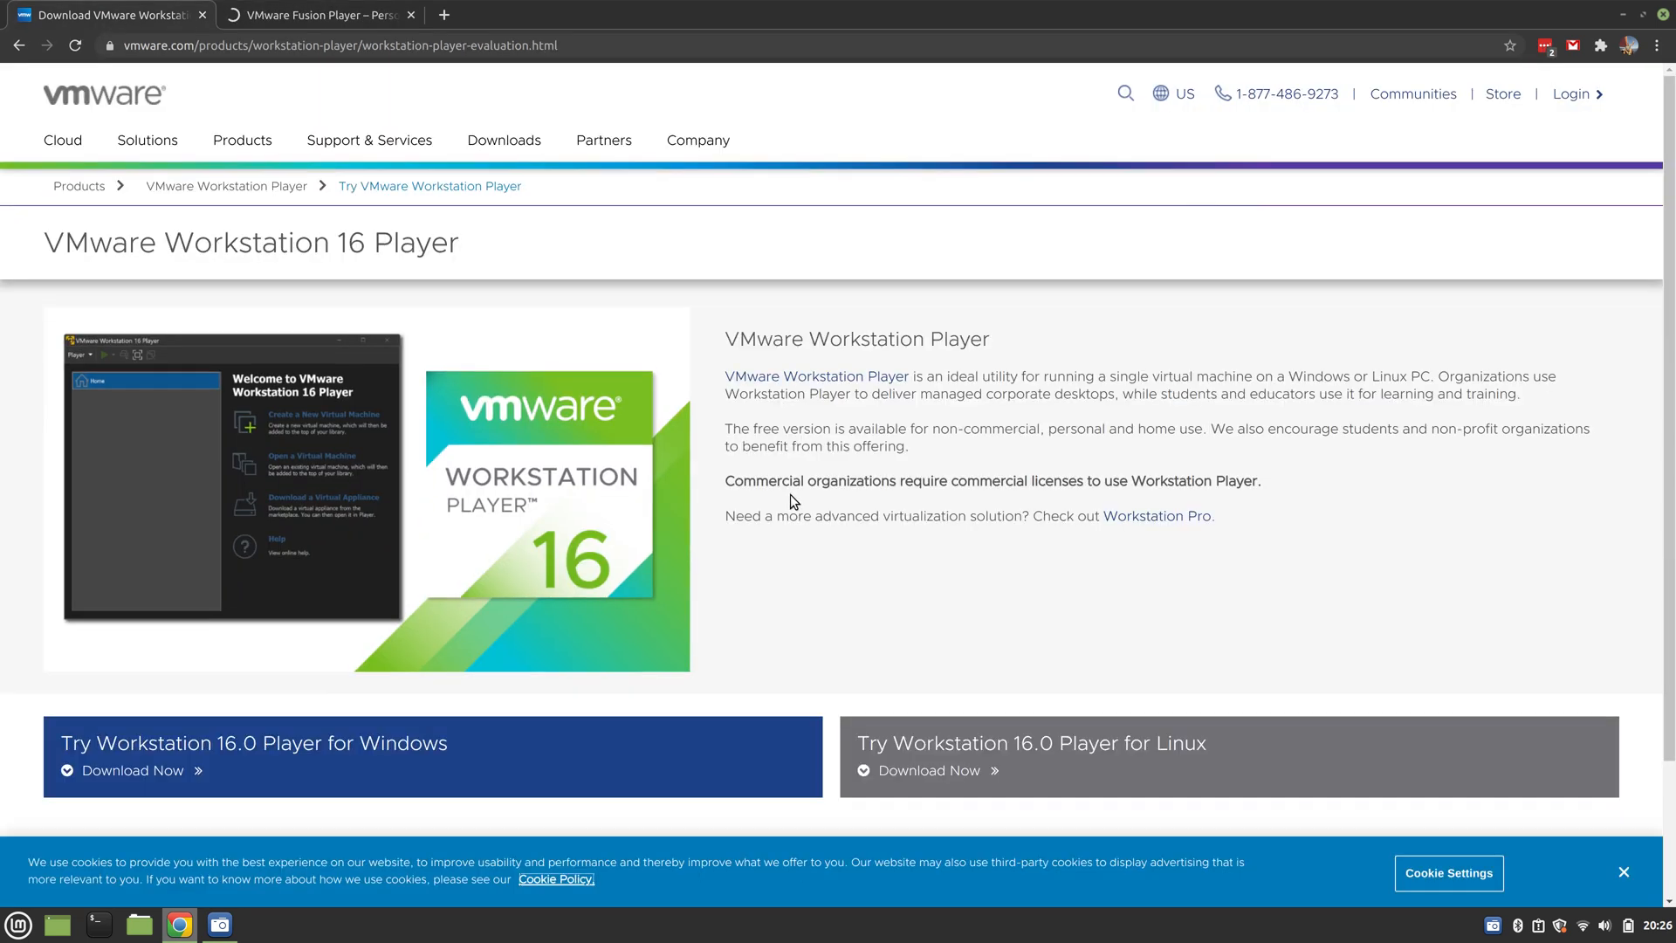
pyautogui.scroll(-3)
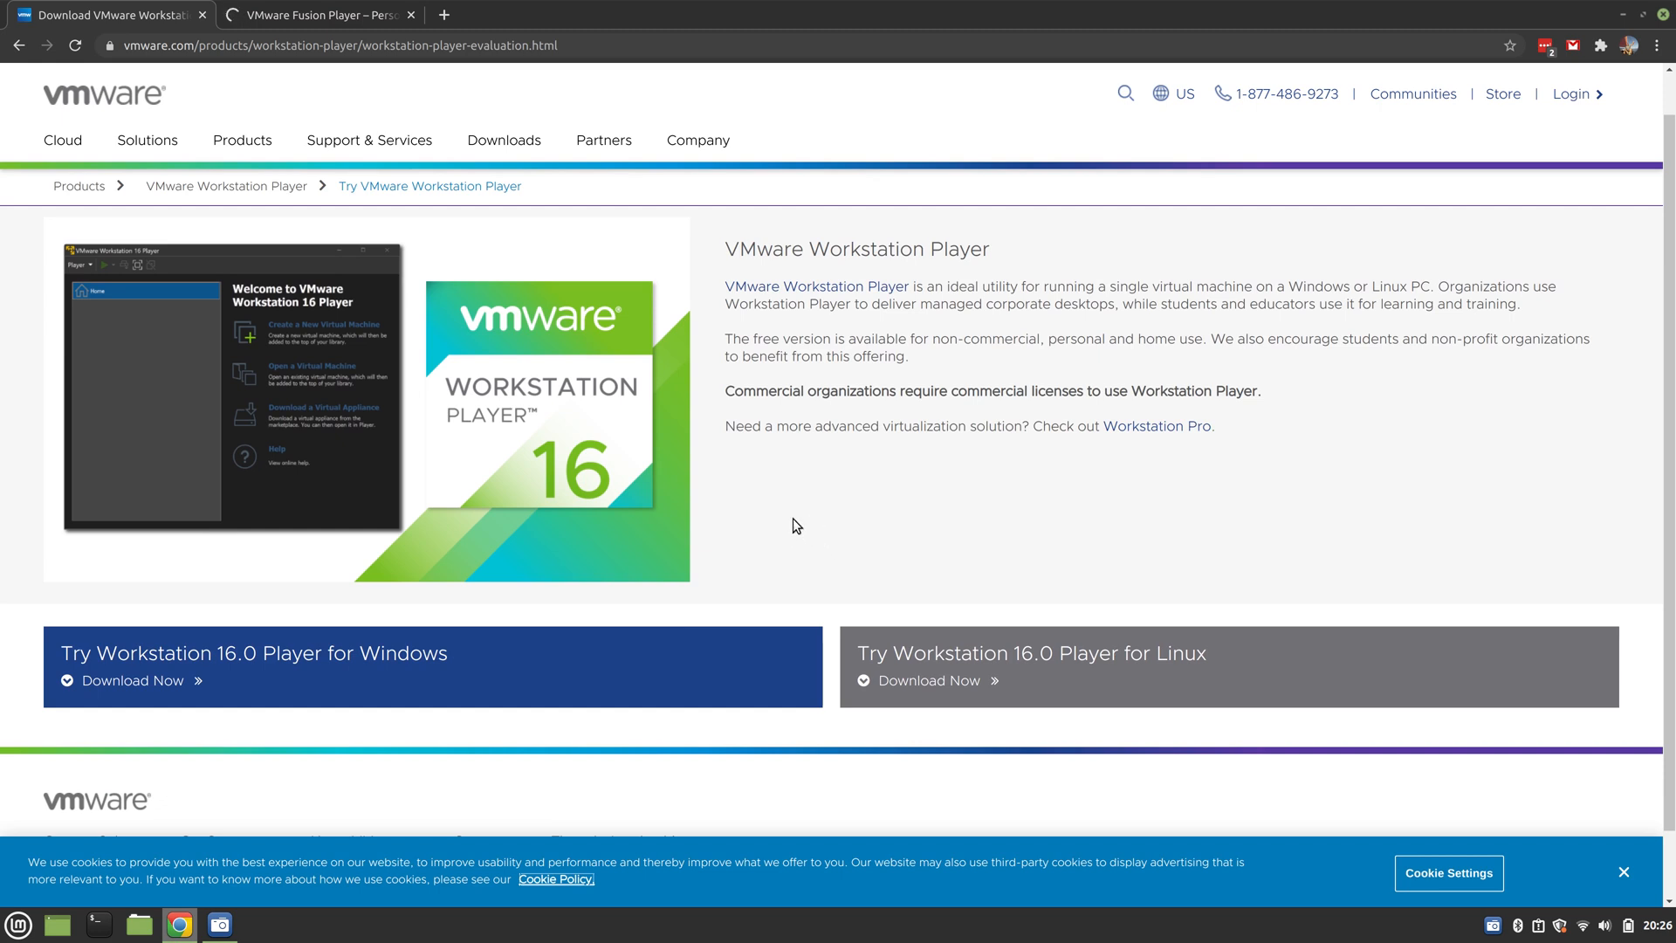
pyautogui.moveTo(796, 519)
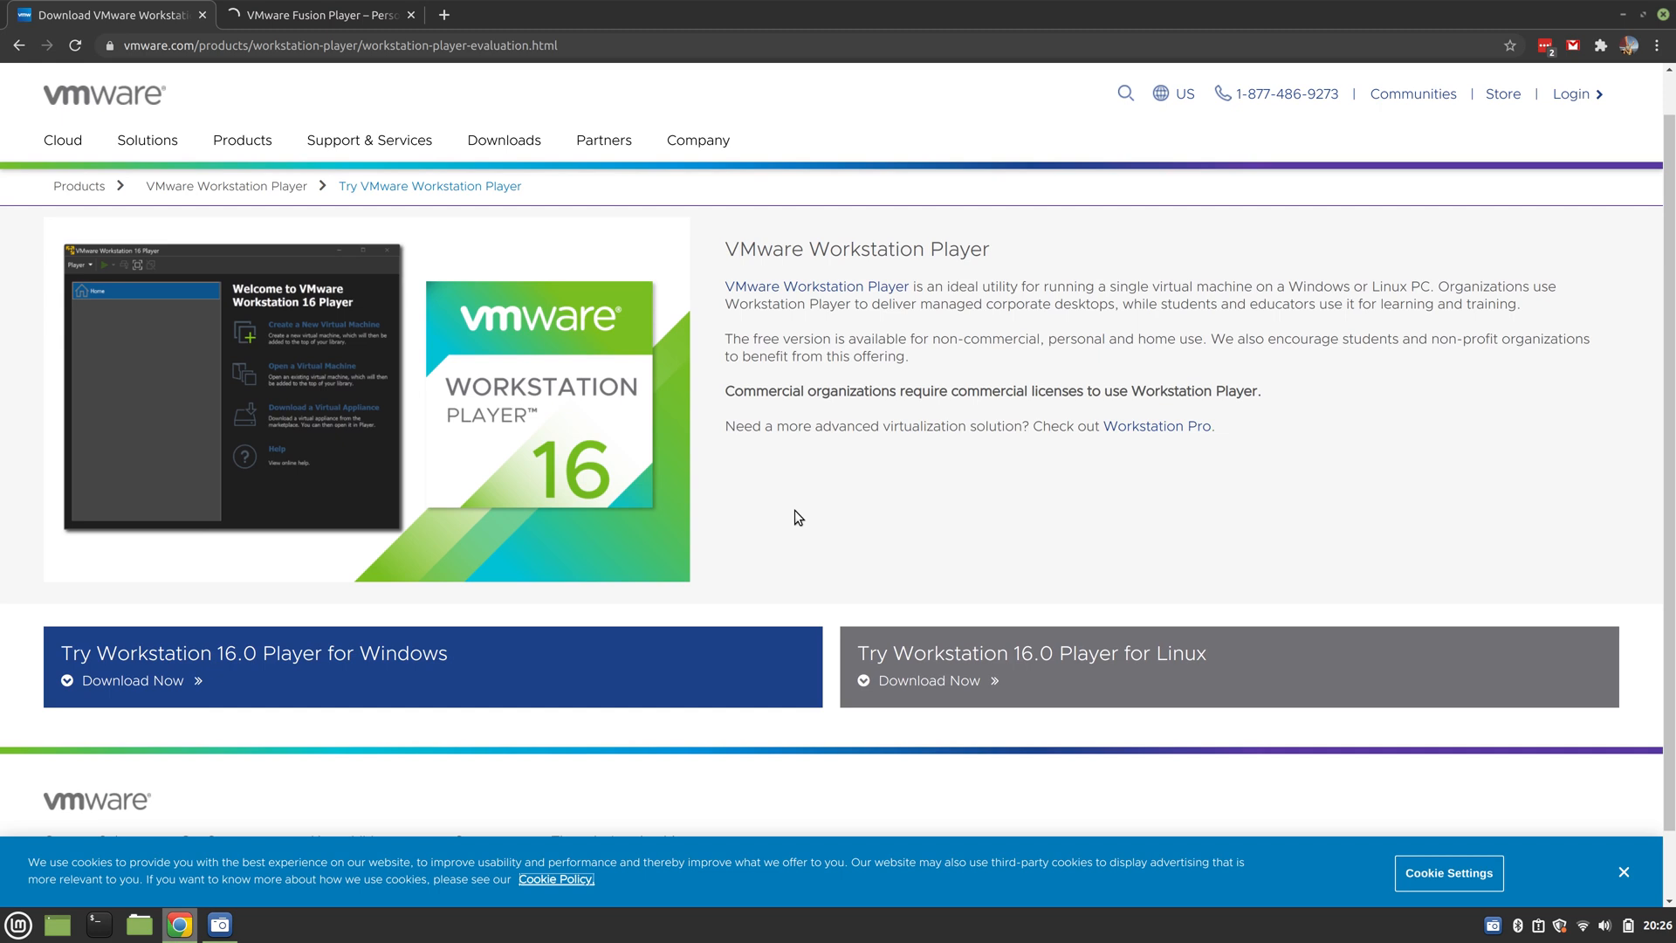
pyautogui.moveTo(1085, 657)
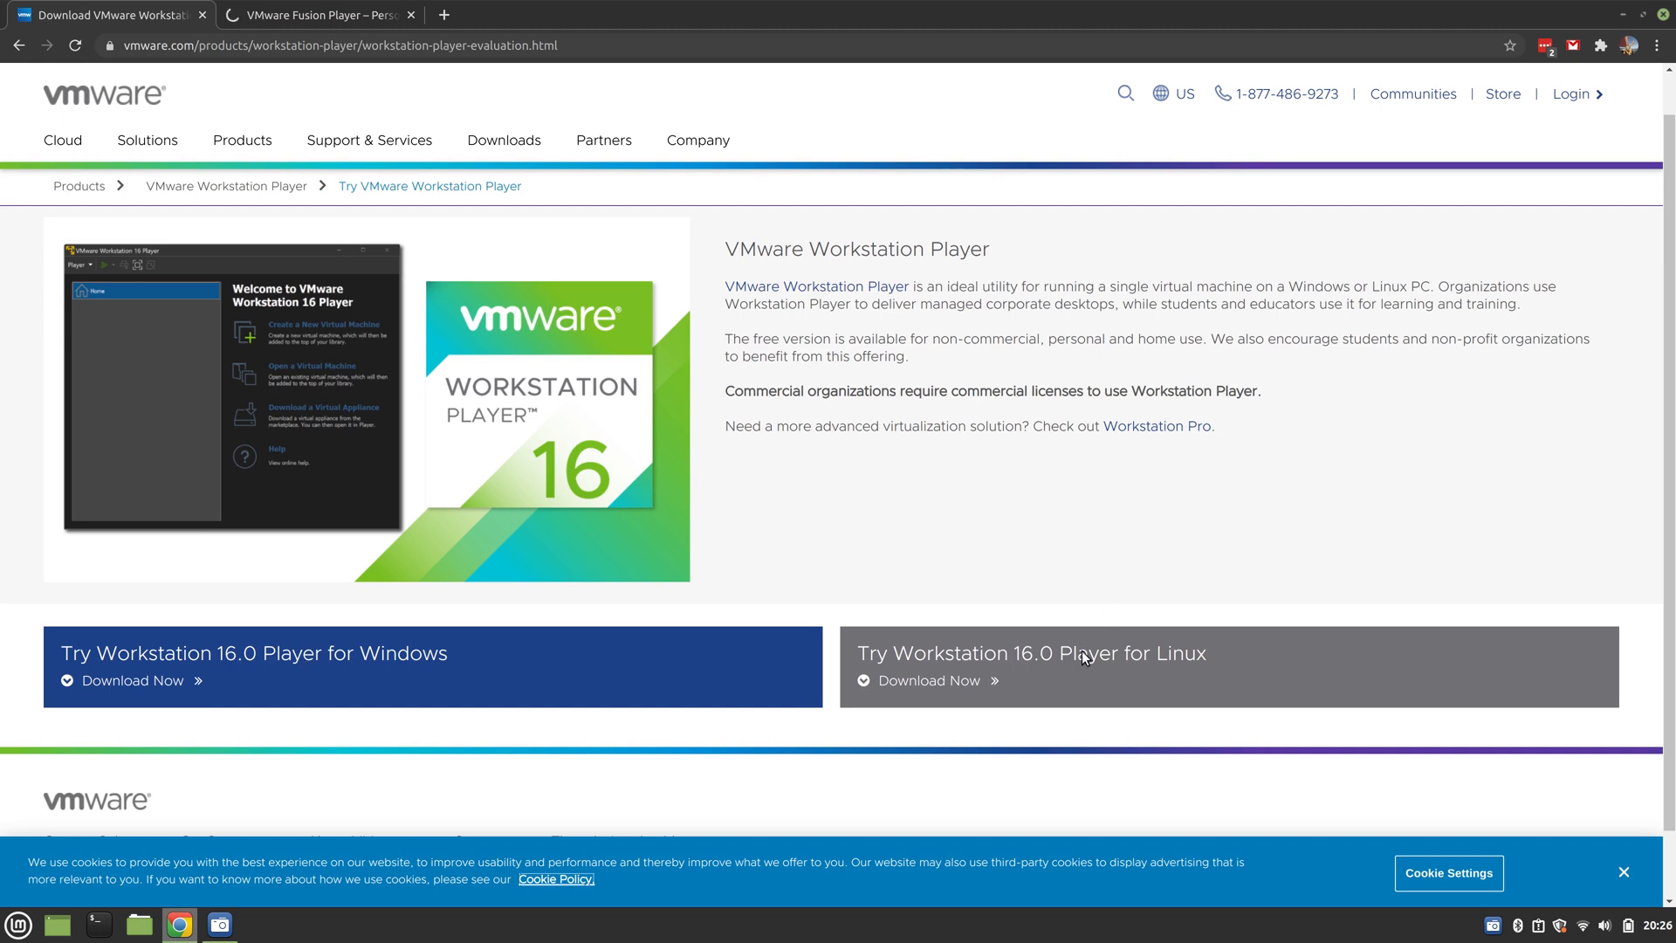
pyautogui.moveTo(929, 680)
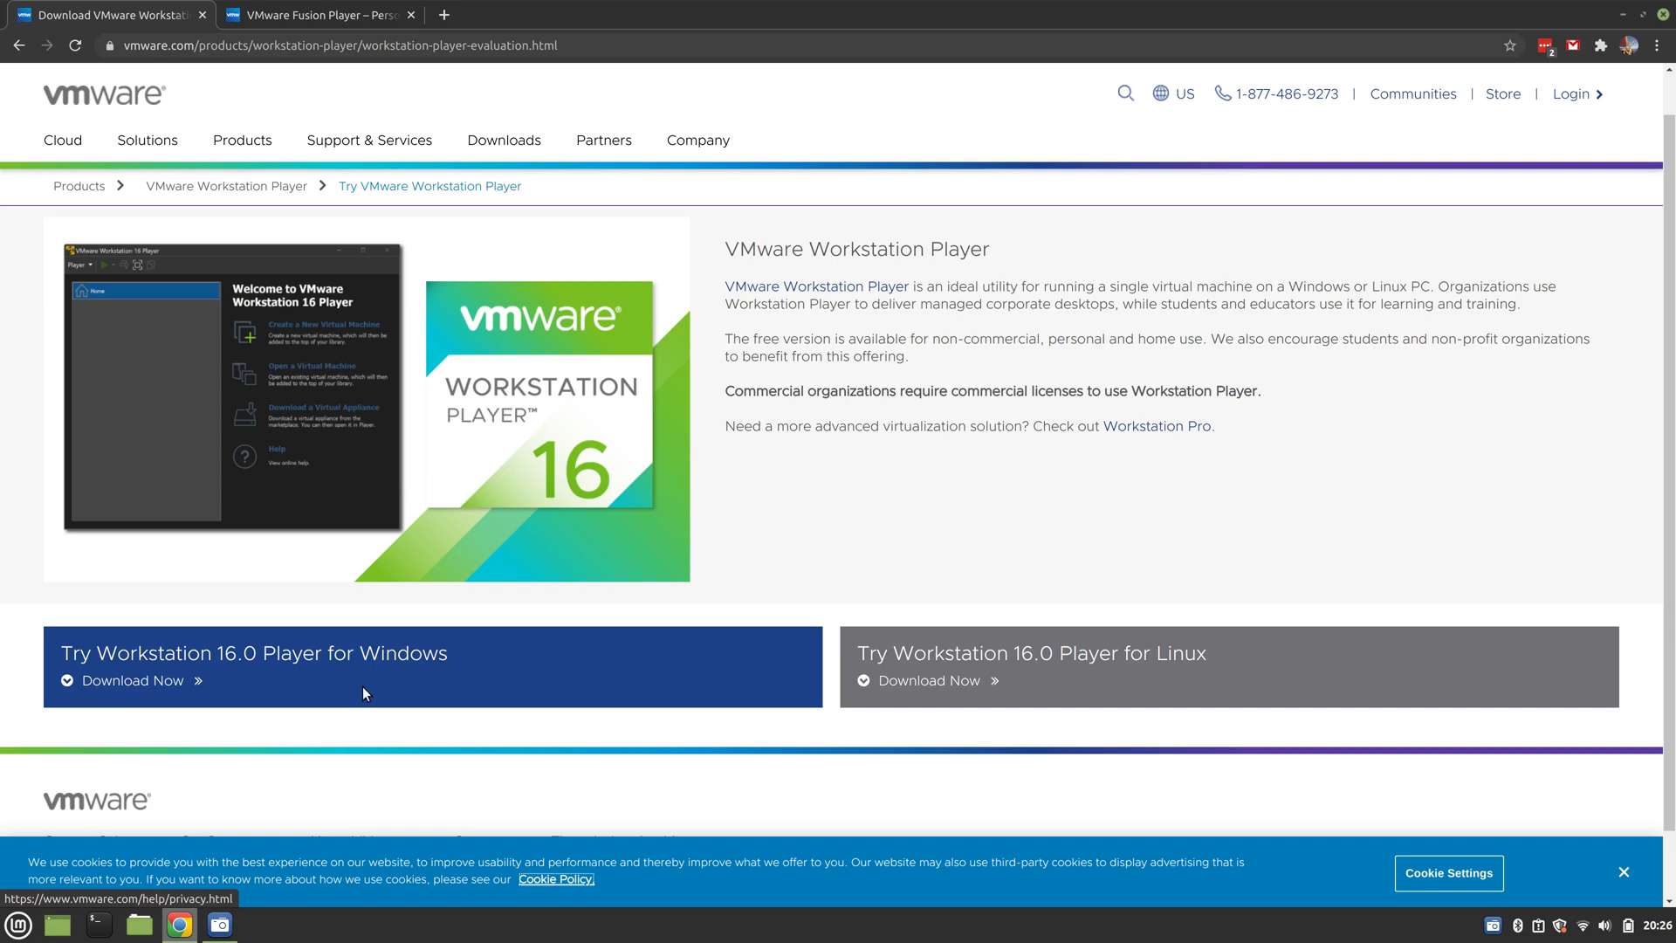
pyautogui.moveTo(325, 15)
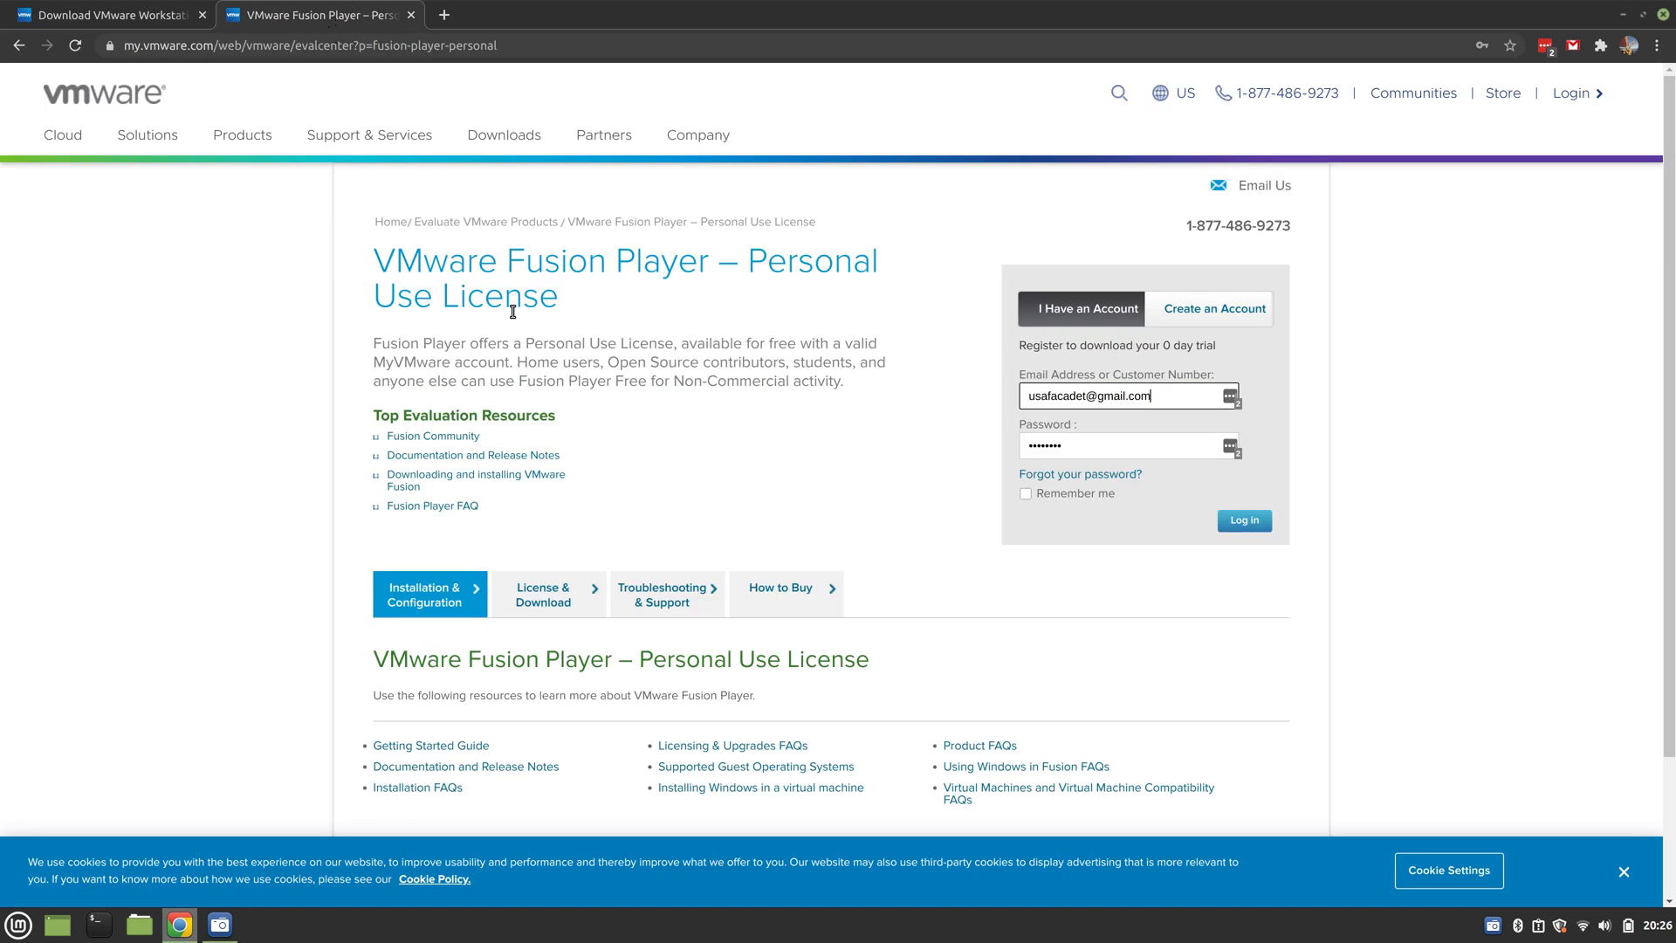
pyautogui.moveTo(504, 135)
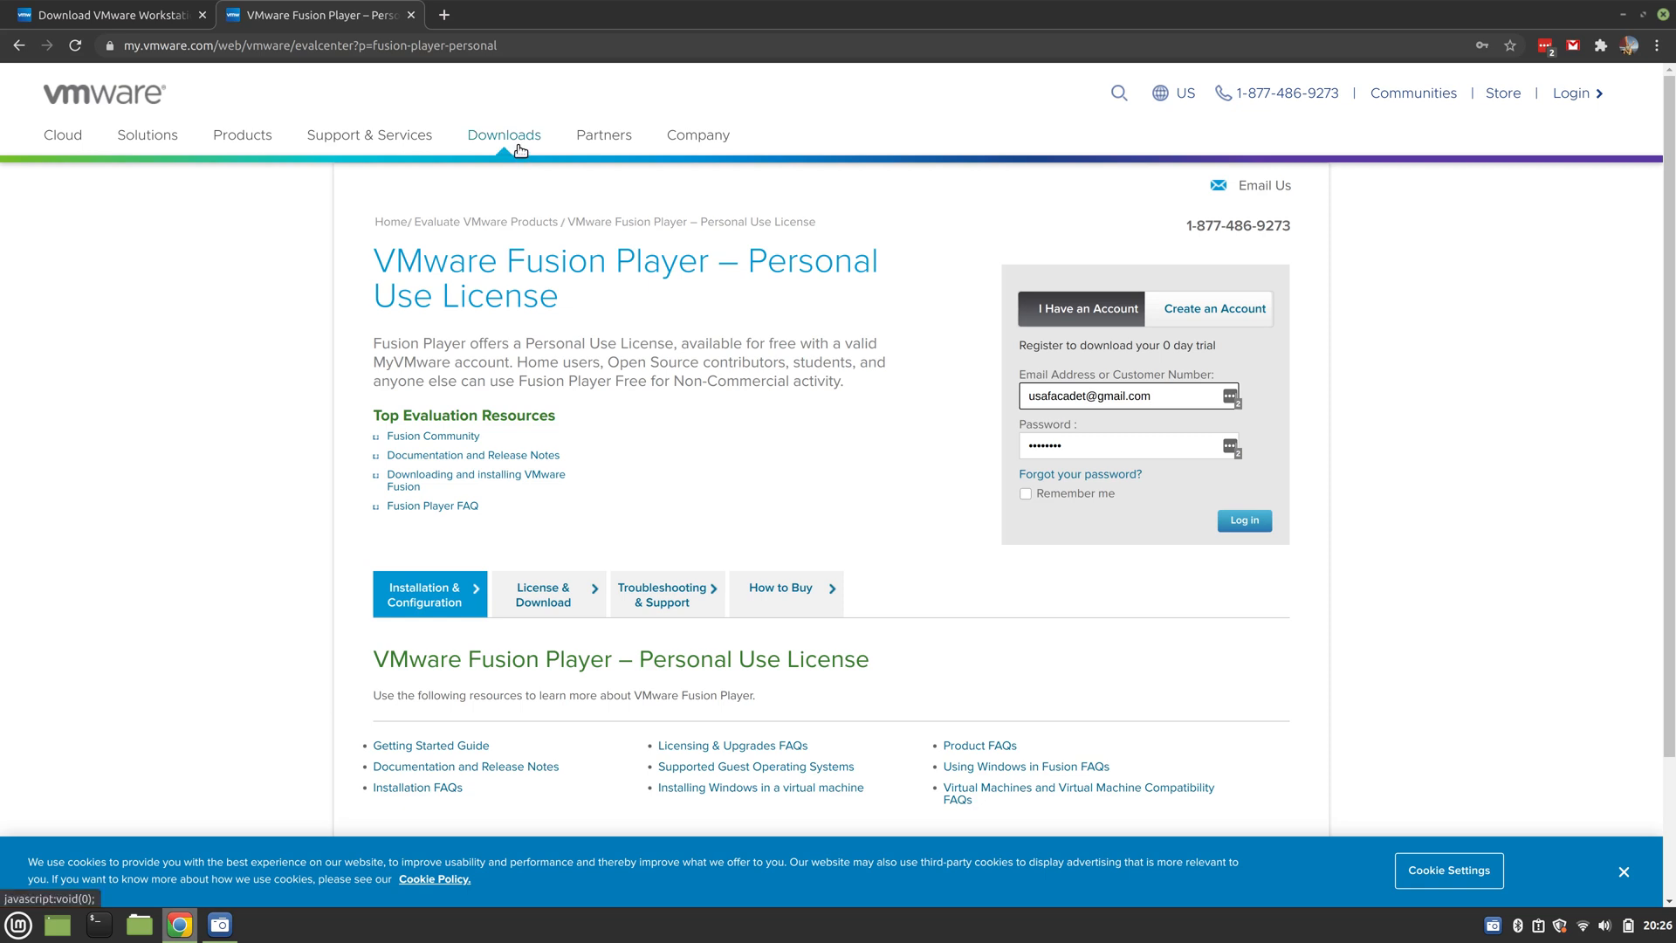
# Step: On the Fusion Player license page, toggle the Downloads menu and select the address bar URL for replacement
pyautogui.click(504, 134)
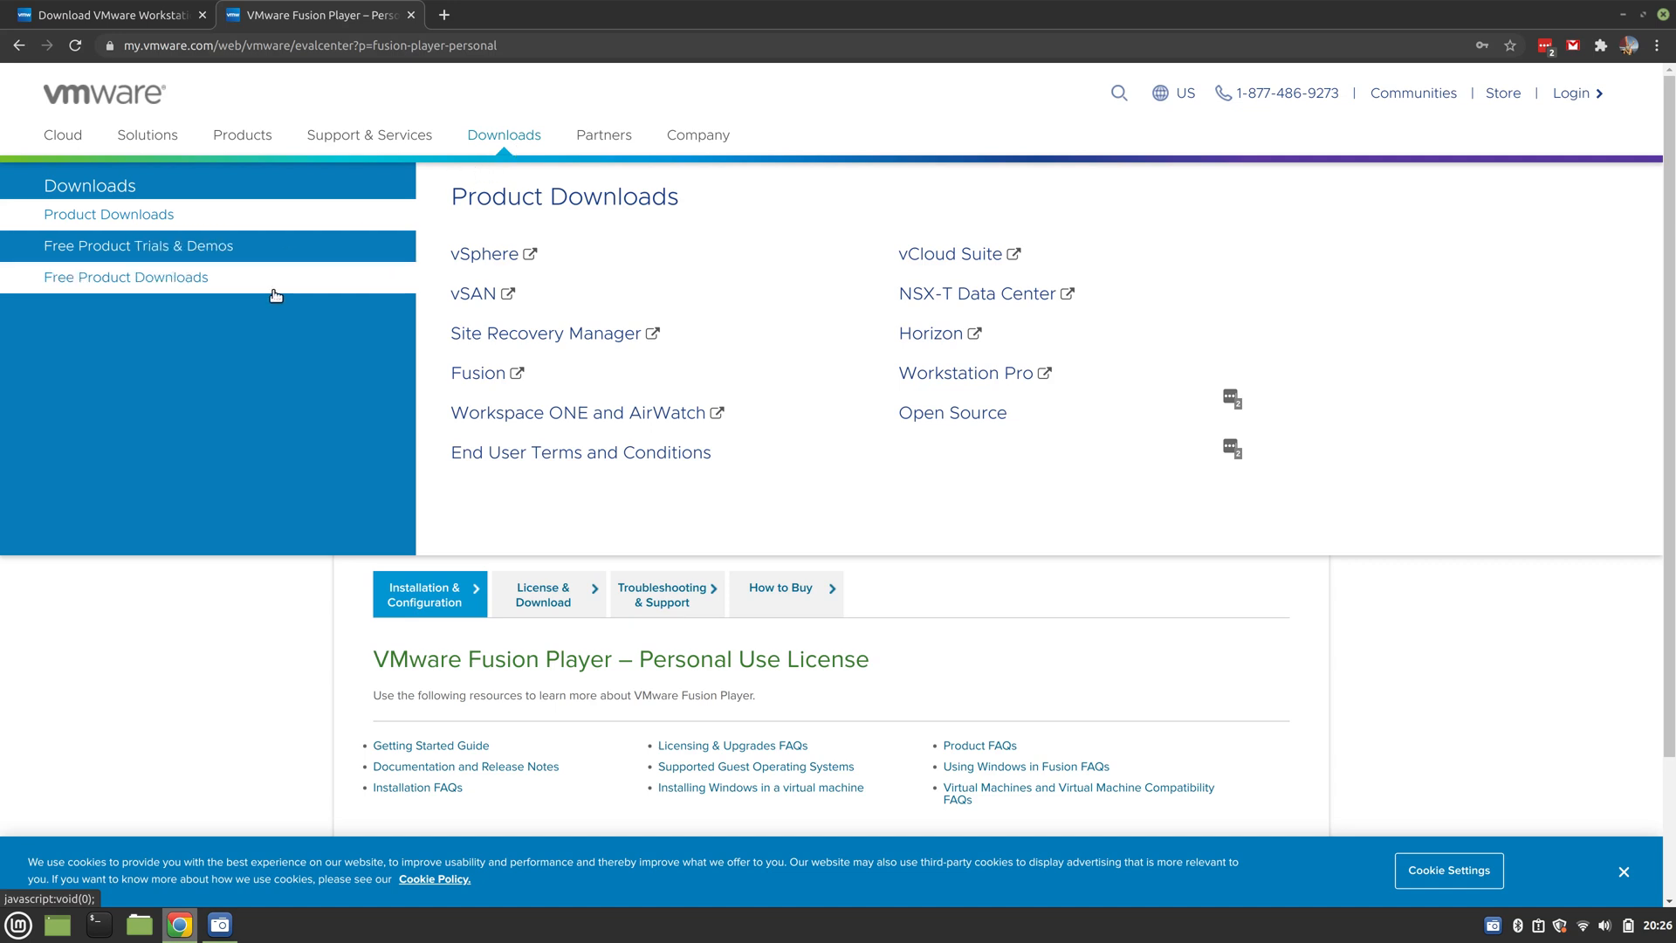
pyautogui.click(125, 276)
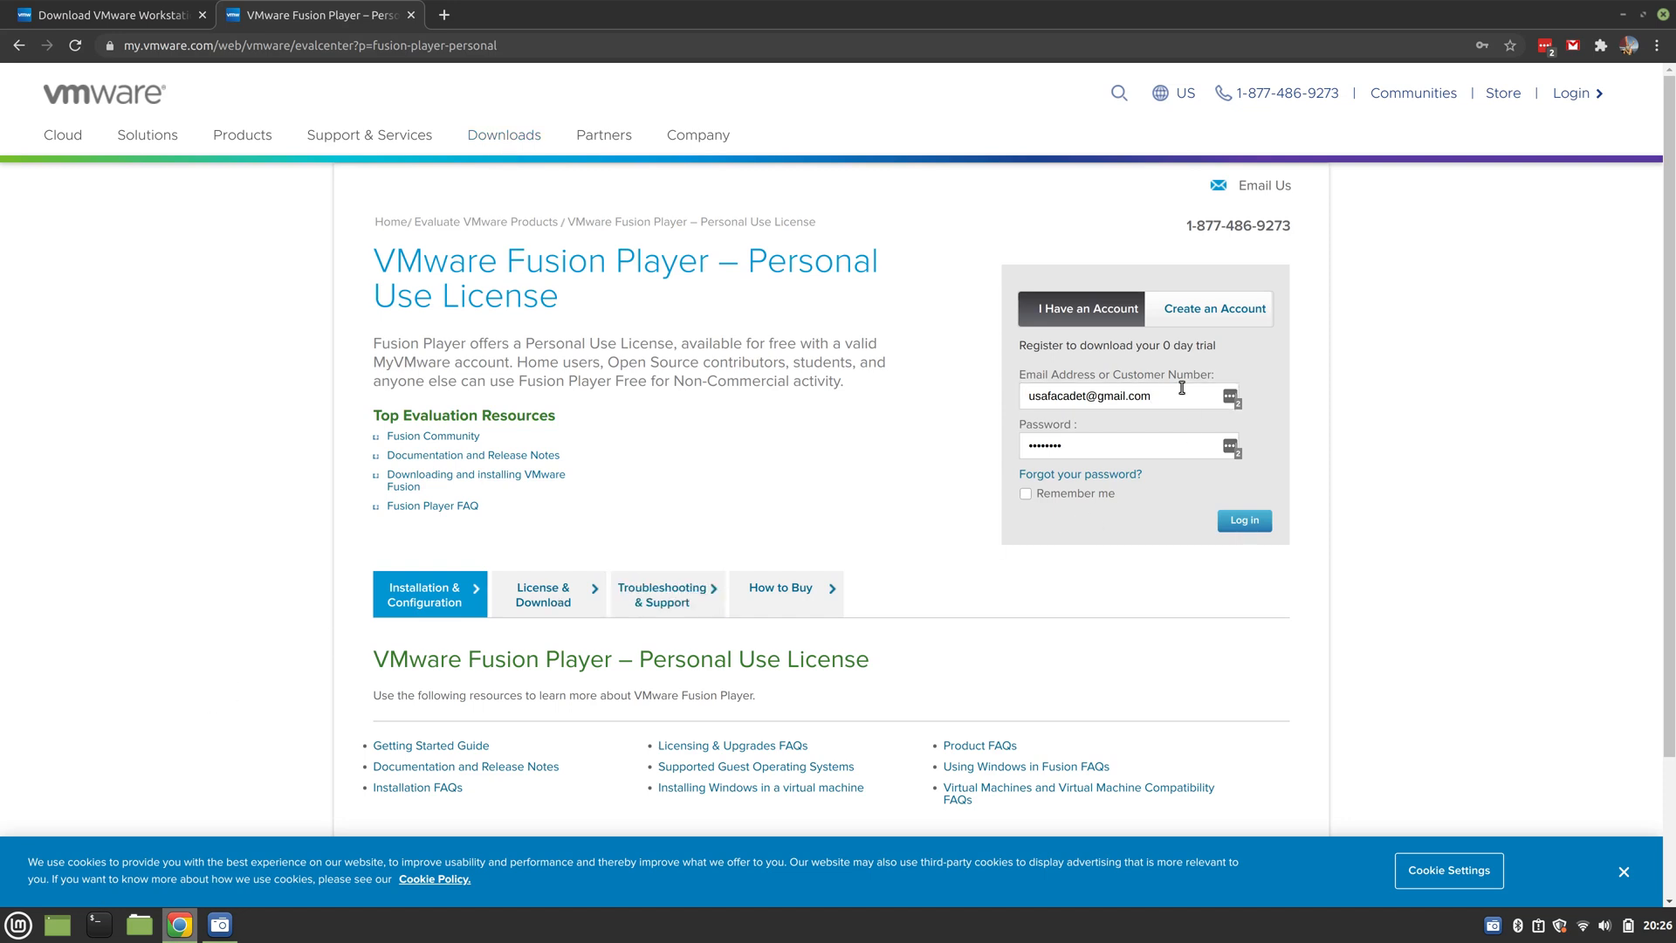
pyautogui.moveTo(1167, 373)
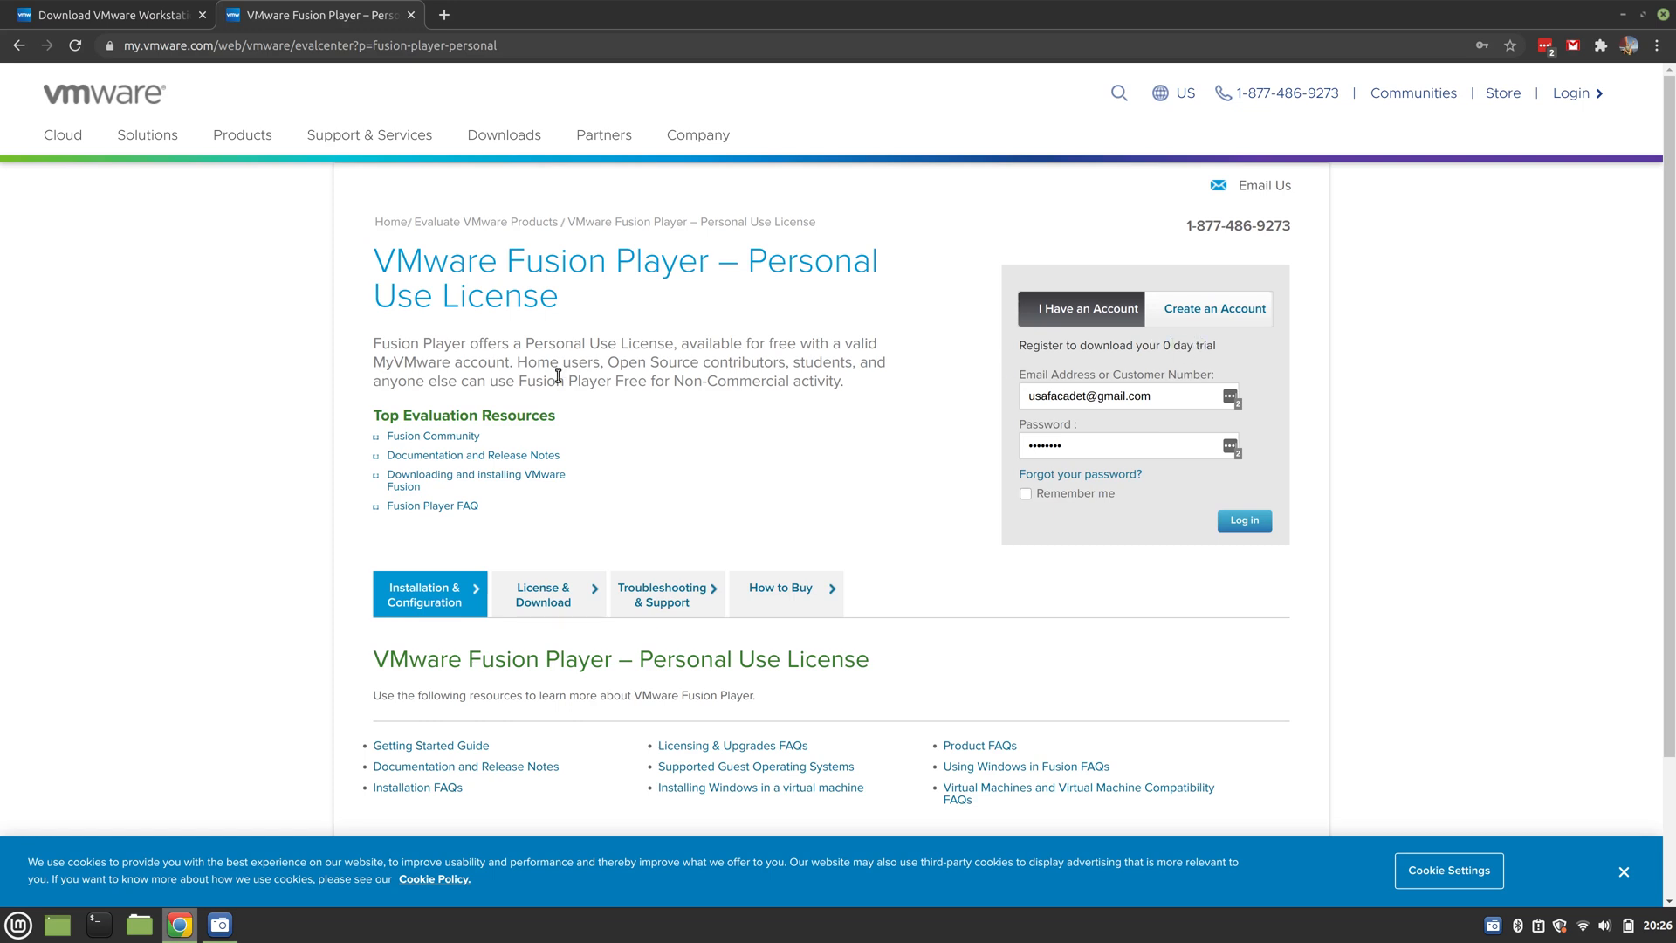
pyautogui.click(306, 44)
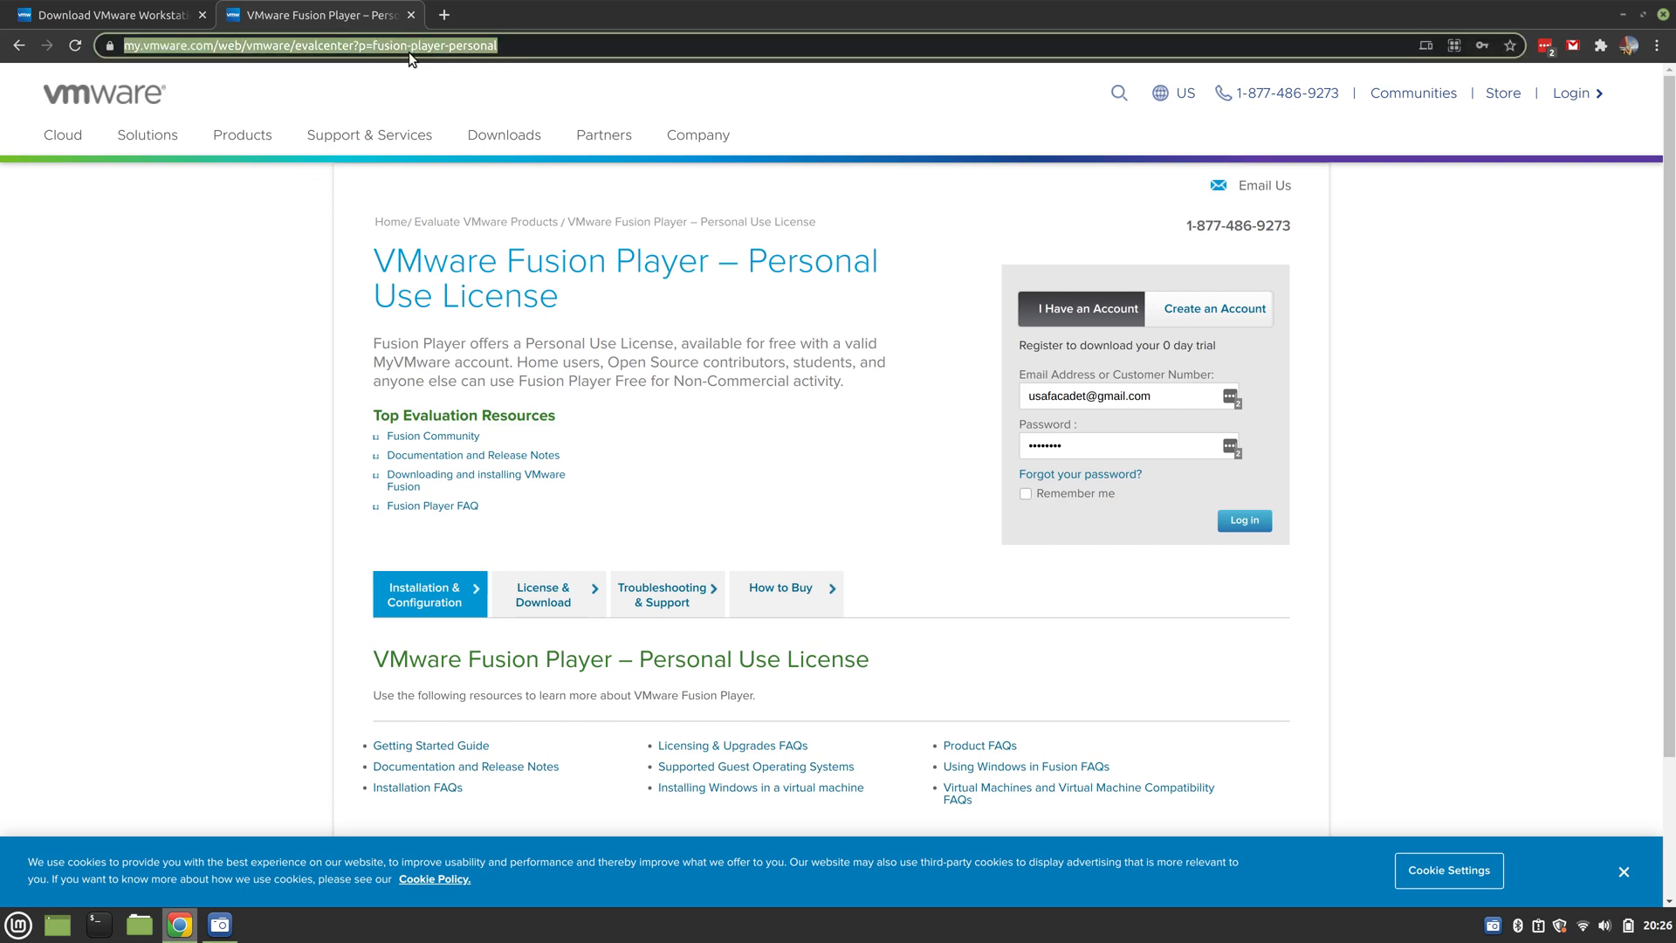
# Step: Search for VirtualBox and open the official VirtualBox downloads page
pyautogui.write('virt')
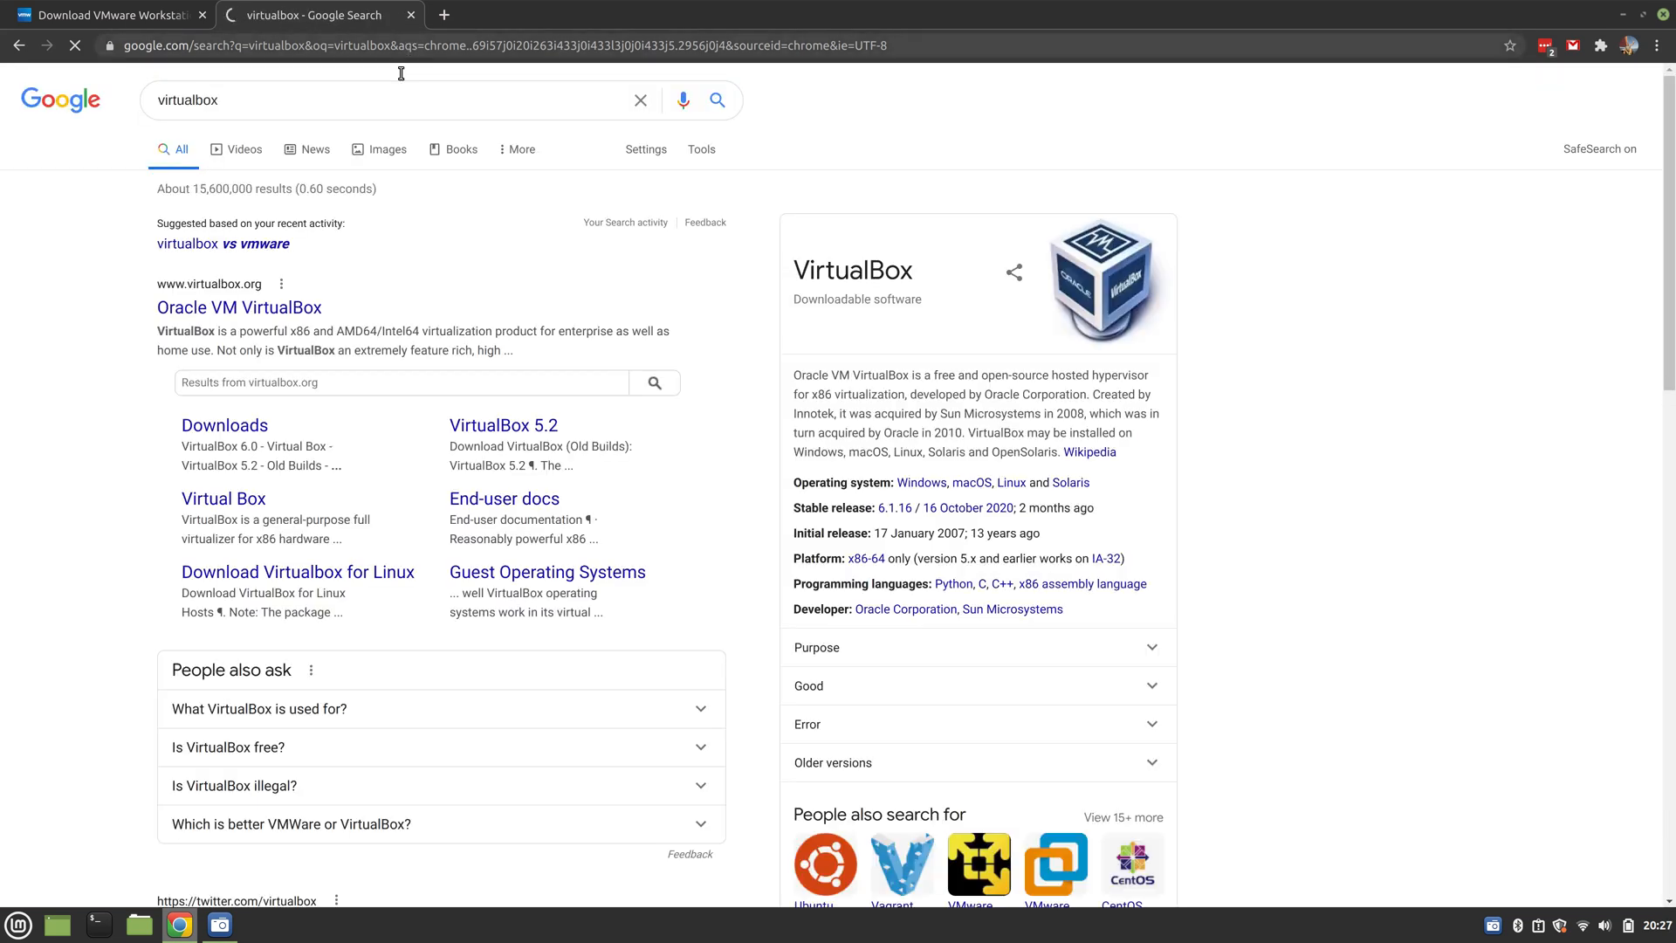
pyautogui.click(240, 308)
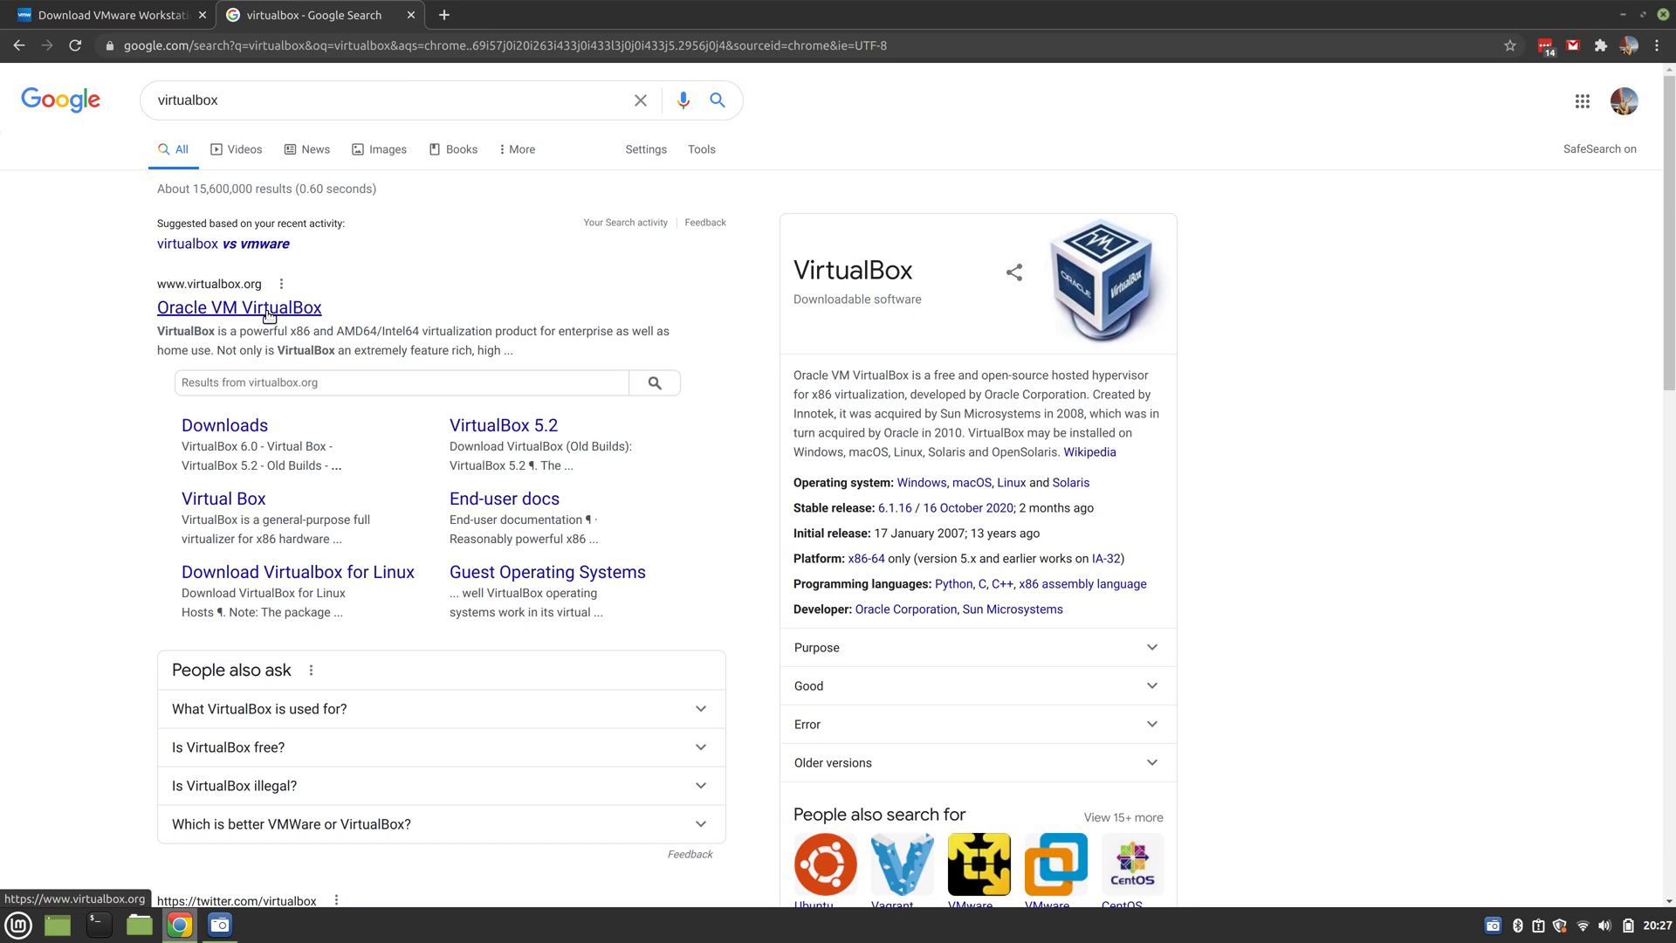
pyautogui.moveTo(256, 408)
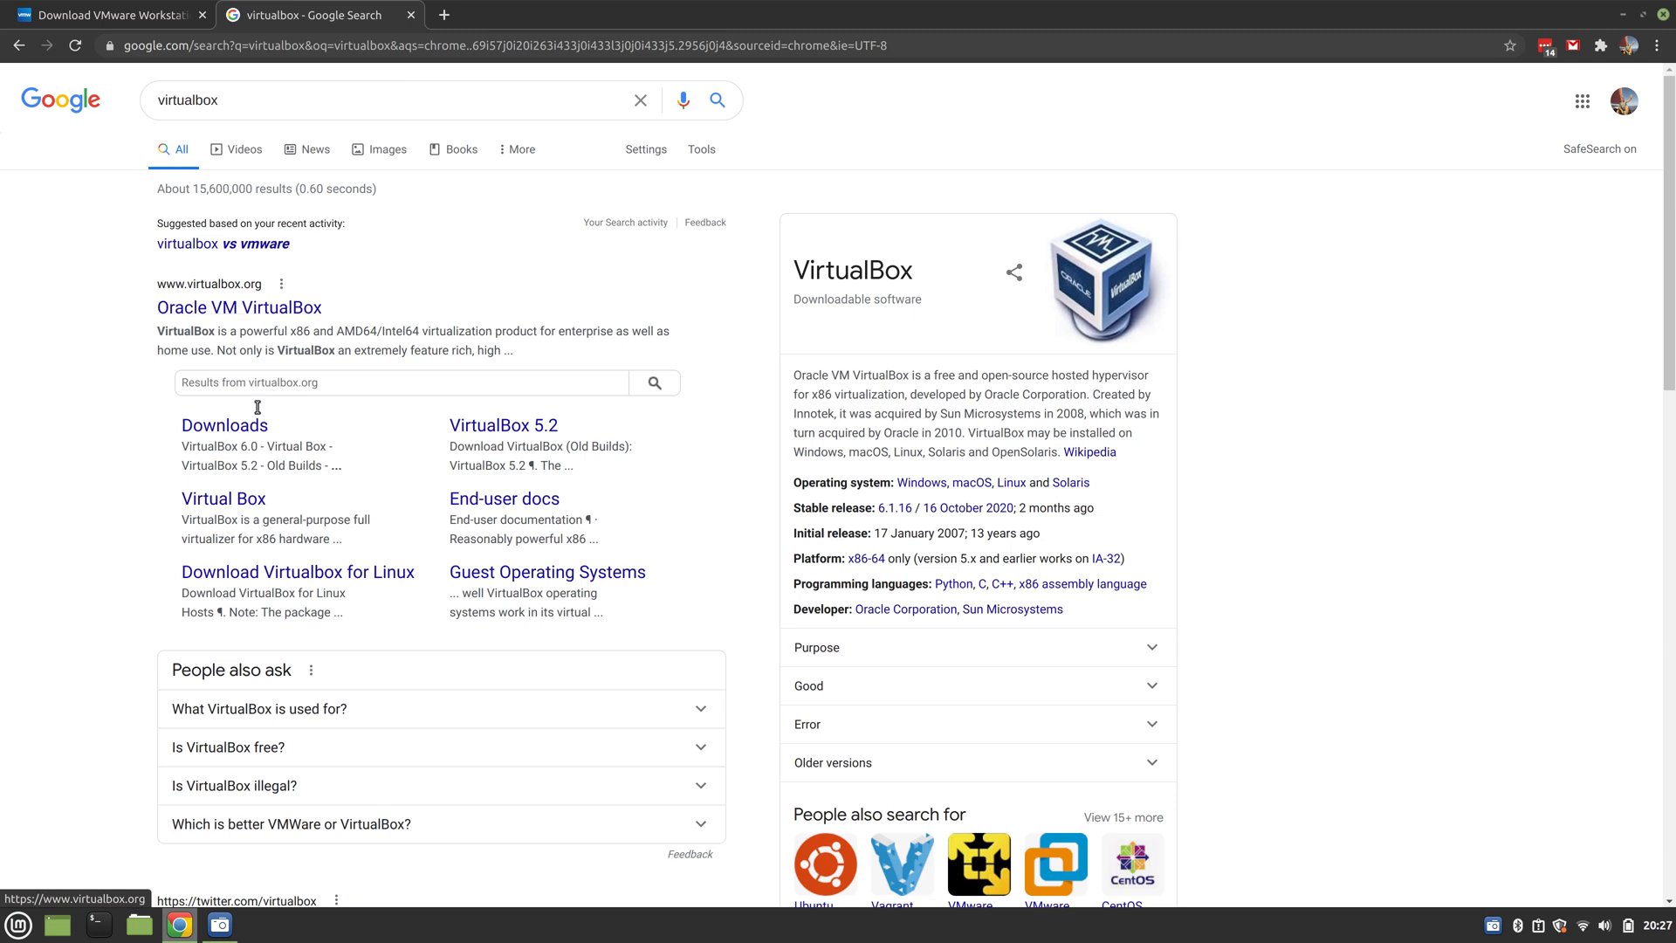
pyautogui.click(225, 424)
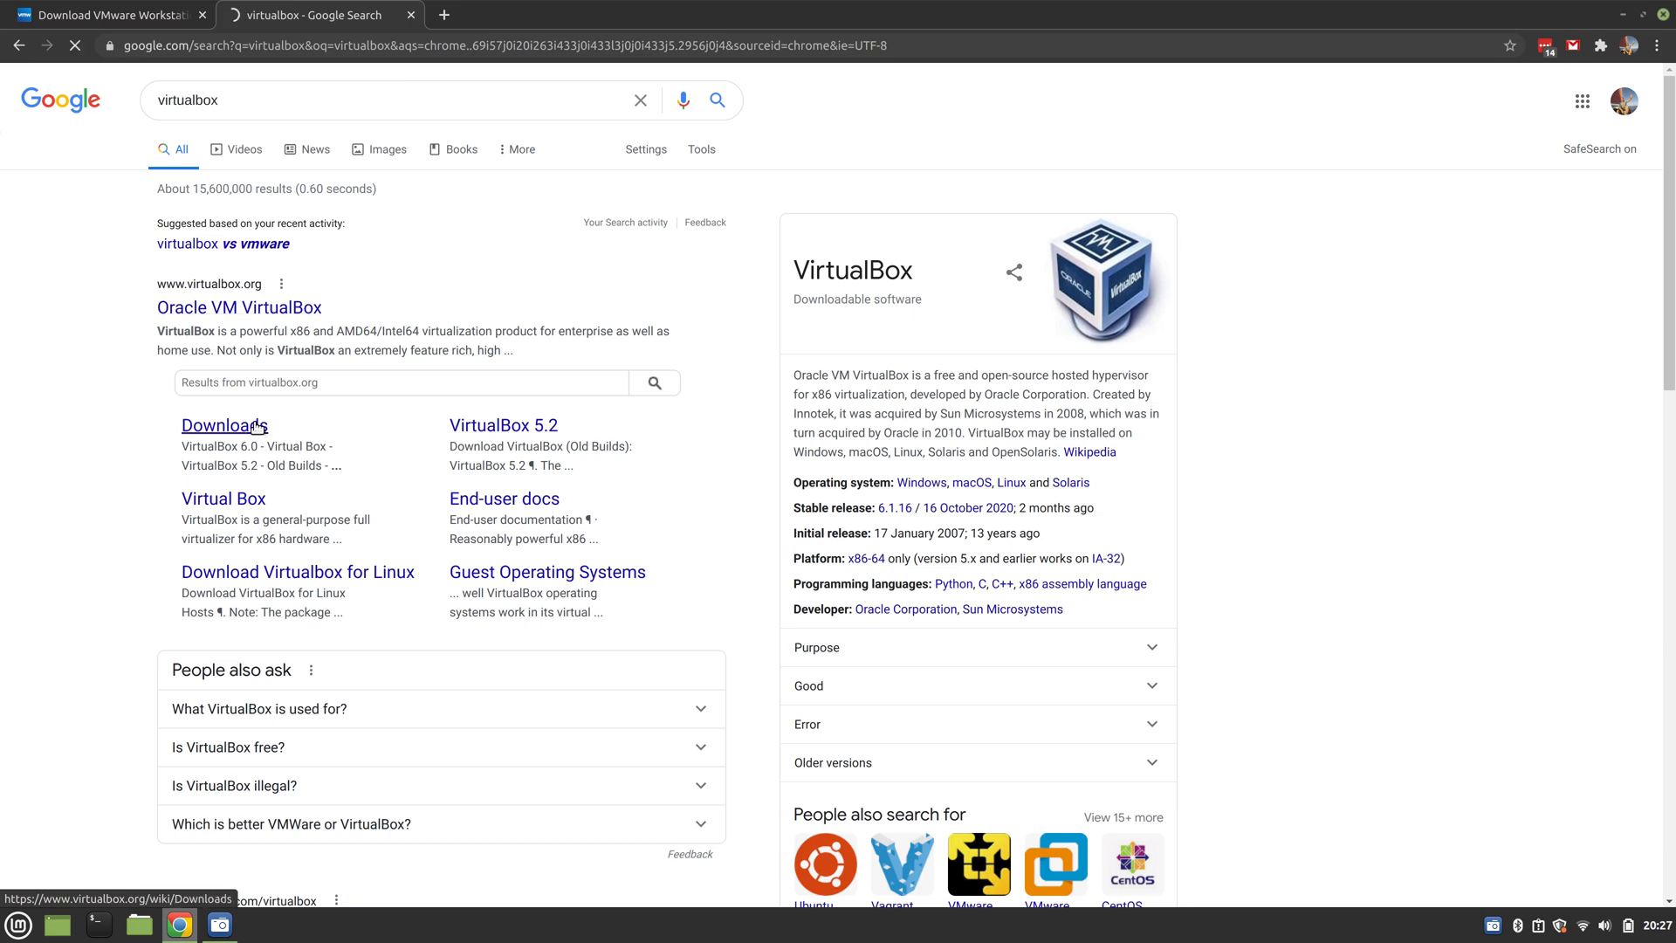
pyautogui.click(224, 424)
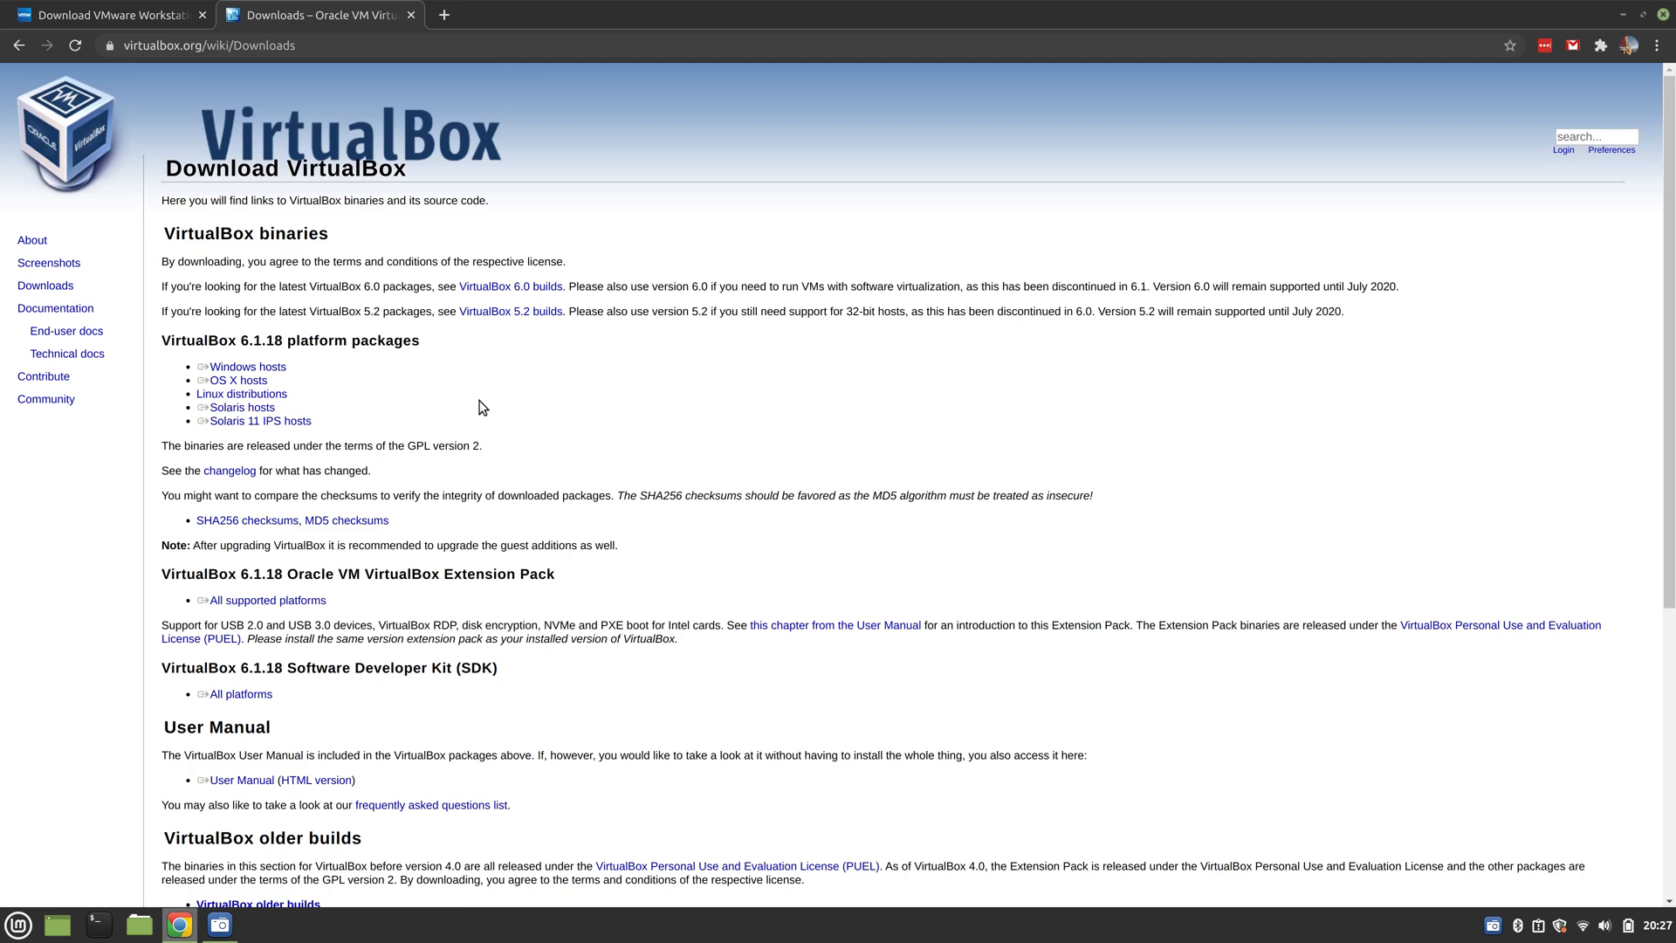
pyautogui.moveTo(503, 406)
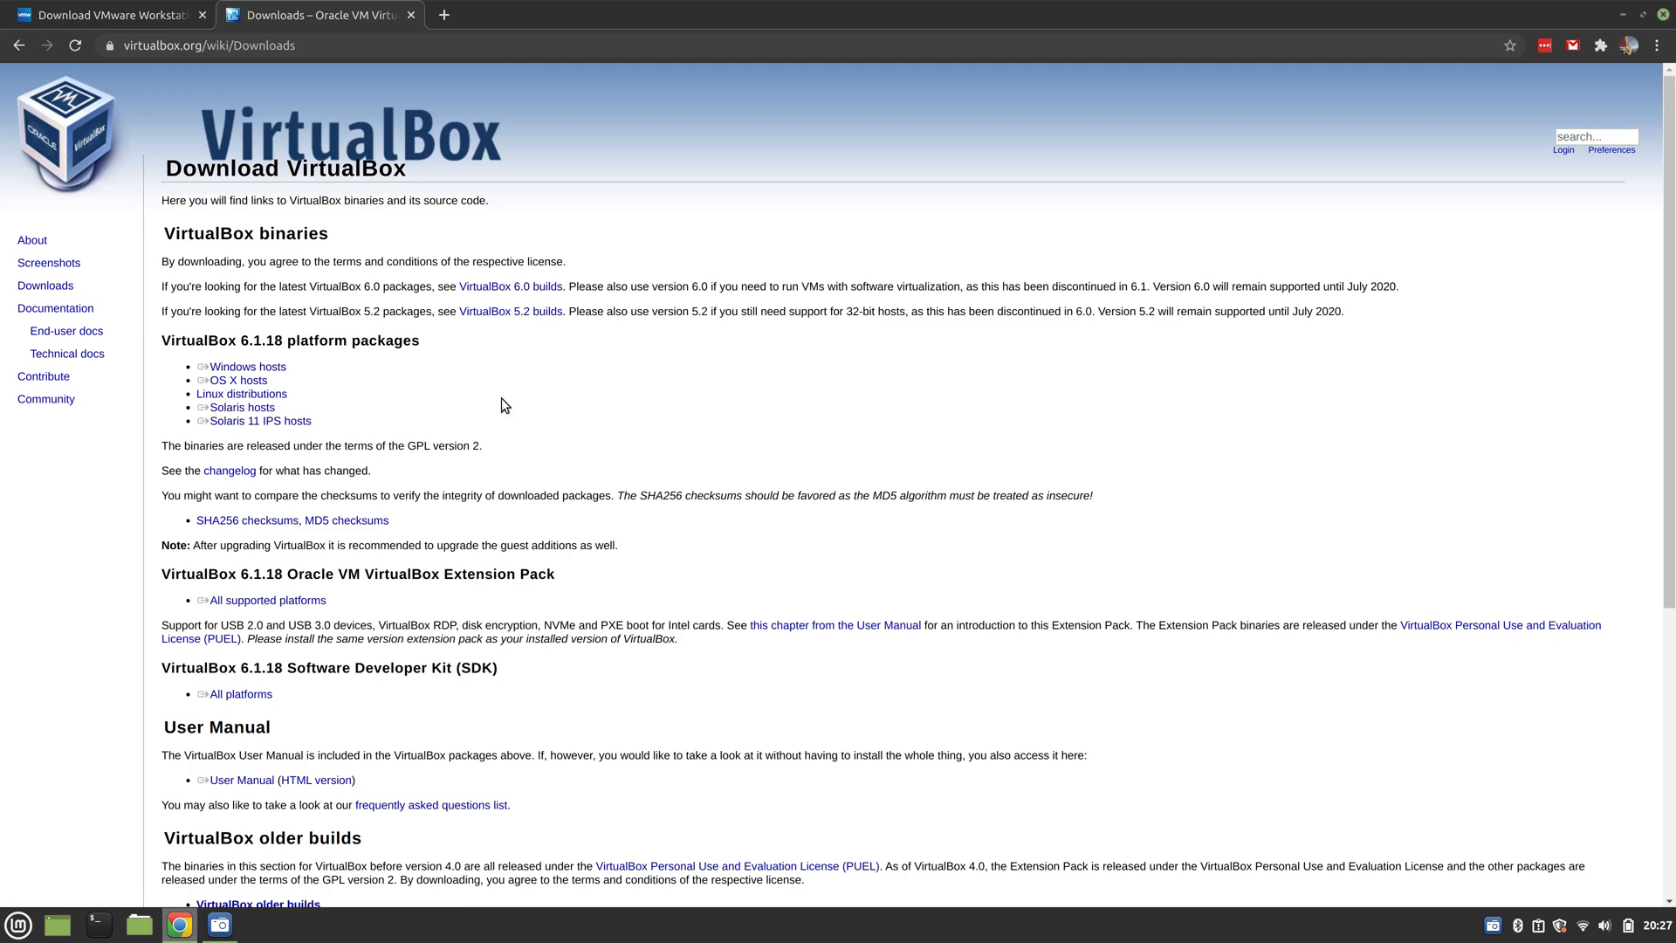
pyautogui.scroll(-3)
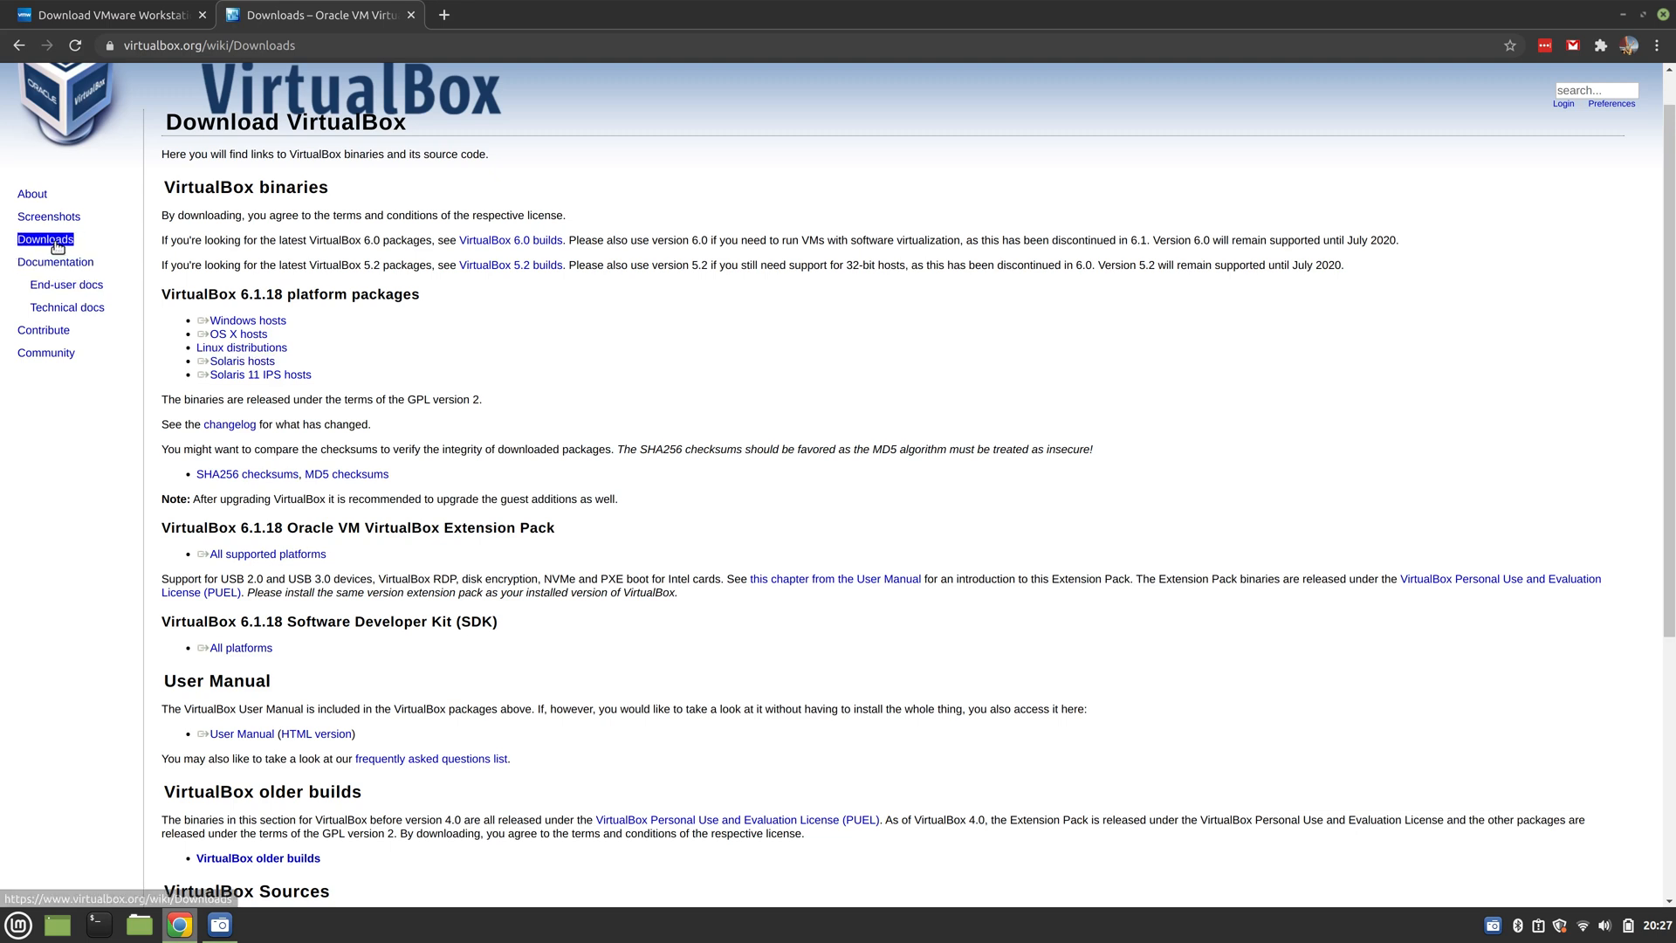
# Step: Search for 'mac virtualbox' and browse down the results
pyautogui.press('ctrl+f')
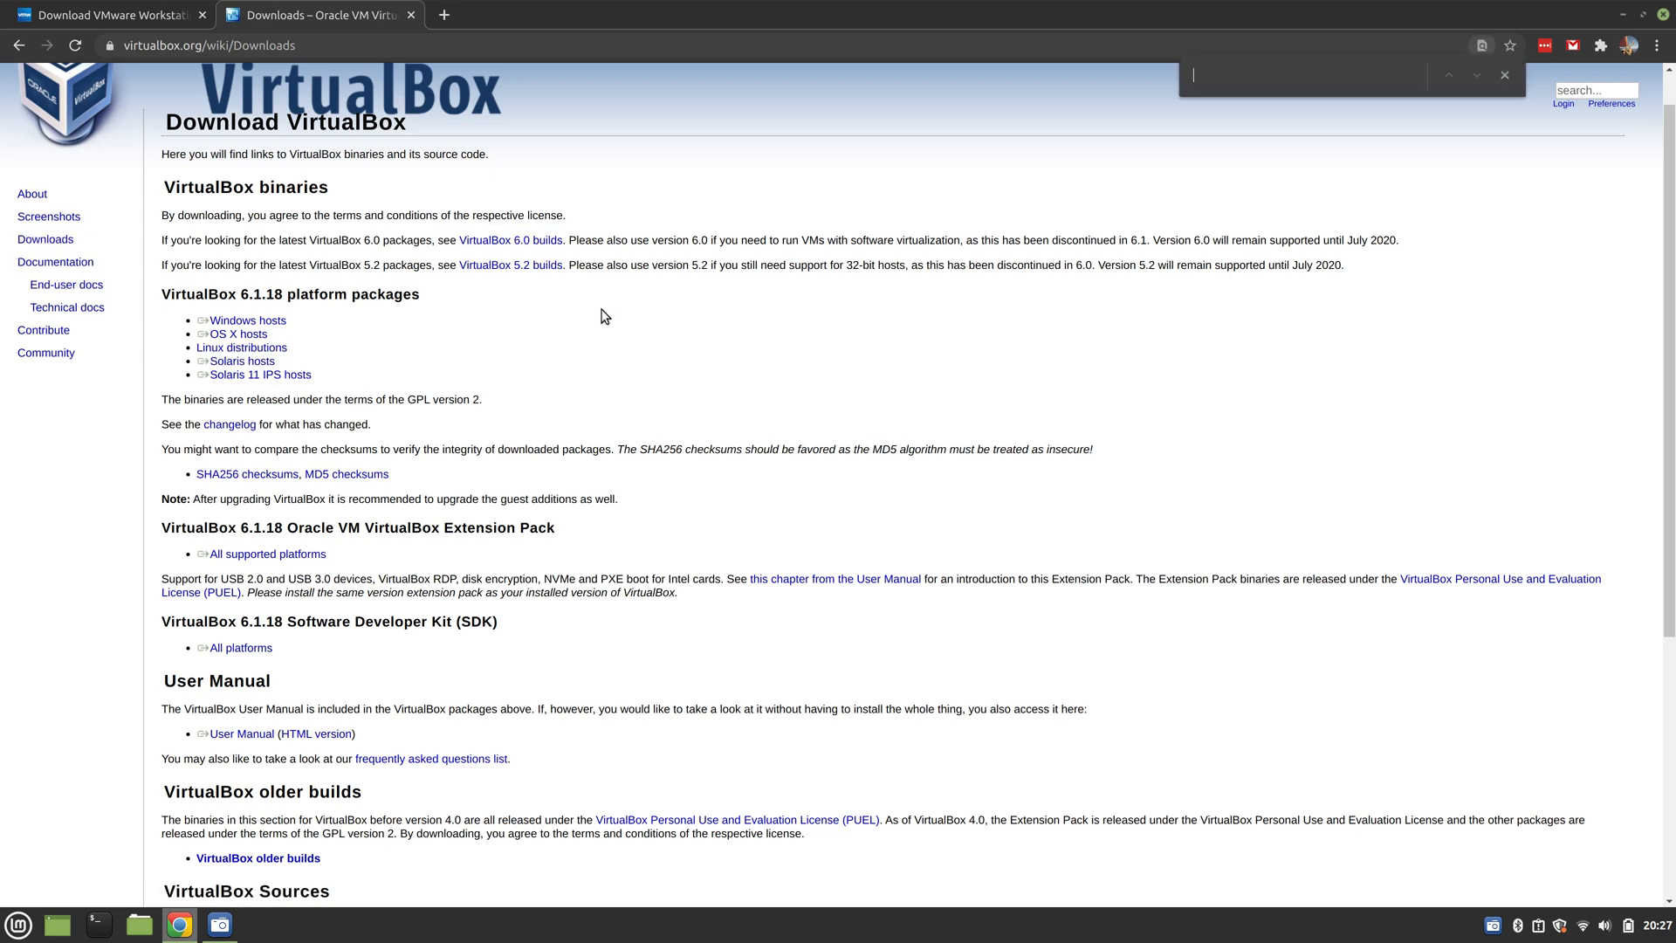
pyautogui.write('mac')
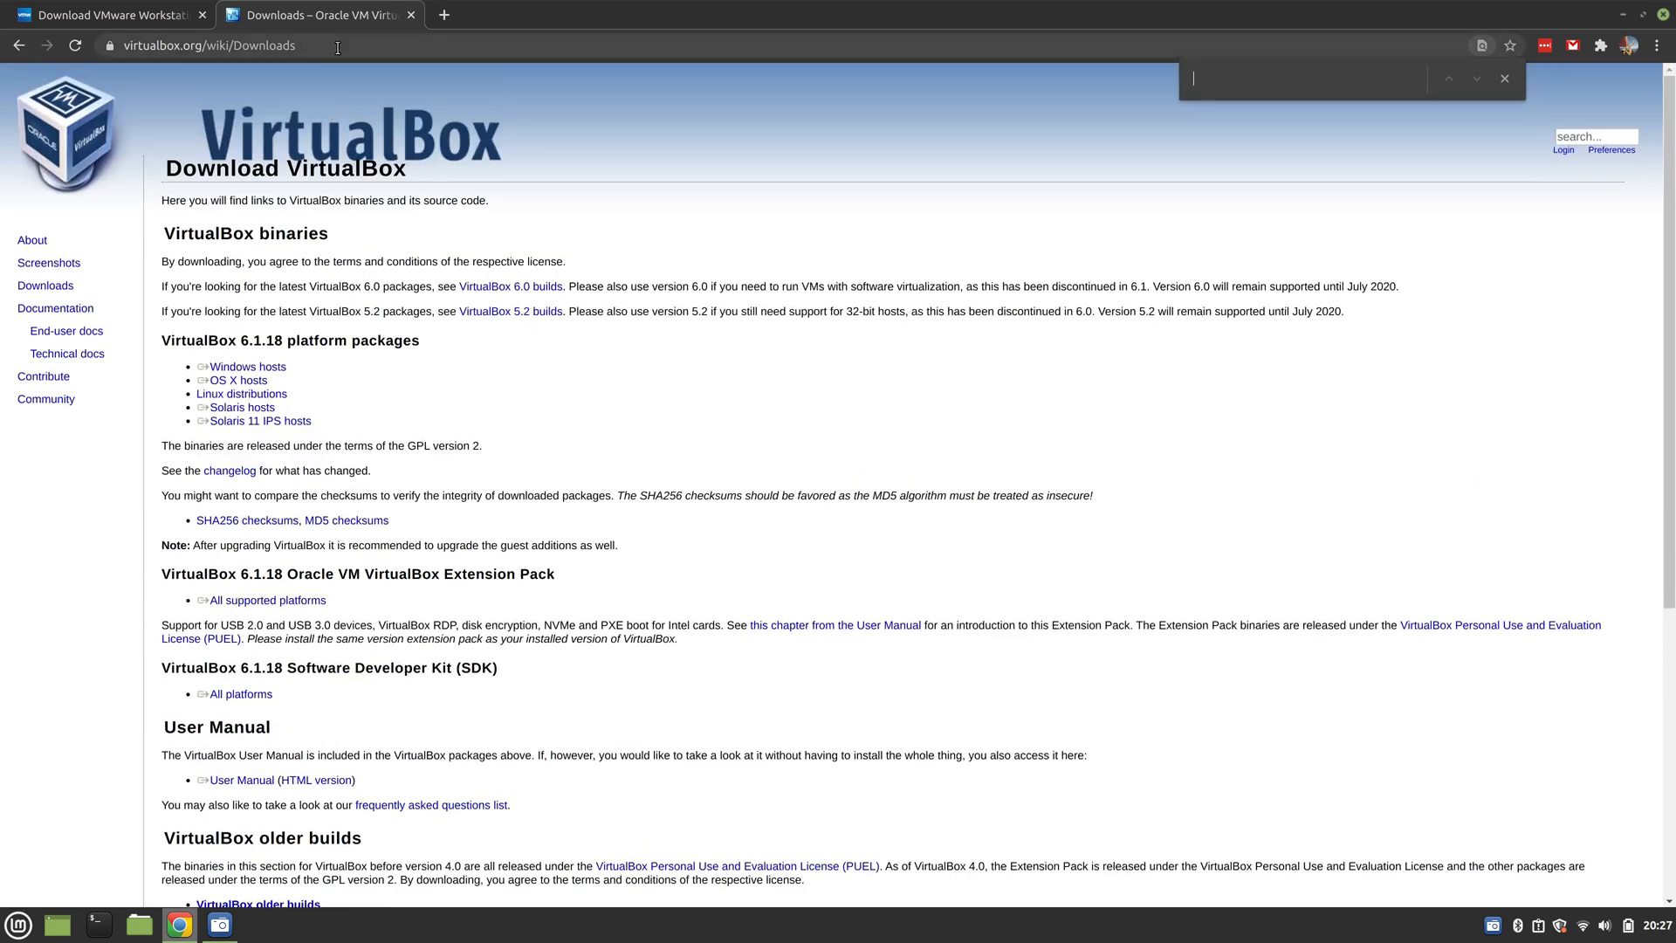
pyautogui.write('mac virtualbox')
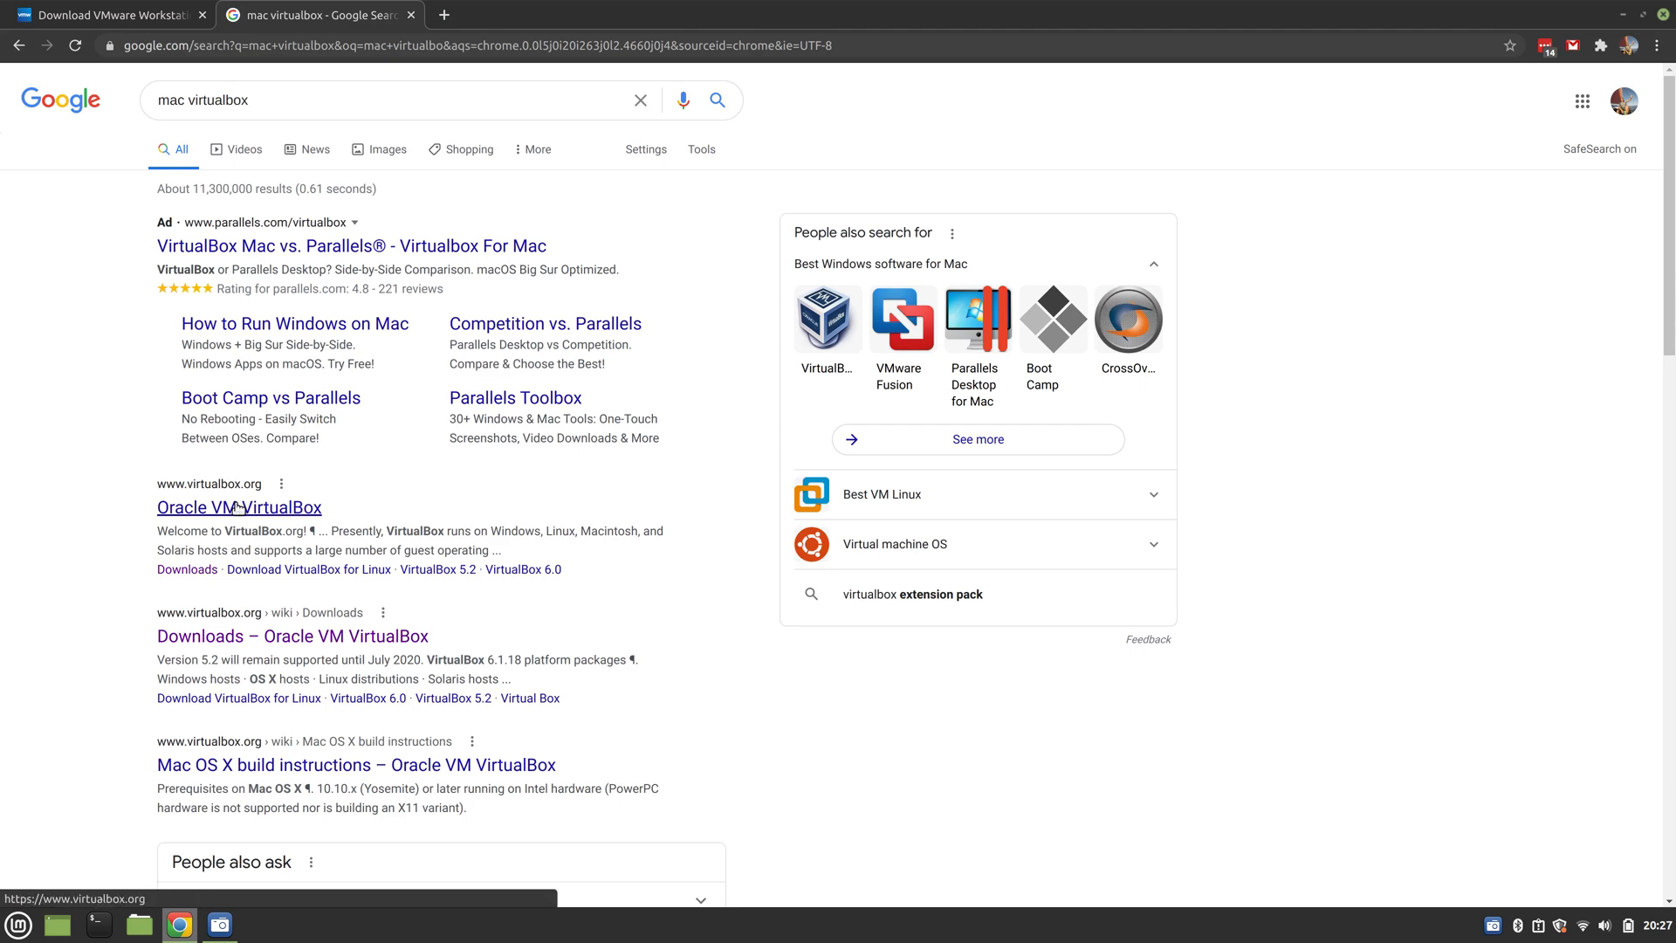
pyautogui.scroll(-3)
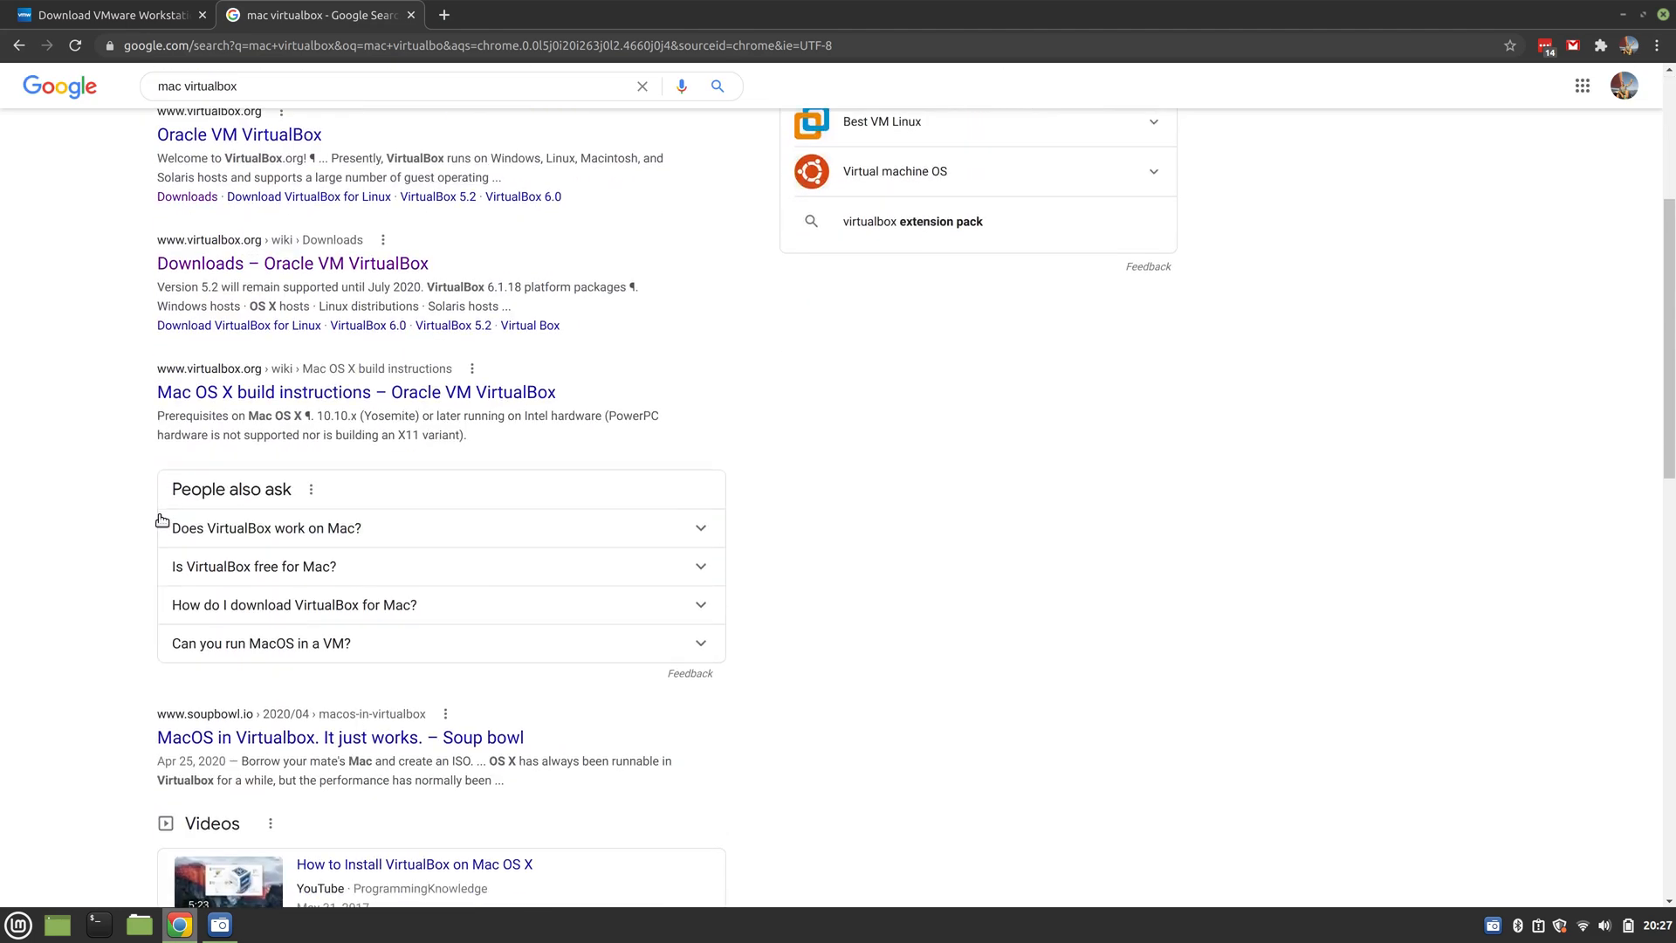
pyautogui.scroll(-3)
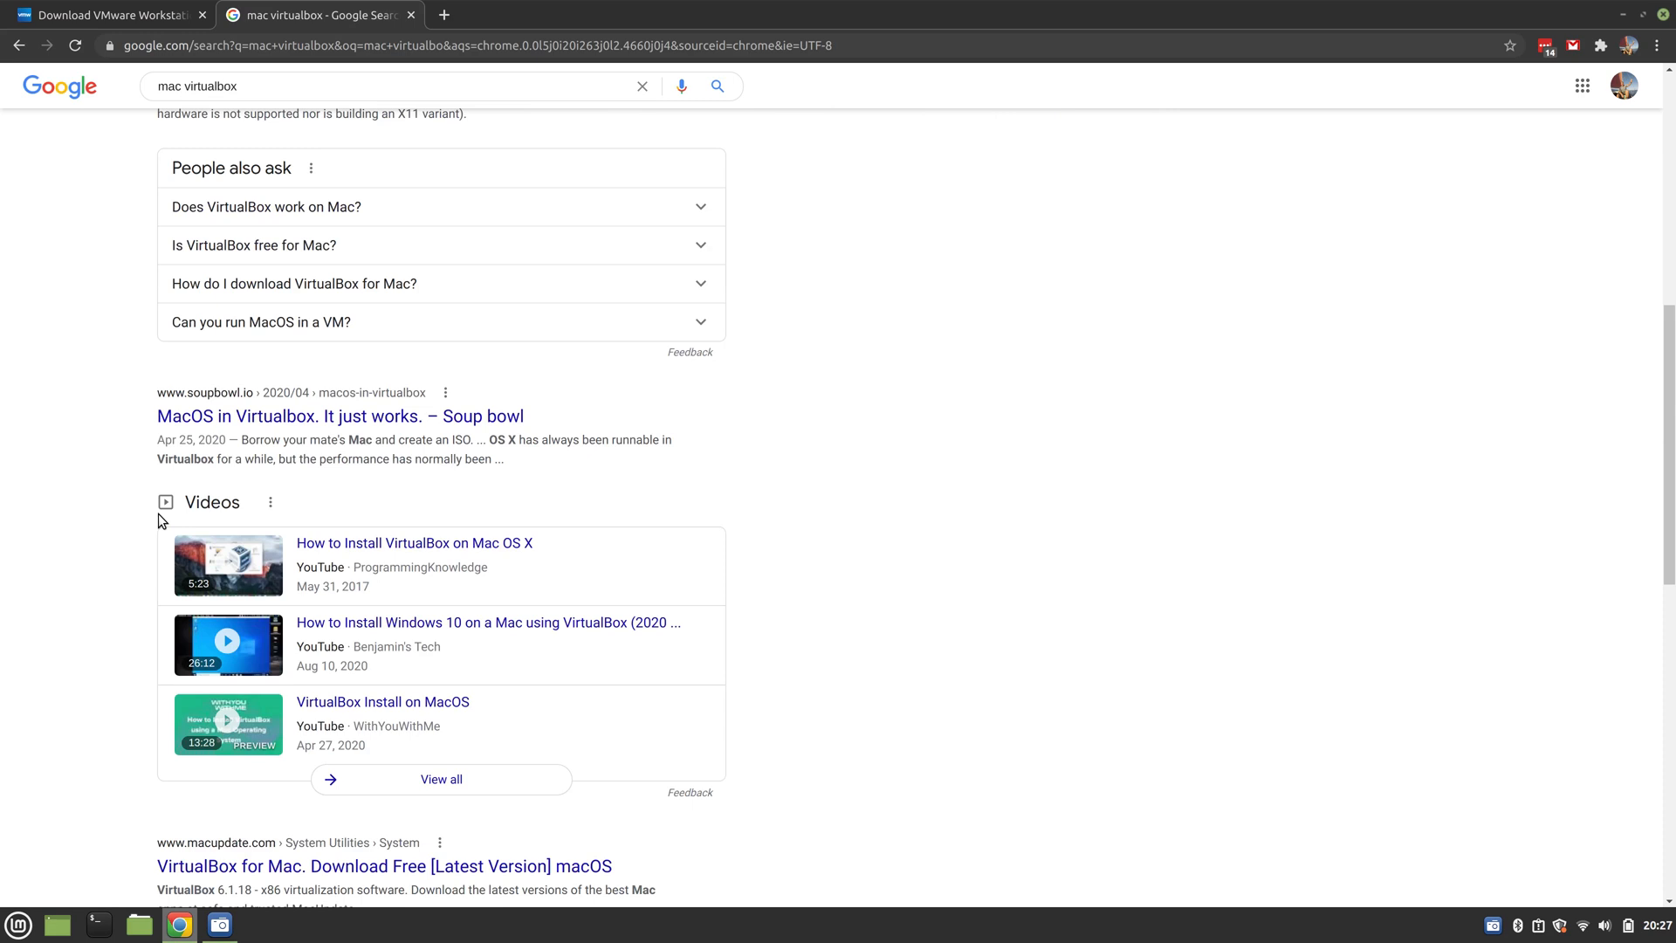
pyautogui.scroll(-3)
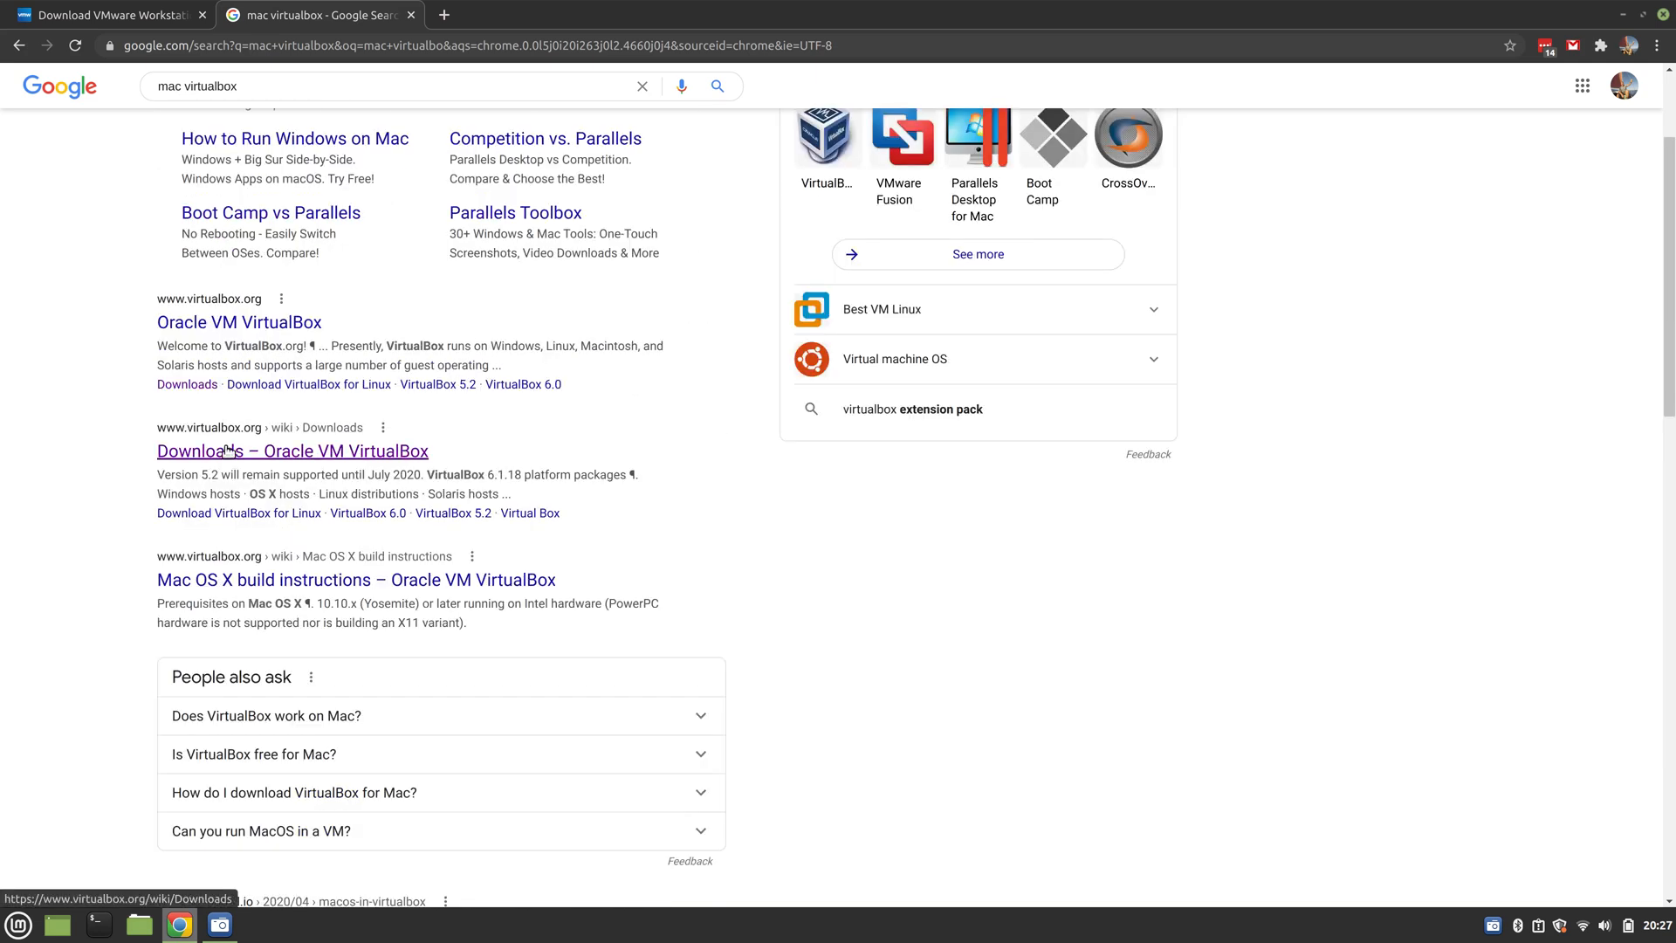
# Step: Open the Downloads – Oracle VM VirtualBox page and choose the 6.1.18 OS X hosts package
pyautogui.click(291, 450)
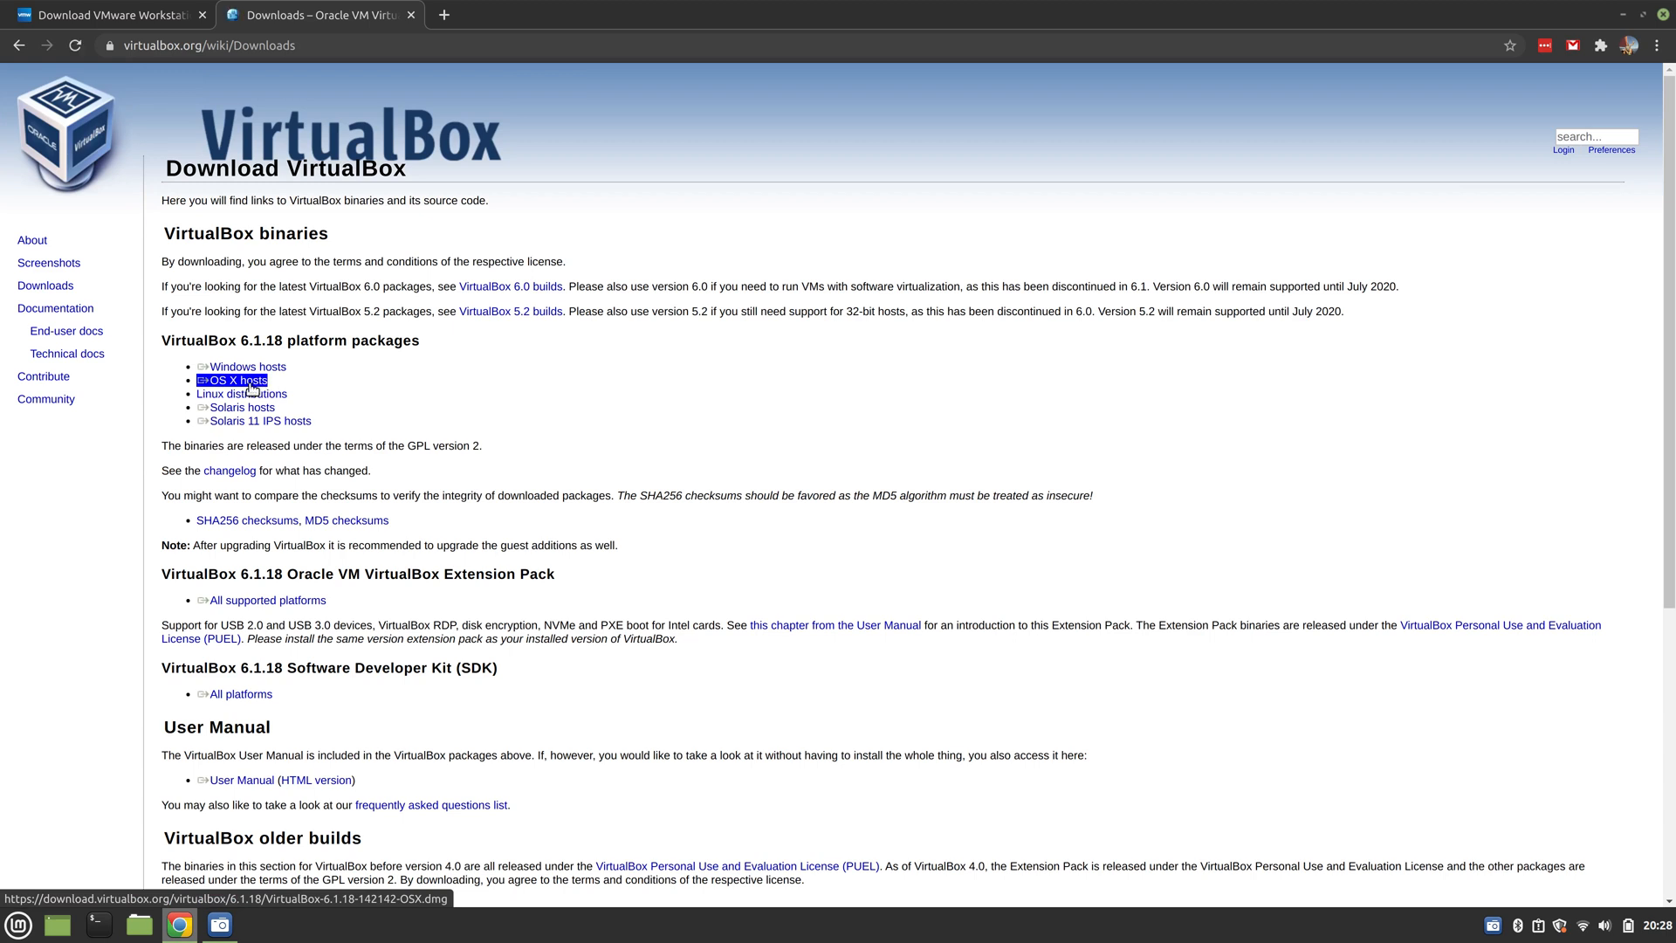
pyautogui.click(238, 381)
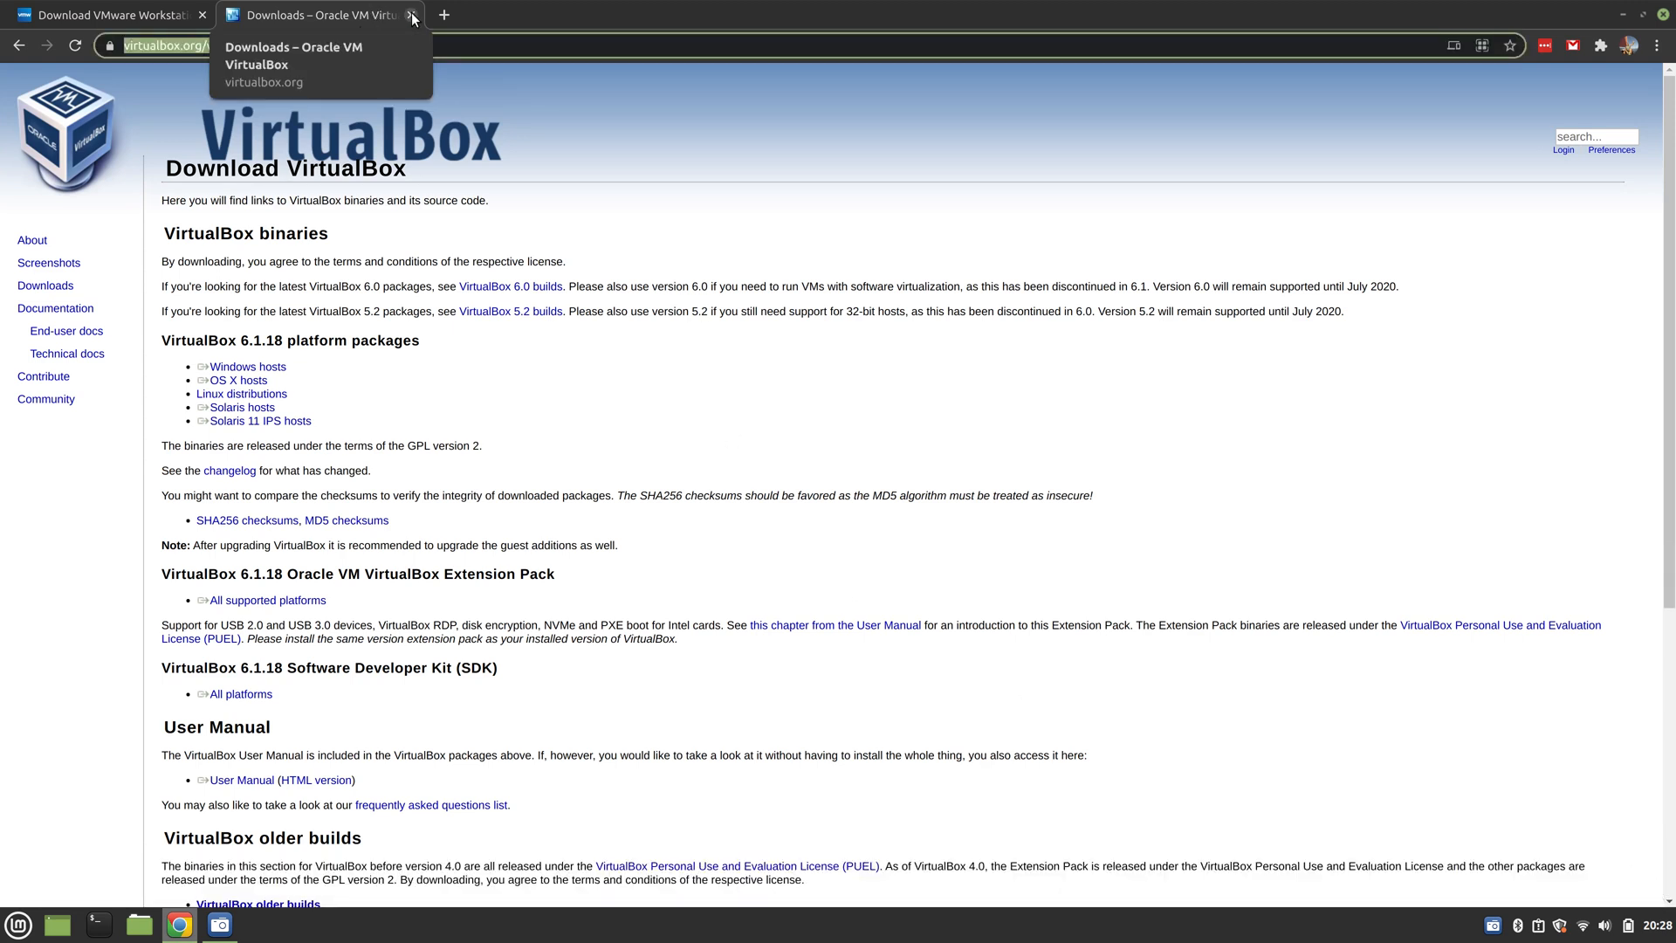
# Step: Search 'kali vm', close the VMware download tab, and open the Kali Linux custom image downloads page
pyautogui.write('kali vm')
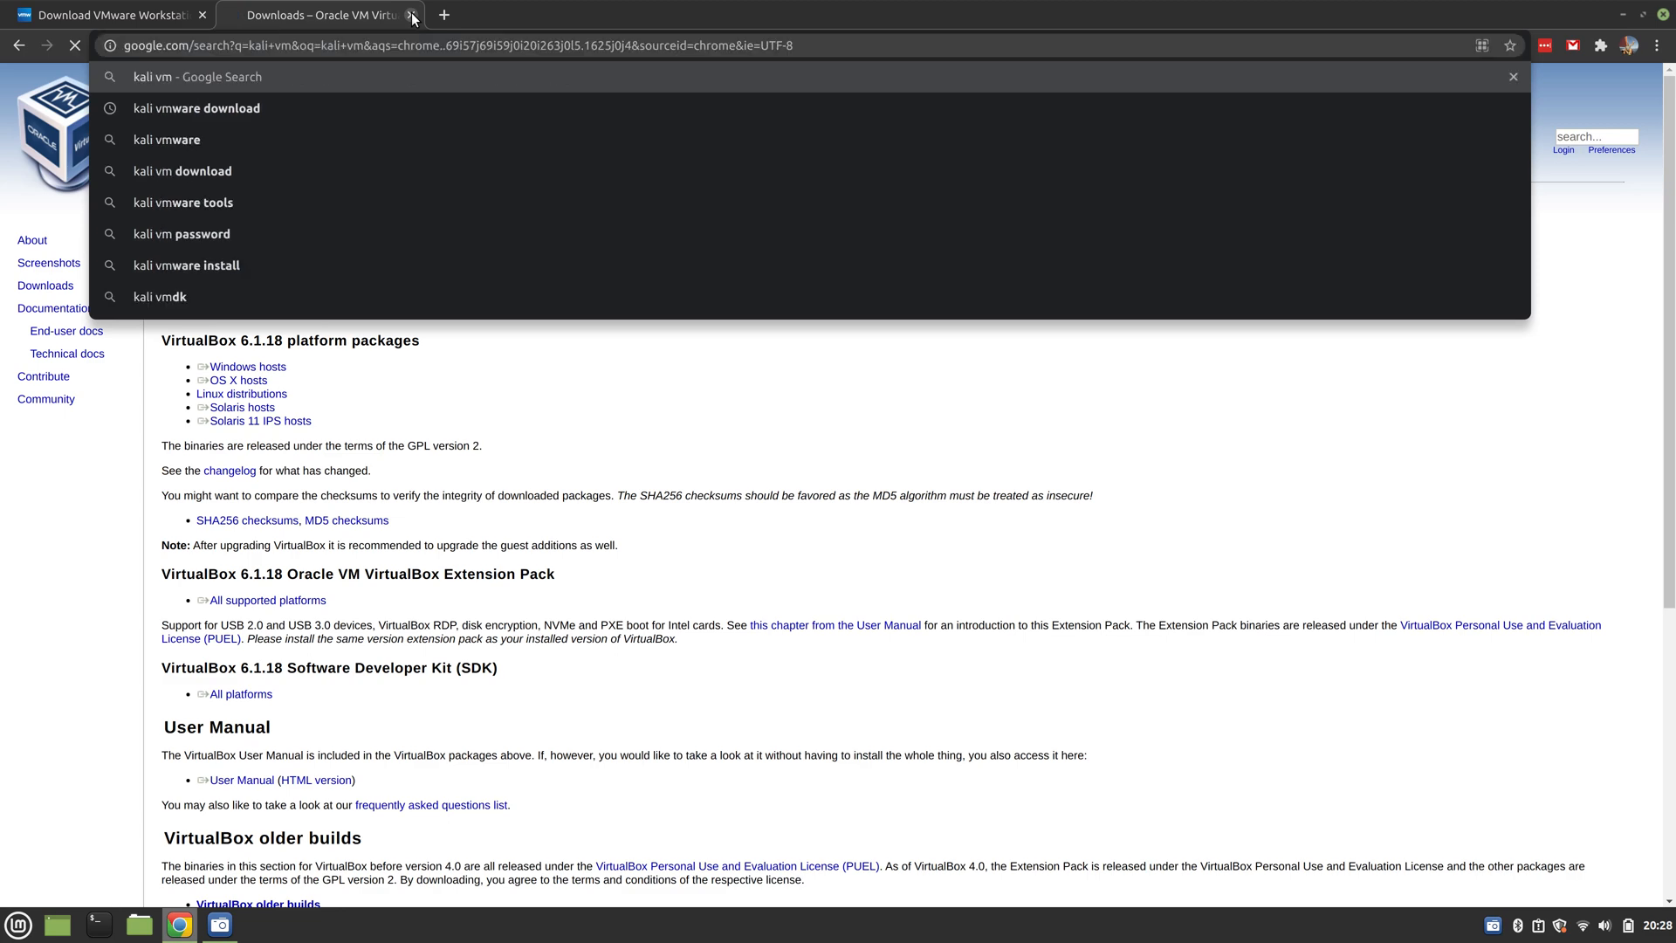
pyautogui.press('Enter')
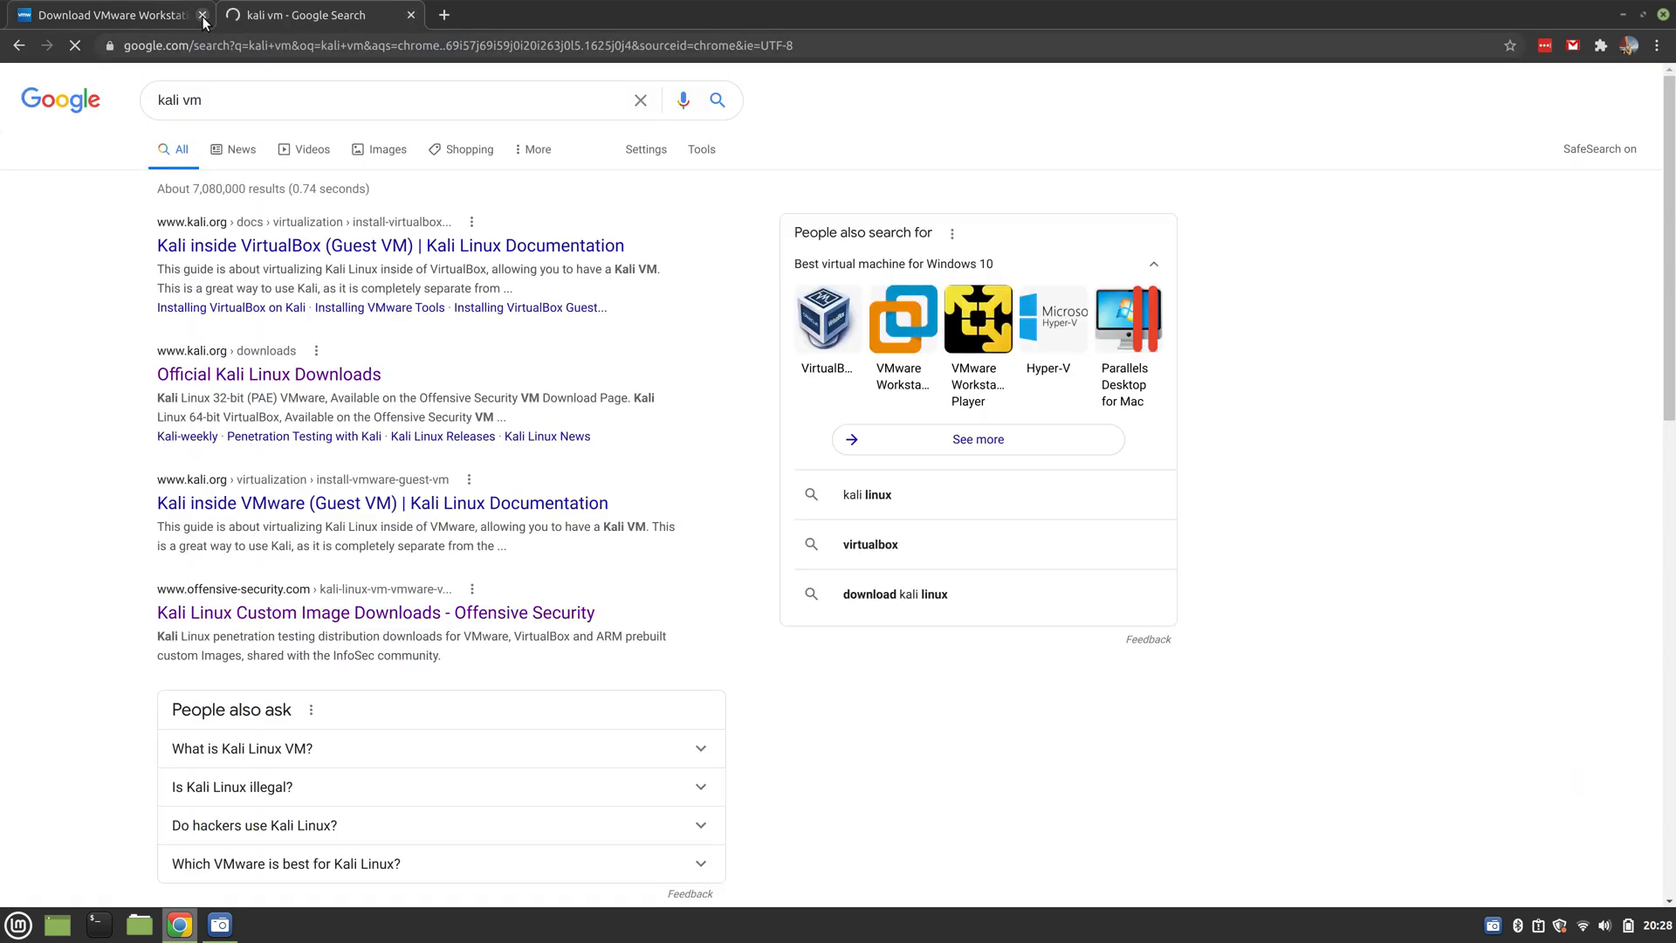
pyautogui.click(202, 14)
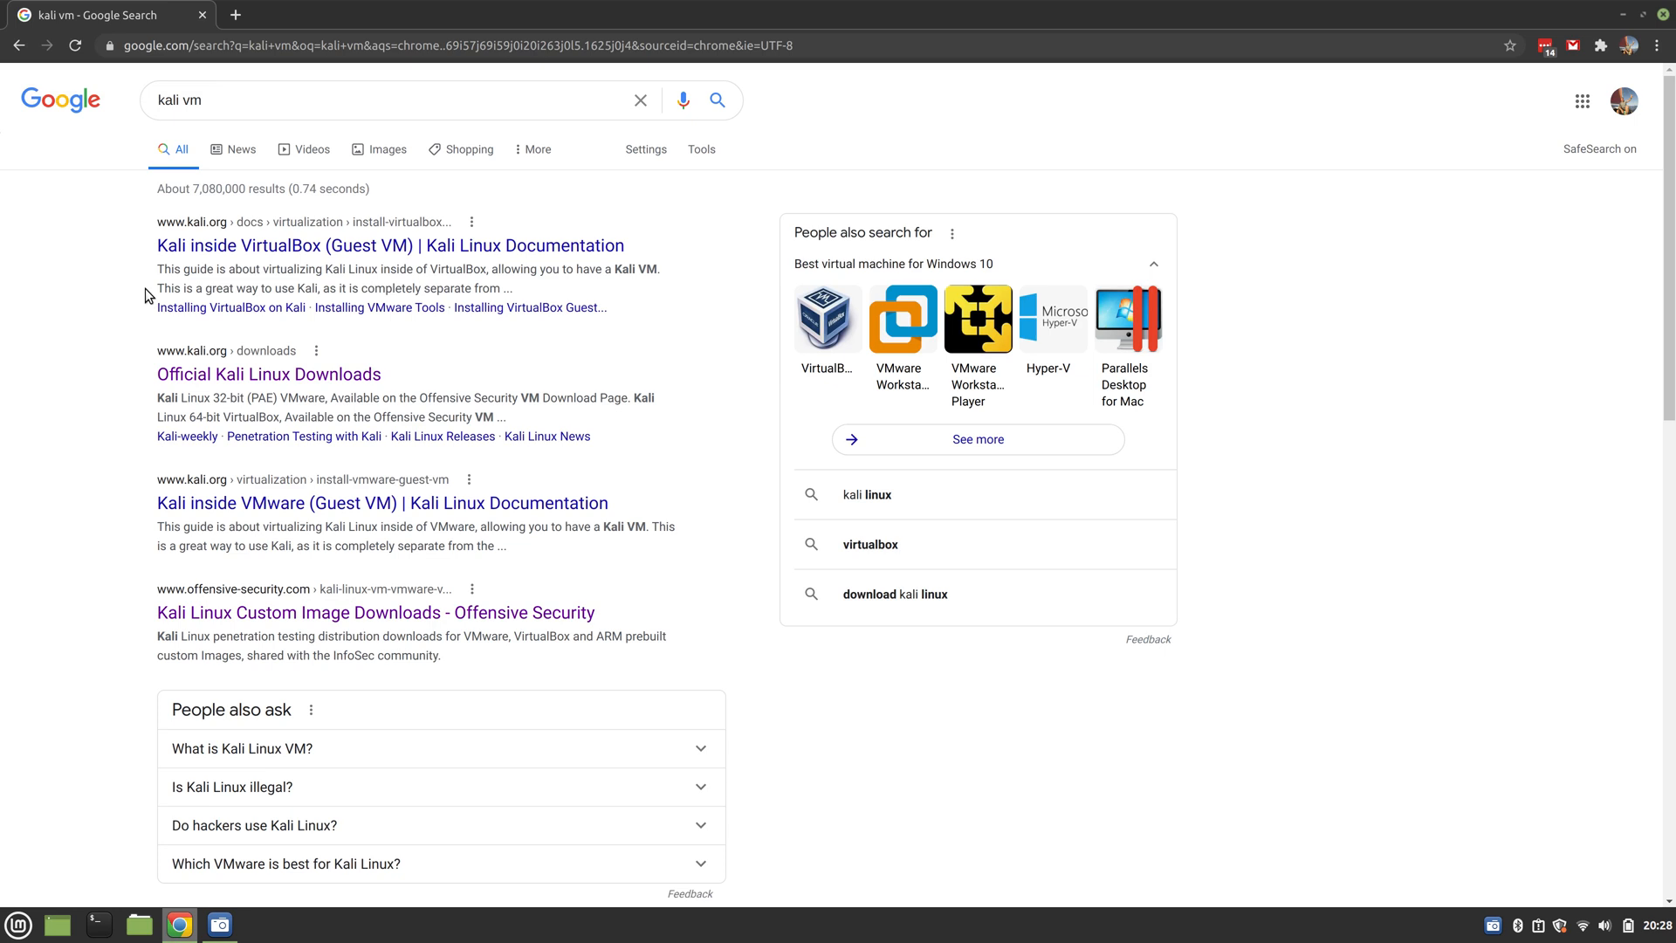
pyautogui.moveTo(142, 335)
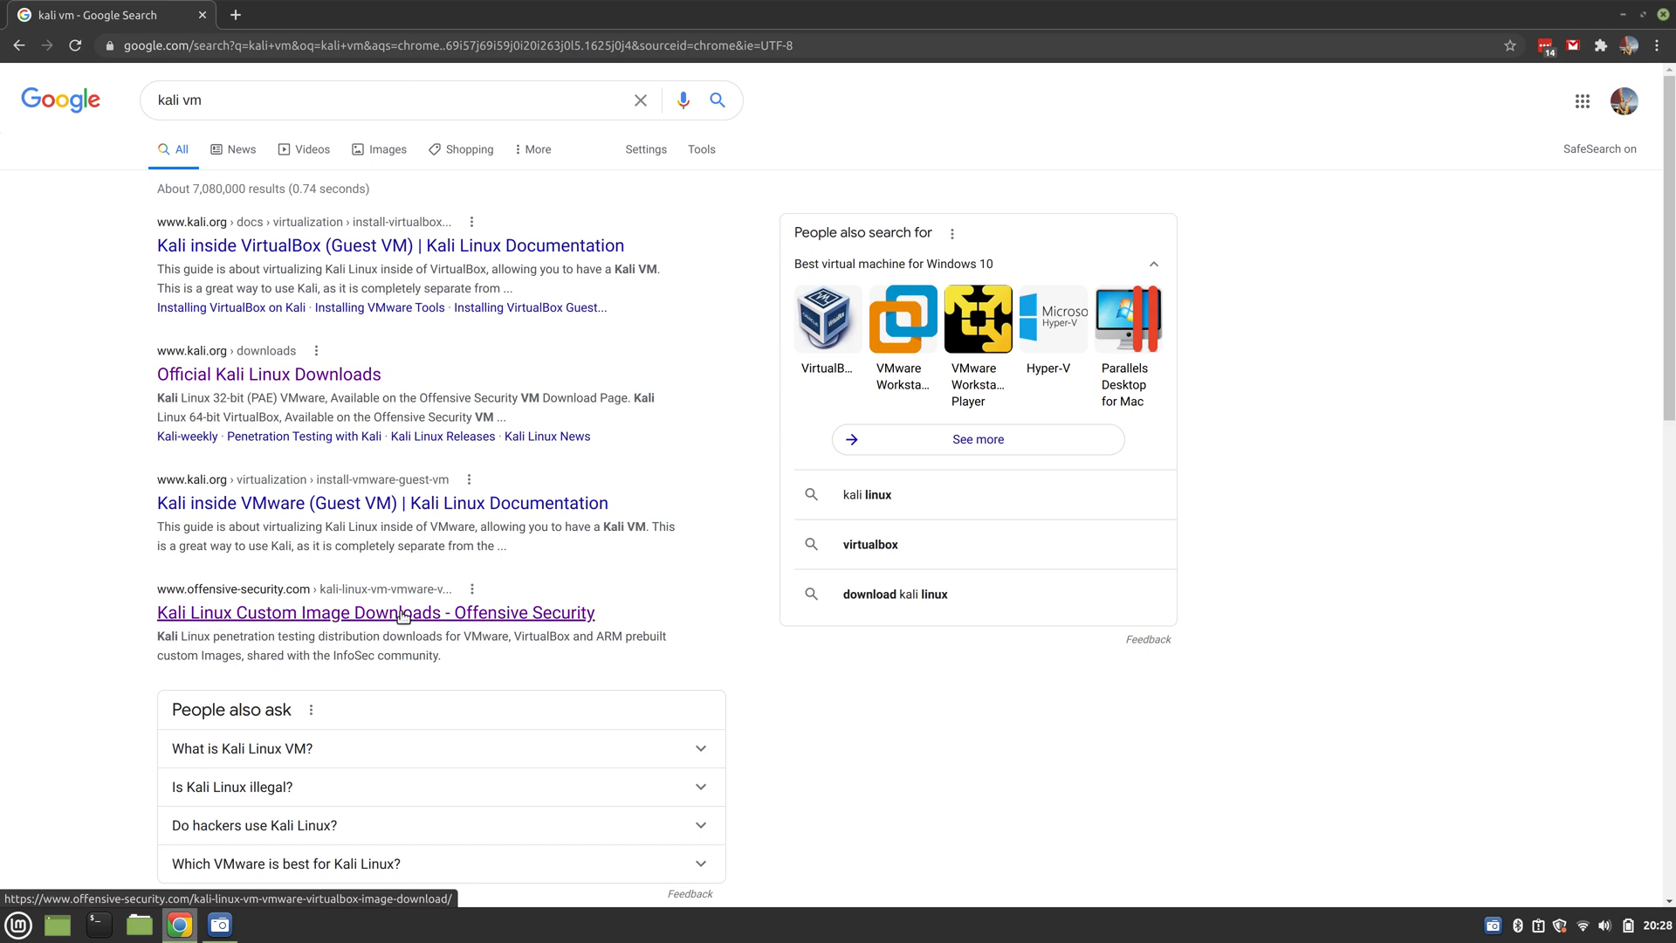
pyautogui.click(375, 613)
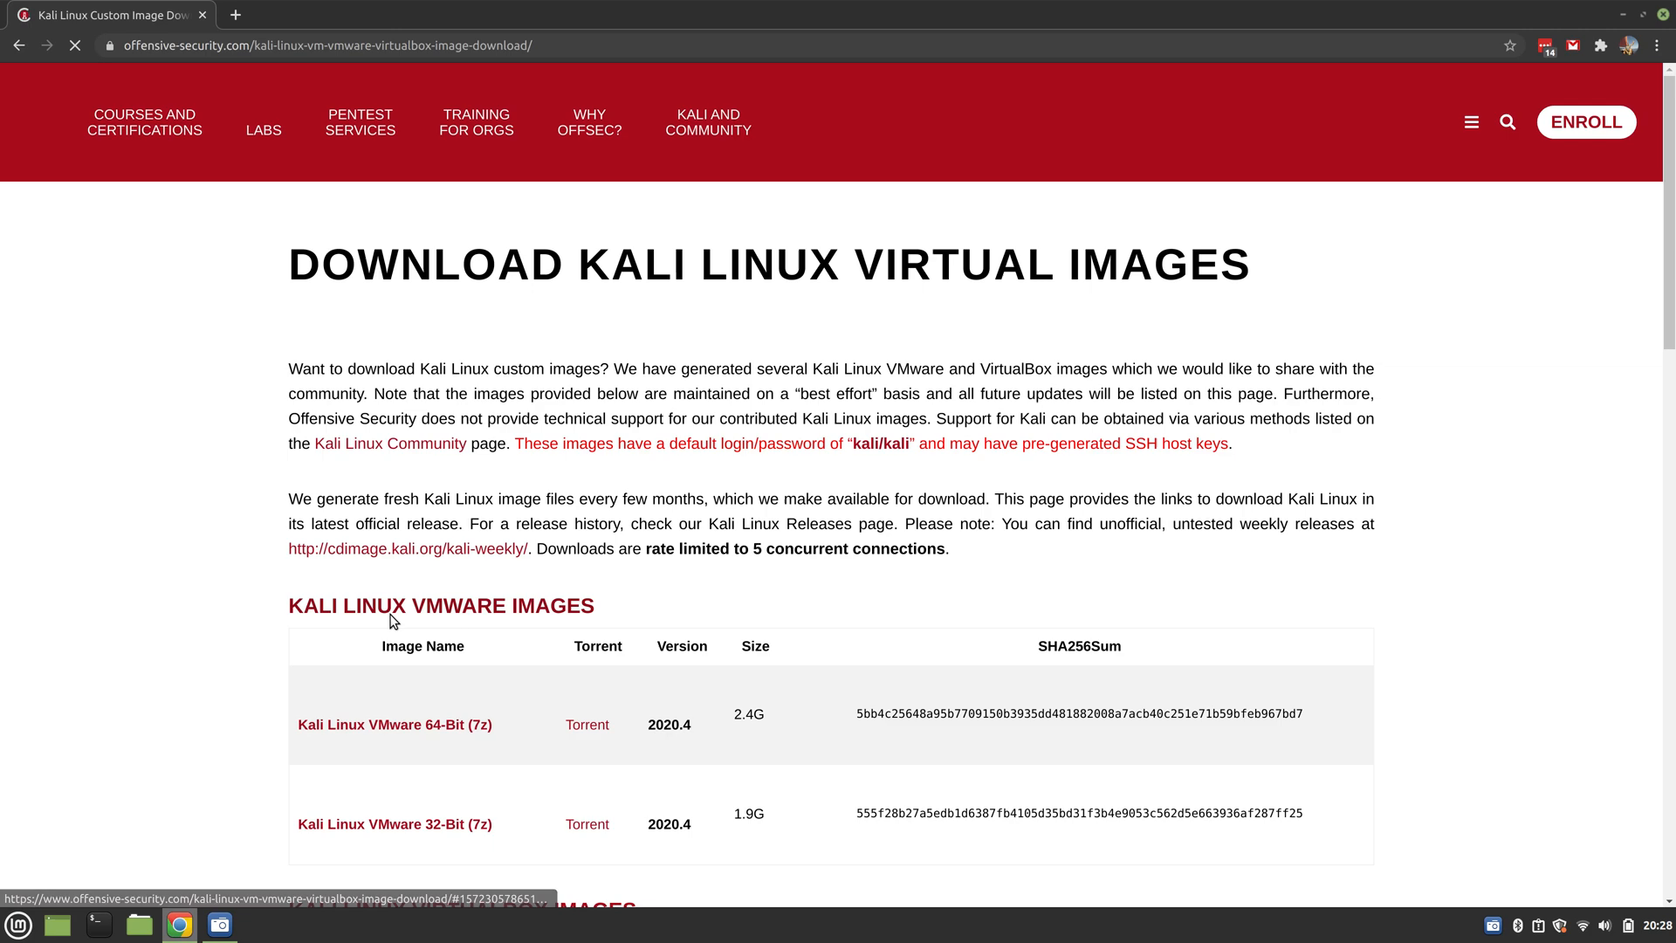
# Step: Expand the Kali Linux VMware Images list showing the 64-bit and 32-bit 2020.4 downloads
pyautogui.scroll(-3)
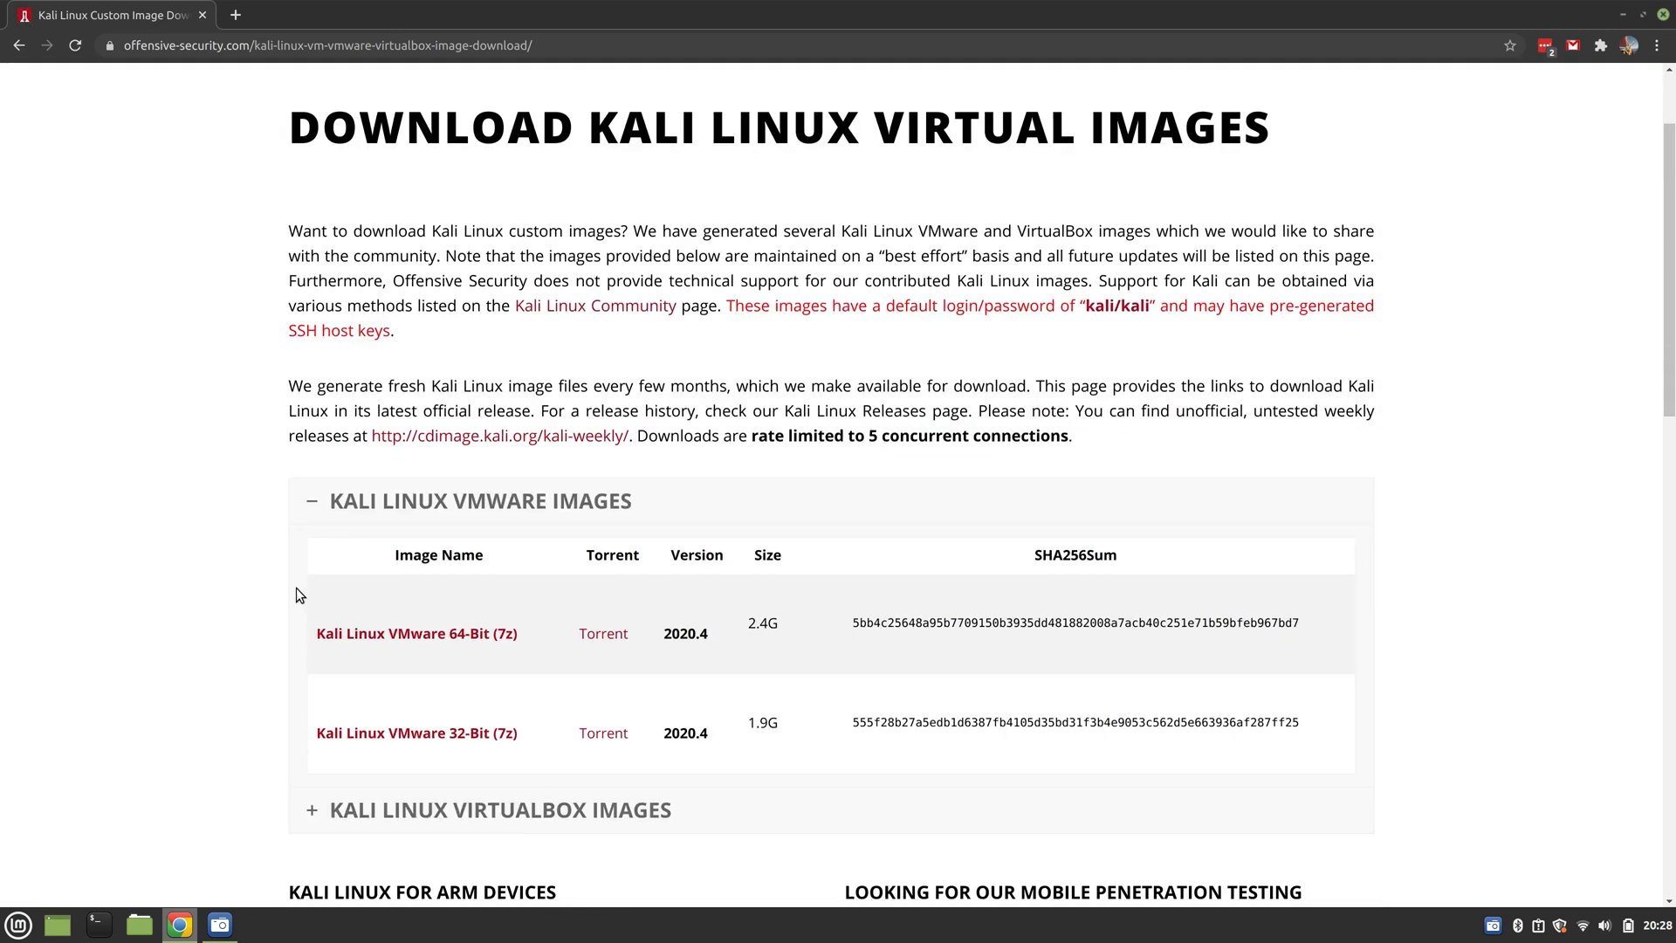
pyautogui.scroll(-3)
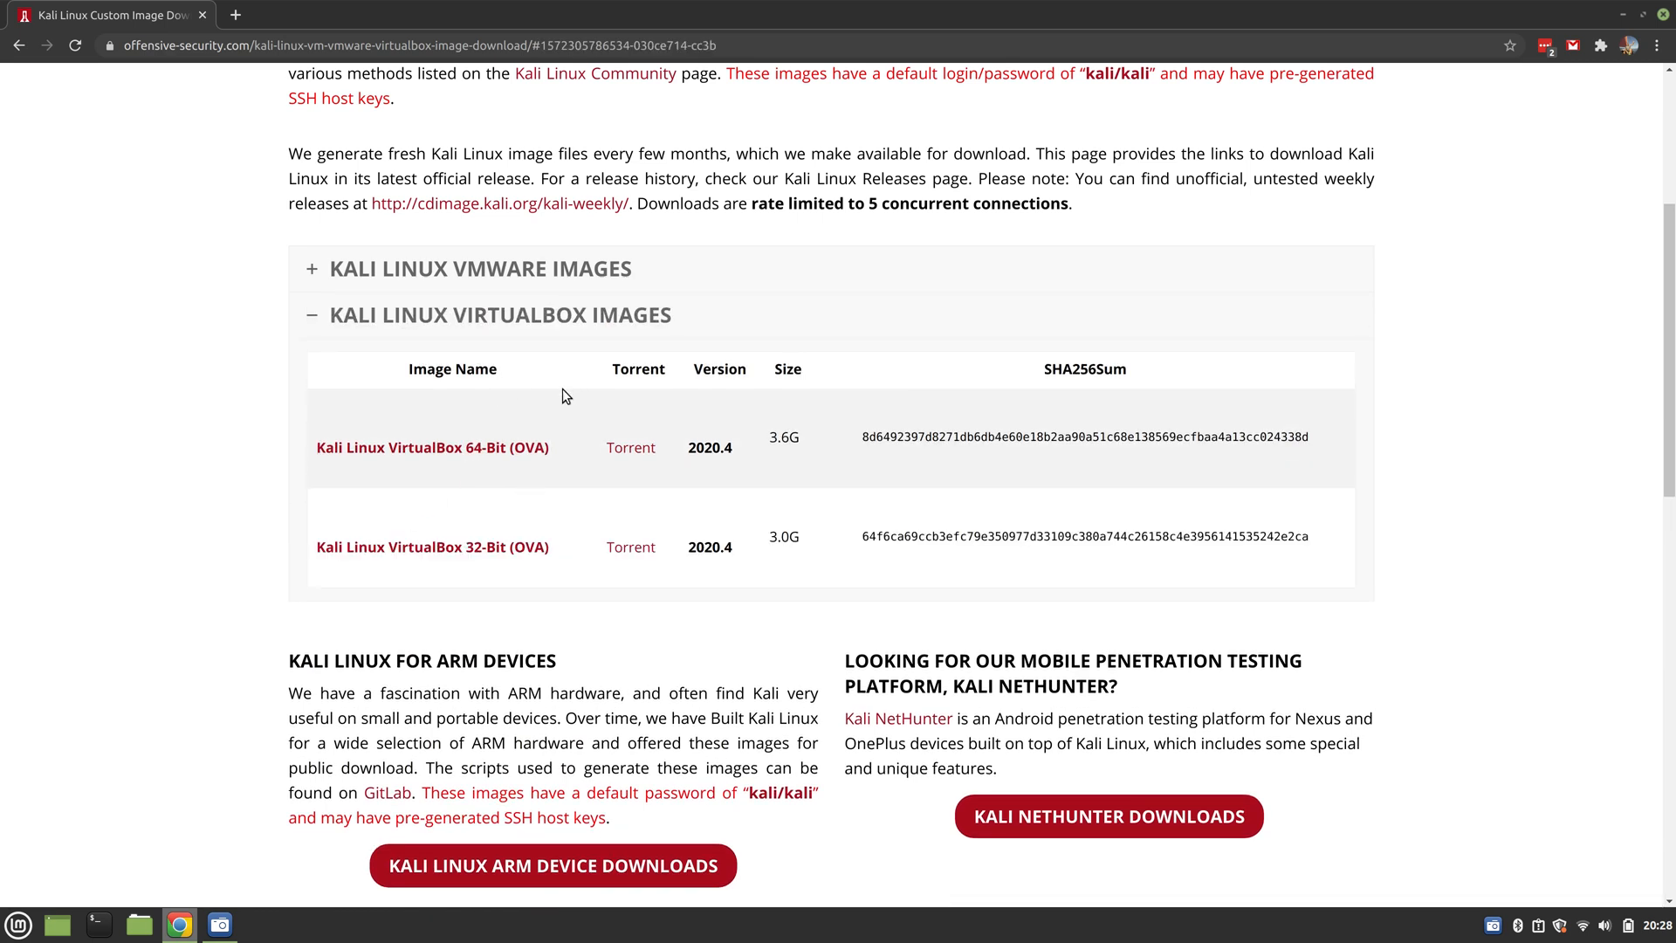
pyautogui.moveTo(516, 273)
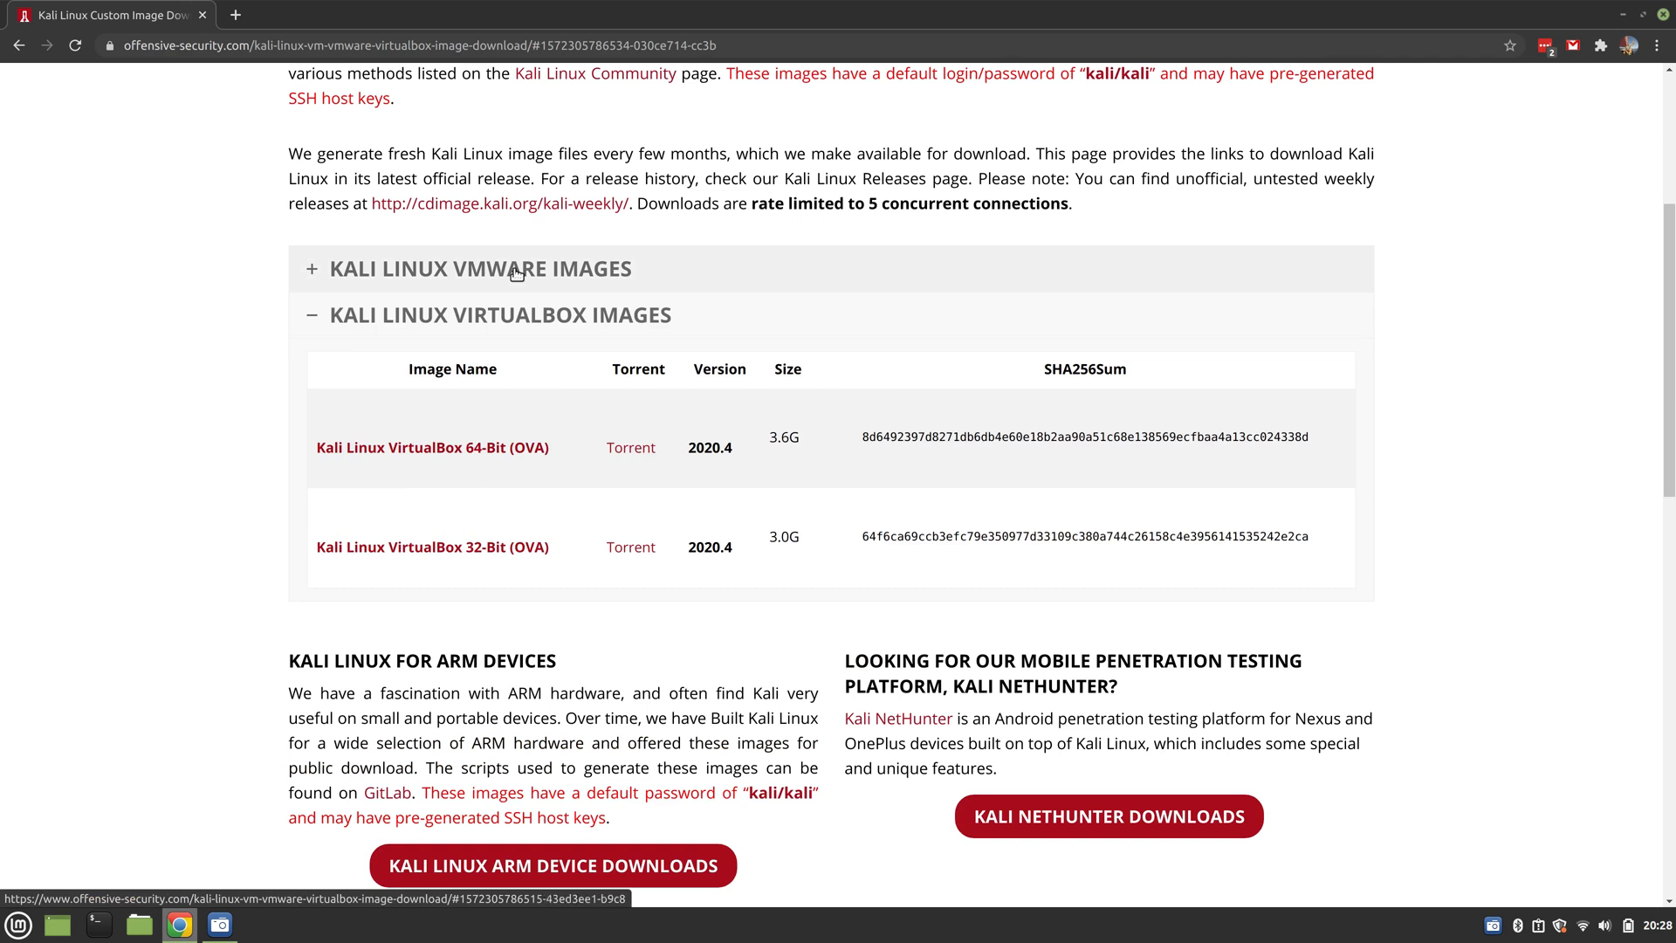
pyautogui.click(479, 268)
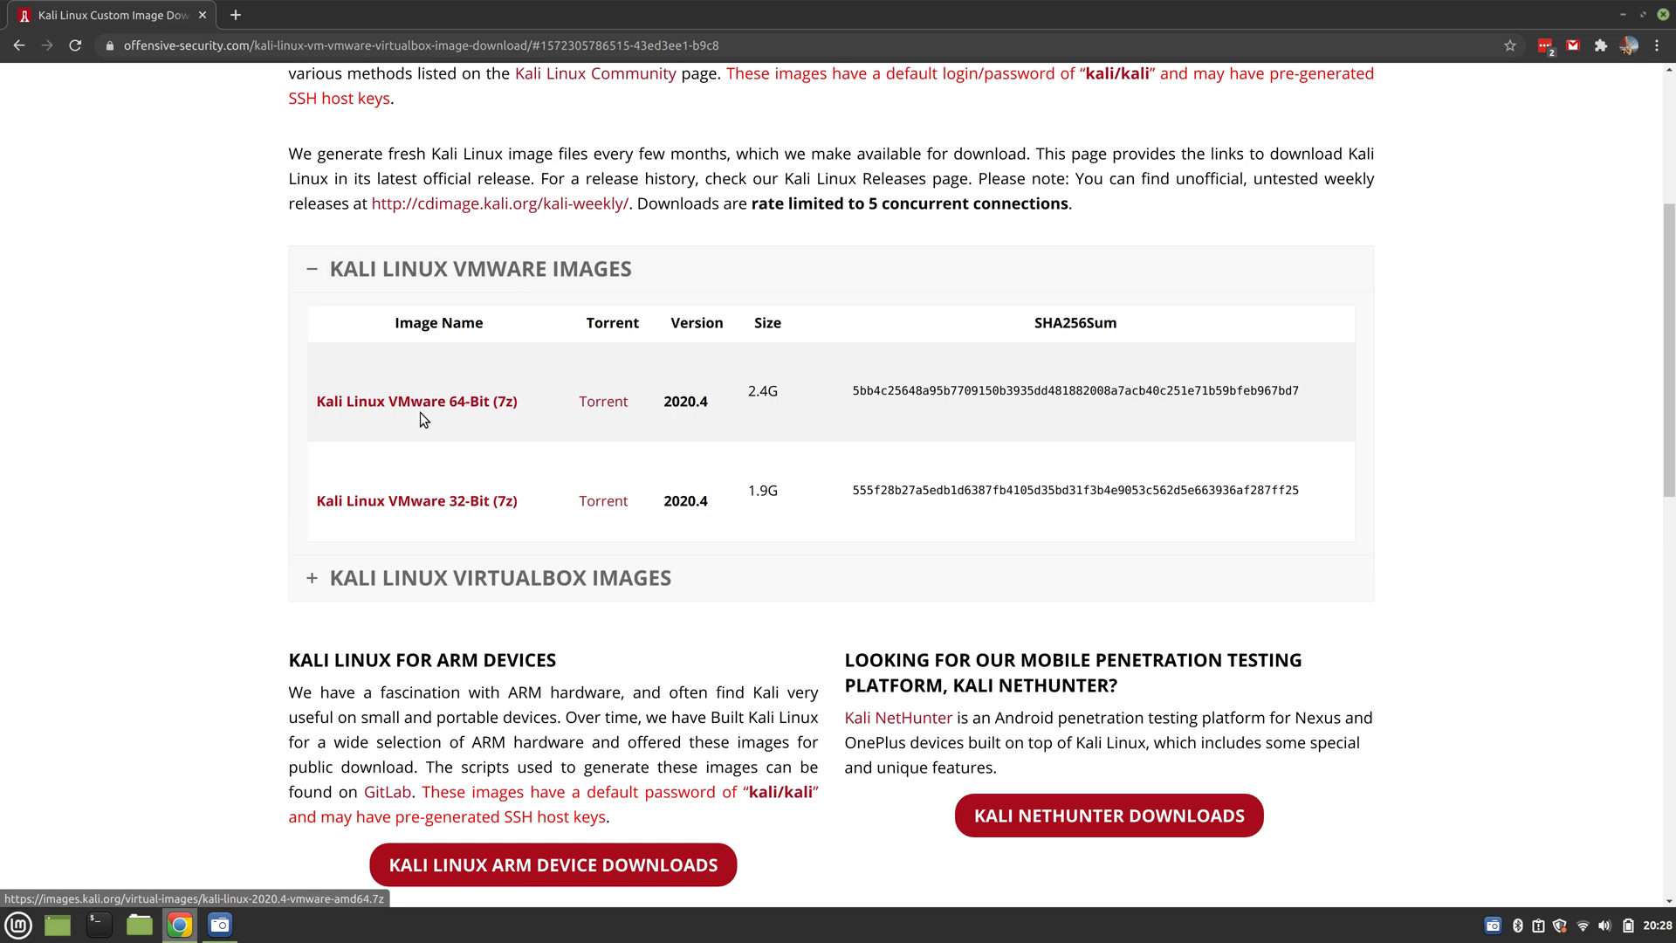
pyautogui.moveTo(493, 413)
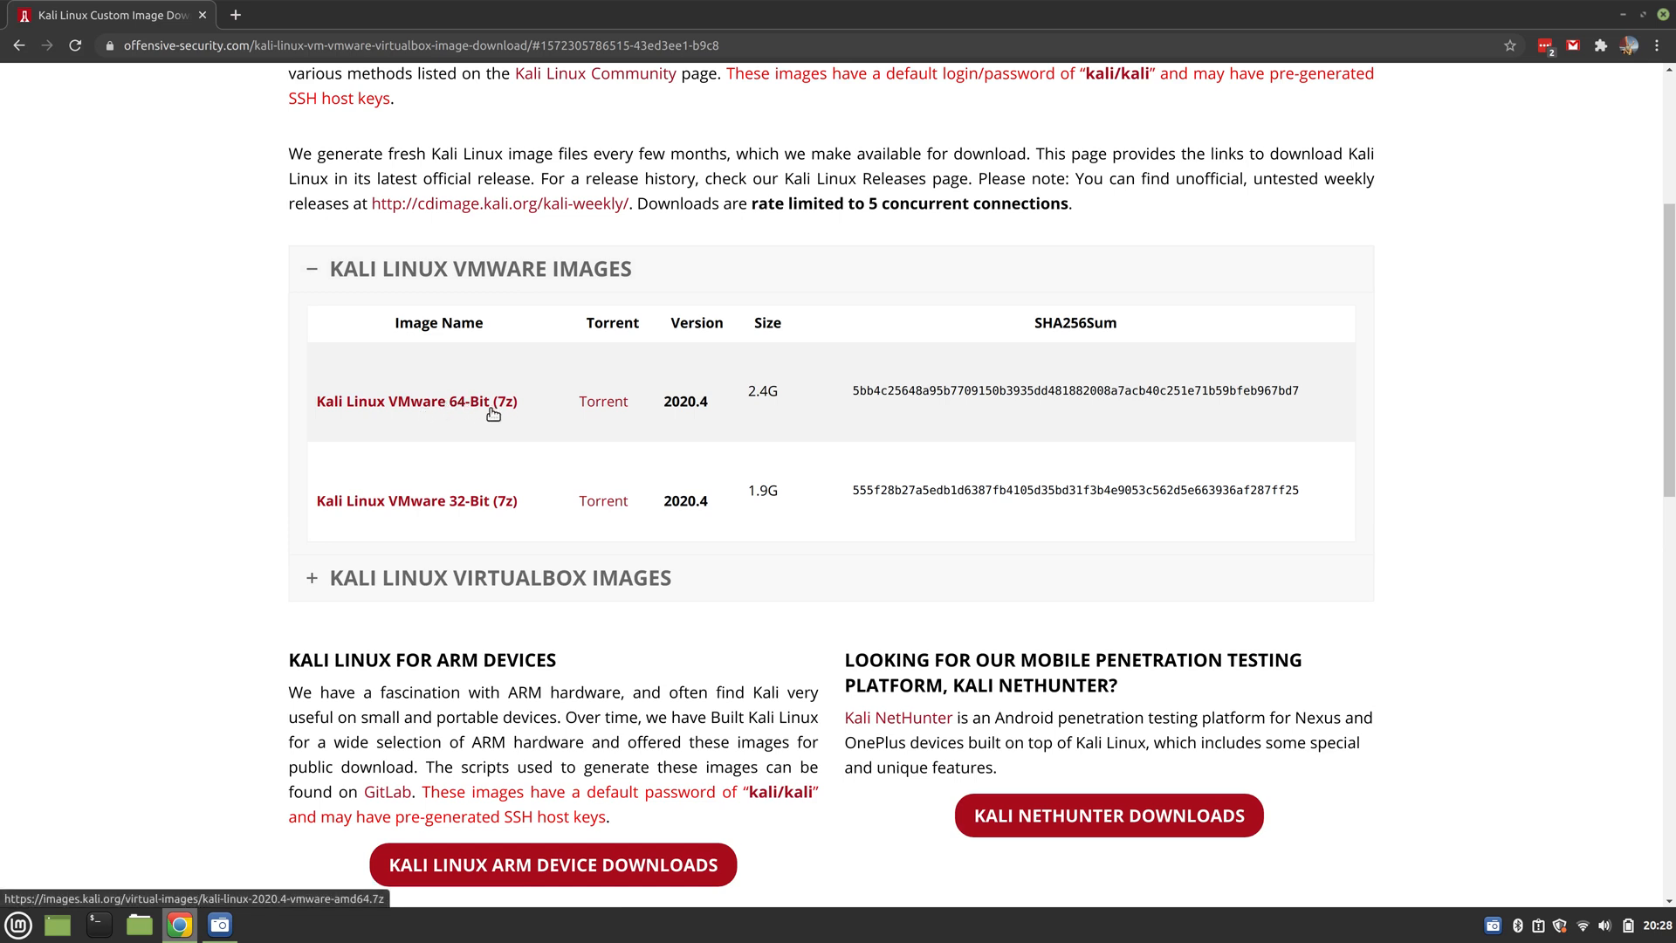
pyautogui.moveTo(492, 411)
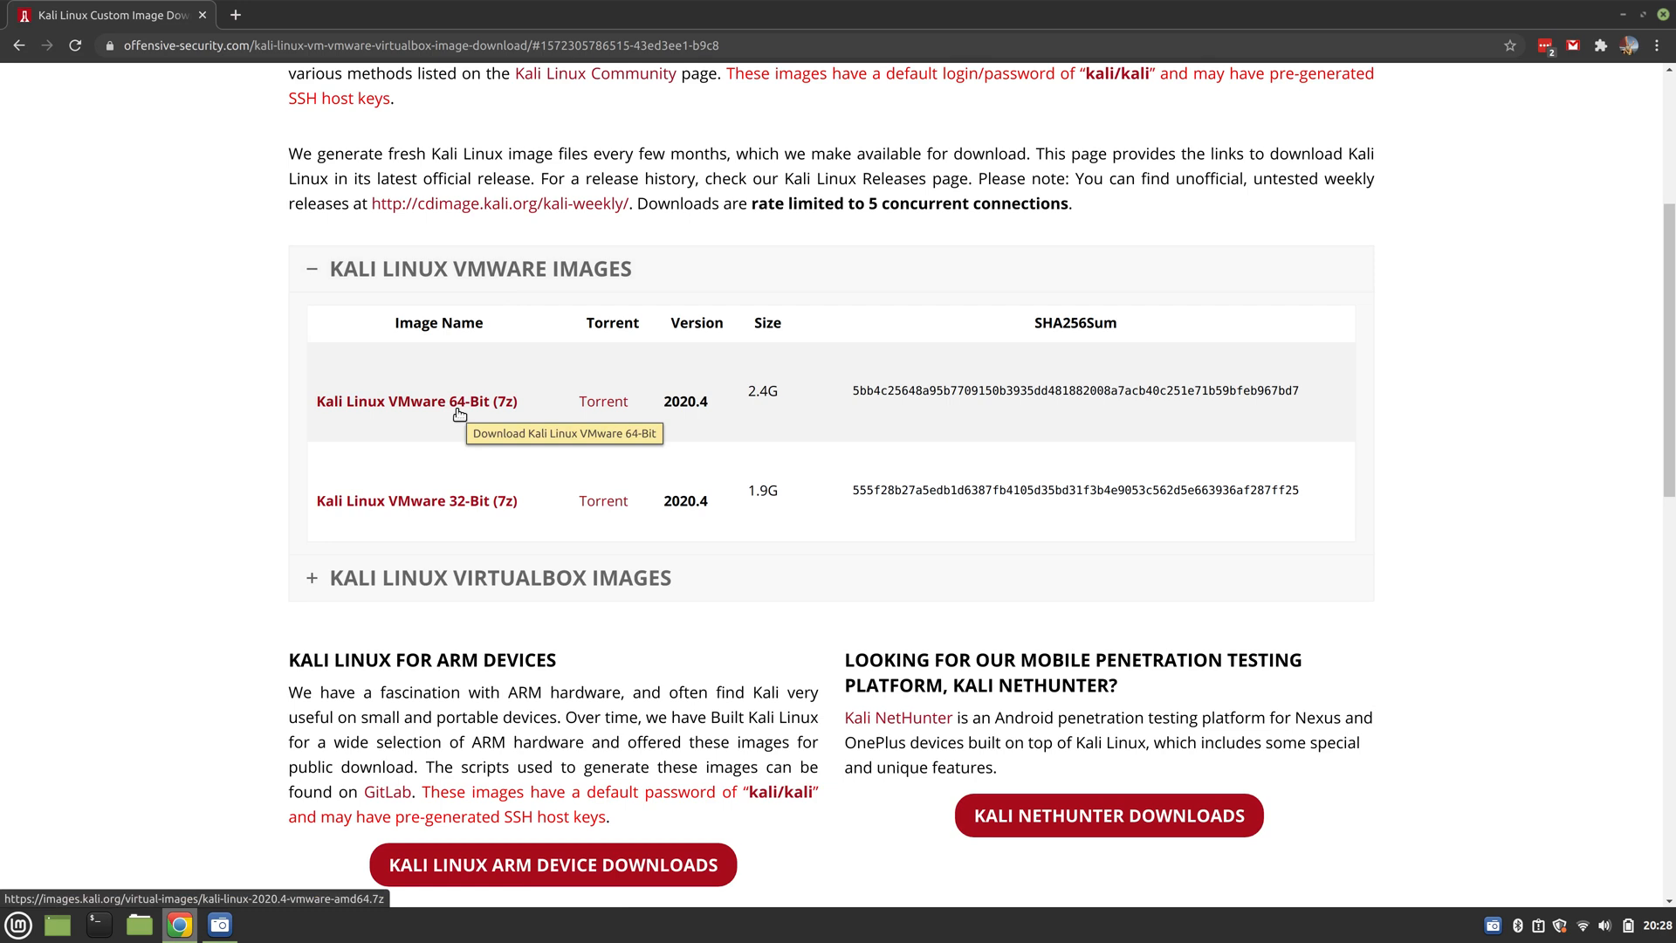
pyautogui.moveTo(446, 419)
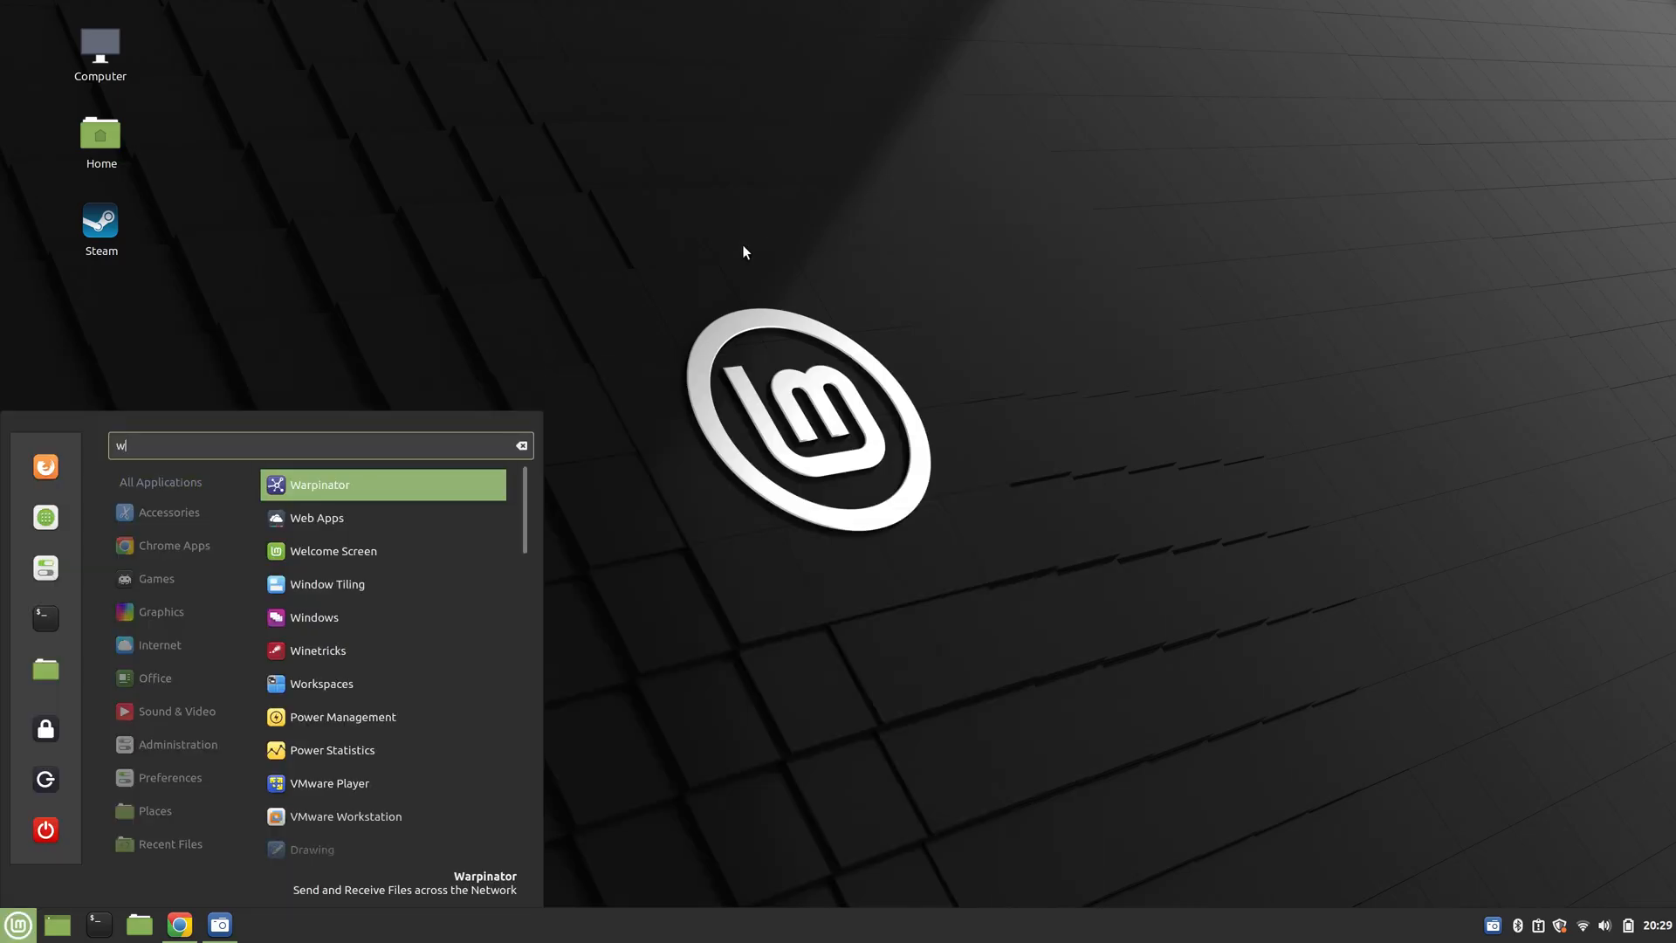
# Step: Search 'vmw' in the Mint menu and launch VMware Workstation 15.5 Pro
pyautogui.write('vmw')
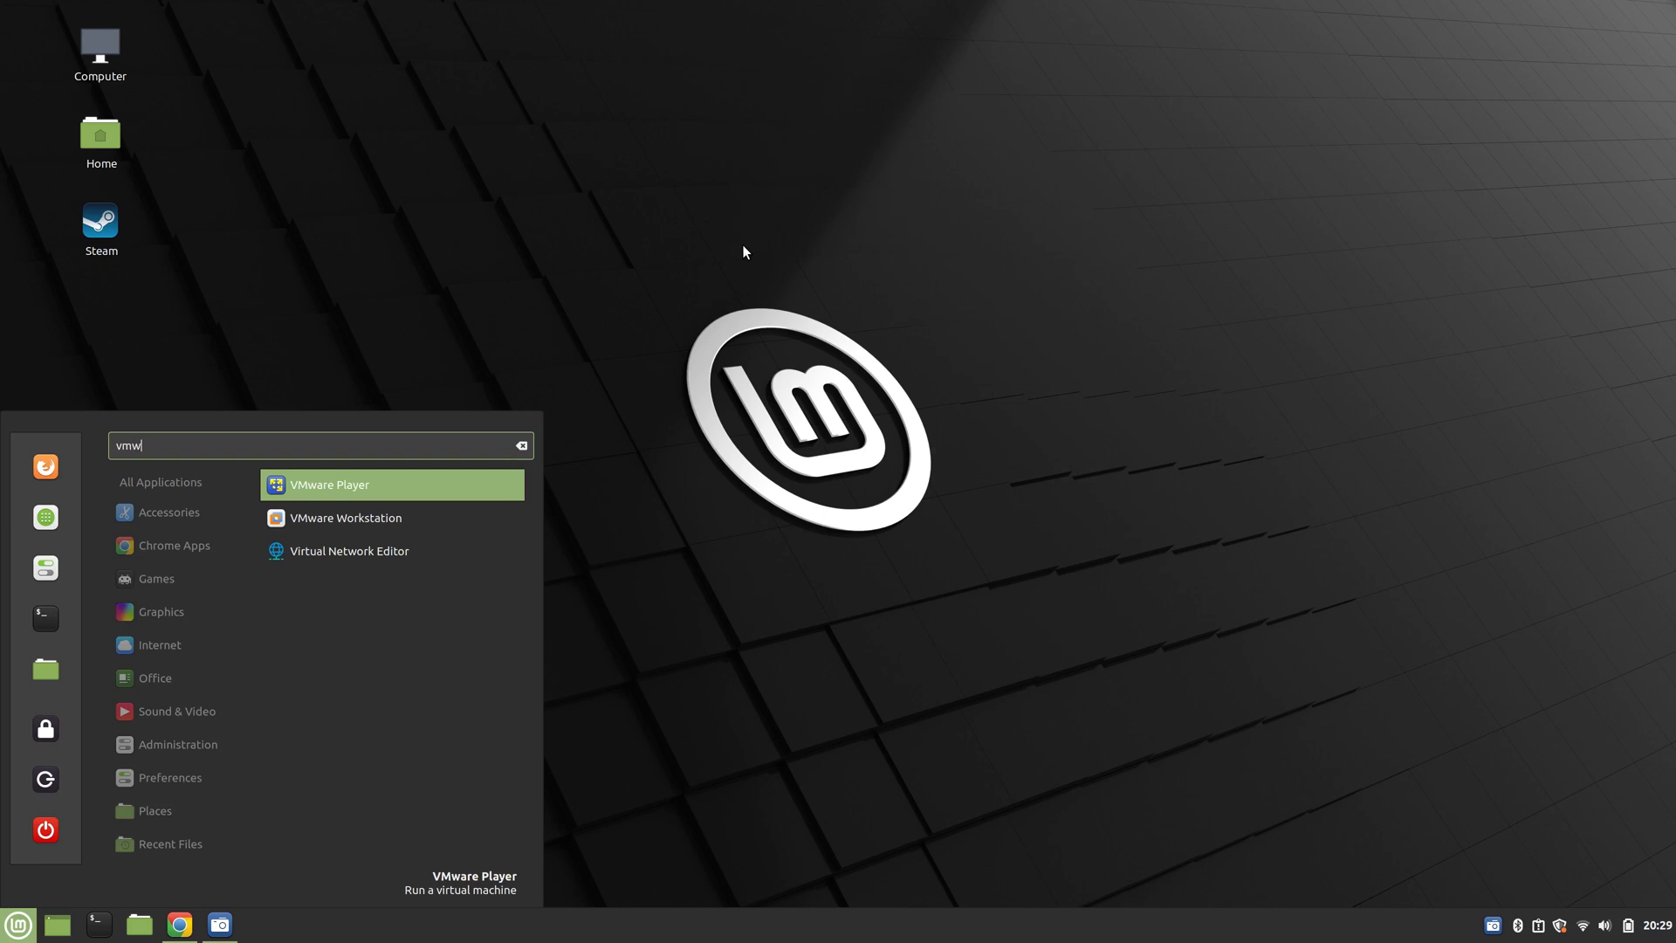
pyautogui.moveTo(344, 518)
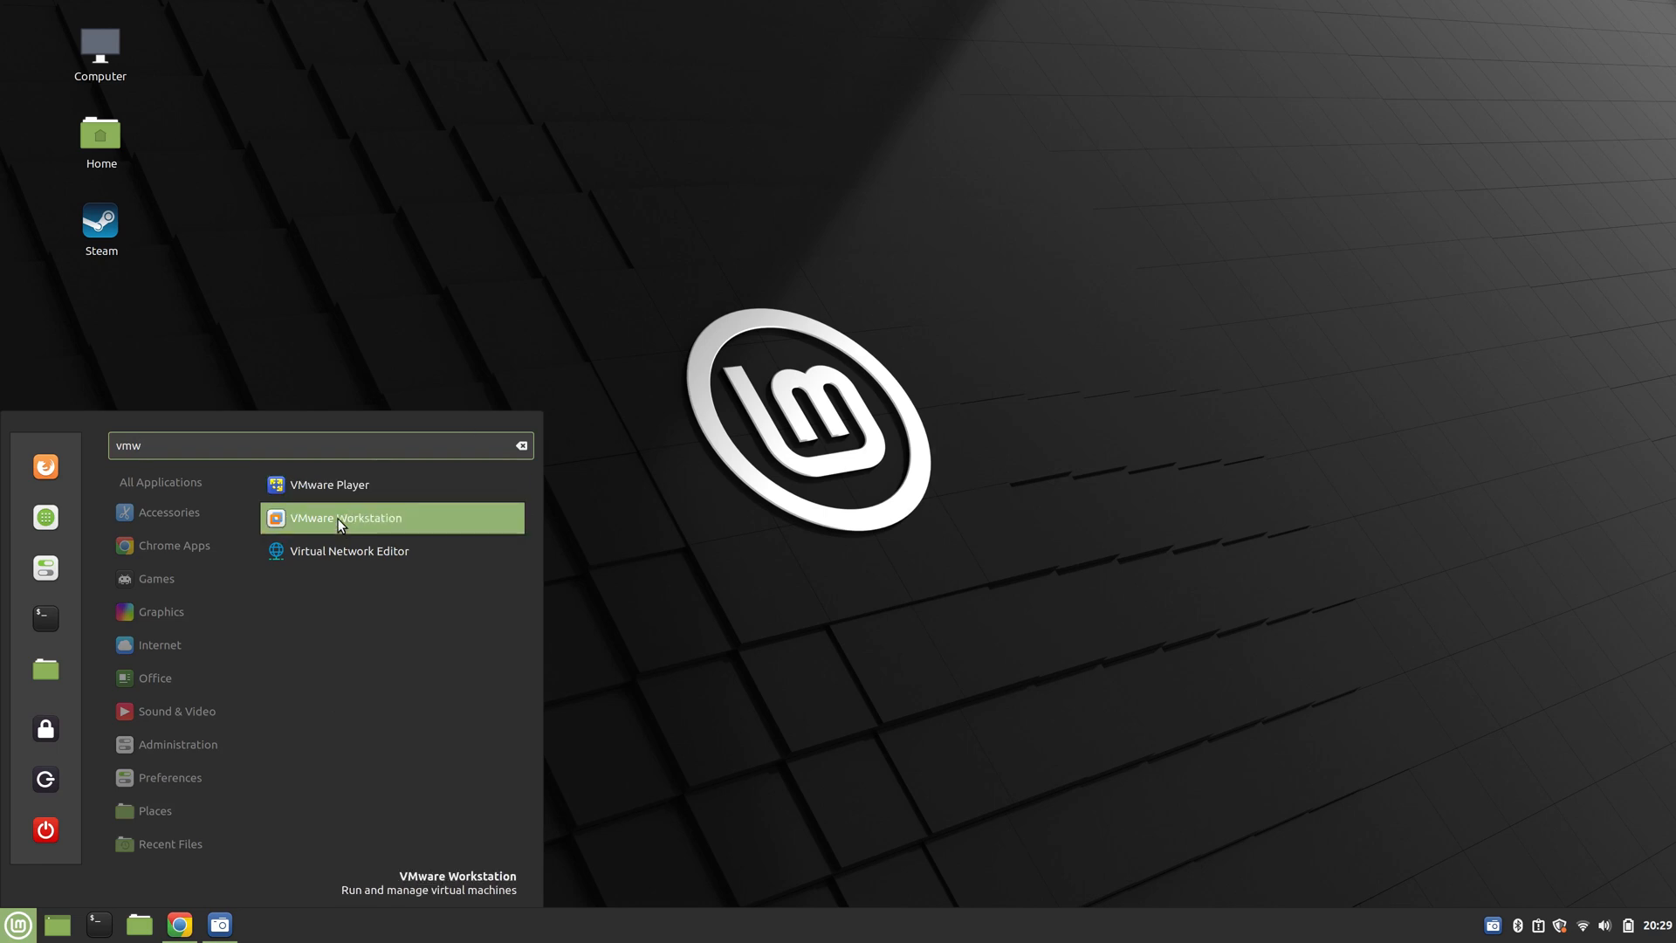
pyautogui.click(343, 518)
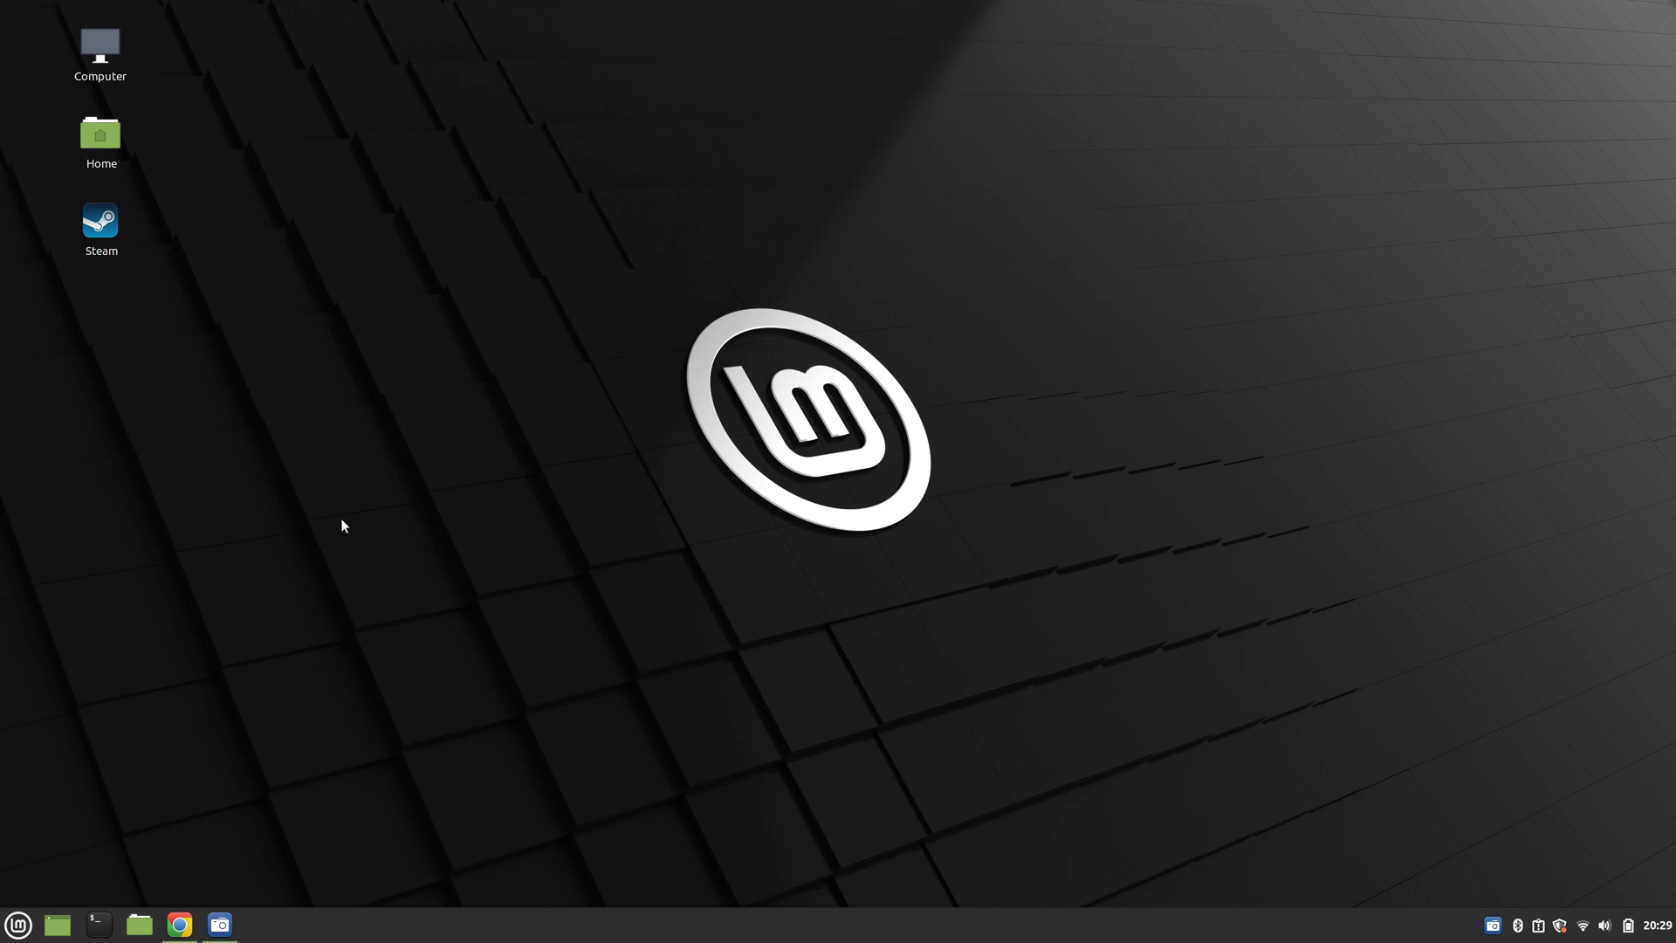
pyautogui.click(259, 924)
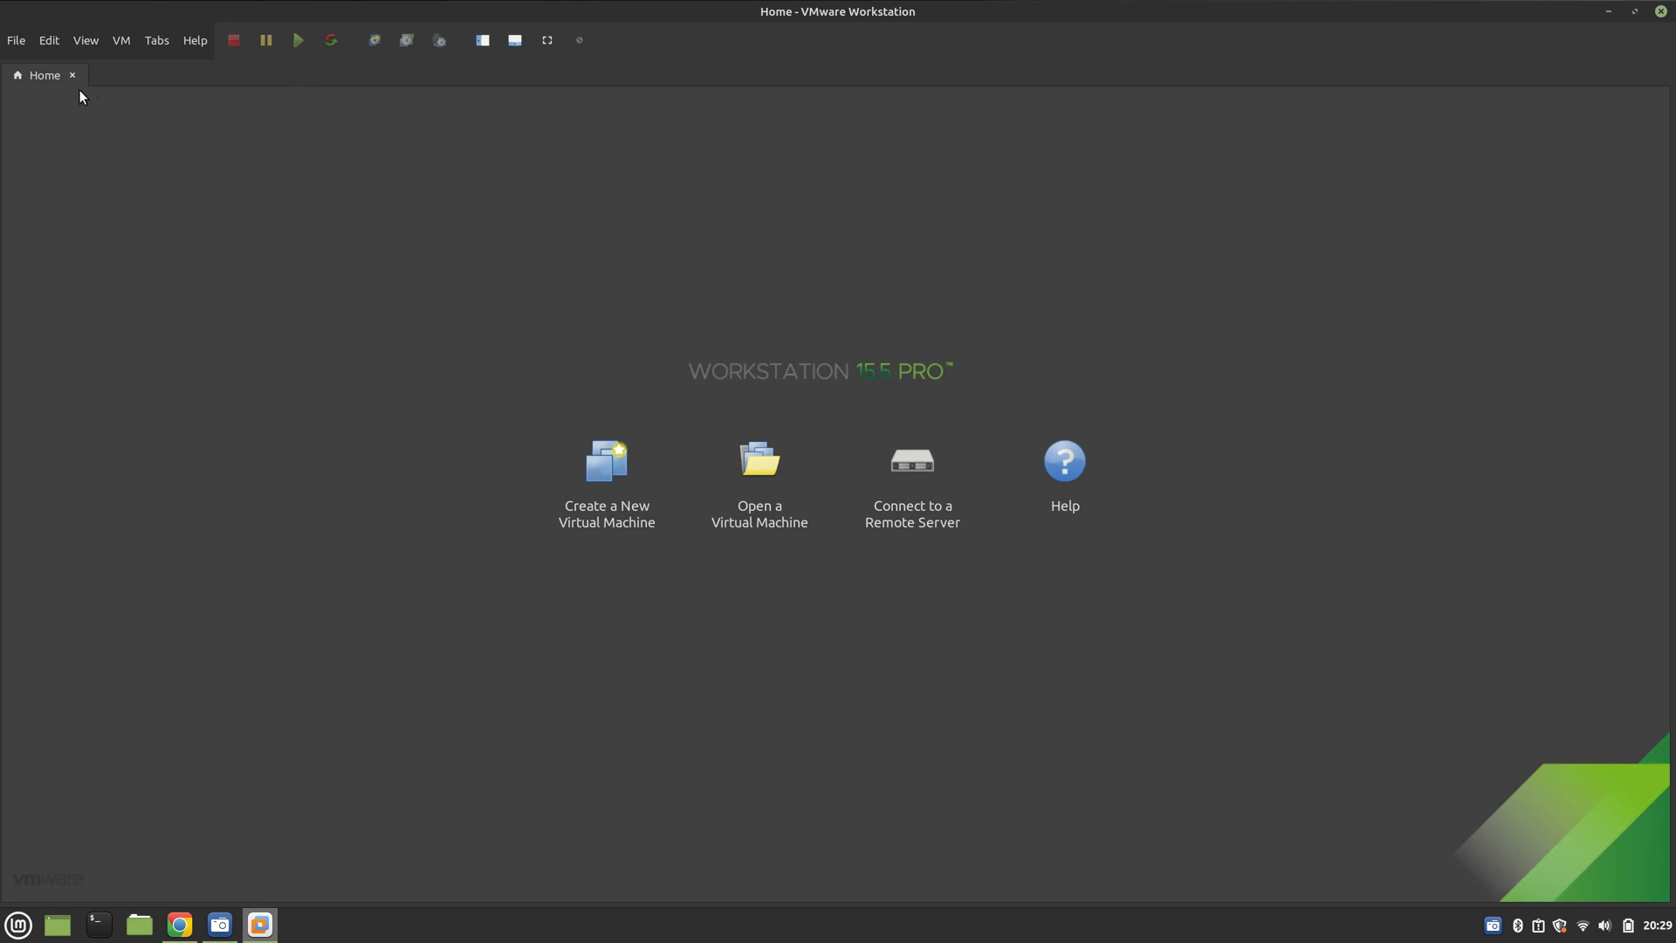
# Step: Show VMware Workstation's File options for opening or creating a virtual machine
pyautogui.click(16, 40)
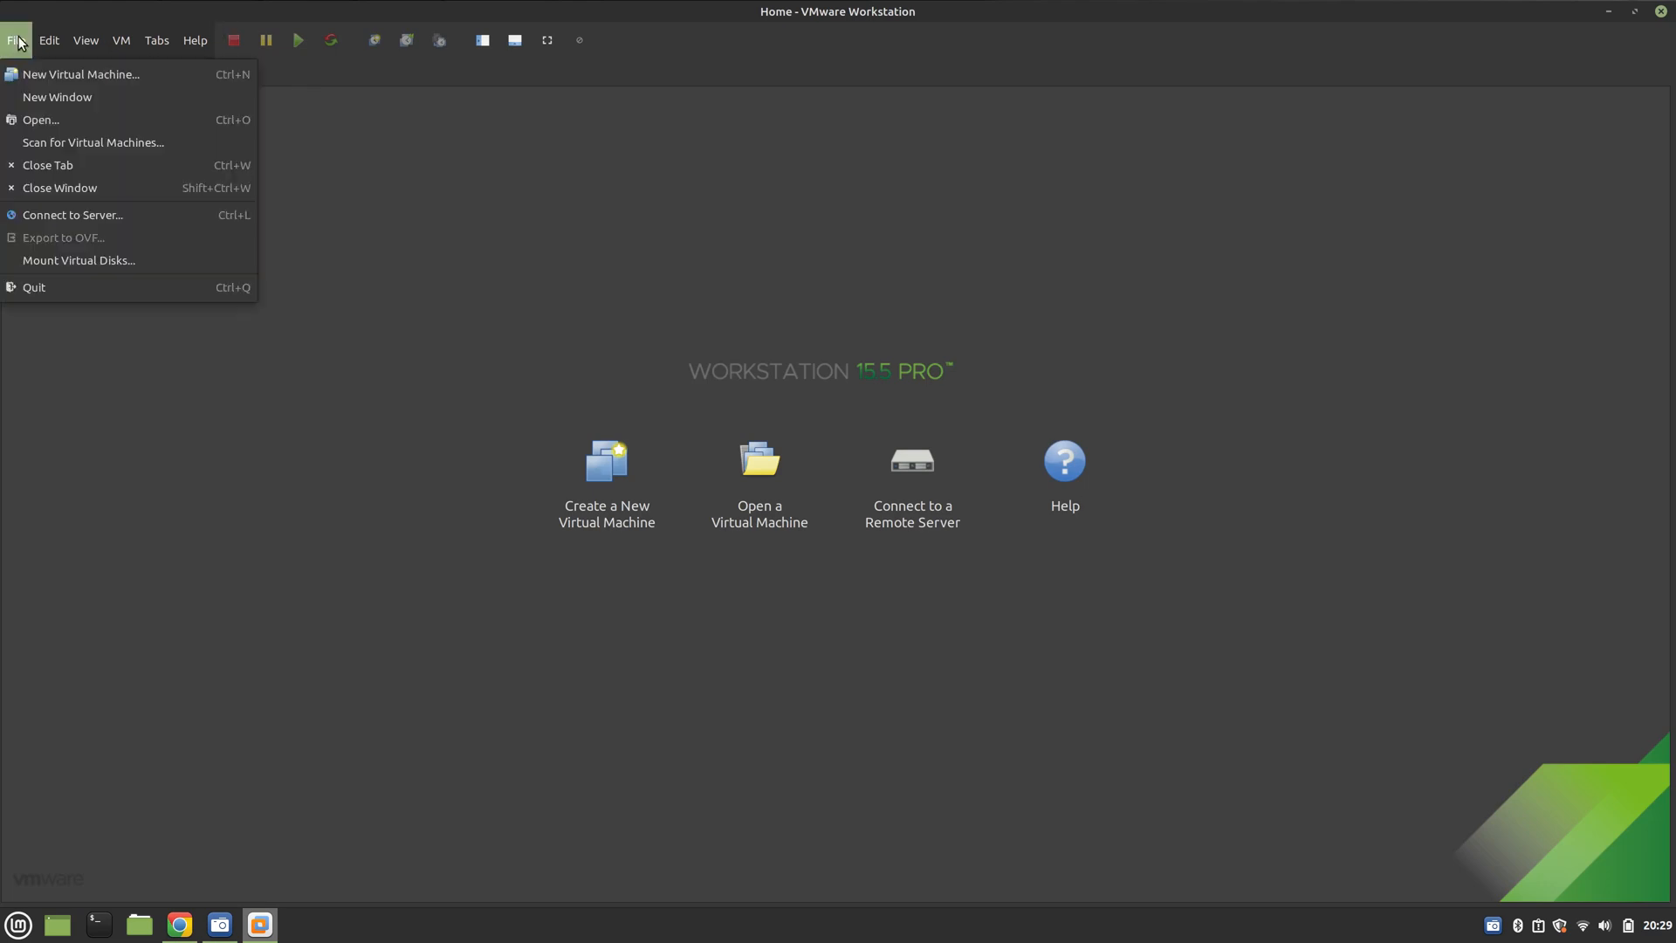
pyautogui.moveTo(137, 621)
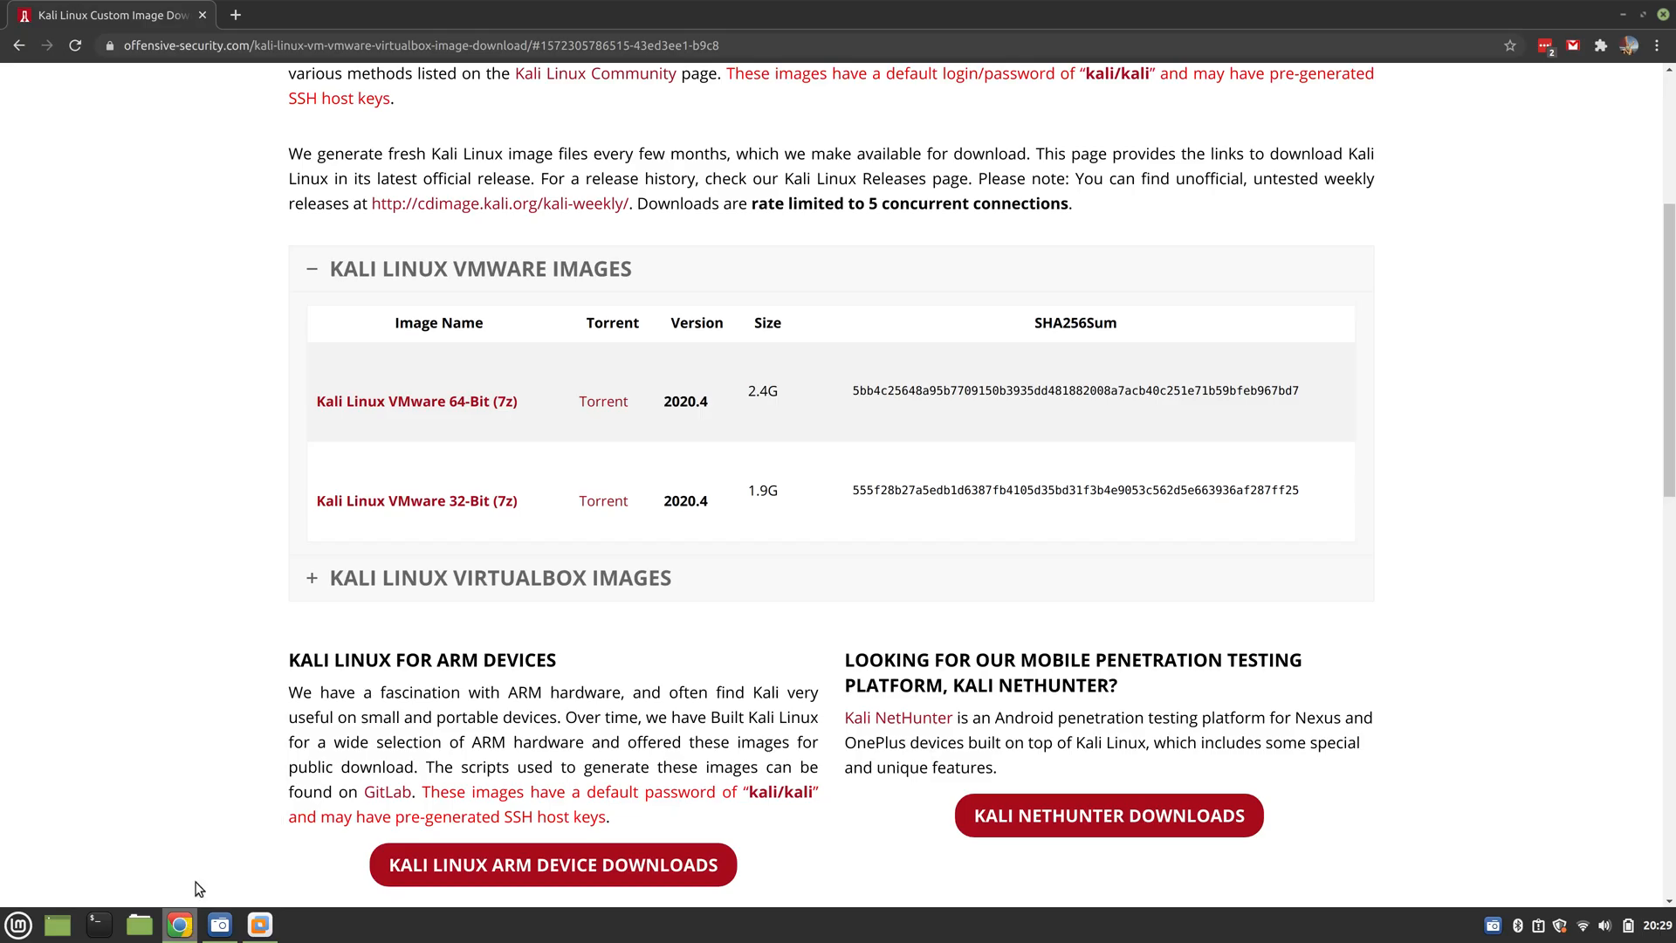
pyautogui.moveTo(503, 408)
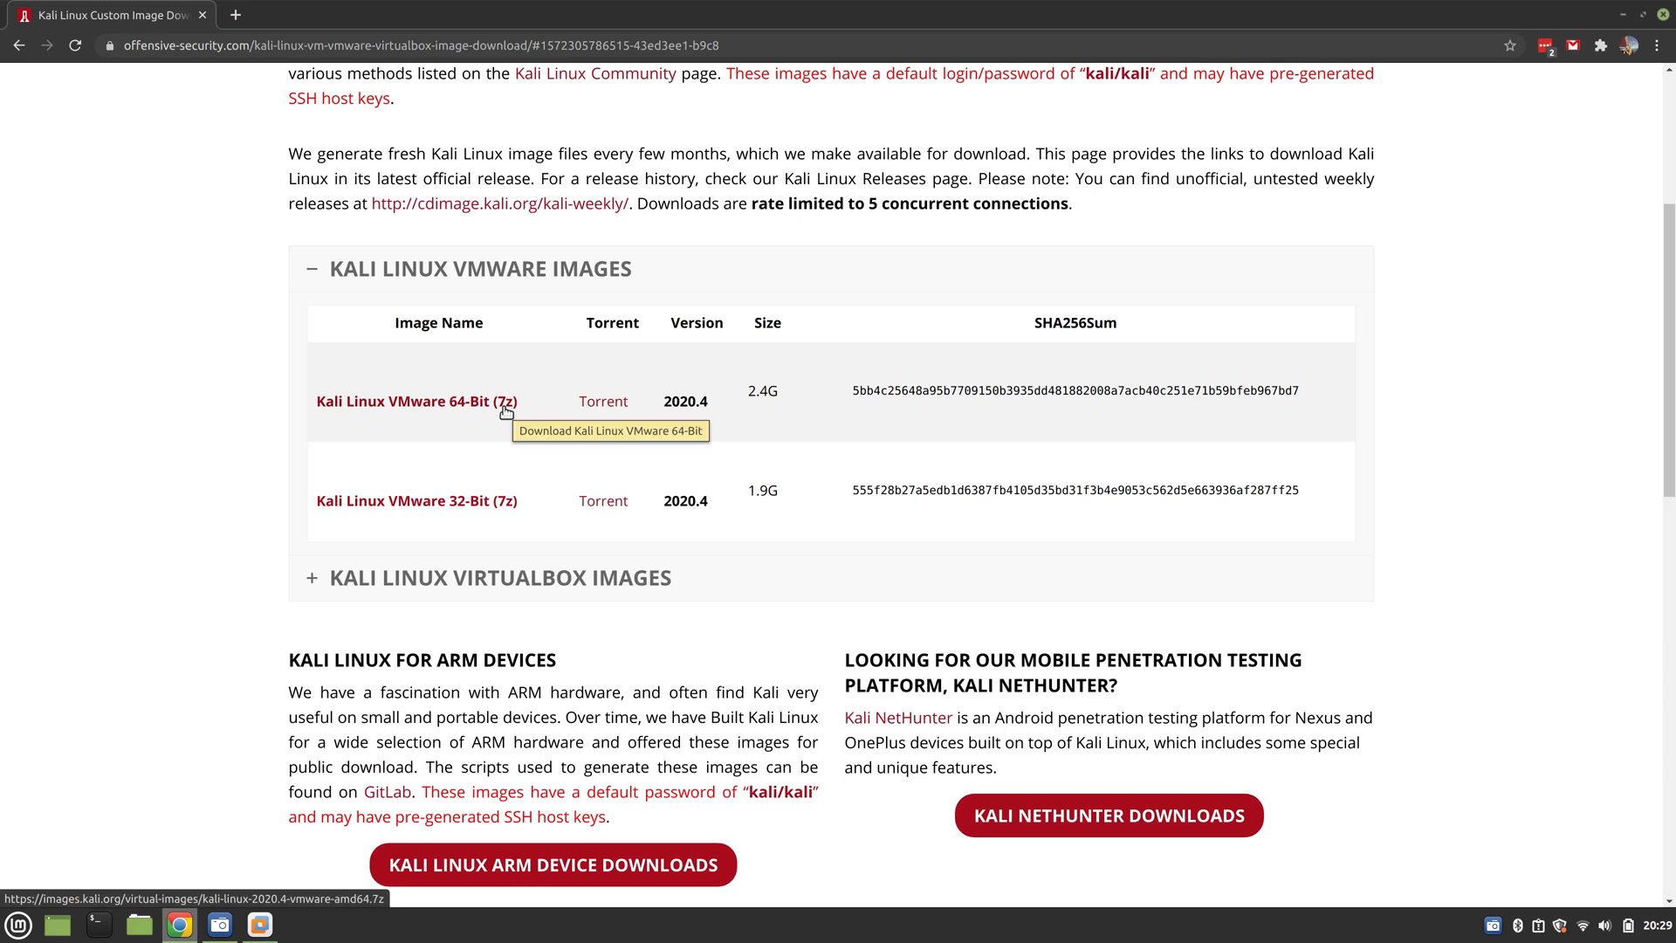
pyautogui.moveTo(177, 923)
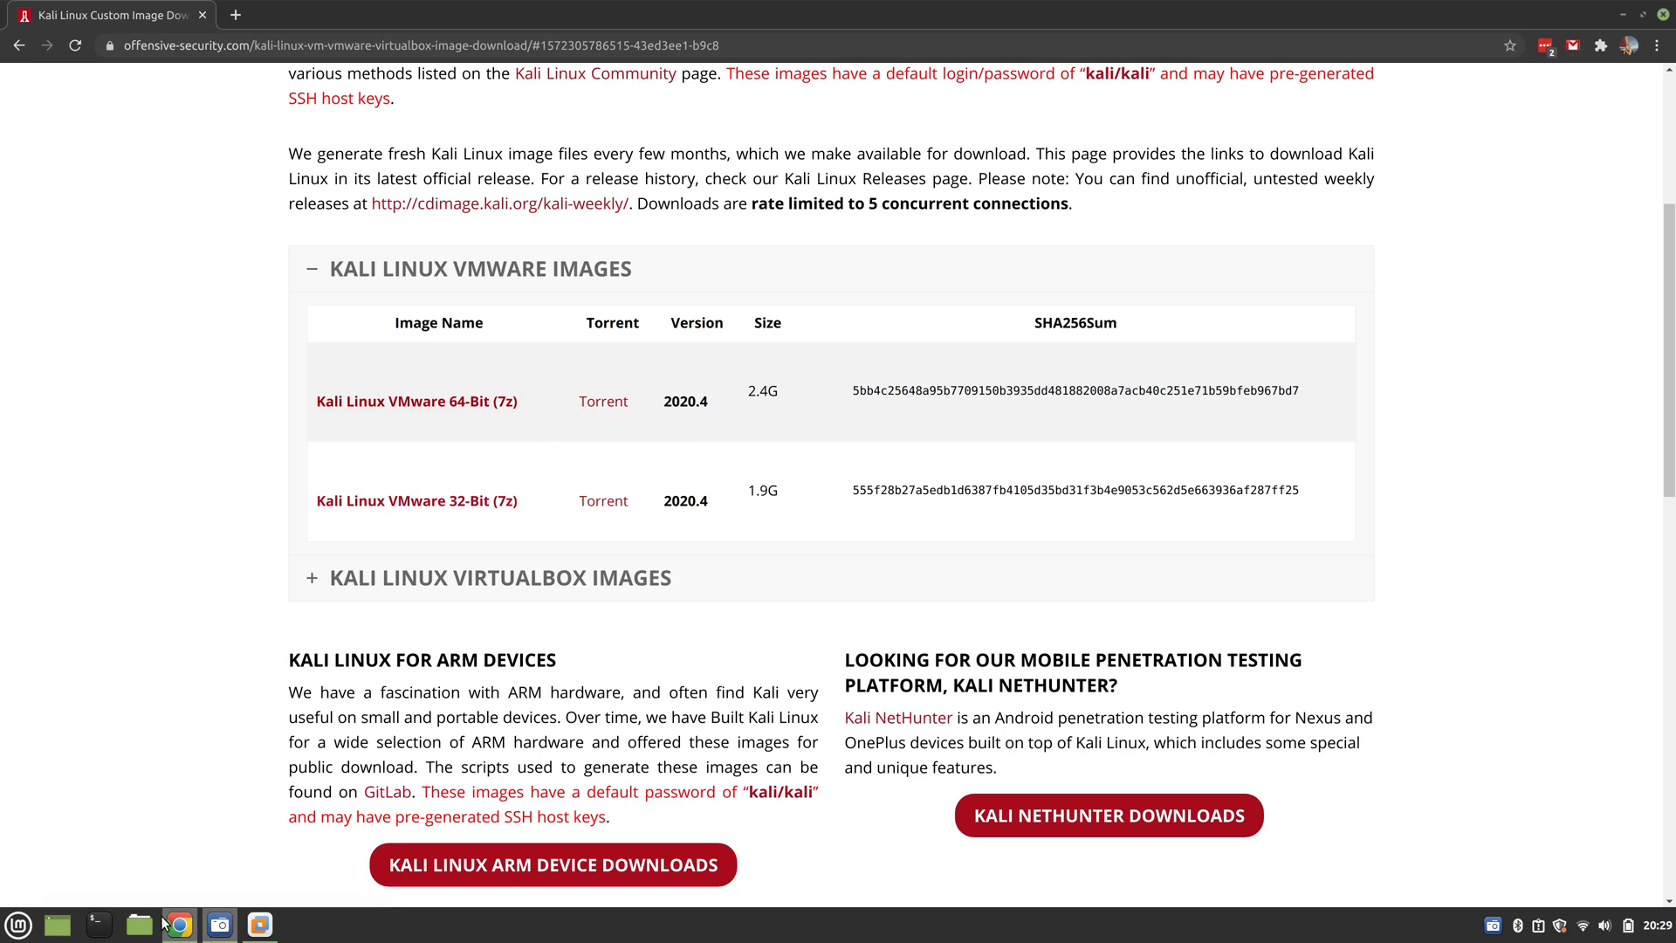
pyautogui.moveTo(199, 810)
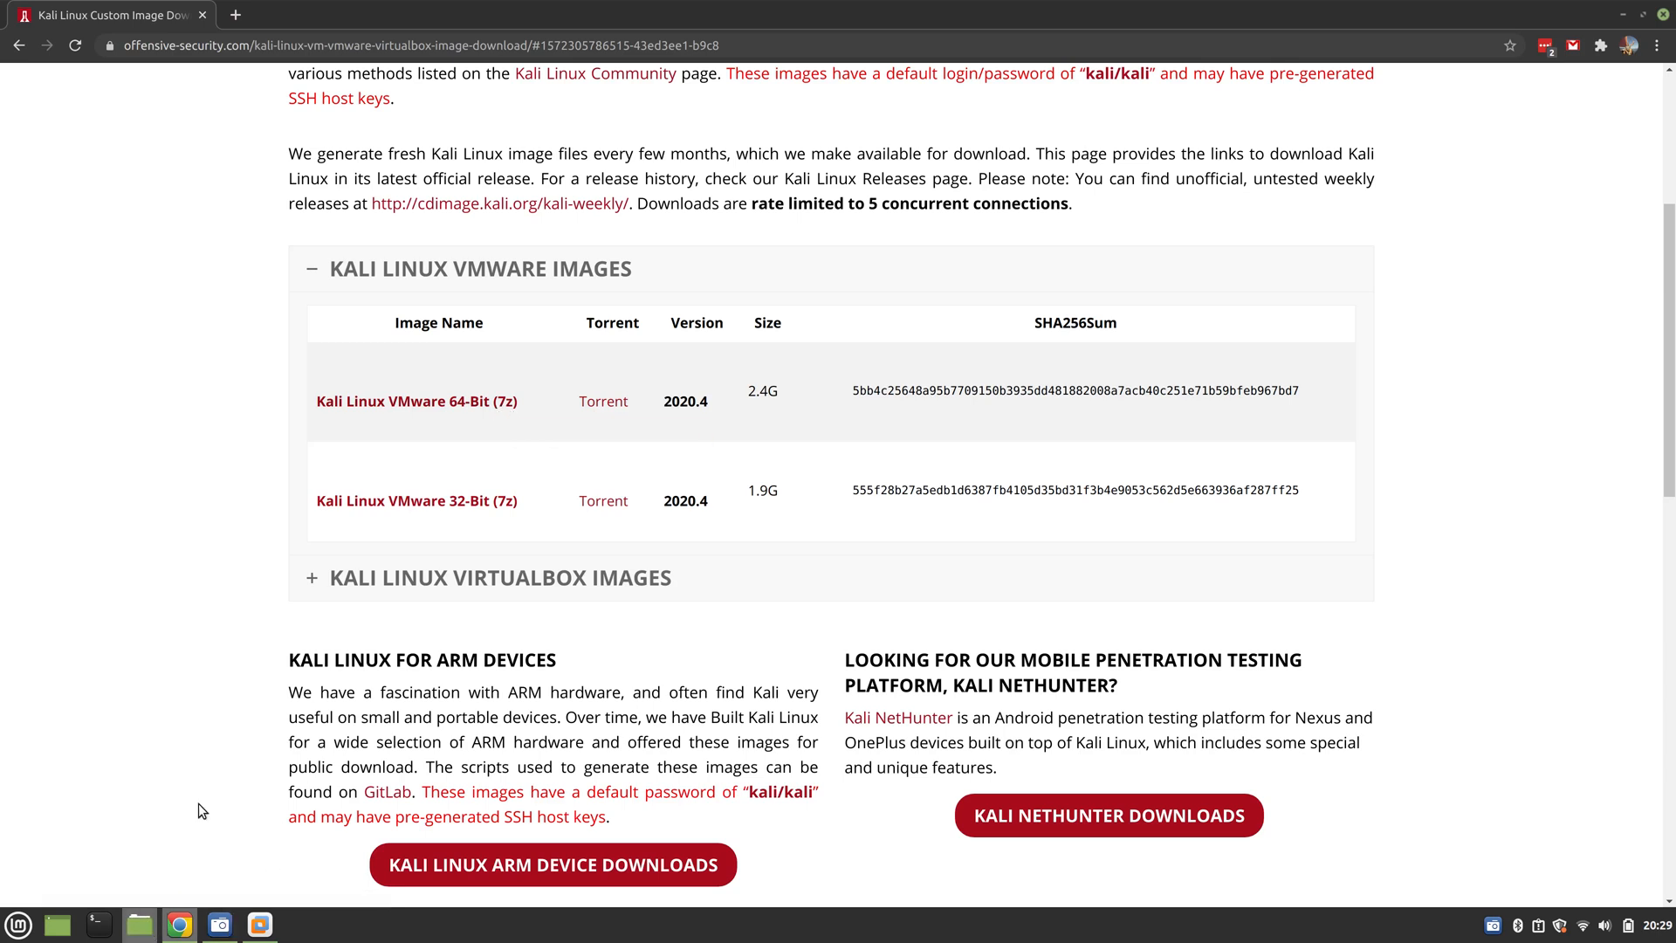
# Step: Open Downloads in Nemo and select kali-linux-2020.4-vmware-amd64.7z, checking then dismissing its context menu
pyautogui.click(138, 924)
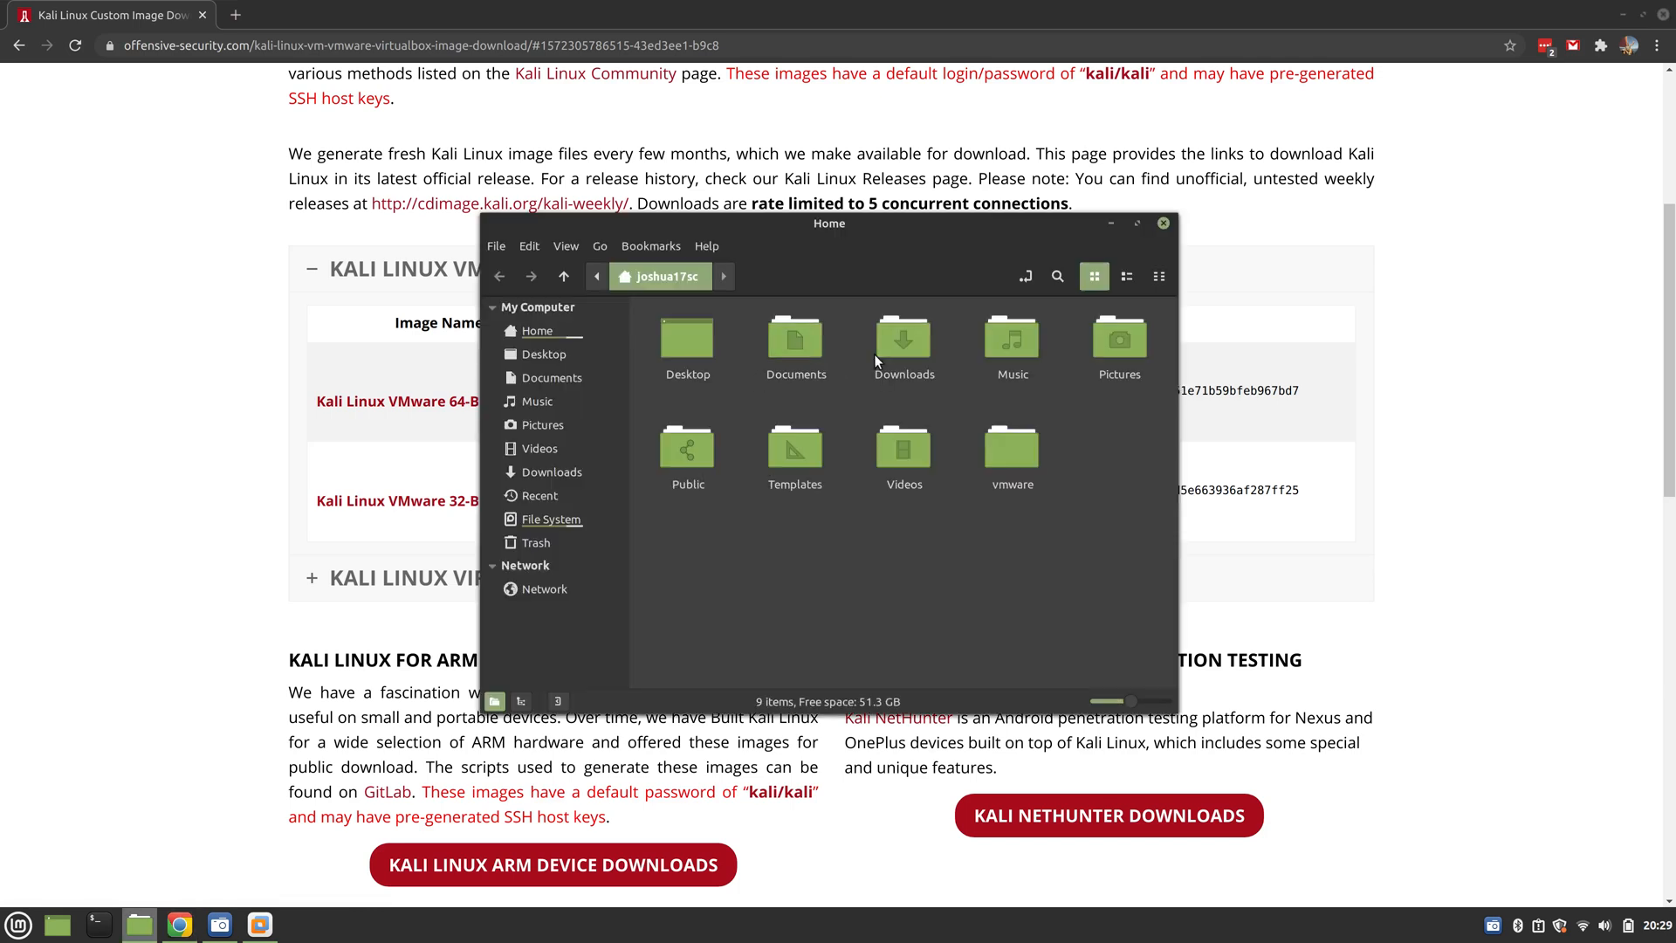
pyautogui.doubleClick(903, 342)
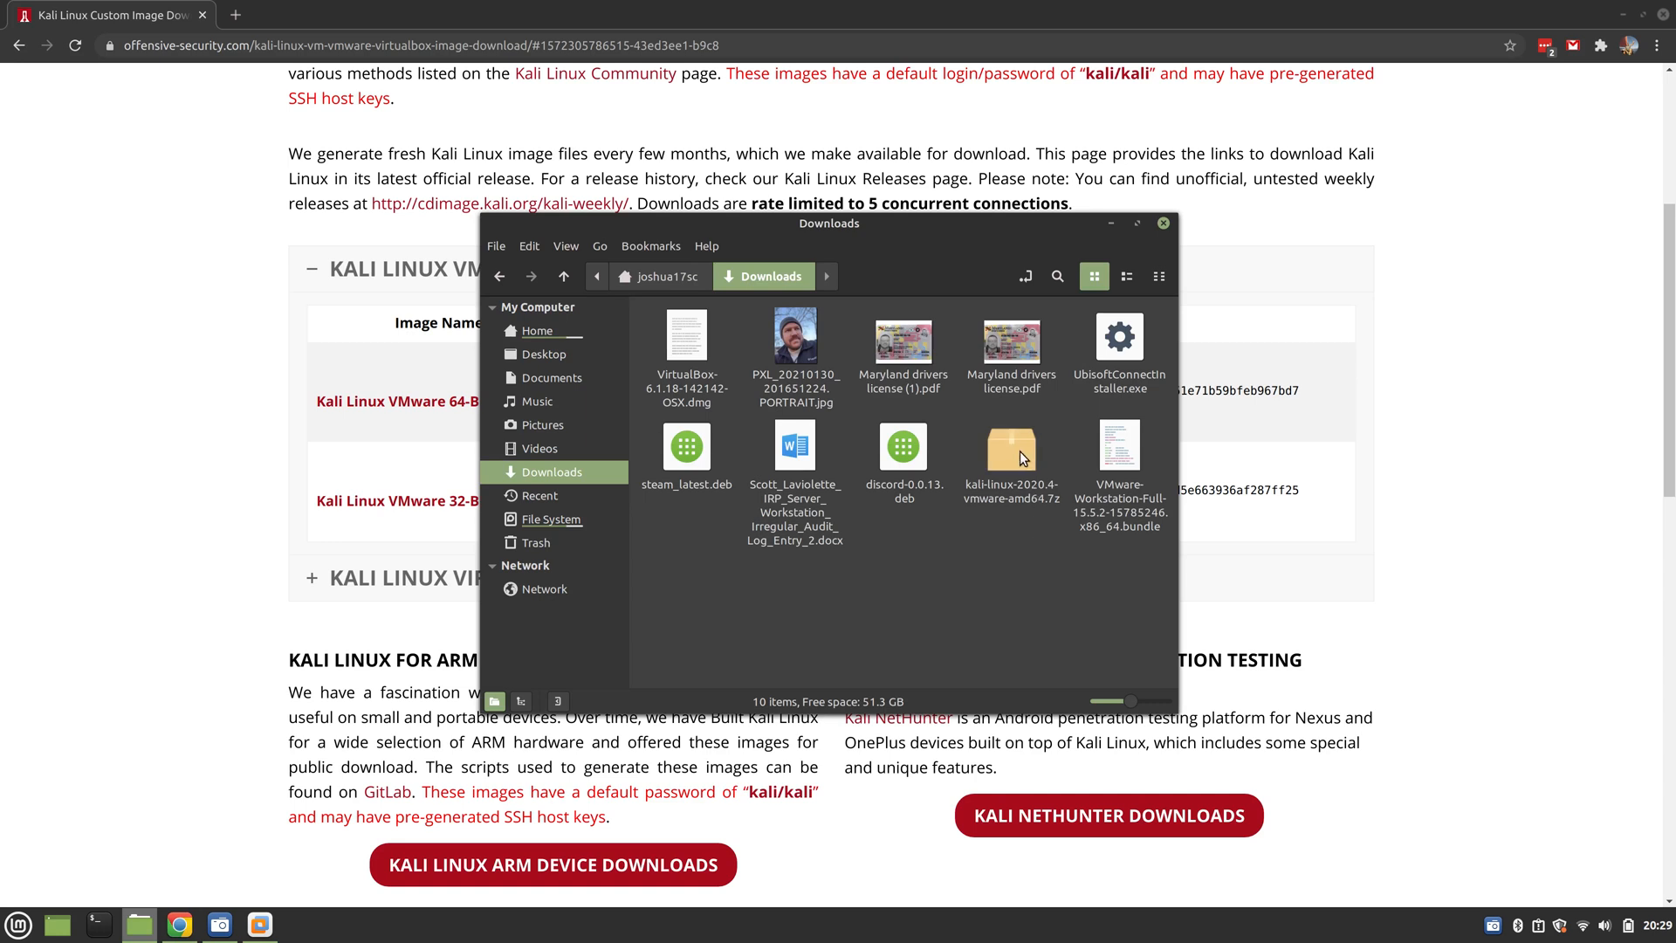
pyautogui.click(1010, 465)
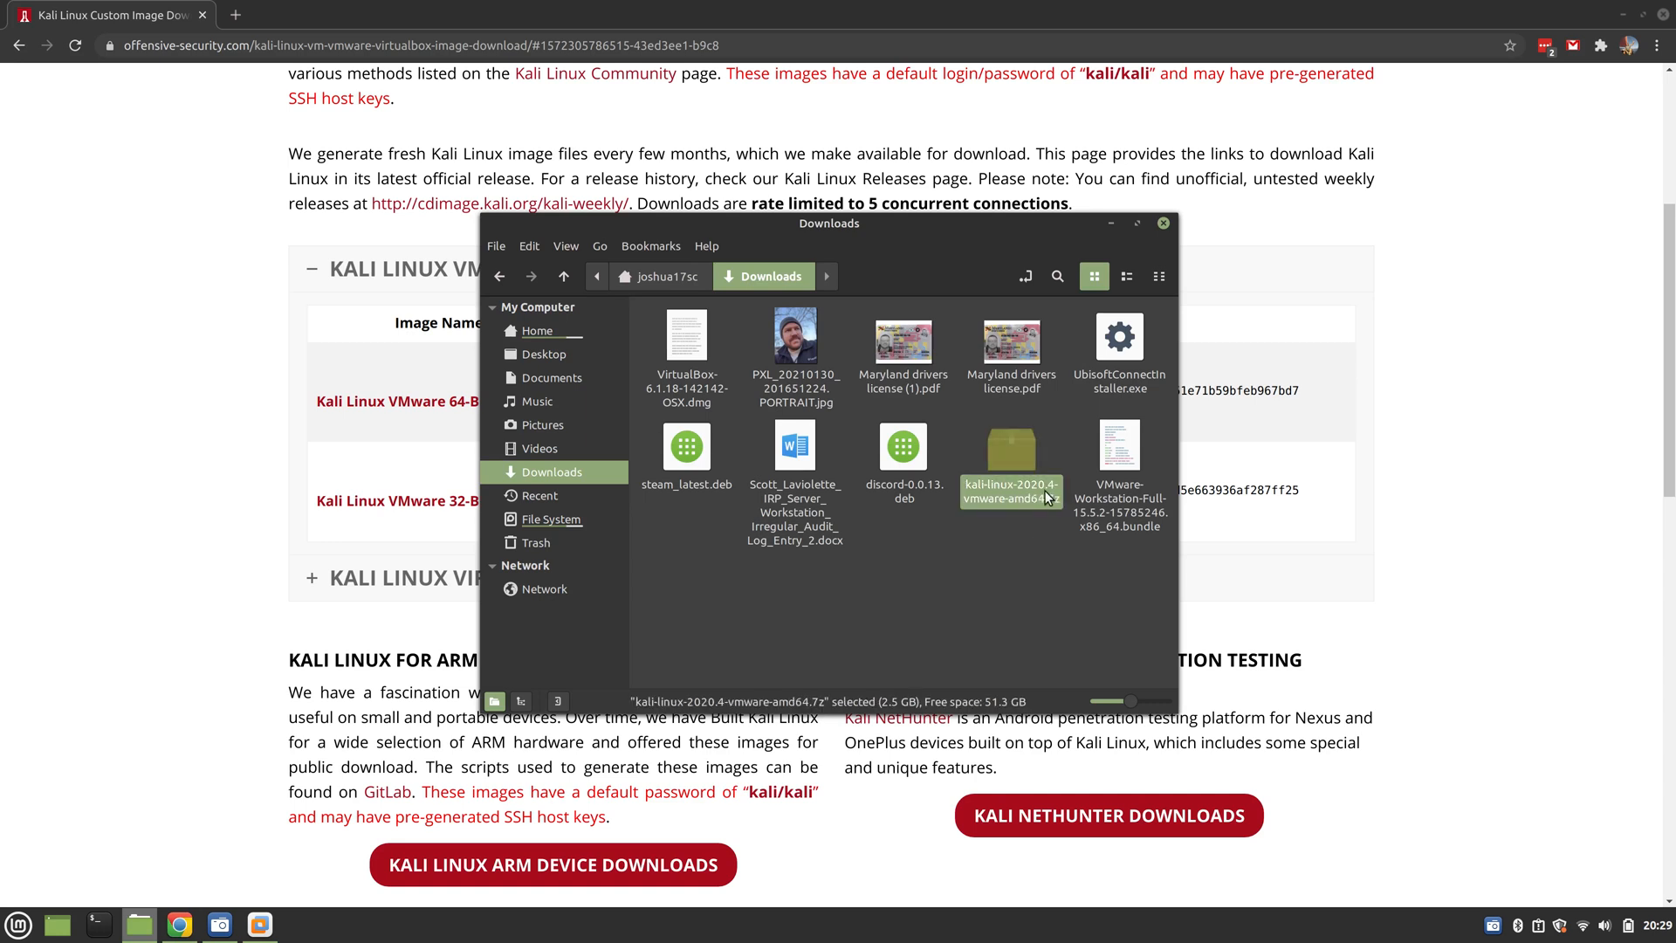
pyautogui.rightClick(1009, 468)
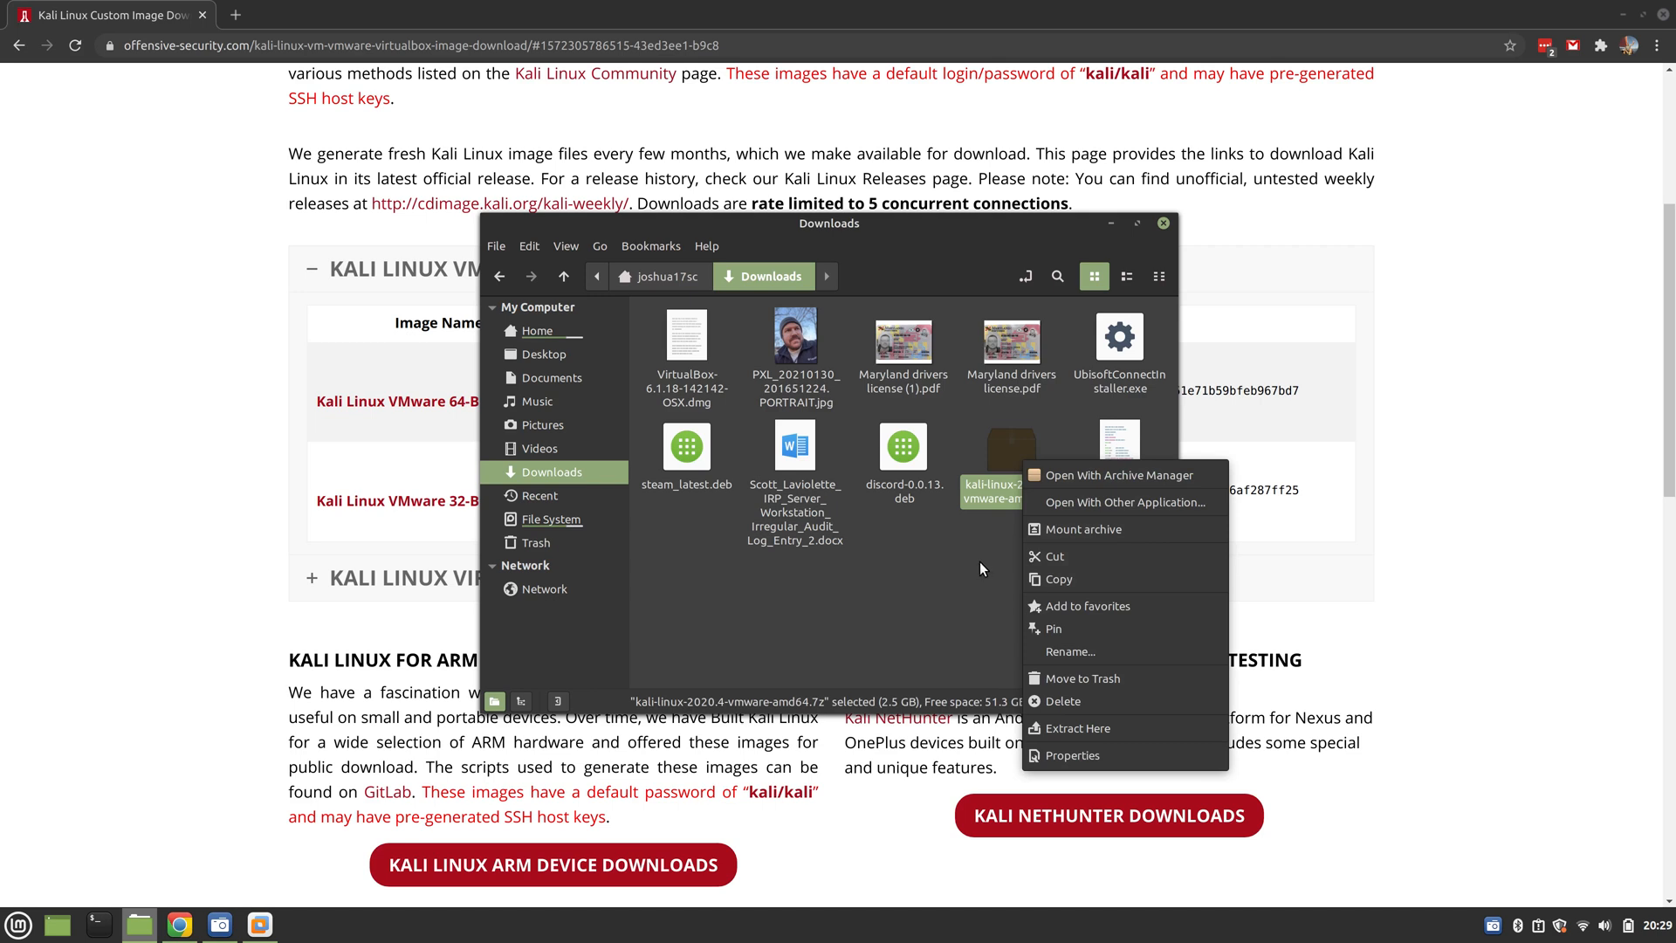
pyautogui.click(979, 567)
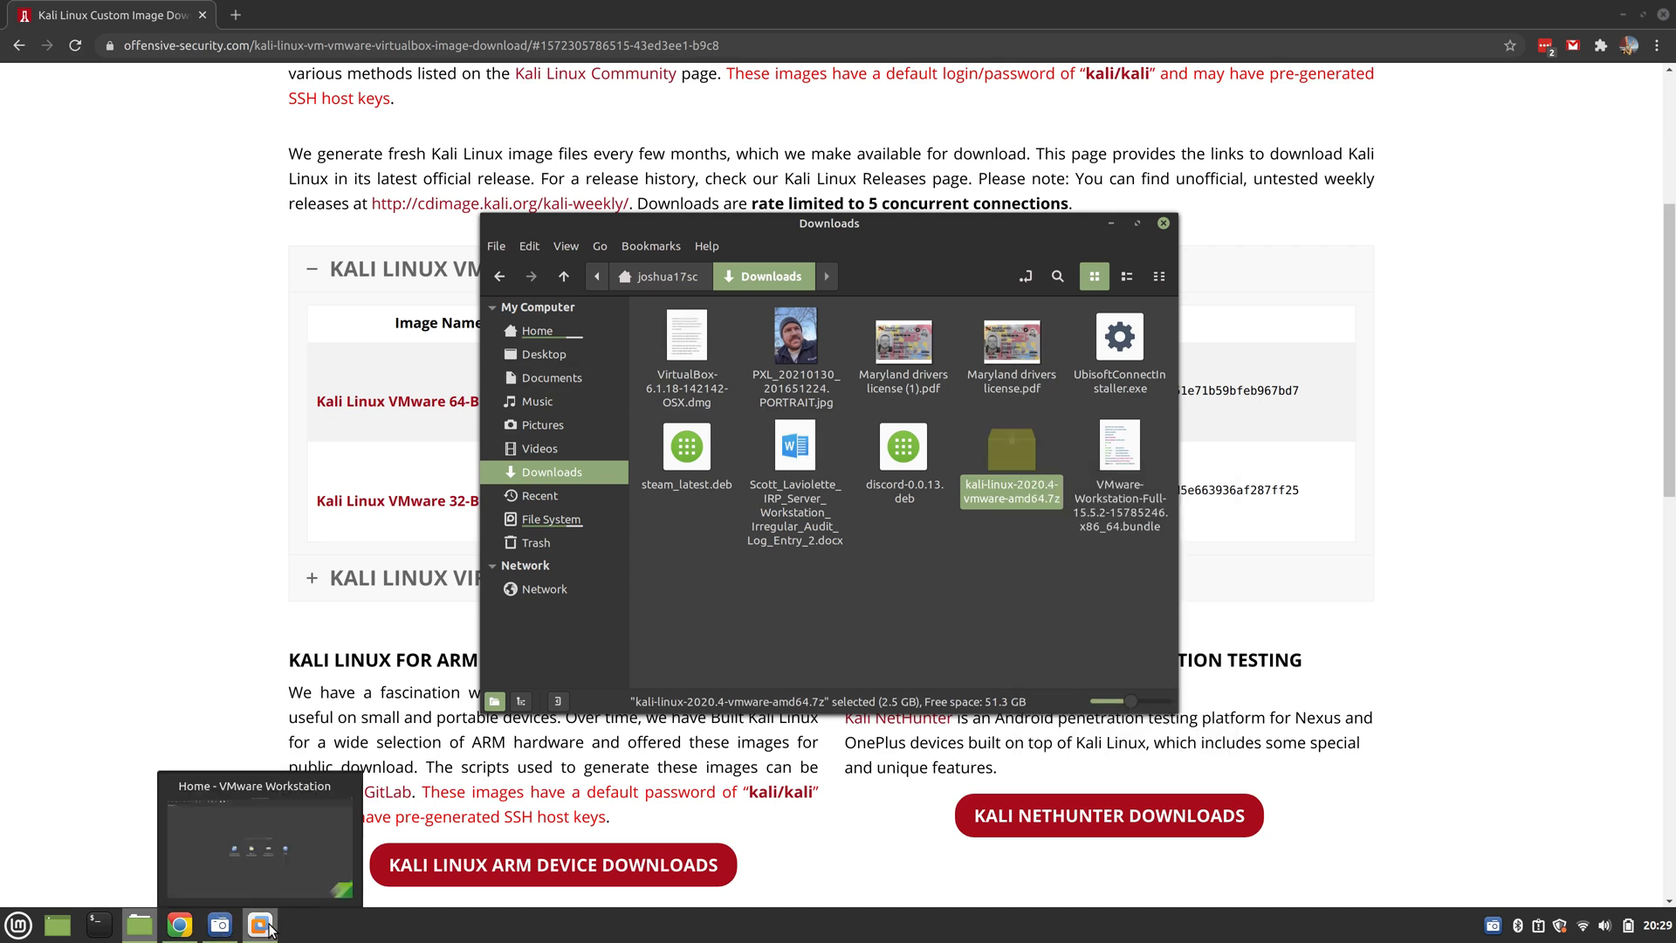
# Step: Start opening an existing virtual machine and browse into Documents/VMs
pyautogui.click(258, 924)
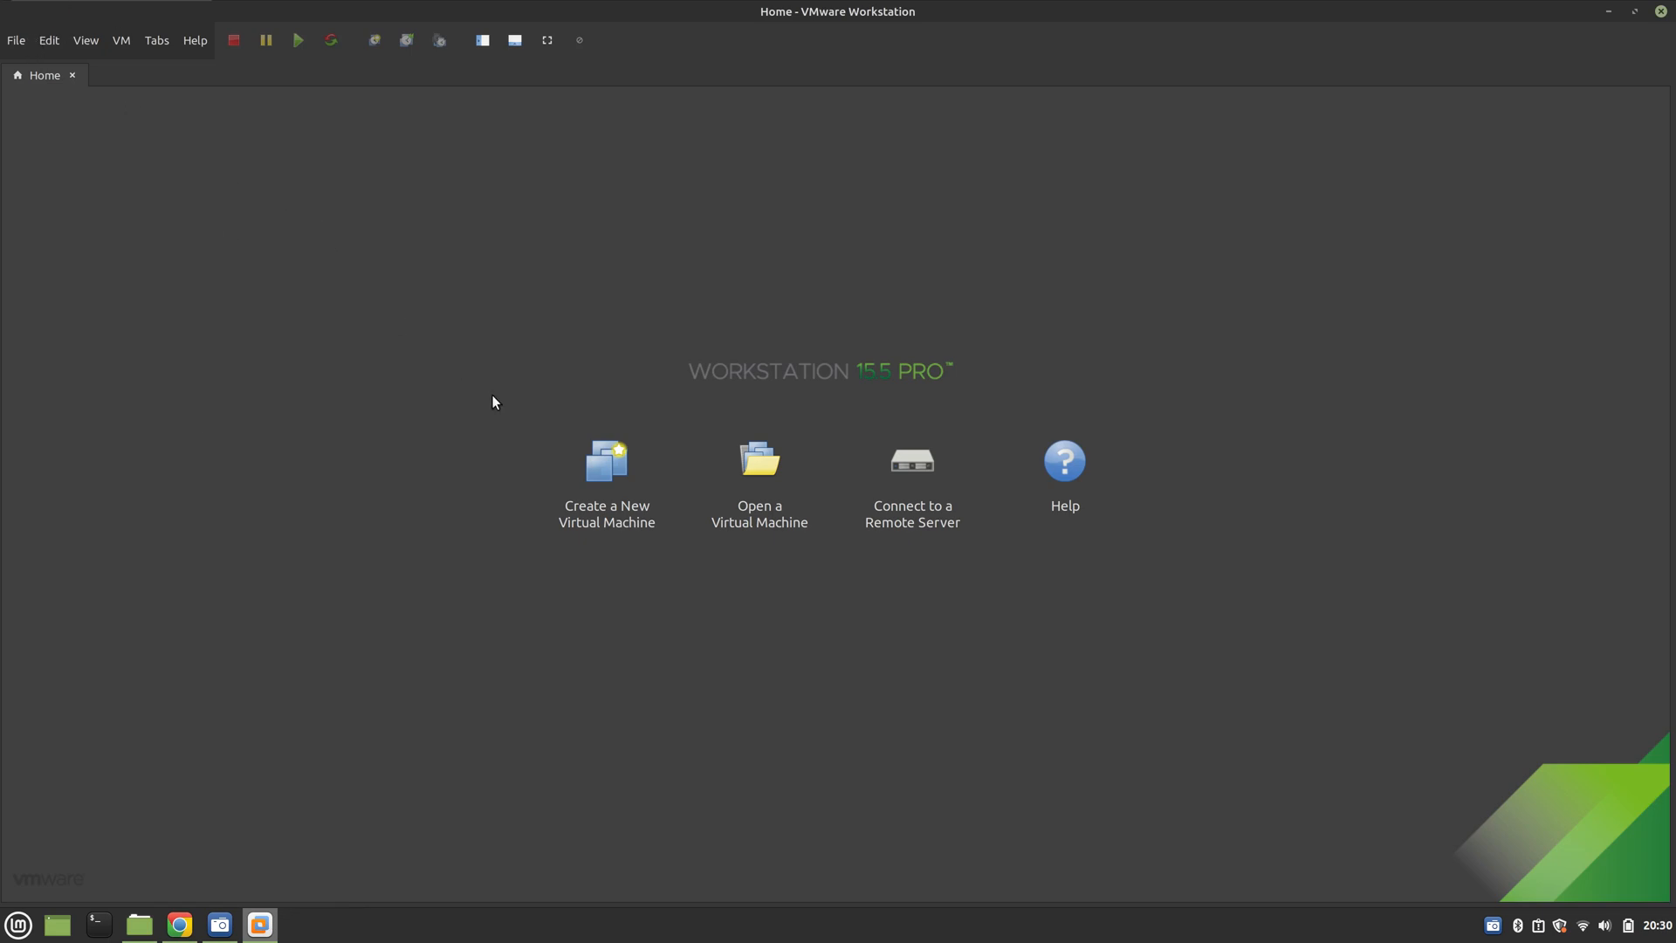
pyautogui.click(758, 483)
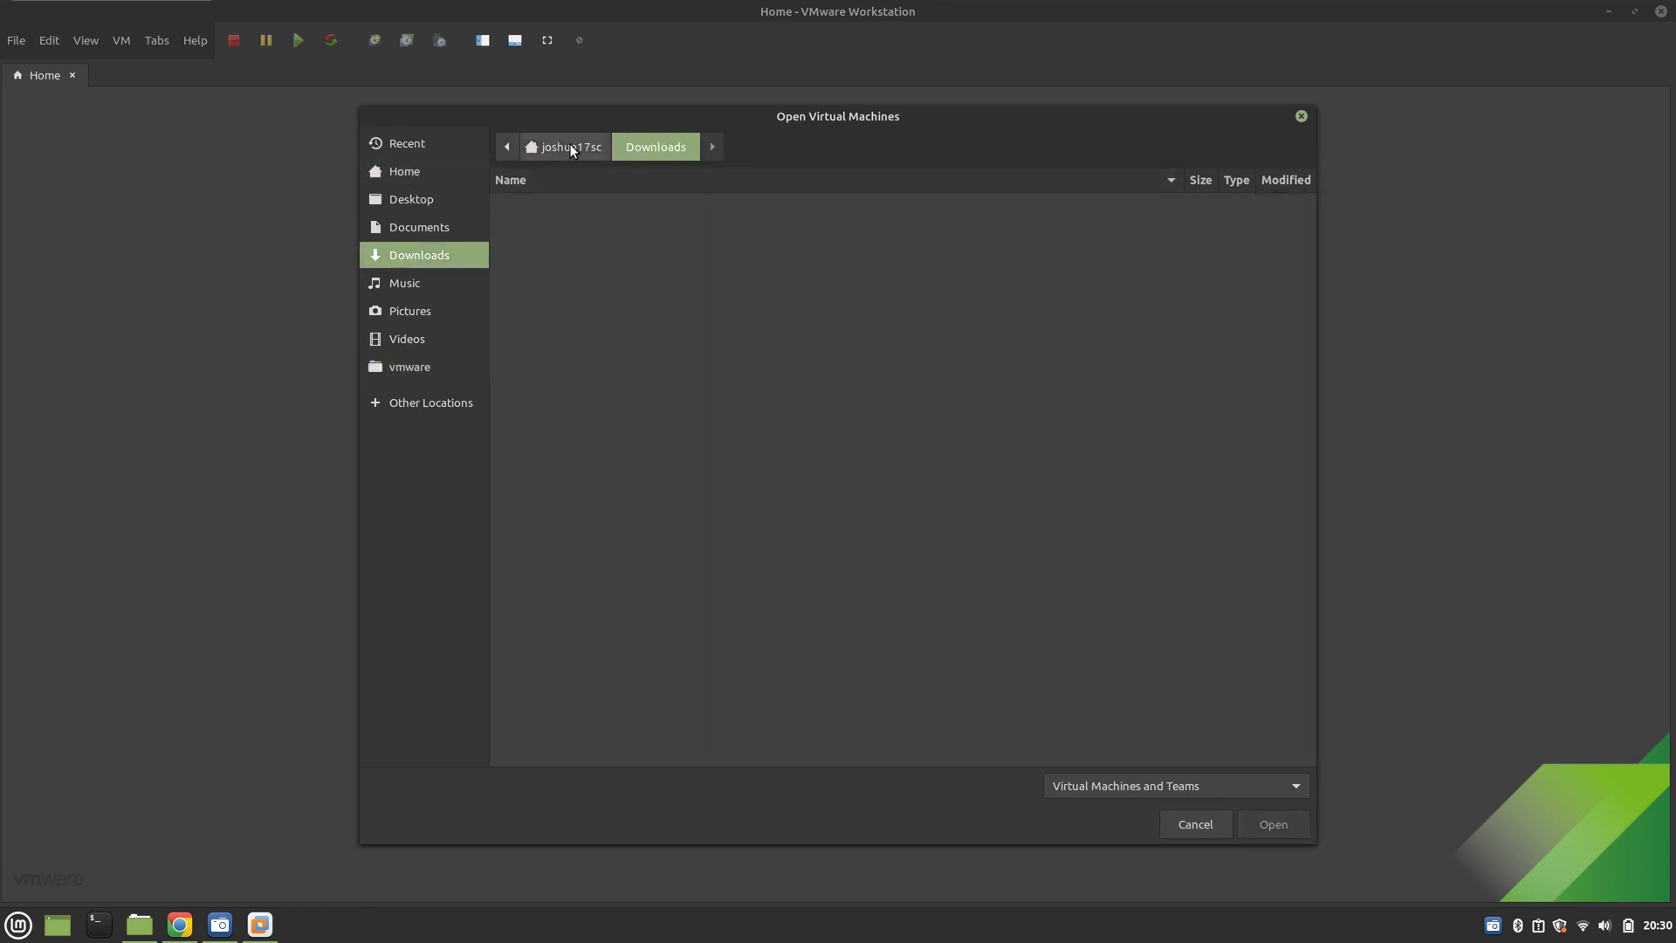
pyautogui.click(418, 227)
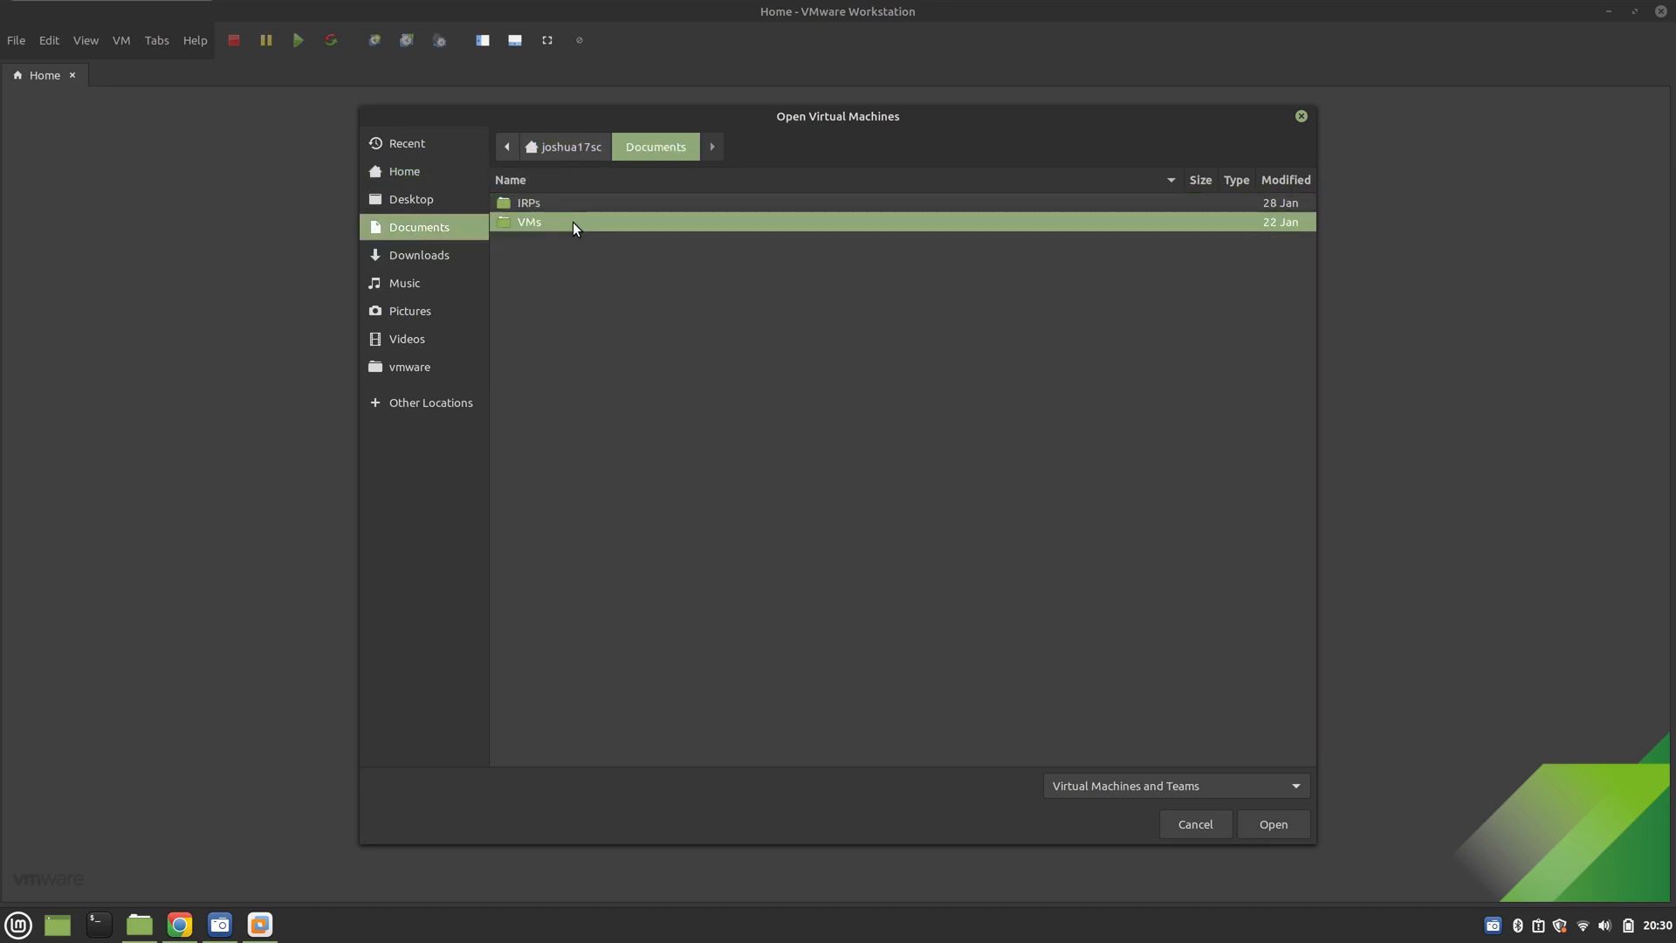
pyautogui.doubleClick(530, 221)
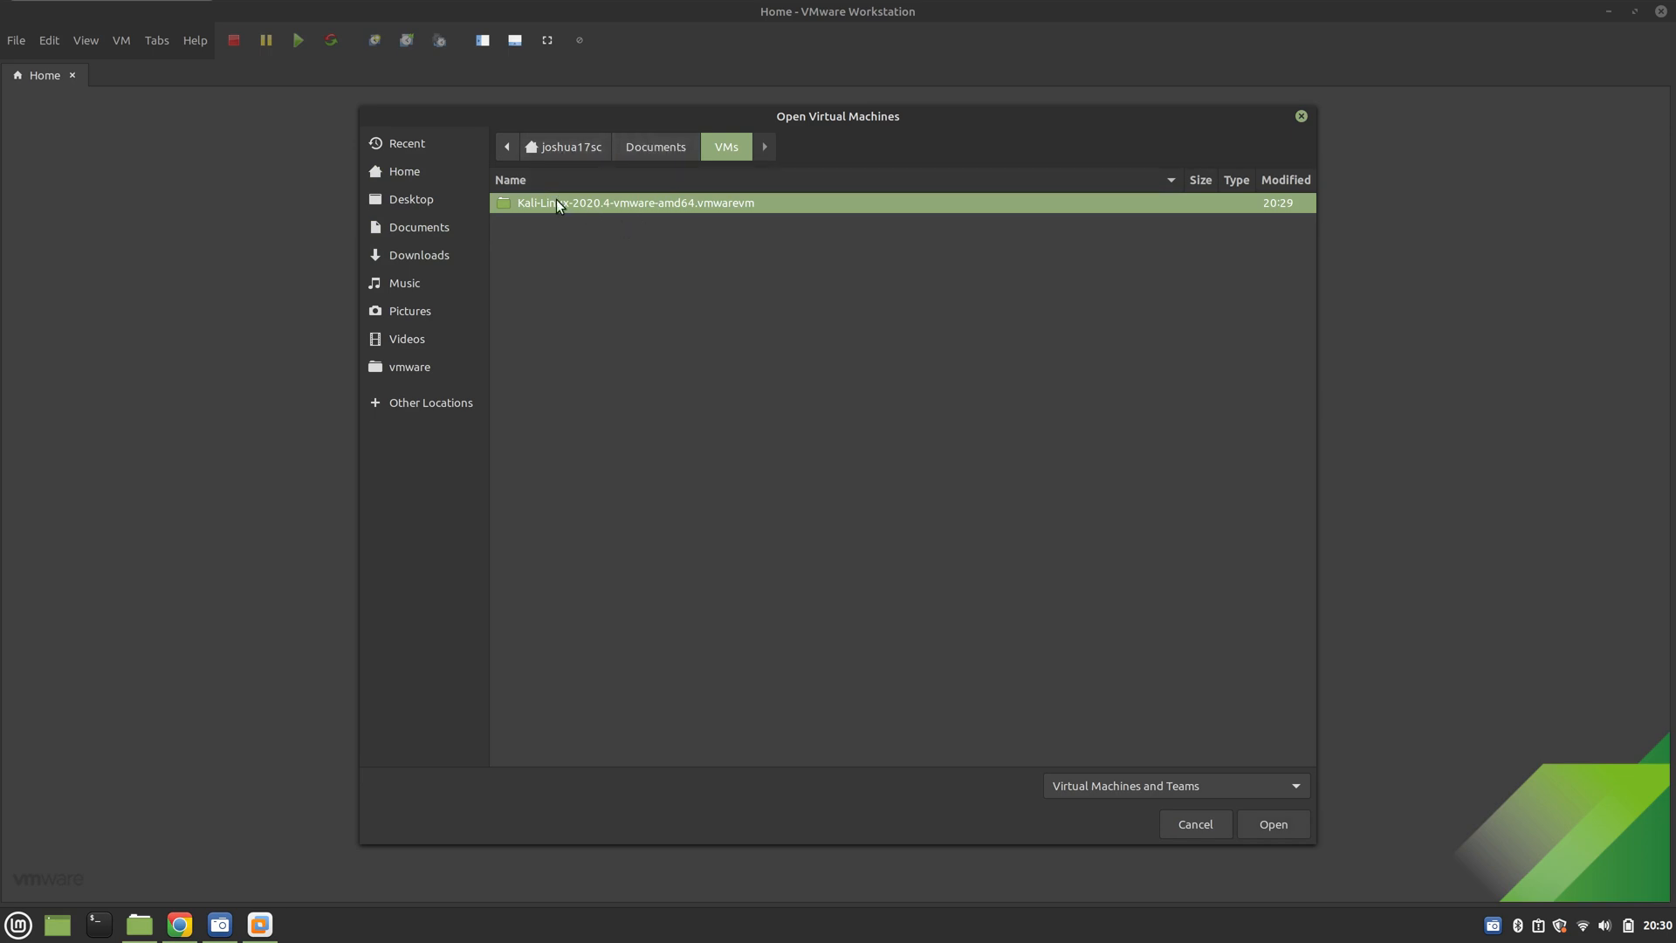
pyautogui.moveTo(590, 213)
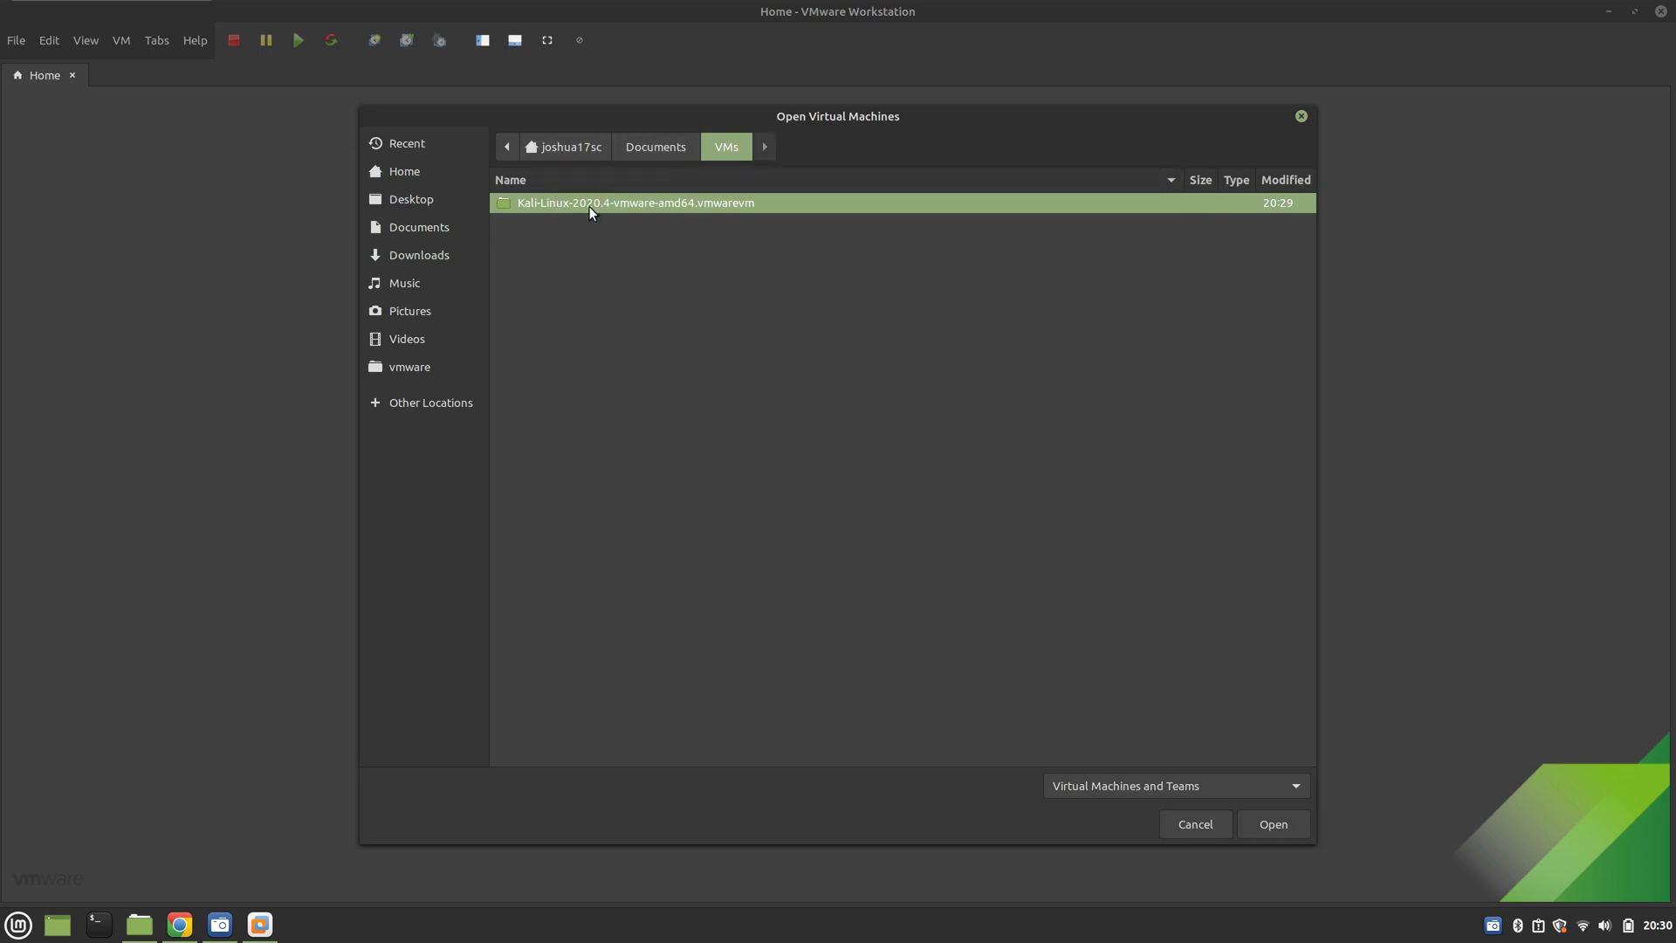
pyautogui.moveTo(665, 224)
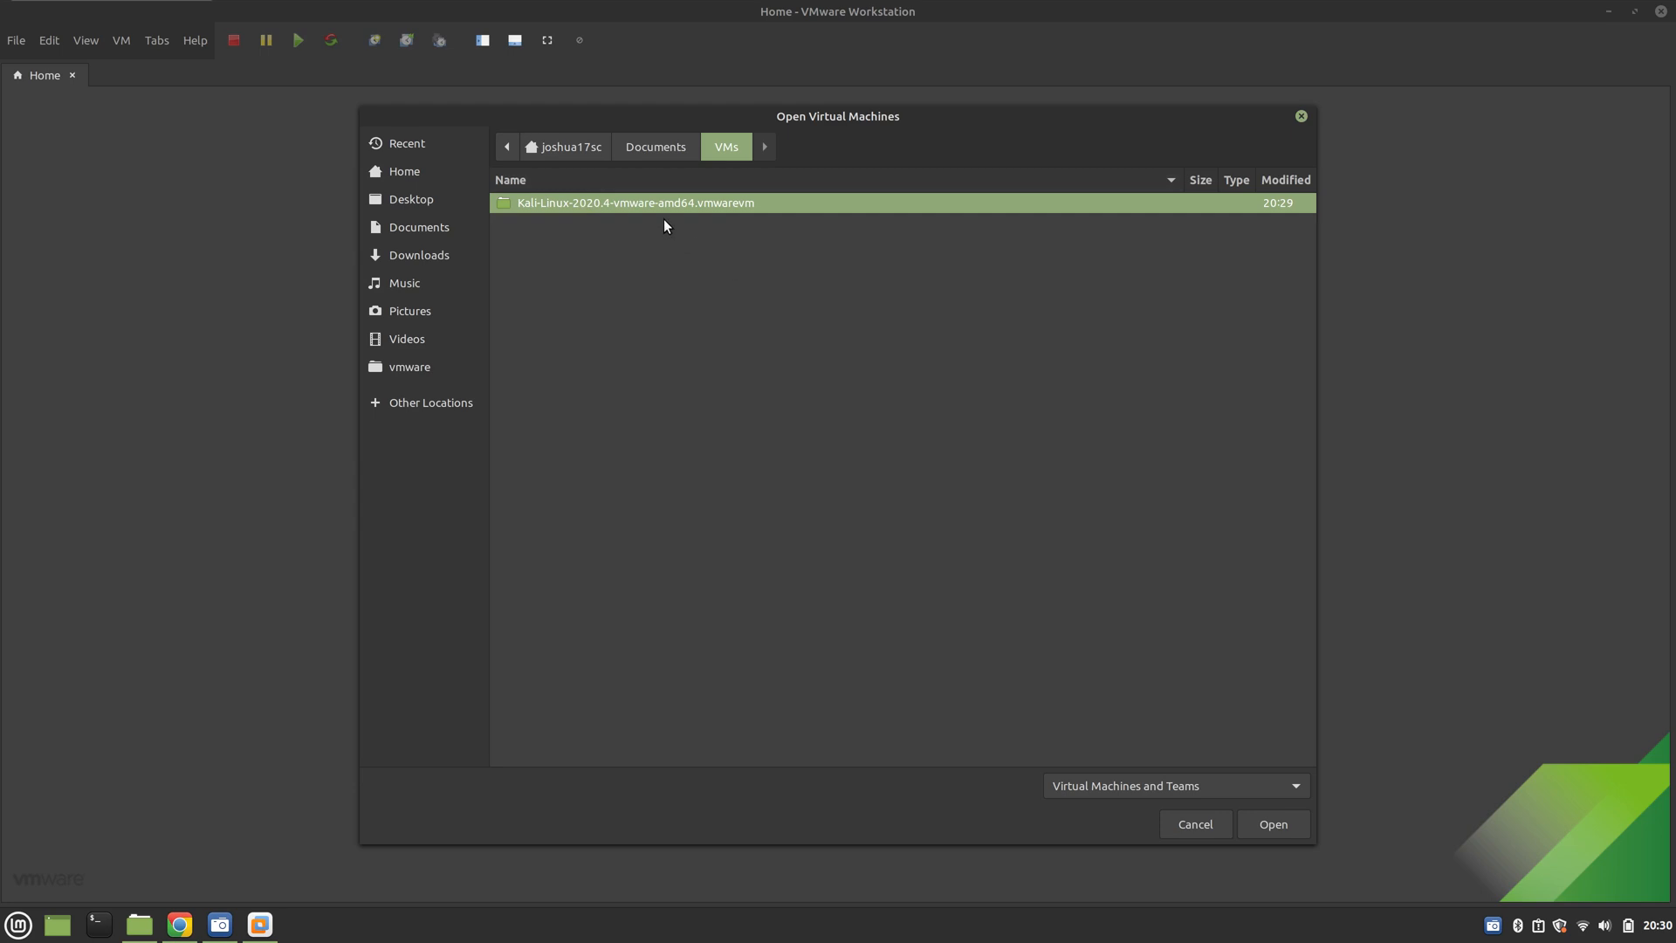
# Step: Open the Kali-Linux-2020.4-vmware-amd64.vmx machine from its .vmwarevm folder
pyautogui.doubleClick(635, 202)
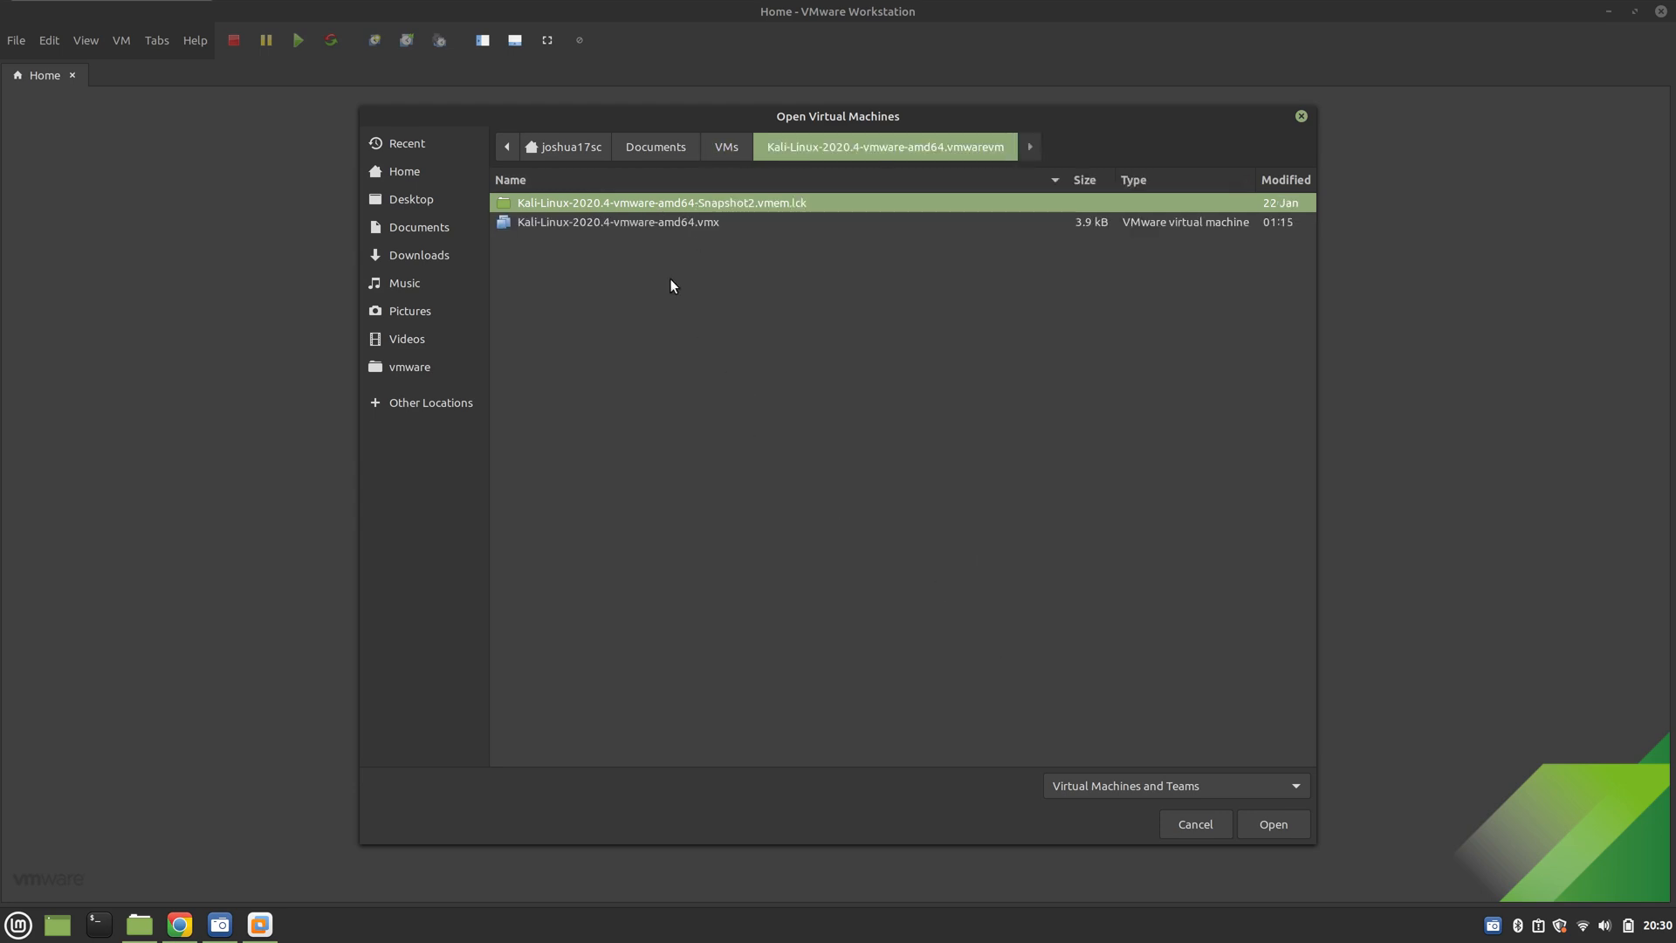
pyautogui.click(618, 221)
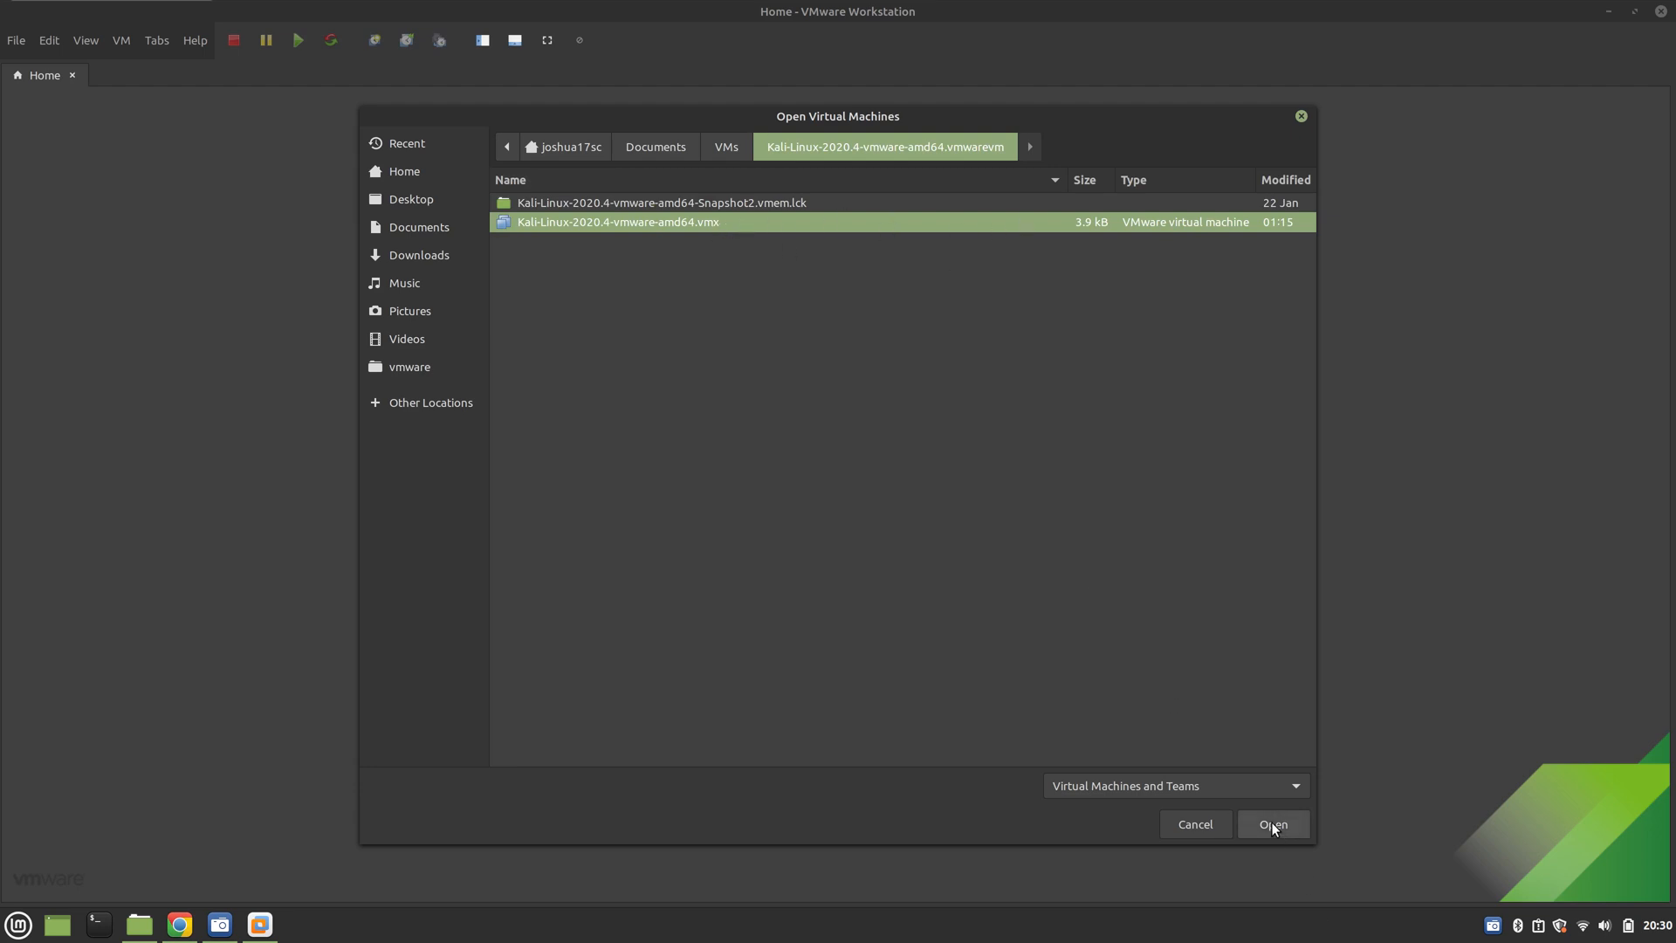
pyautogui.click(1272, 825)
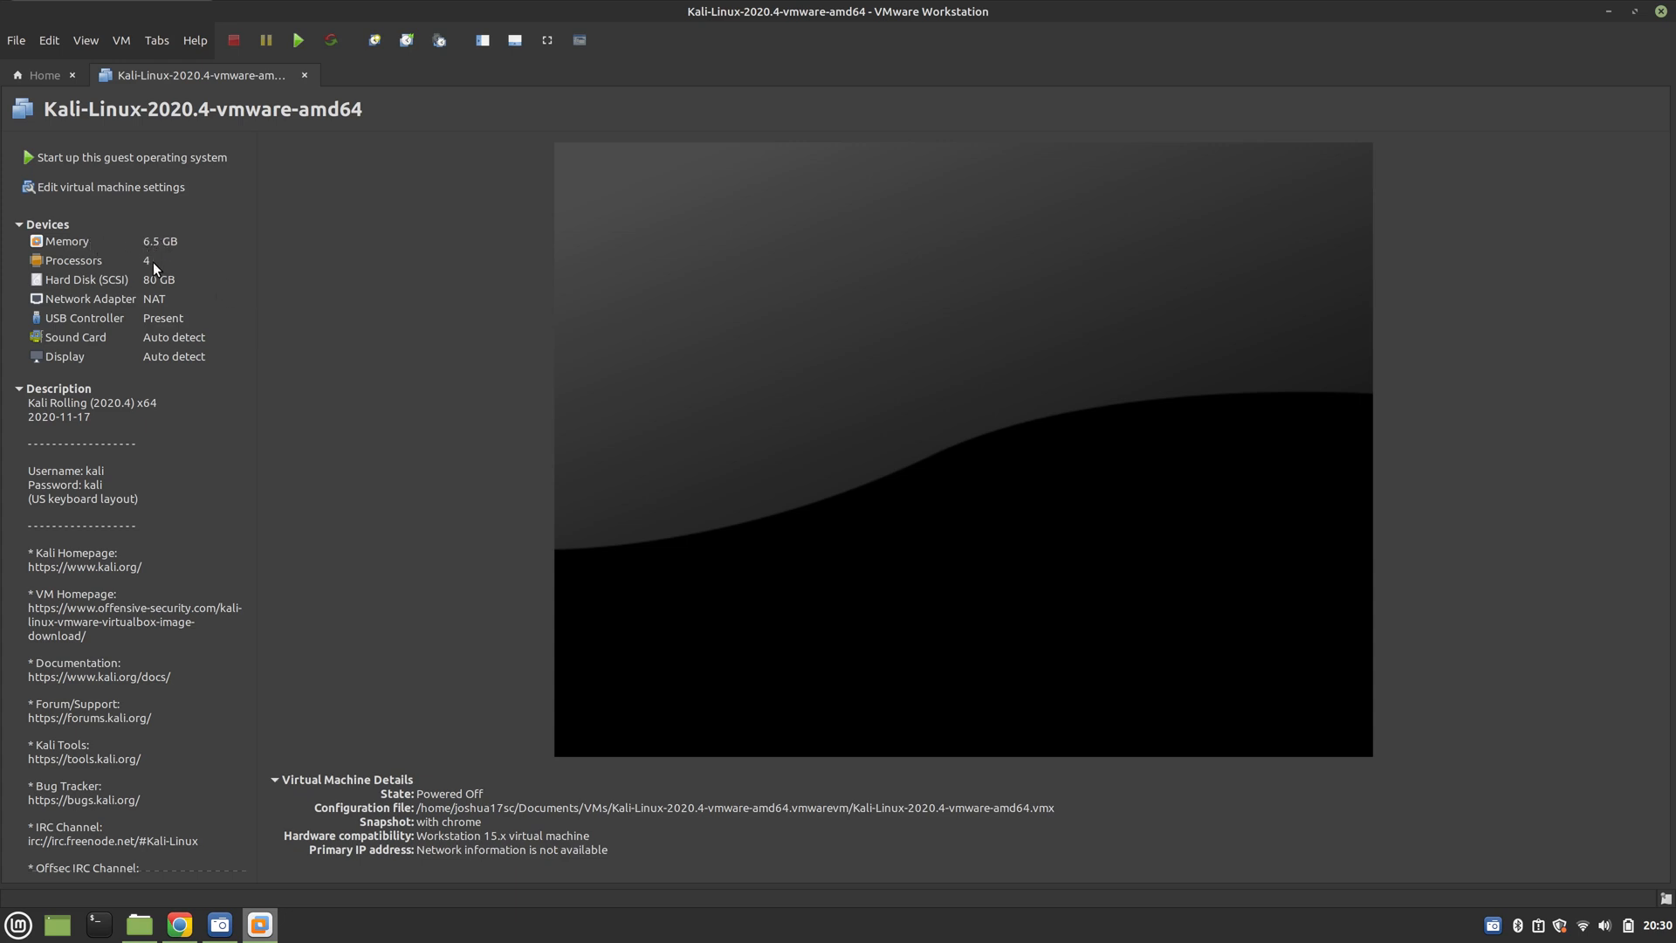
pyautogui.moveTo(154, 282)
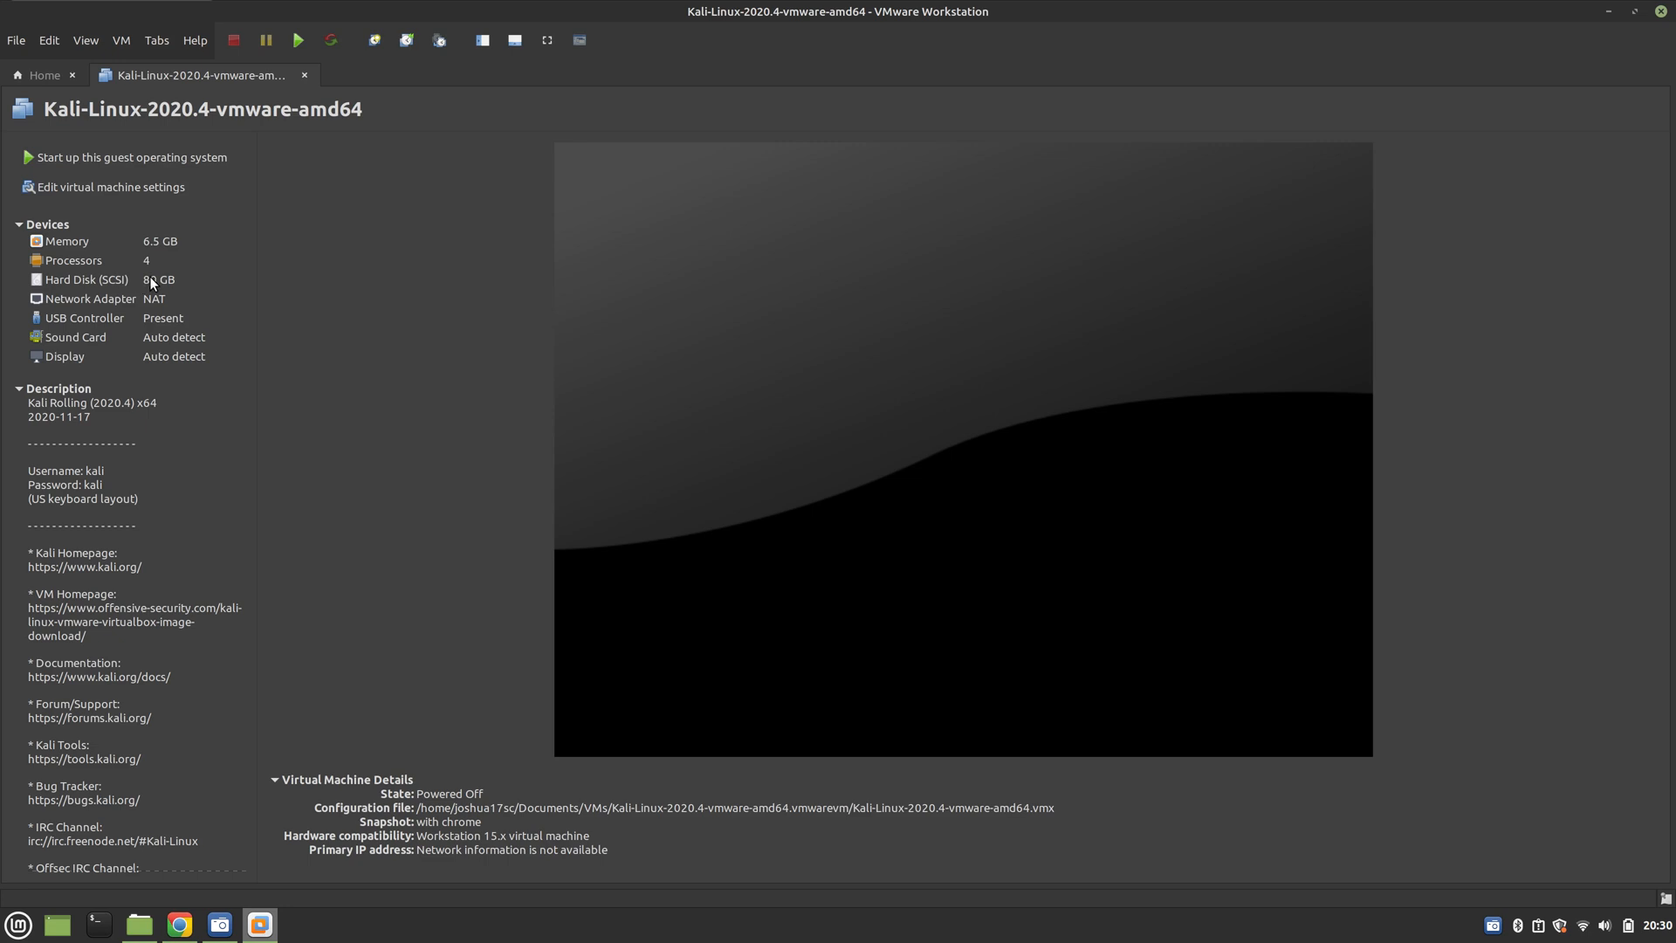
pyautogui.moveTo(153, 307)
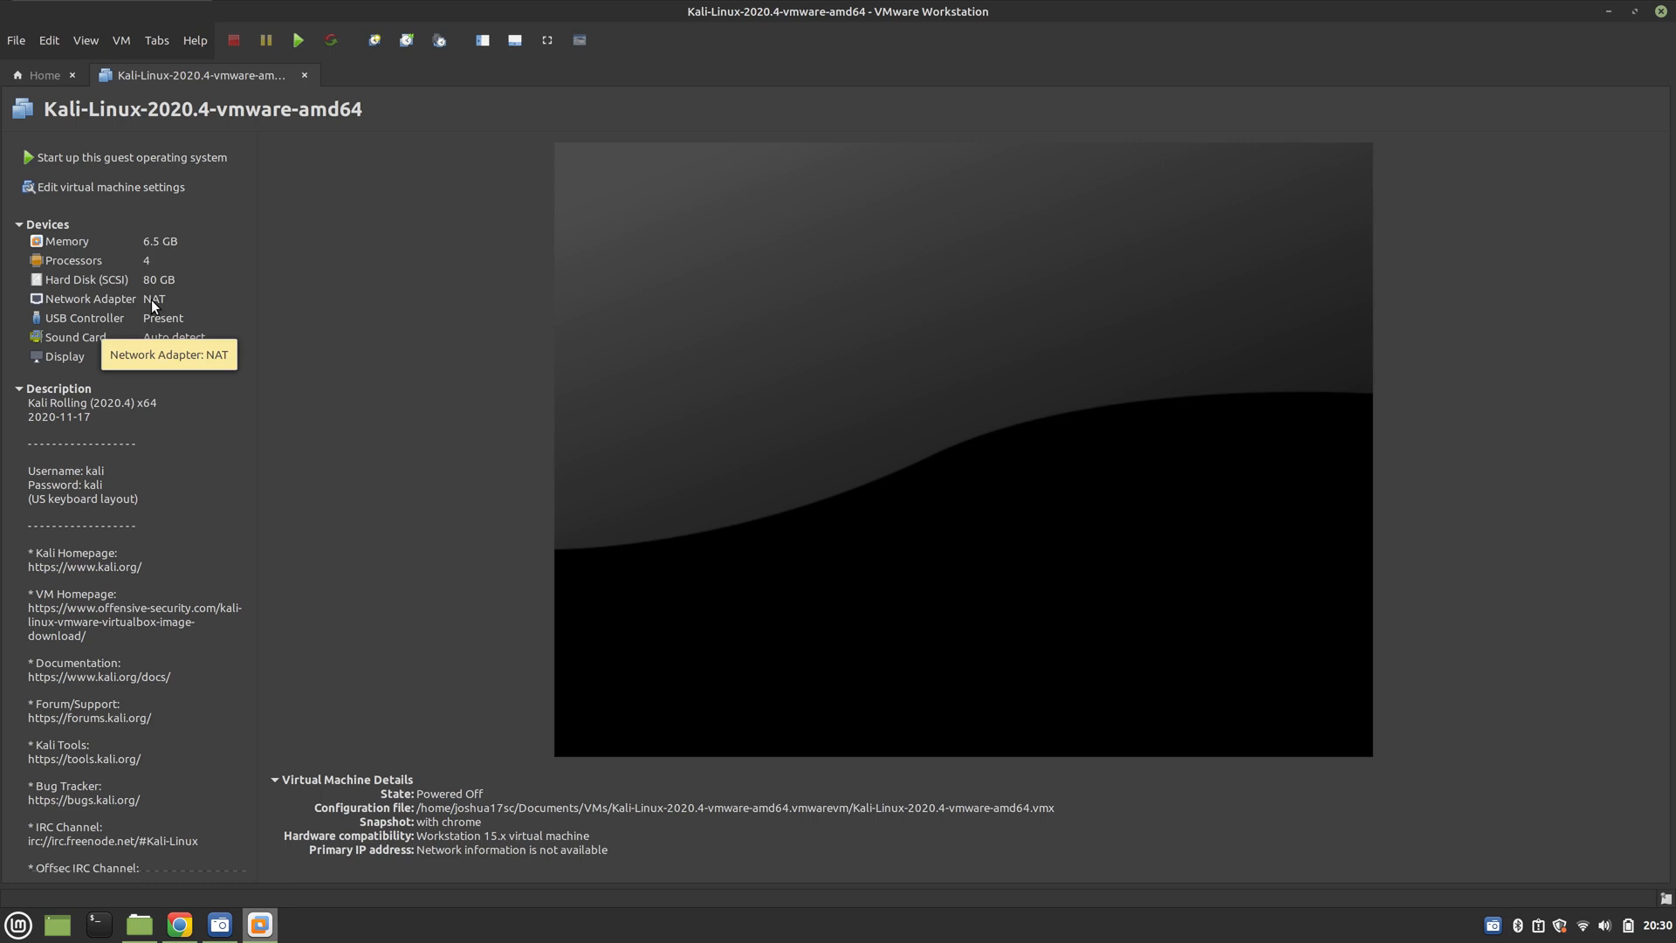
pyautogui.moveTo(499, 615)
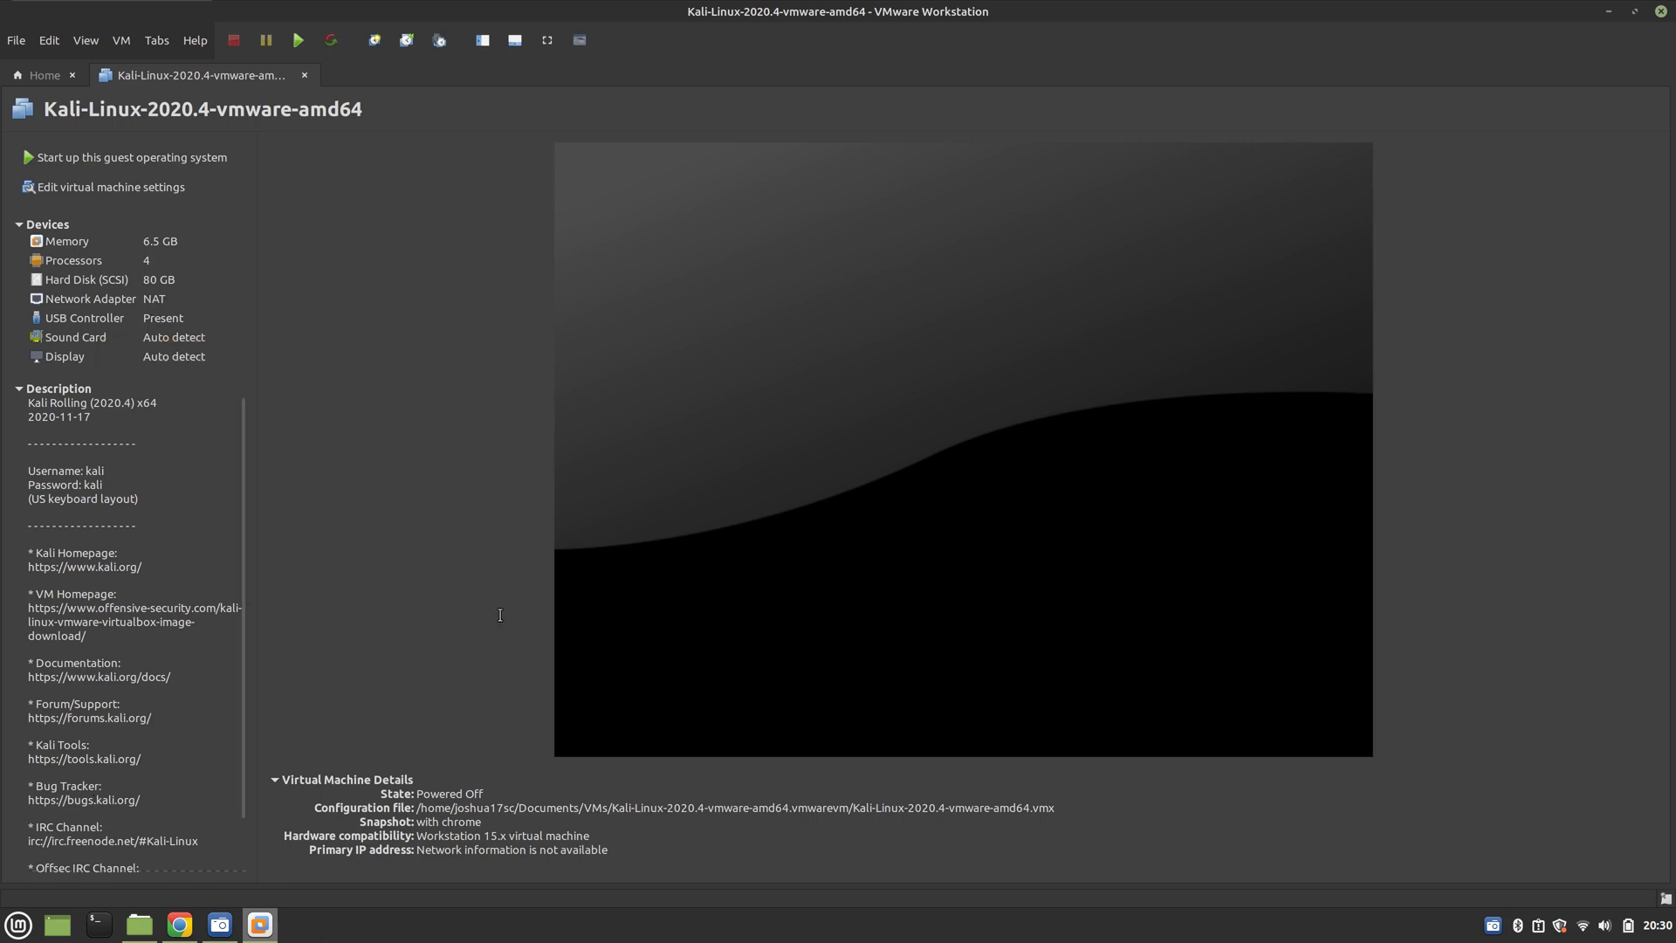
pyautogui.moveTo(161, 320)
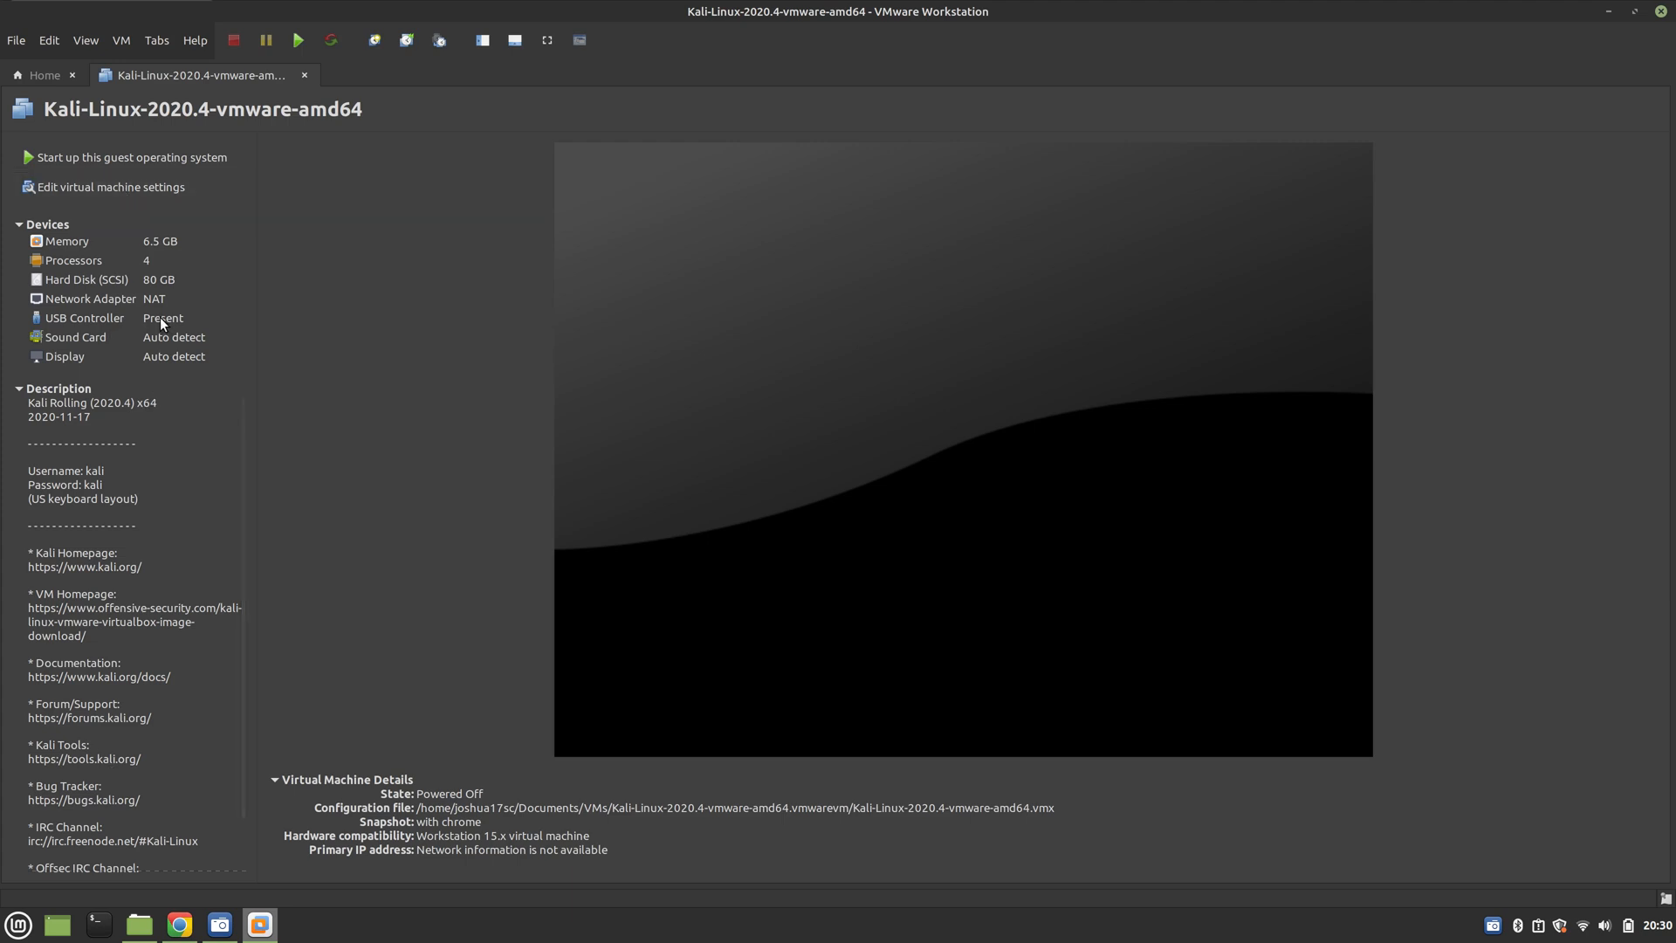
pyautogui.moveTo(159, 368)
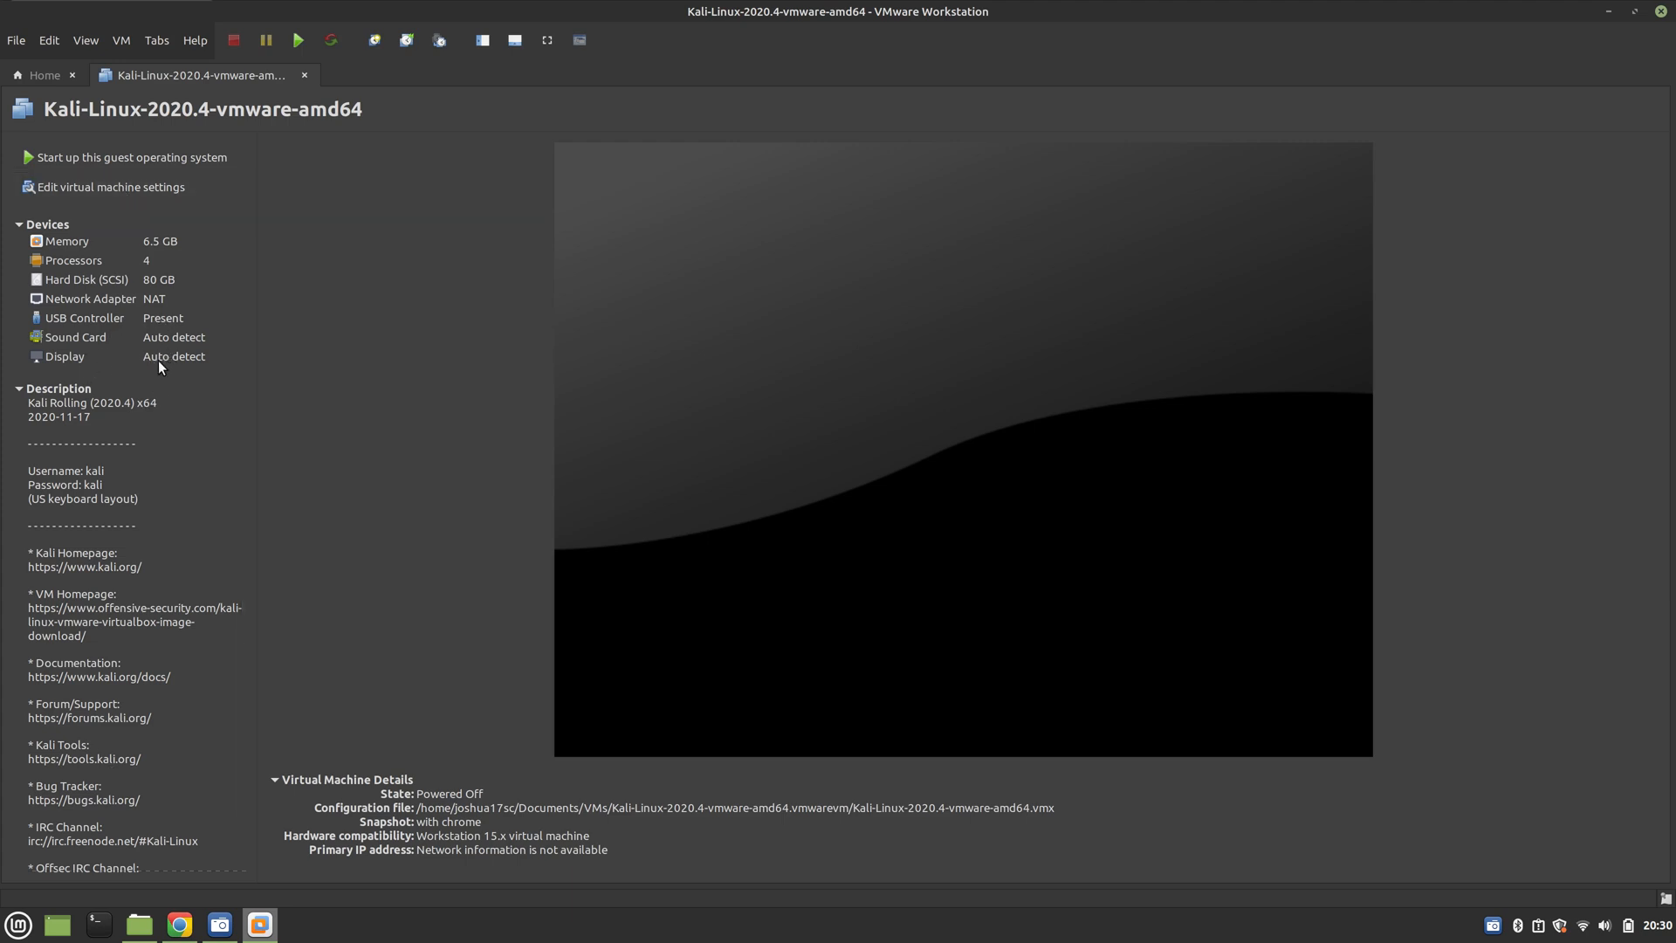
pyautogui.moveTo(162, 358)
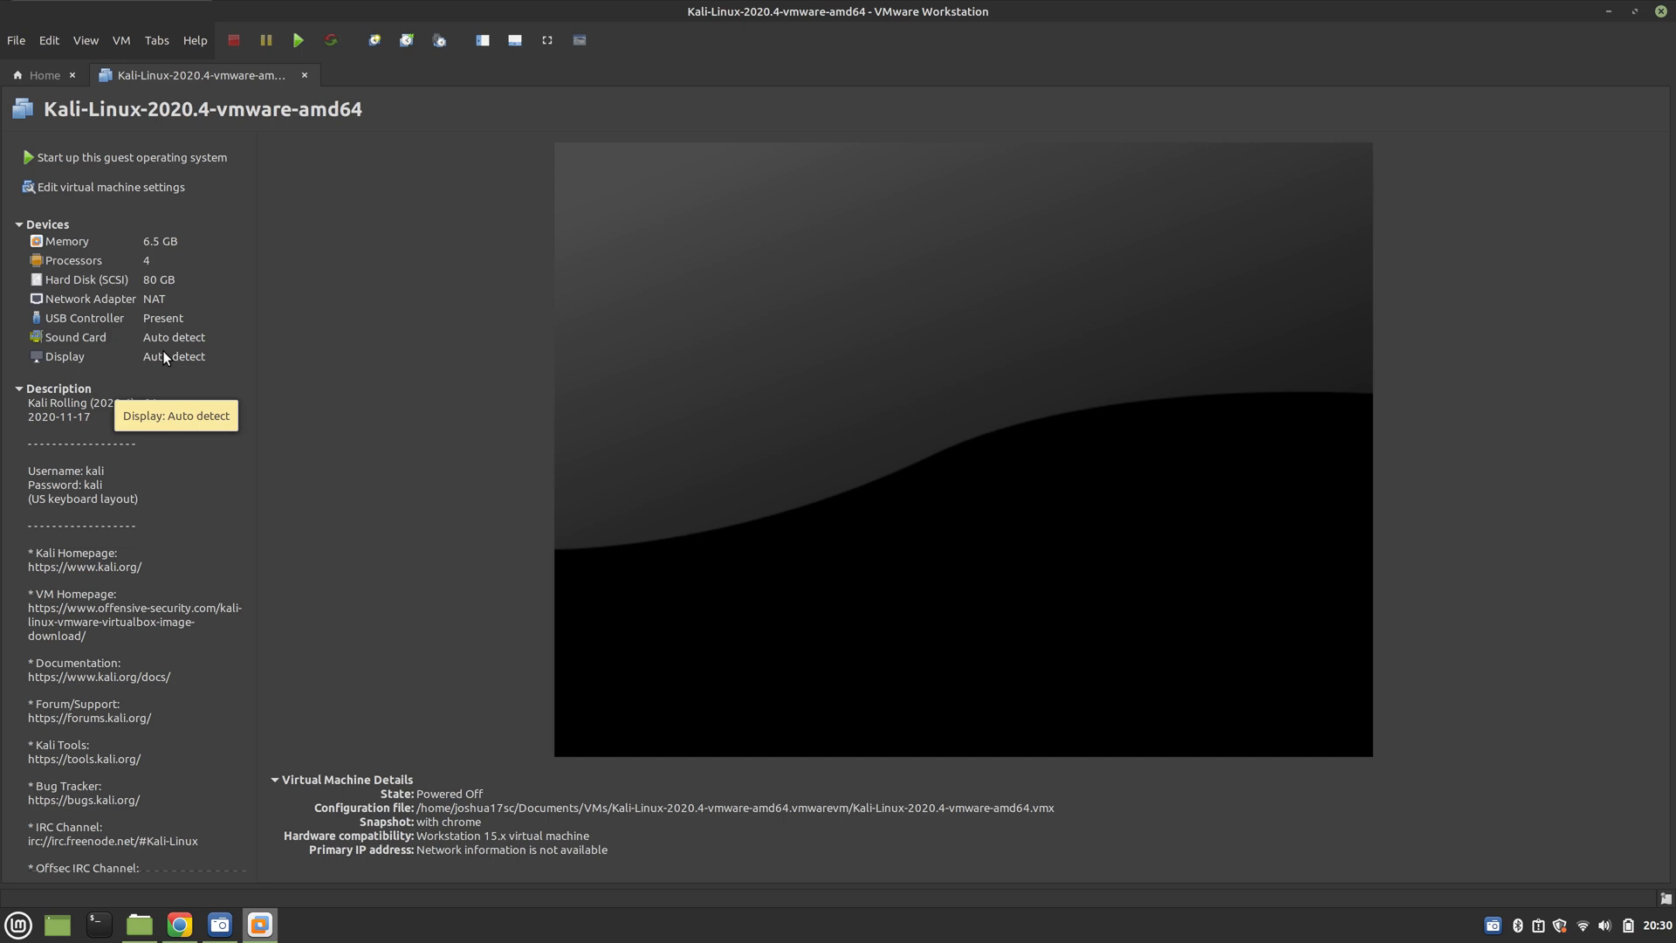
pyautogui.moveTo(151, 144)
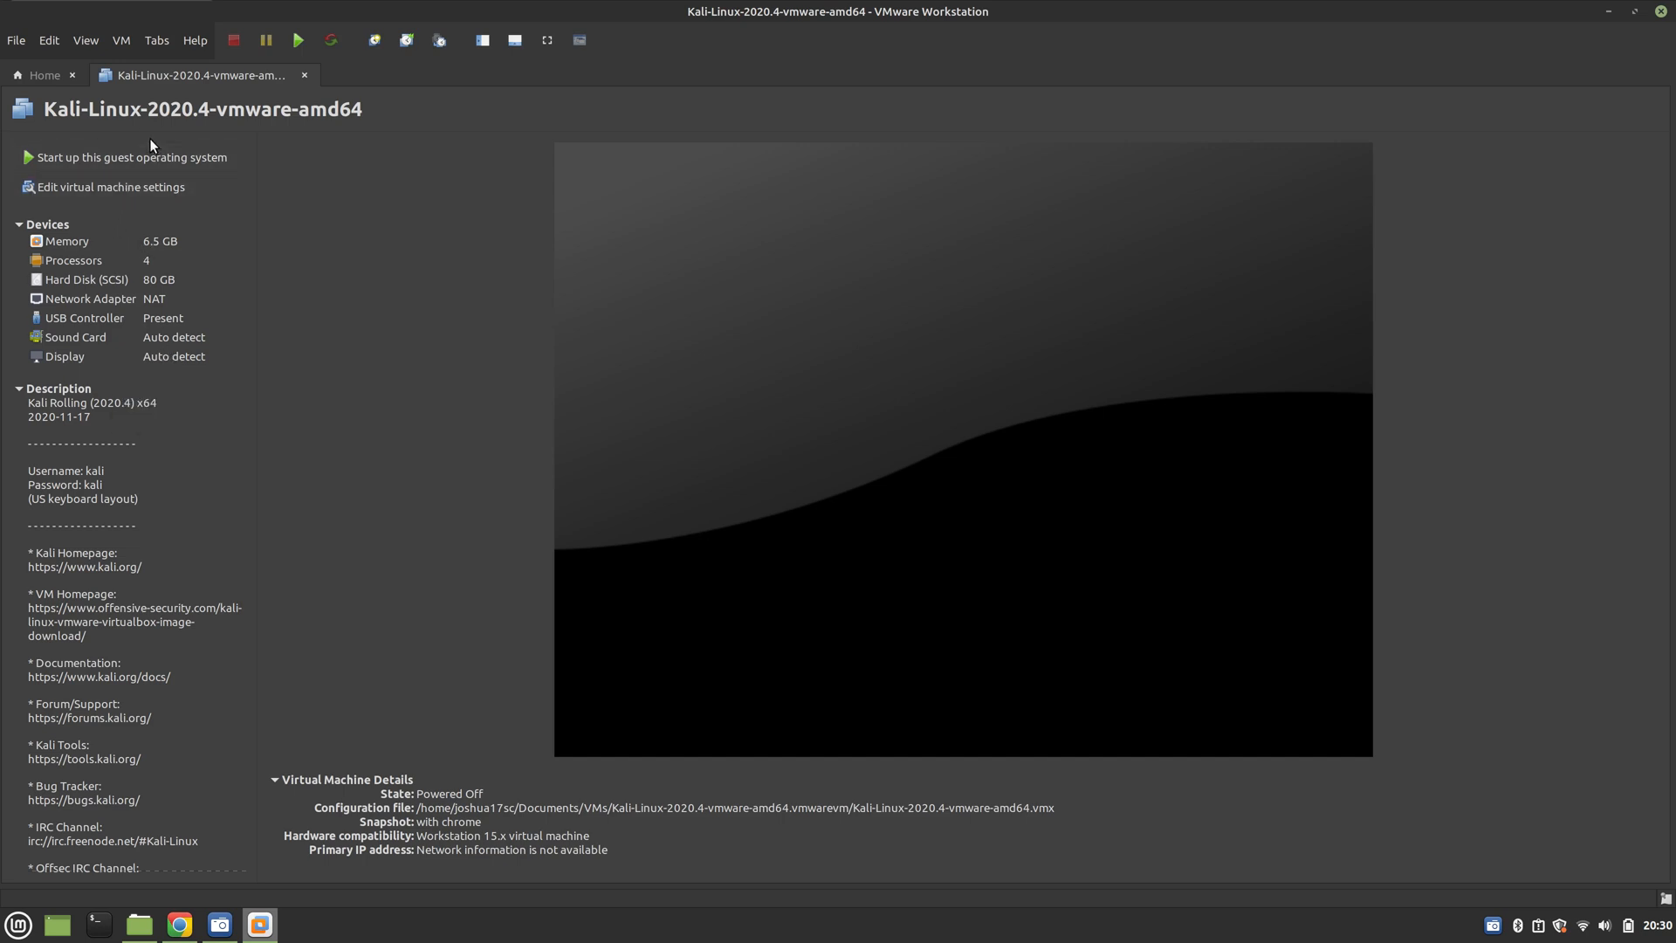
pyautogui.moveTo(139, 157)
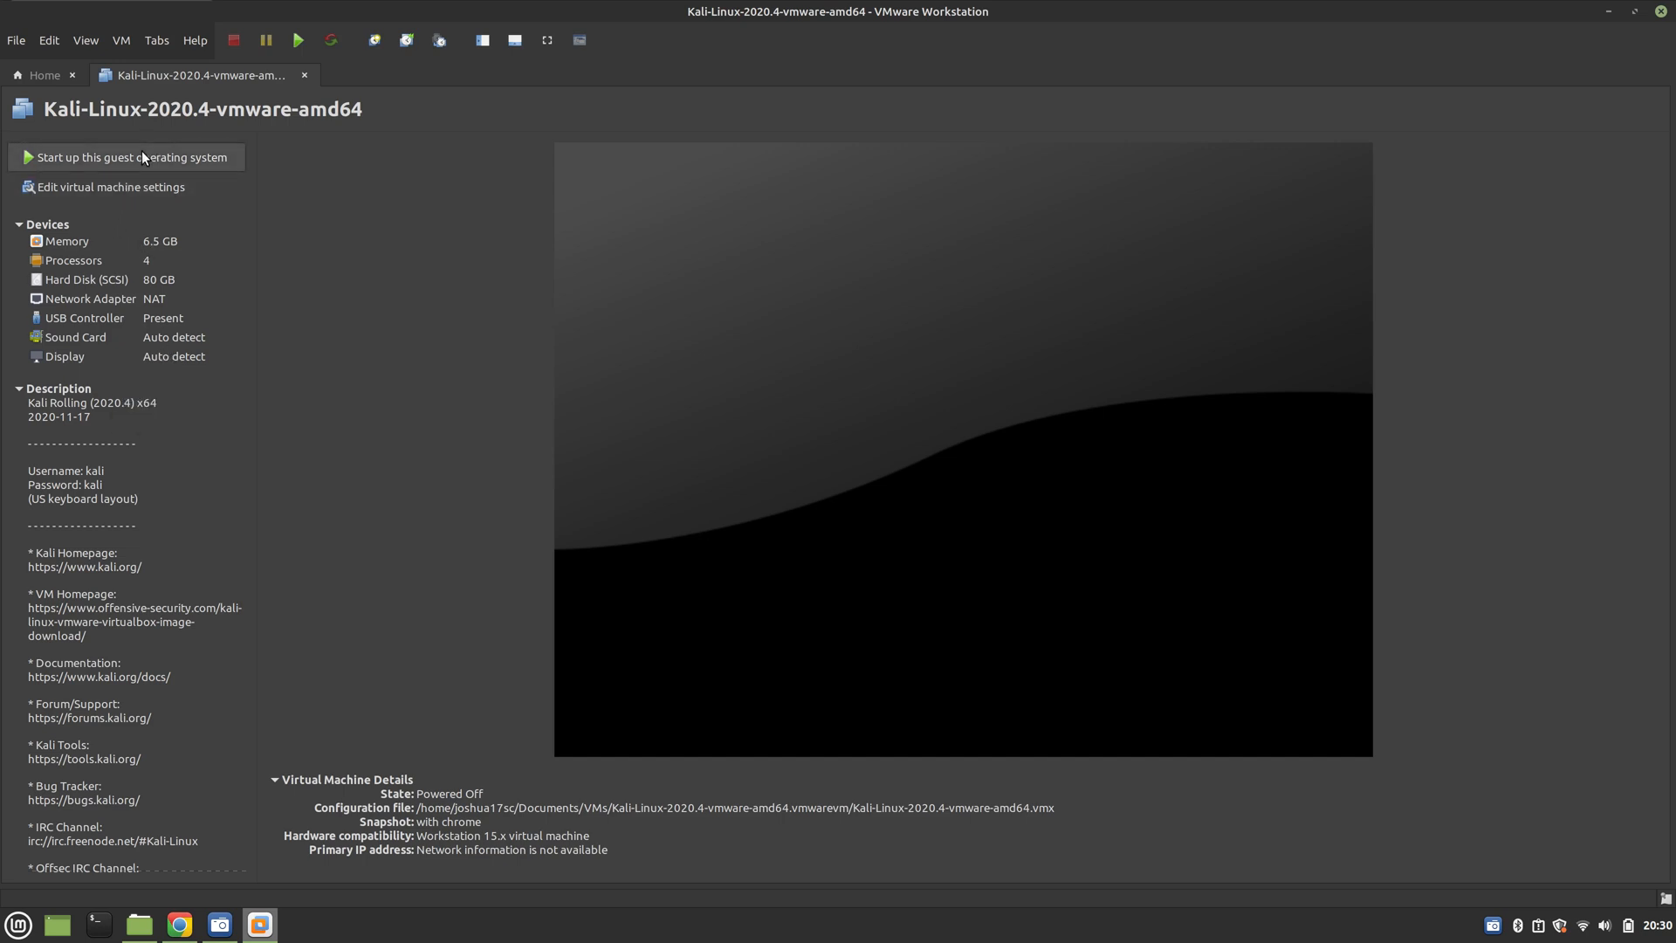
# Step: Power on the Kali Linux guest operating system
pyautogui.click(129, 158)
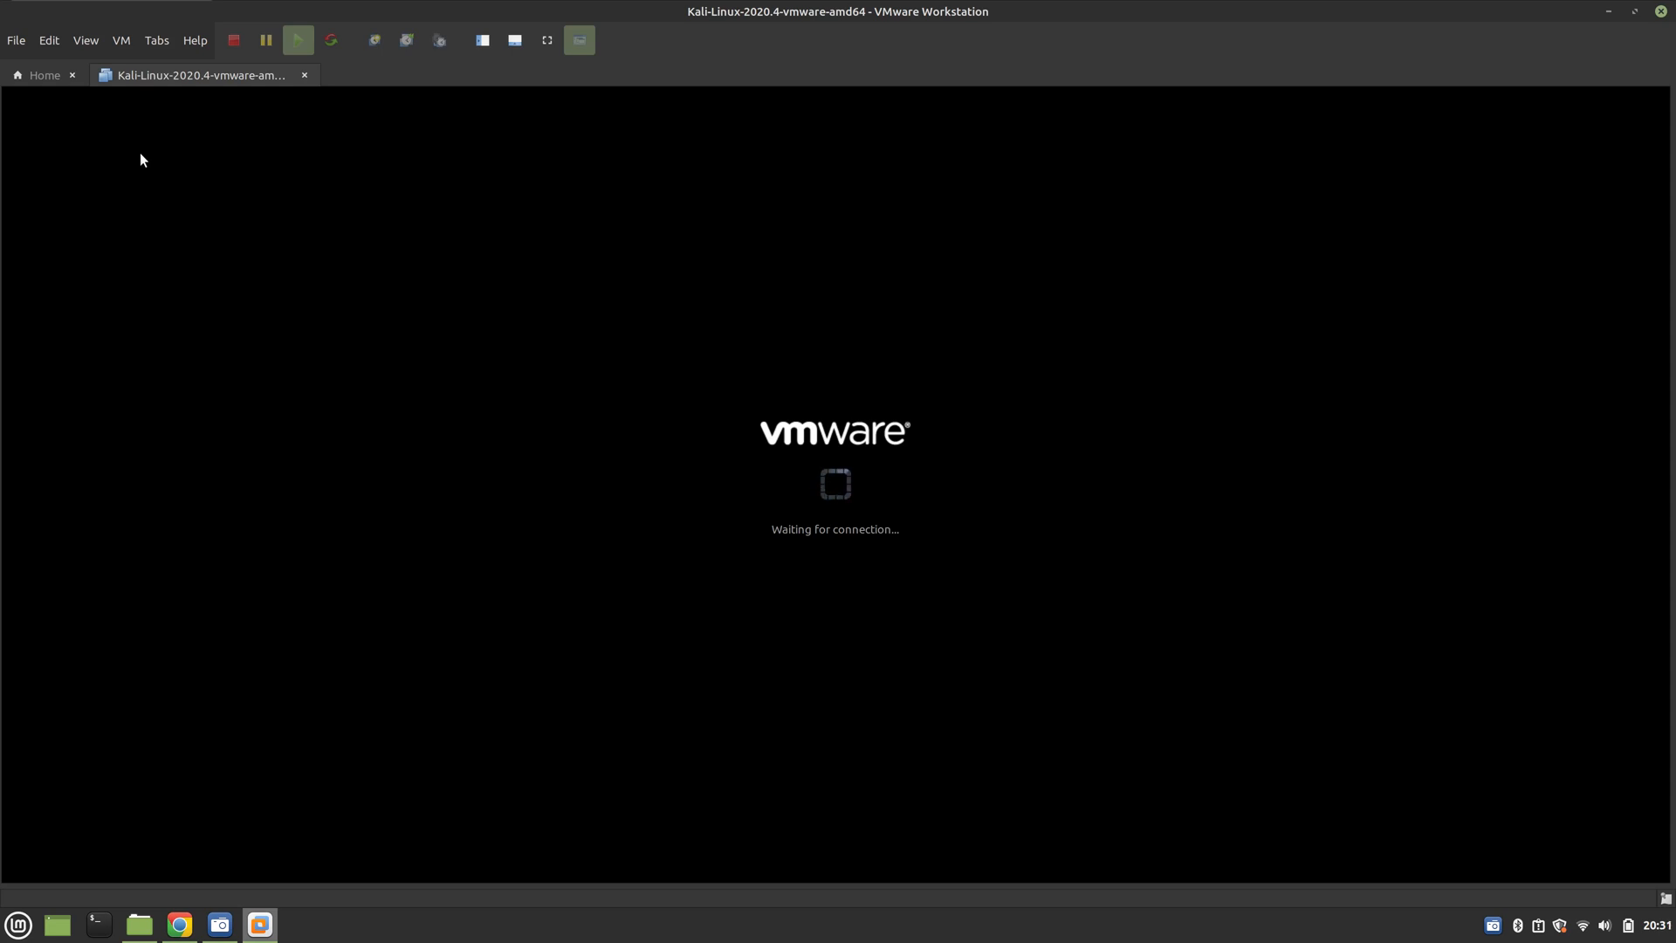
pyautogui.moveTo(187, 129)
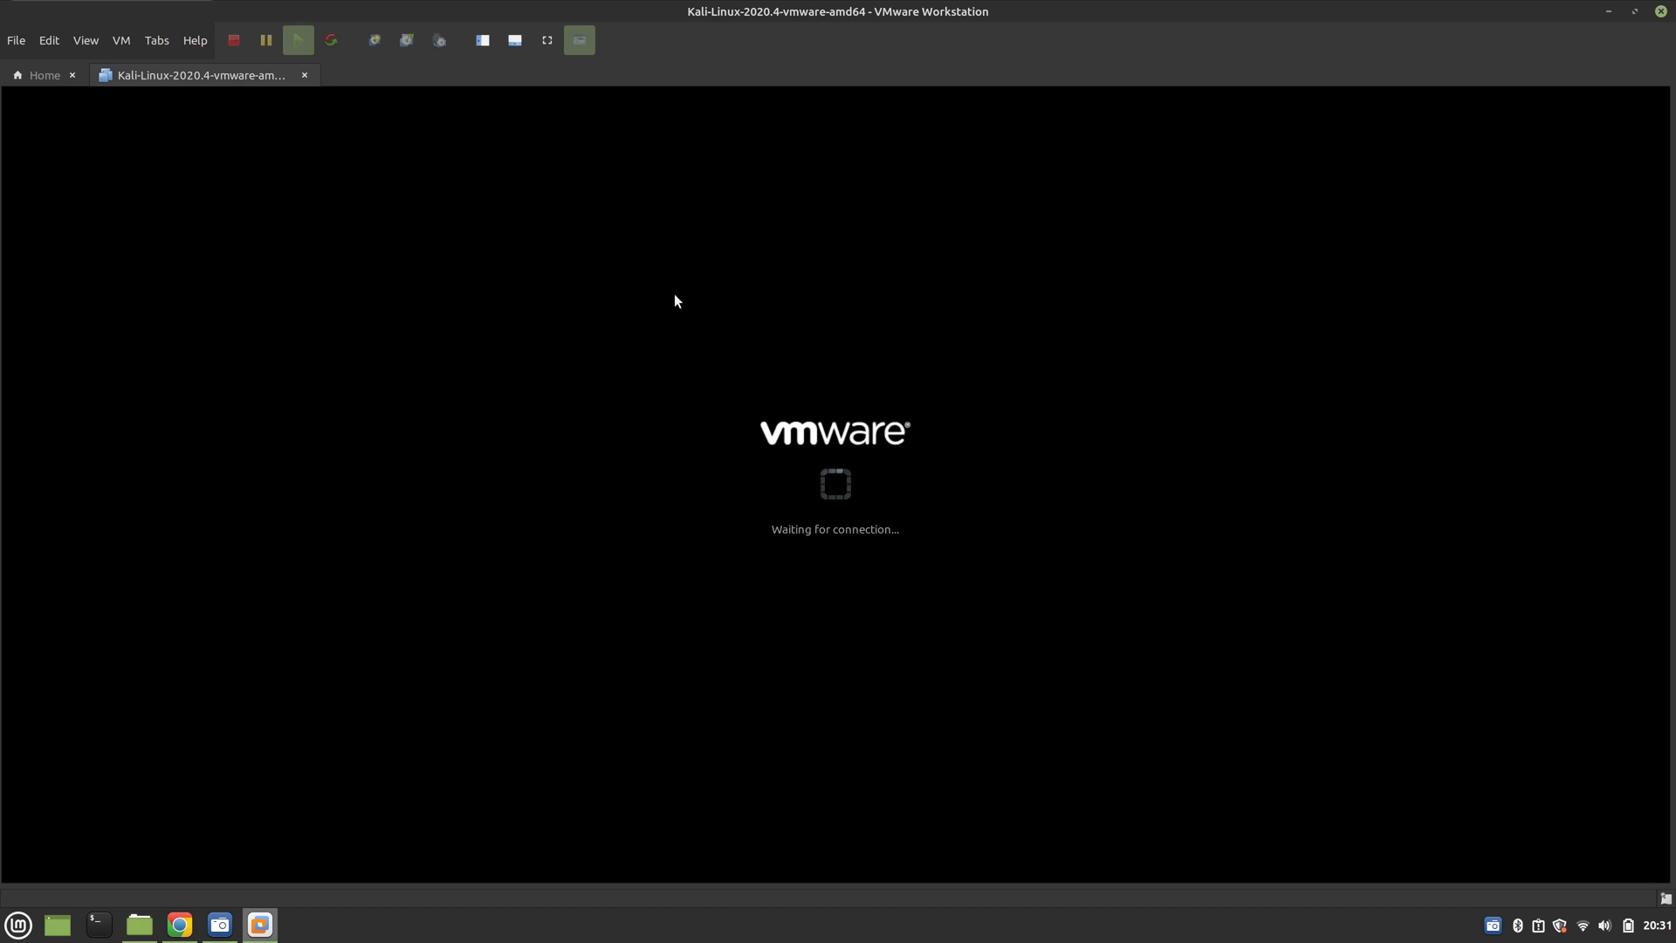
pyautogui.moveTo(657, 369)
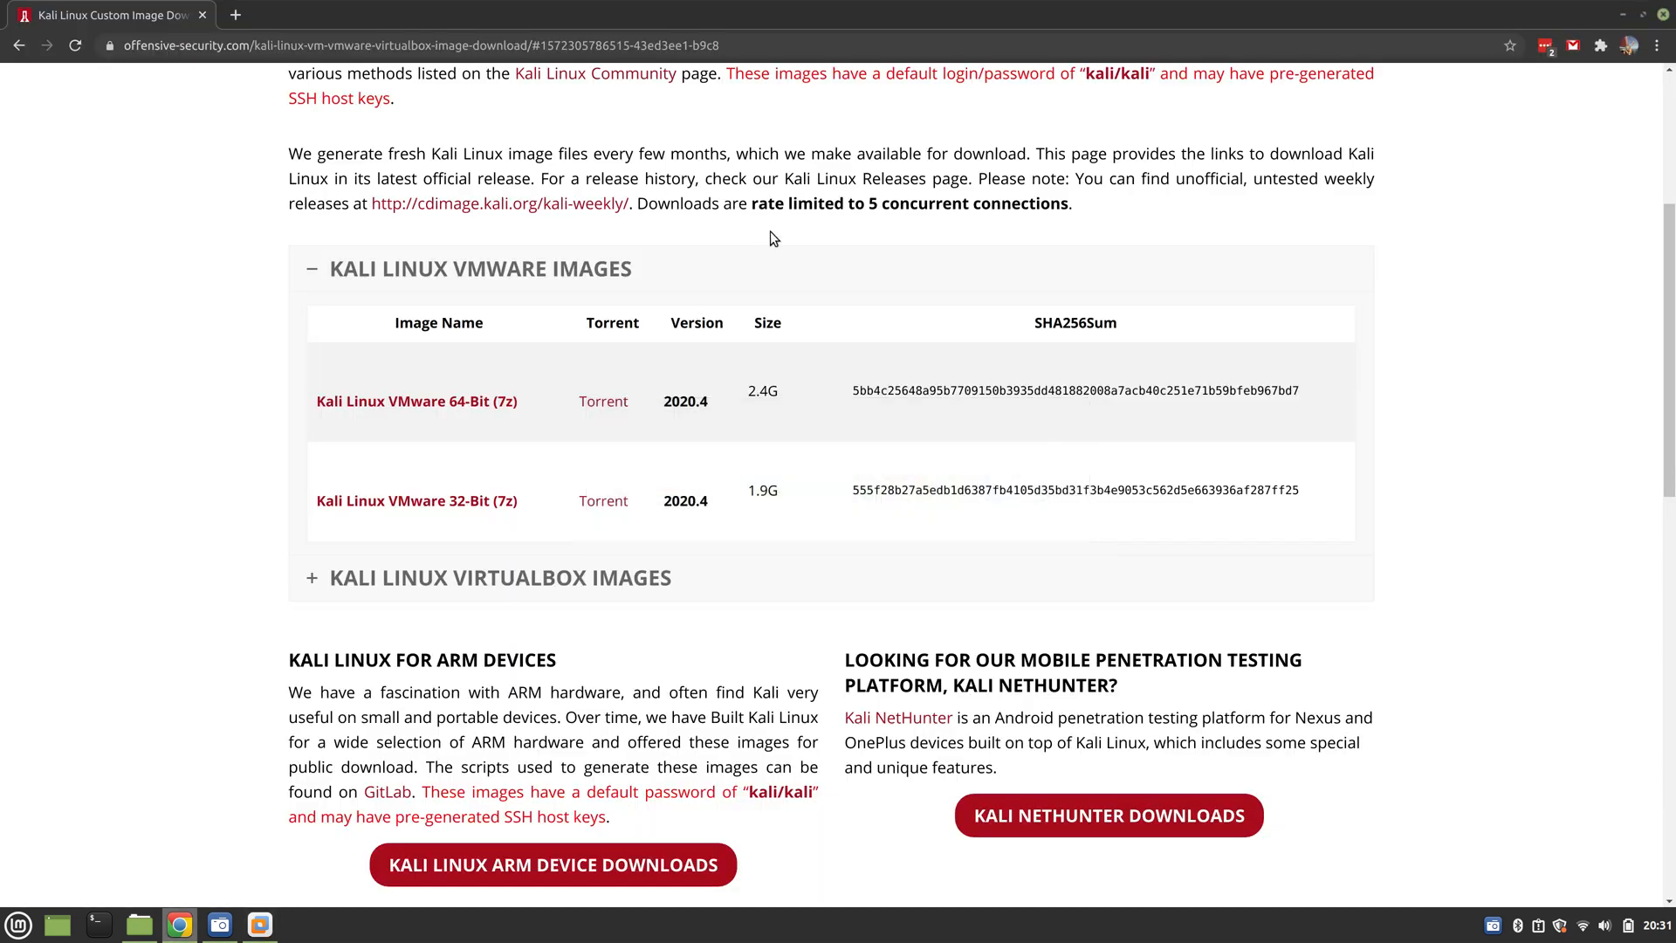
pyautogui.scroll(3)
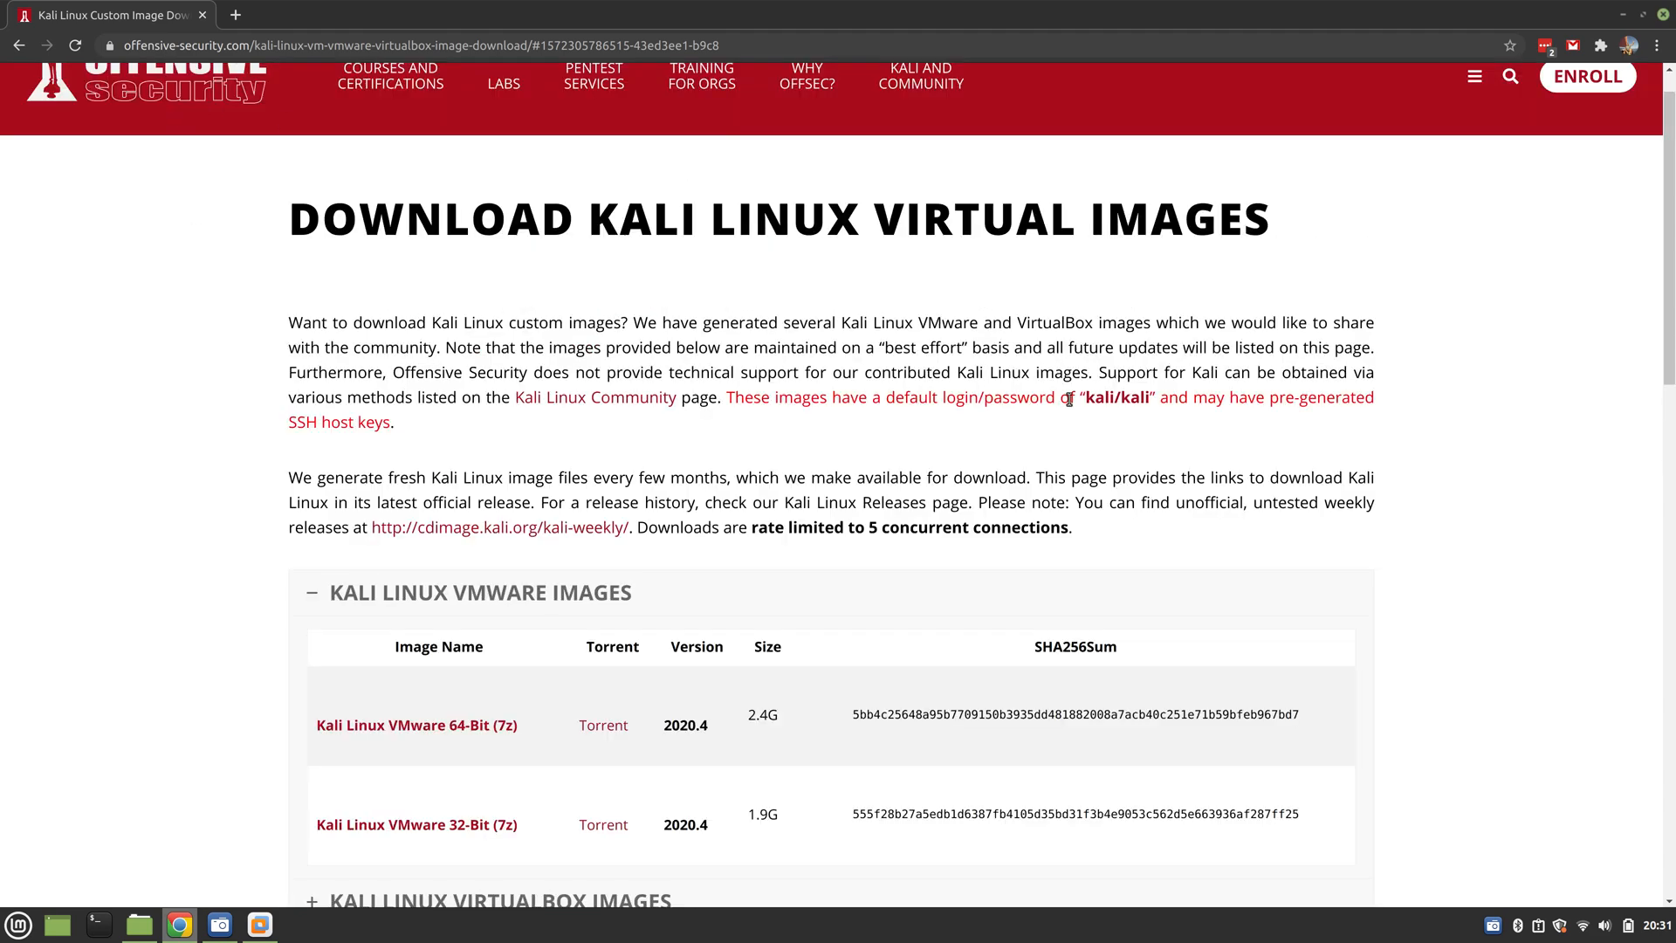
pyautogui.doubleClick(1115, 397)
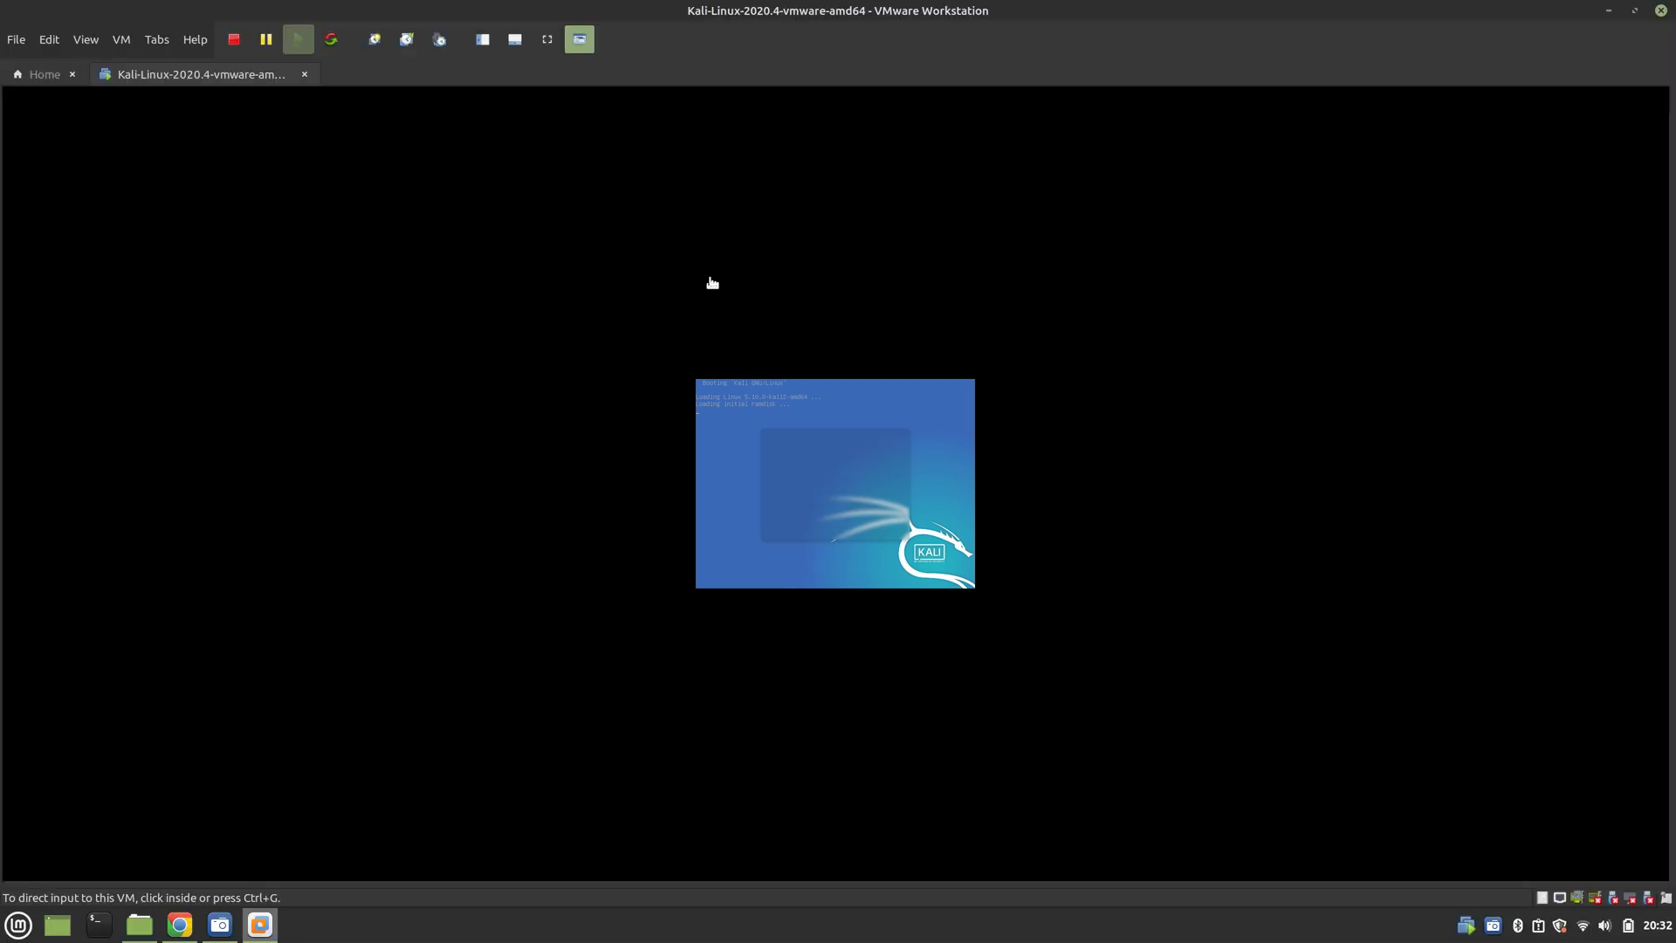
pyautogui.moveTo(805, 568)
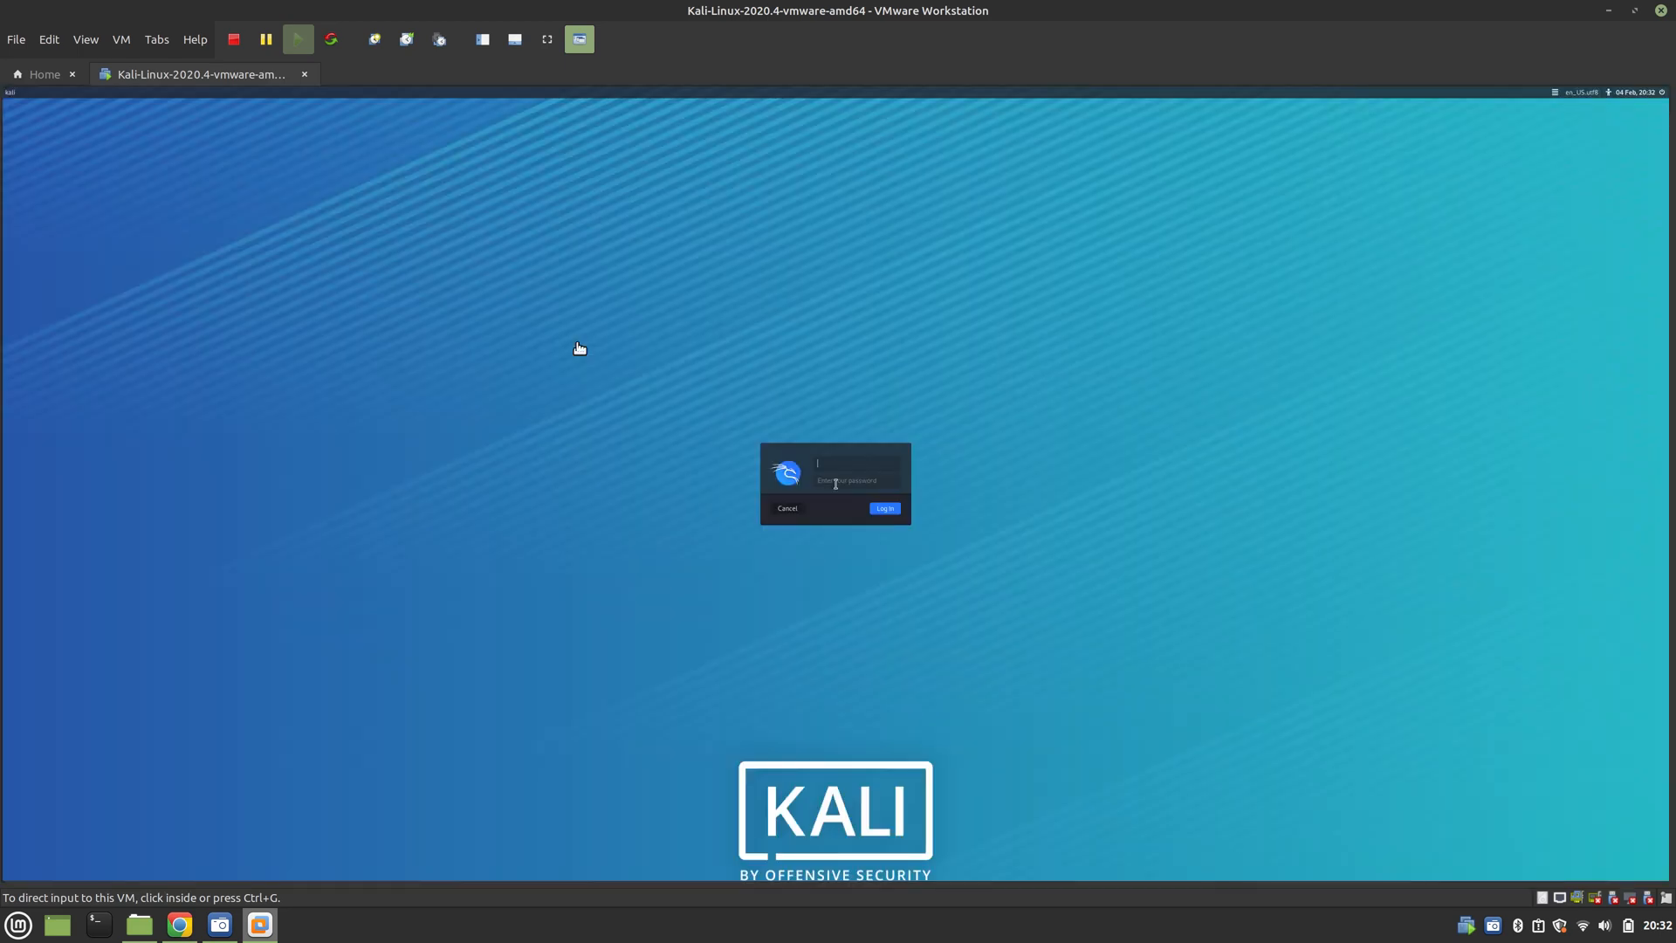
pyautogui.moveTo(868, 463)
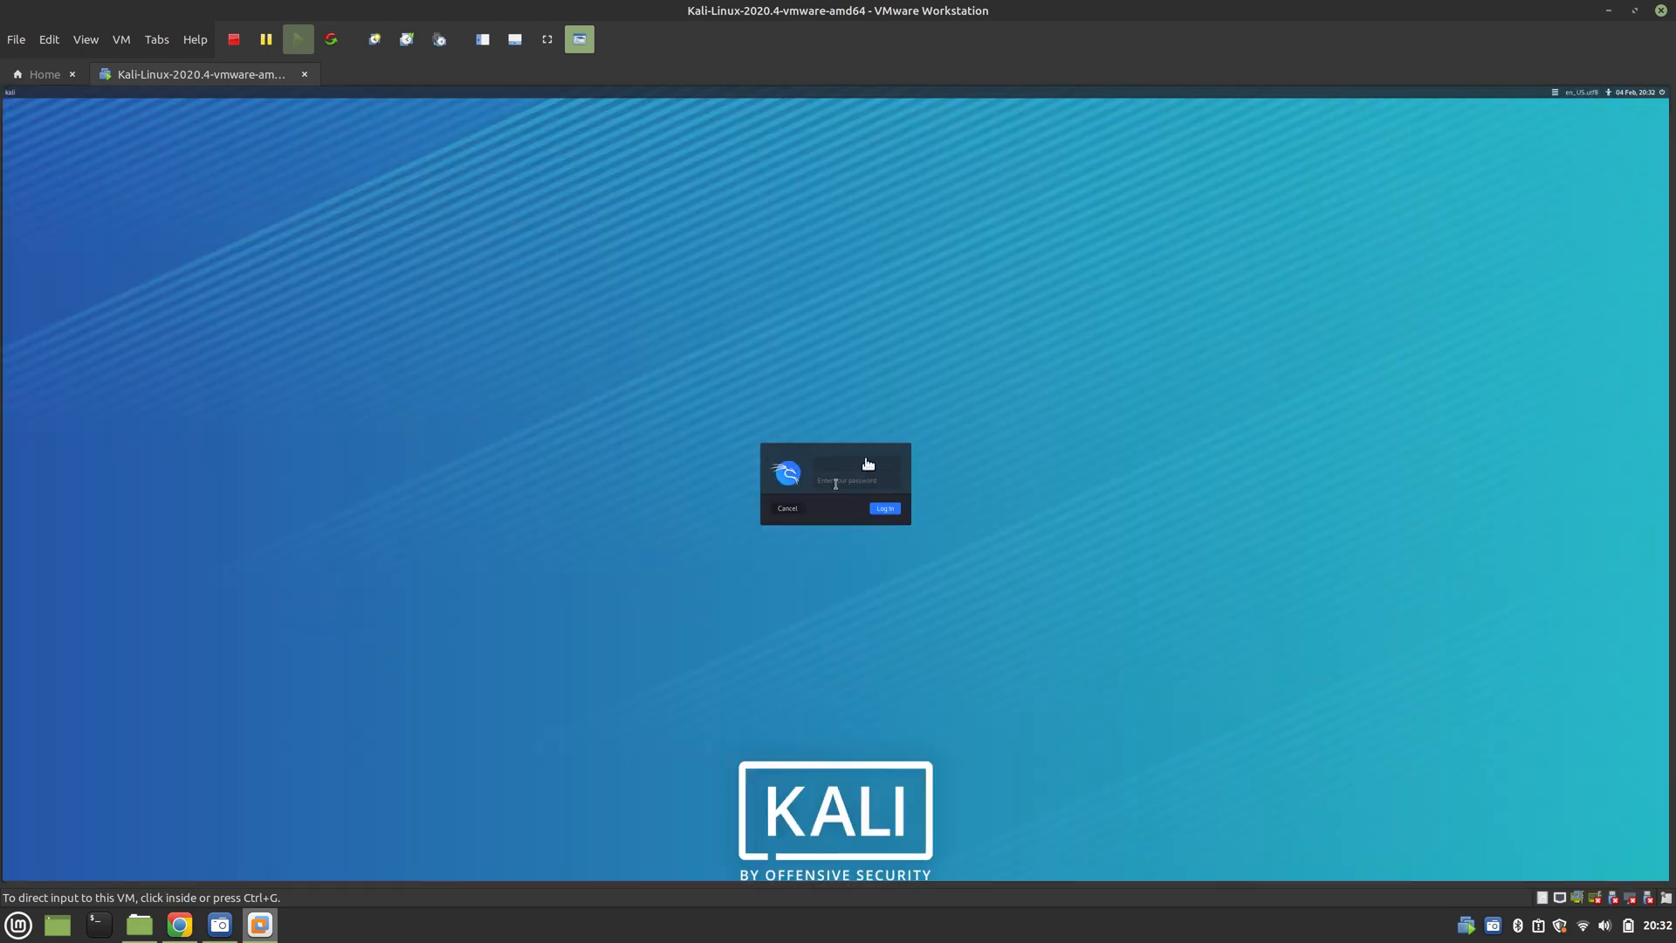
pyautogui.write('kali')
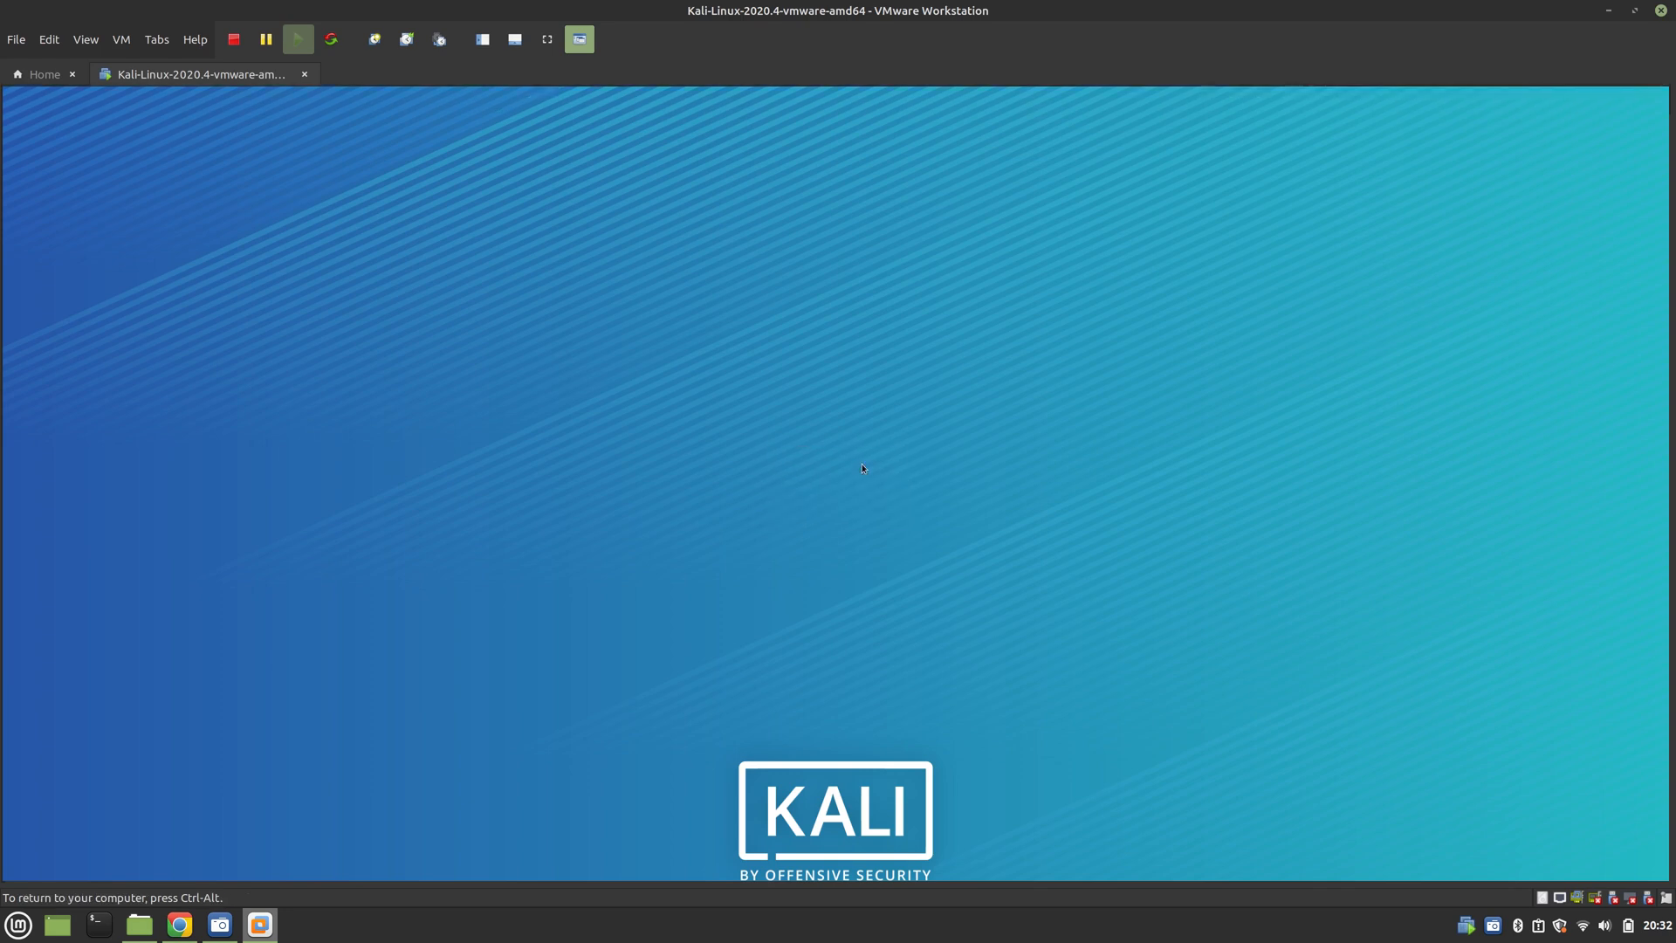
pyautogui.moveTo(280, 372)
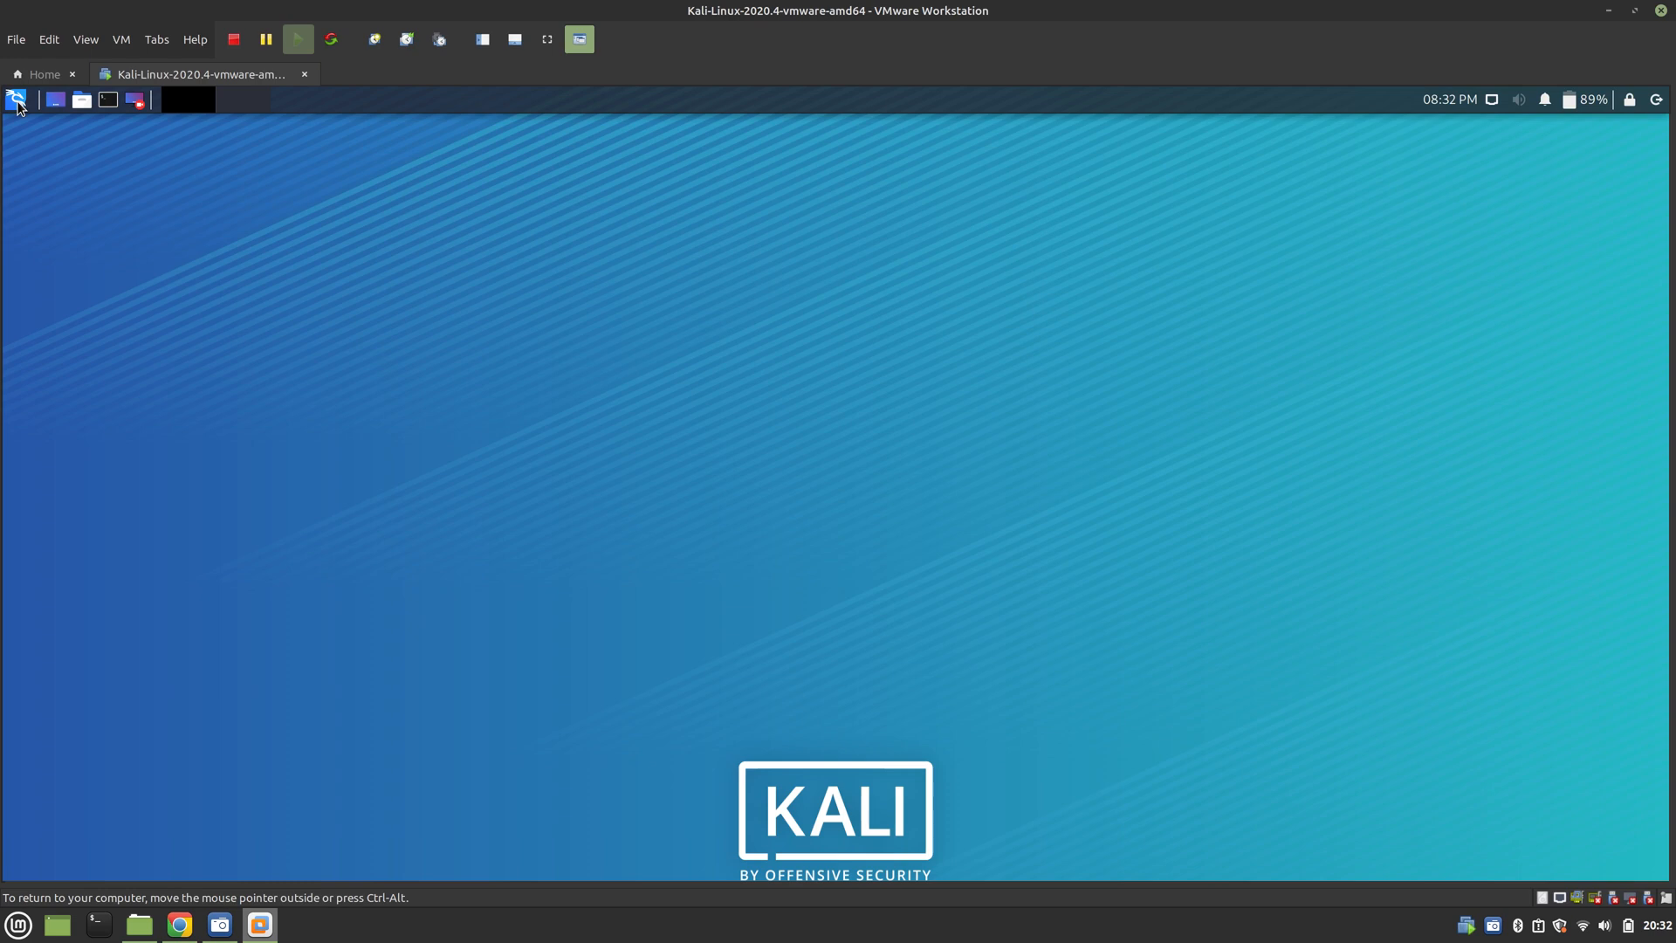
pyautogui.moveTo(19, 144)
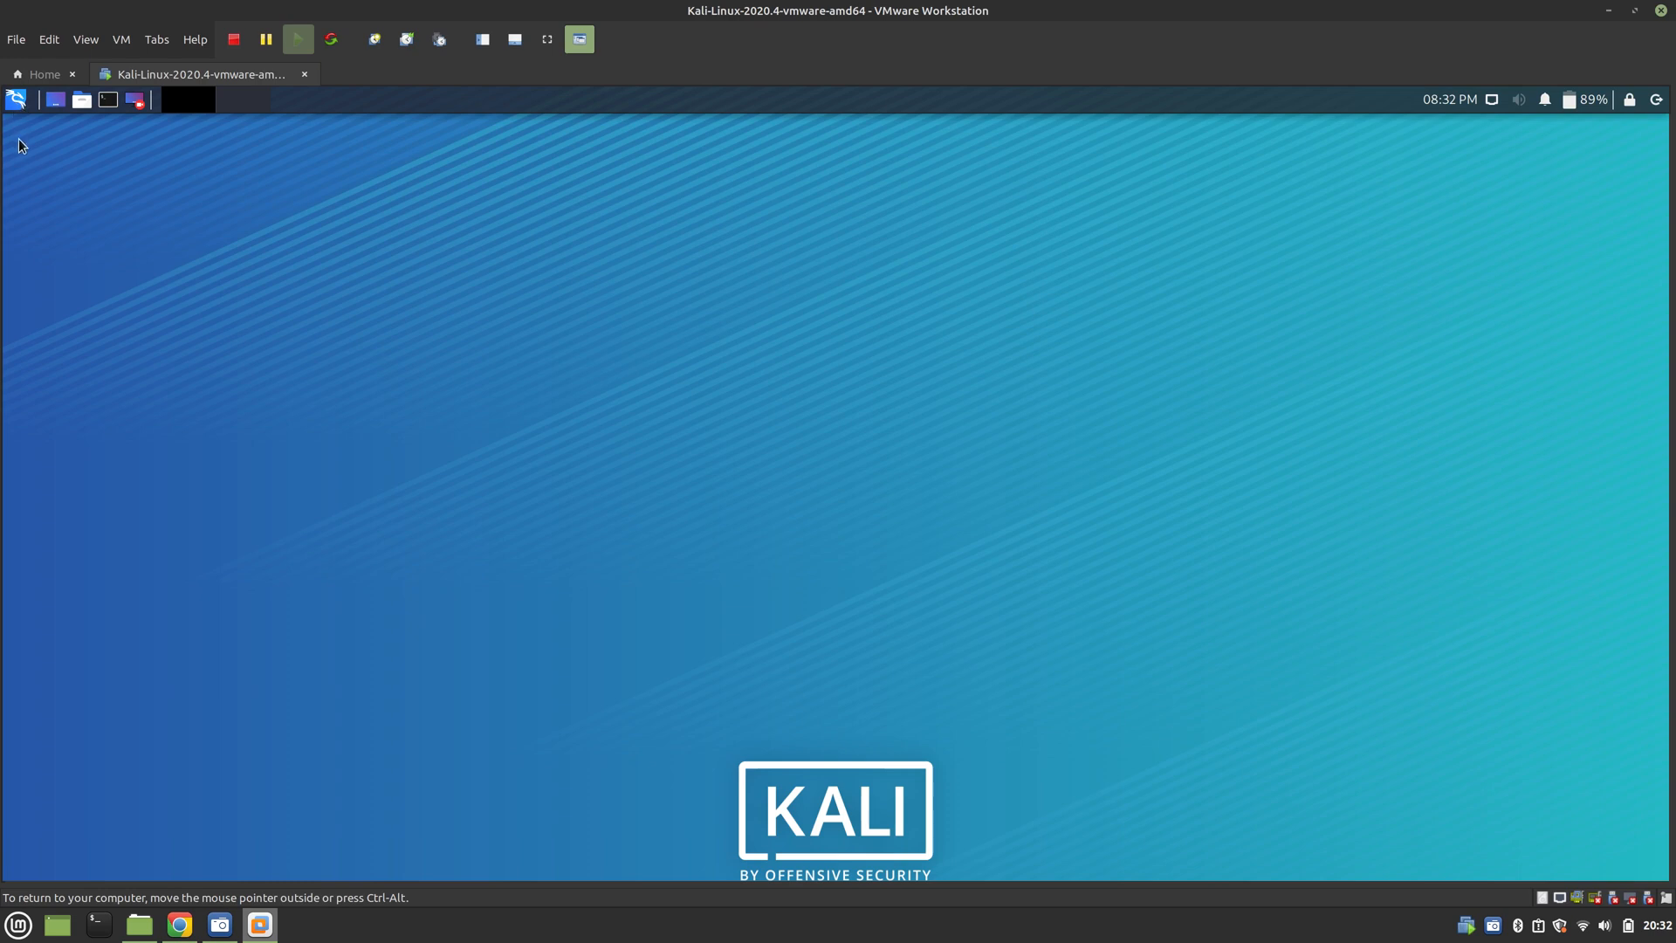
# Step: Launch HiDPI mode from the applications menu search 'hidp' and answer the keep-scaling prompt
pyautogui.click(15, 100)
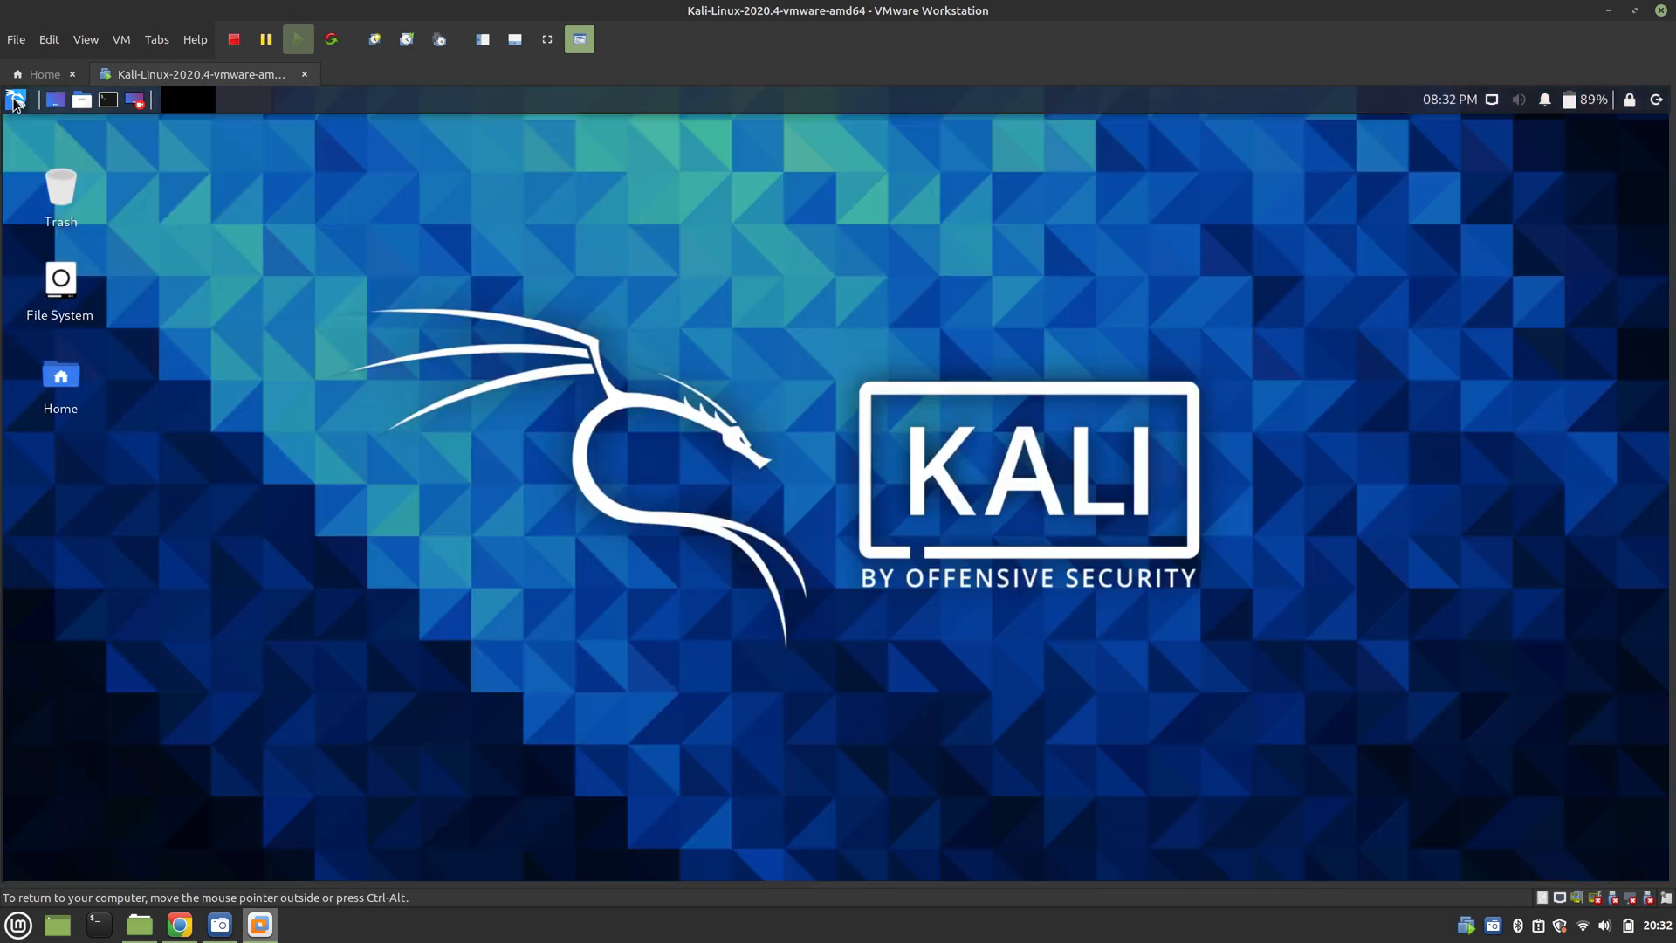
pyautogui.click(15, 100)
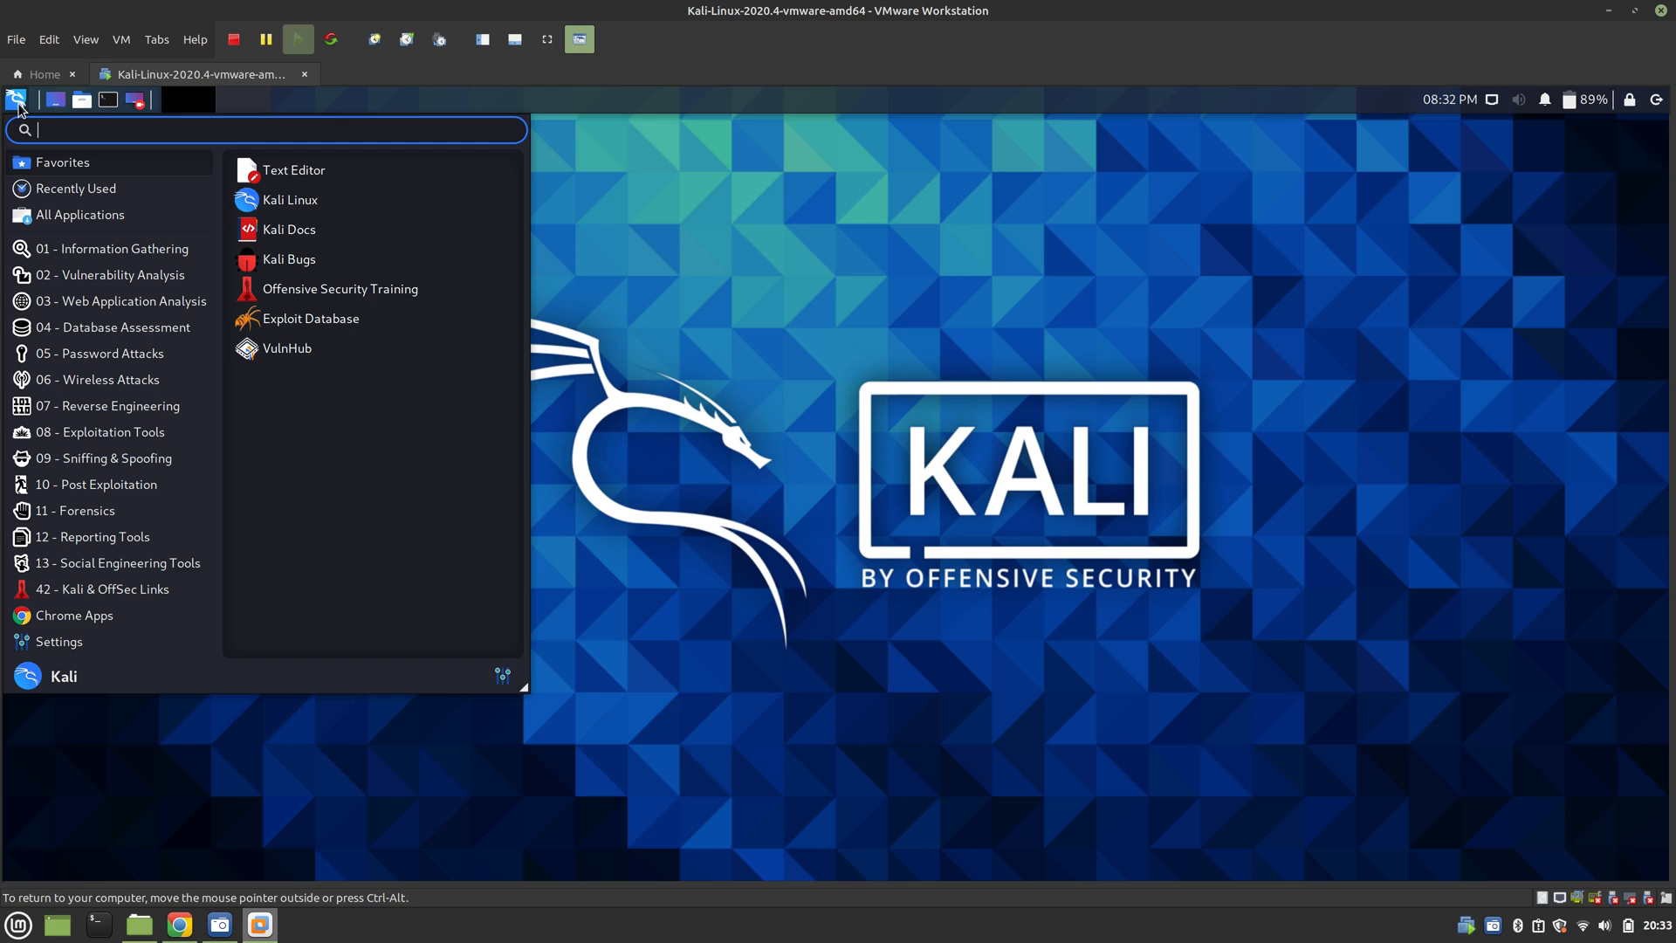
pyautogui.write('hidp')
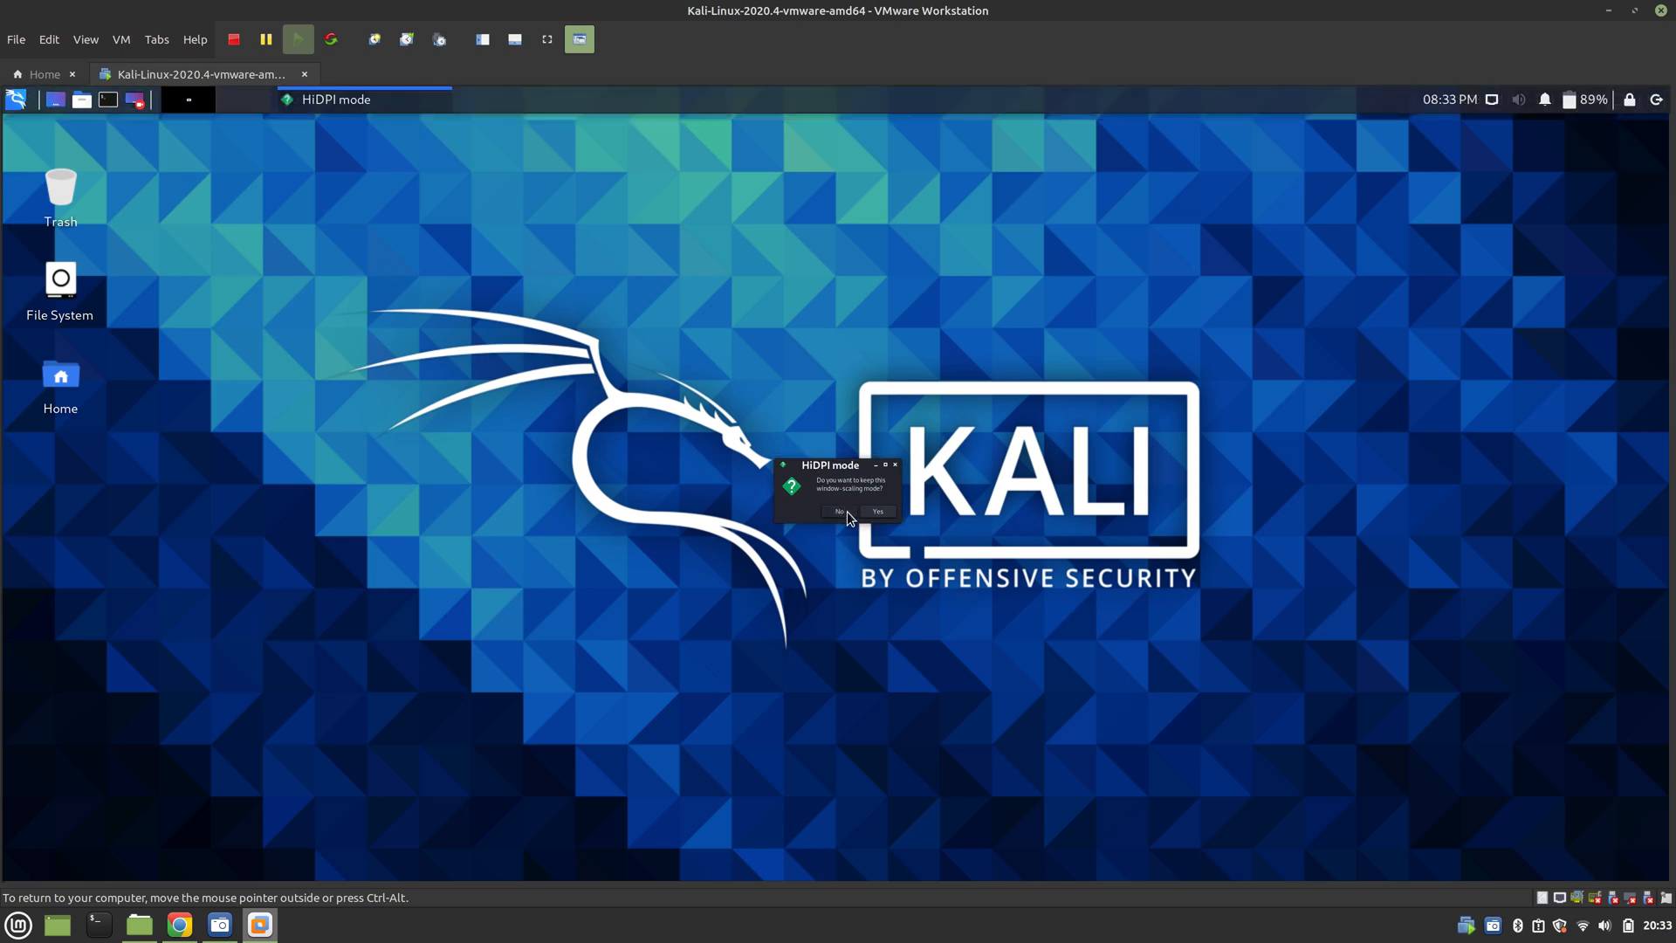
pyautogui.click(839, 511)
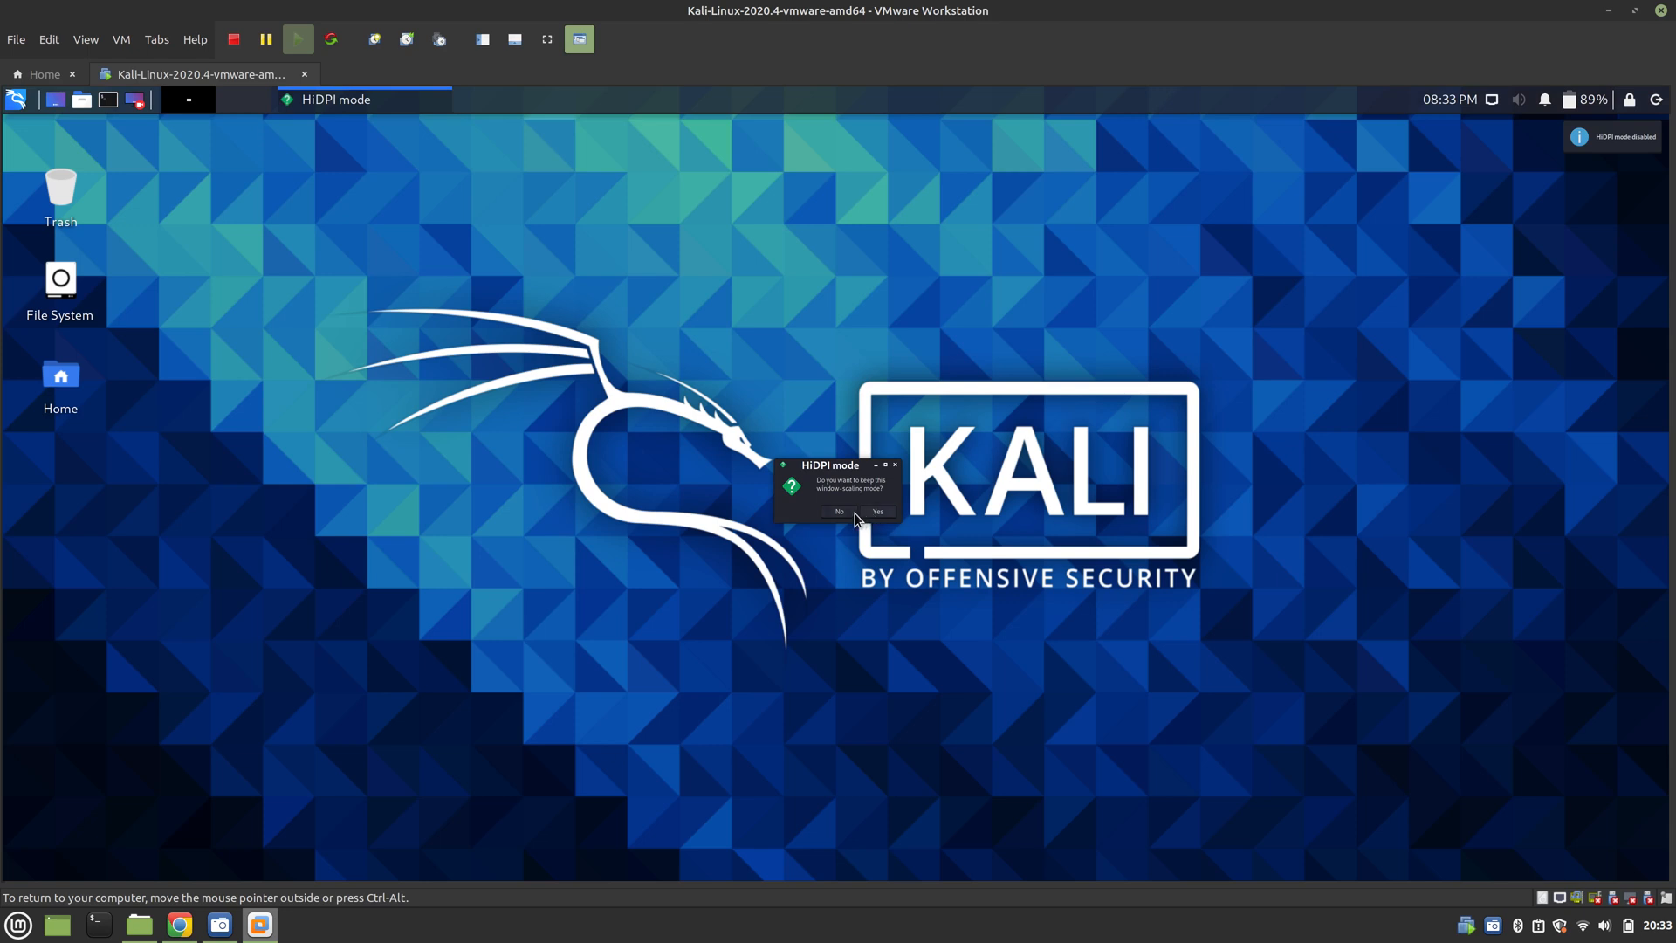
pyautogui.click(839, 511)
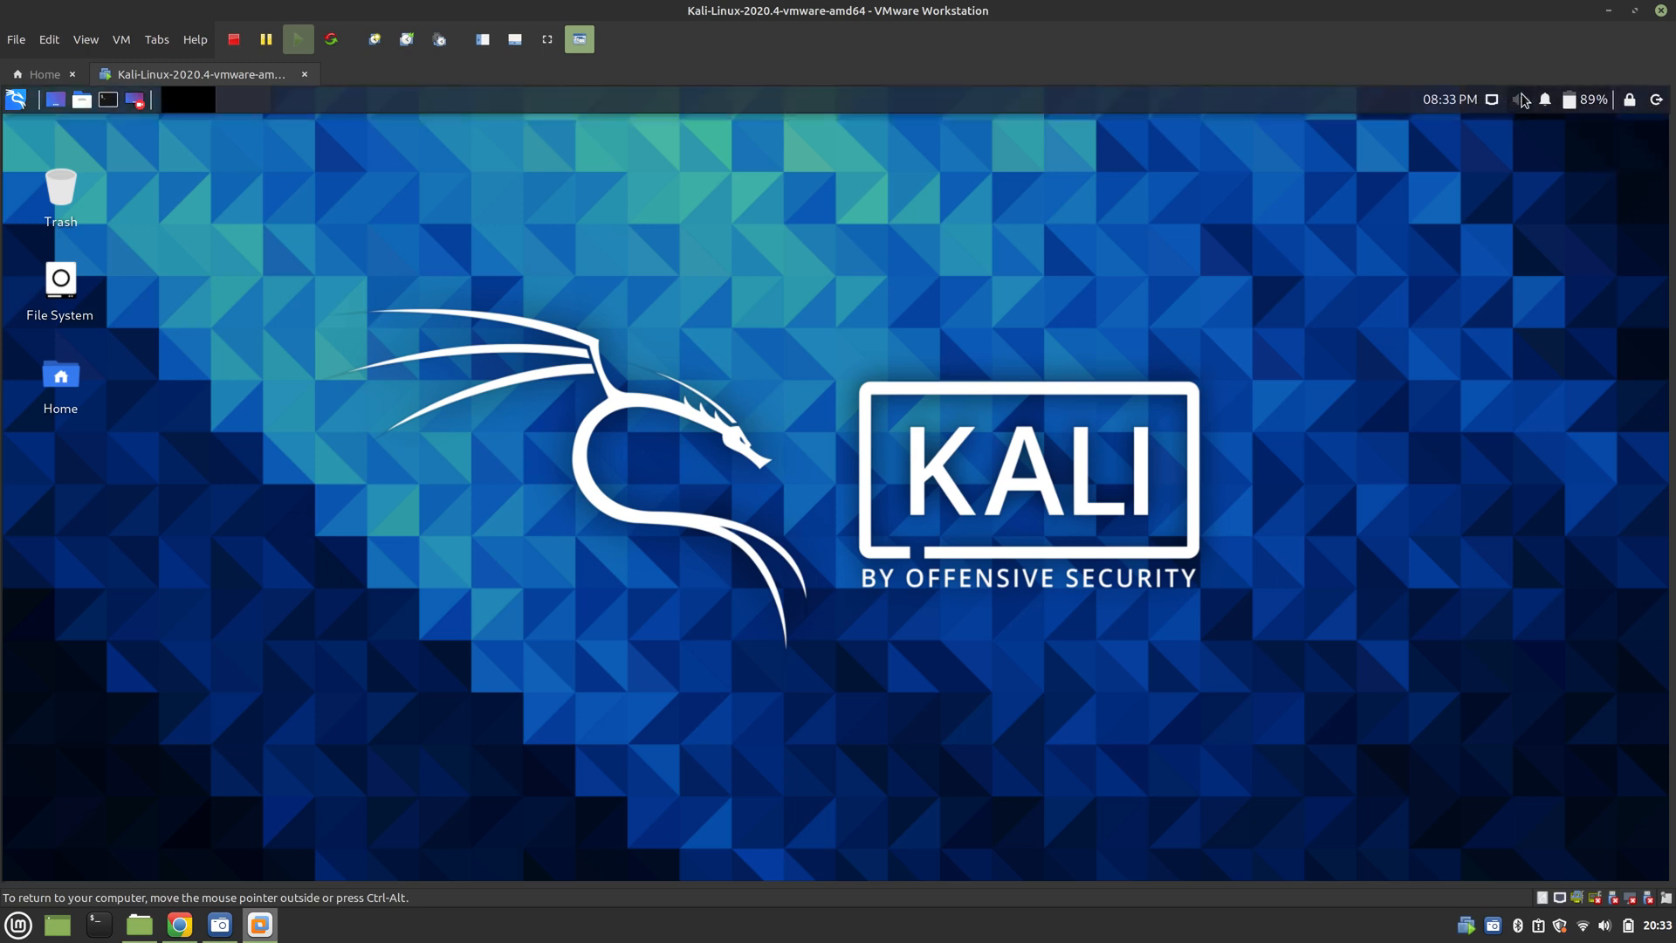
# Step: Open the Kali panel's network menu showing Wired connection 1
pyautogui.click(1521, 99)
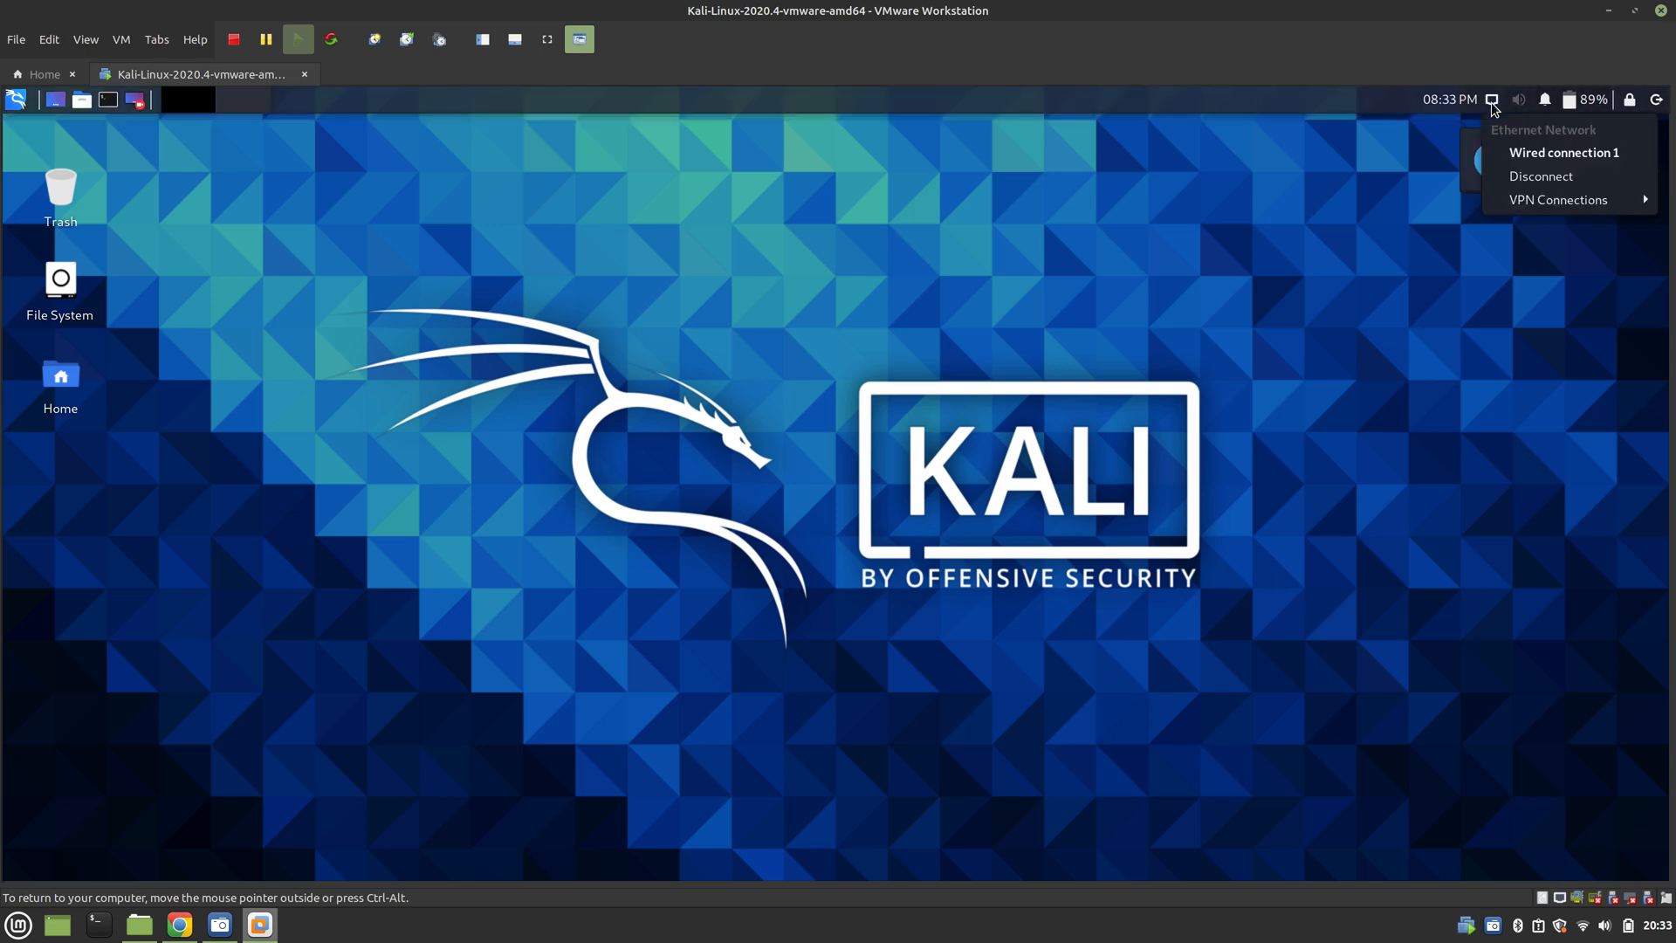
pyautogui.moveTo(1371, 206)
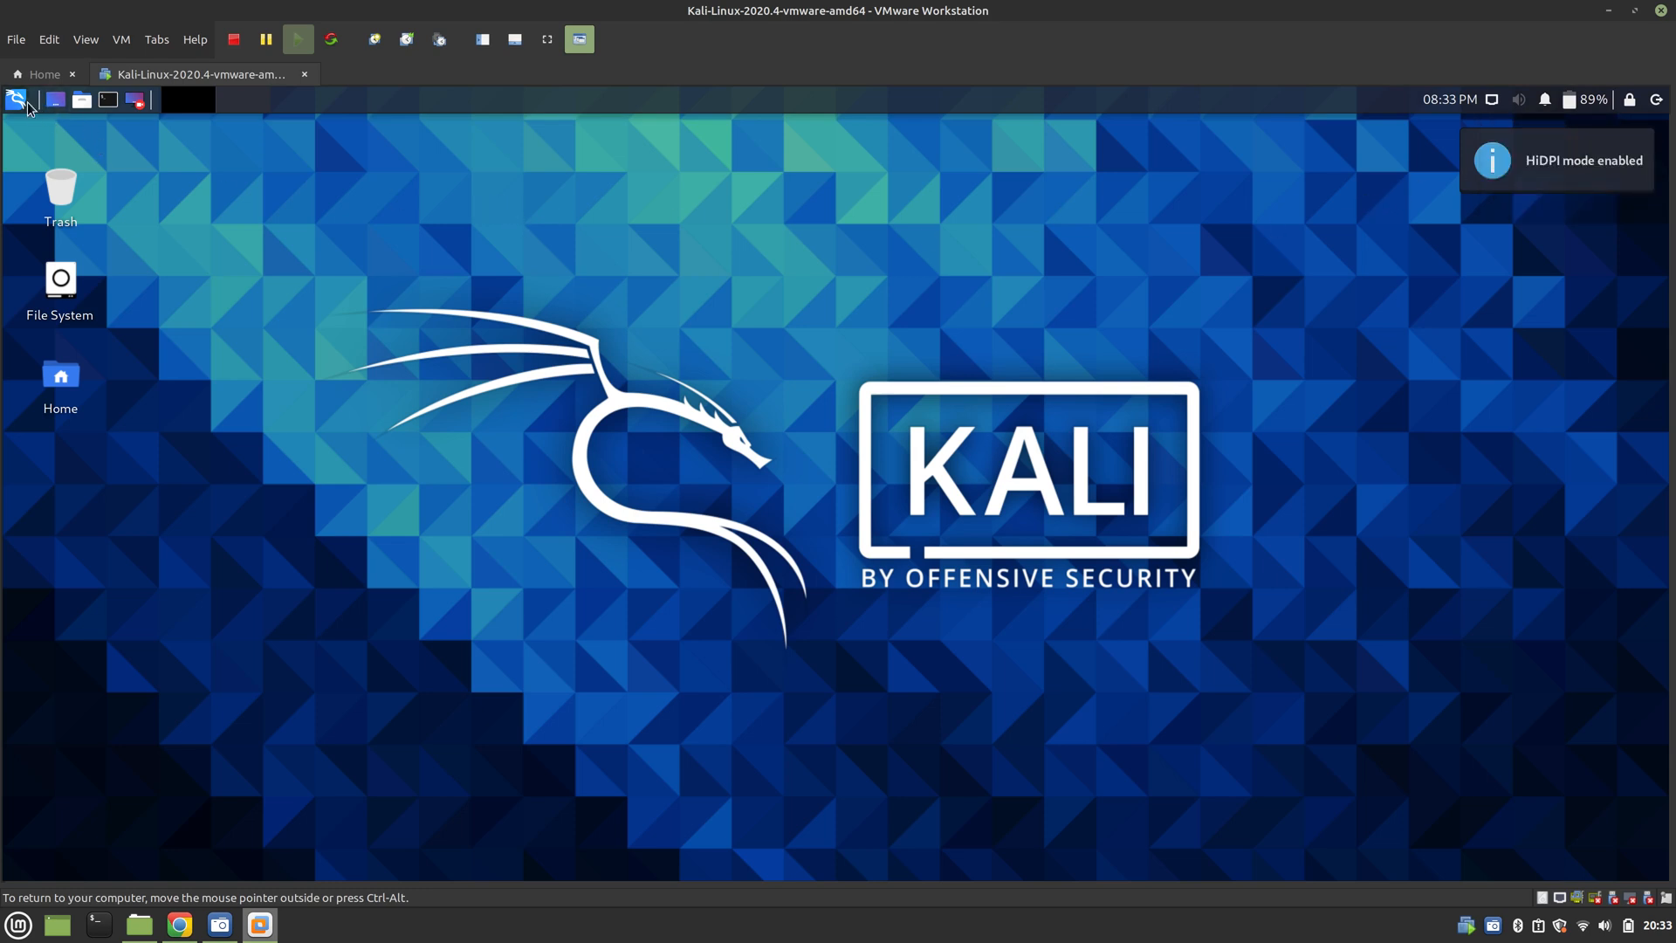
pyautogui.moveTo(309, 691)
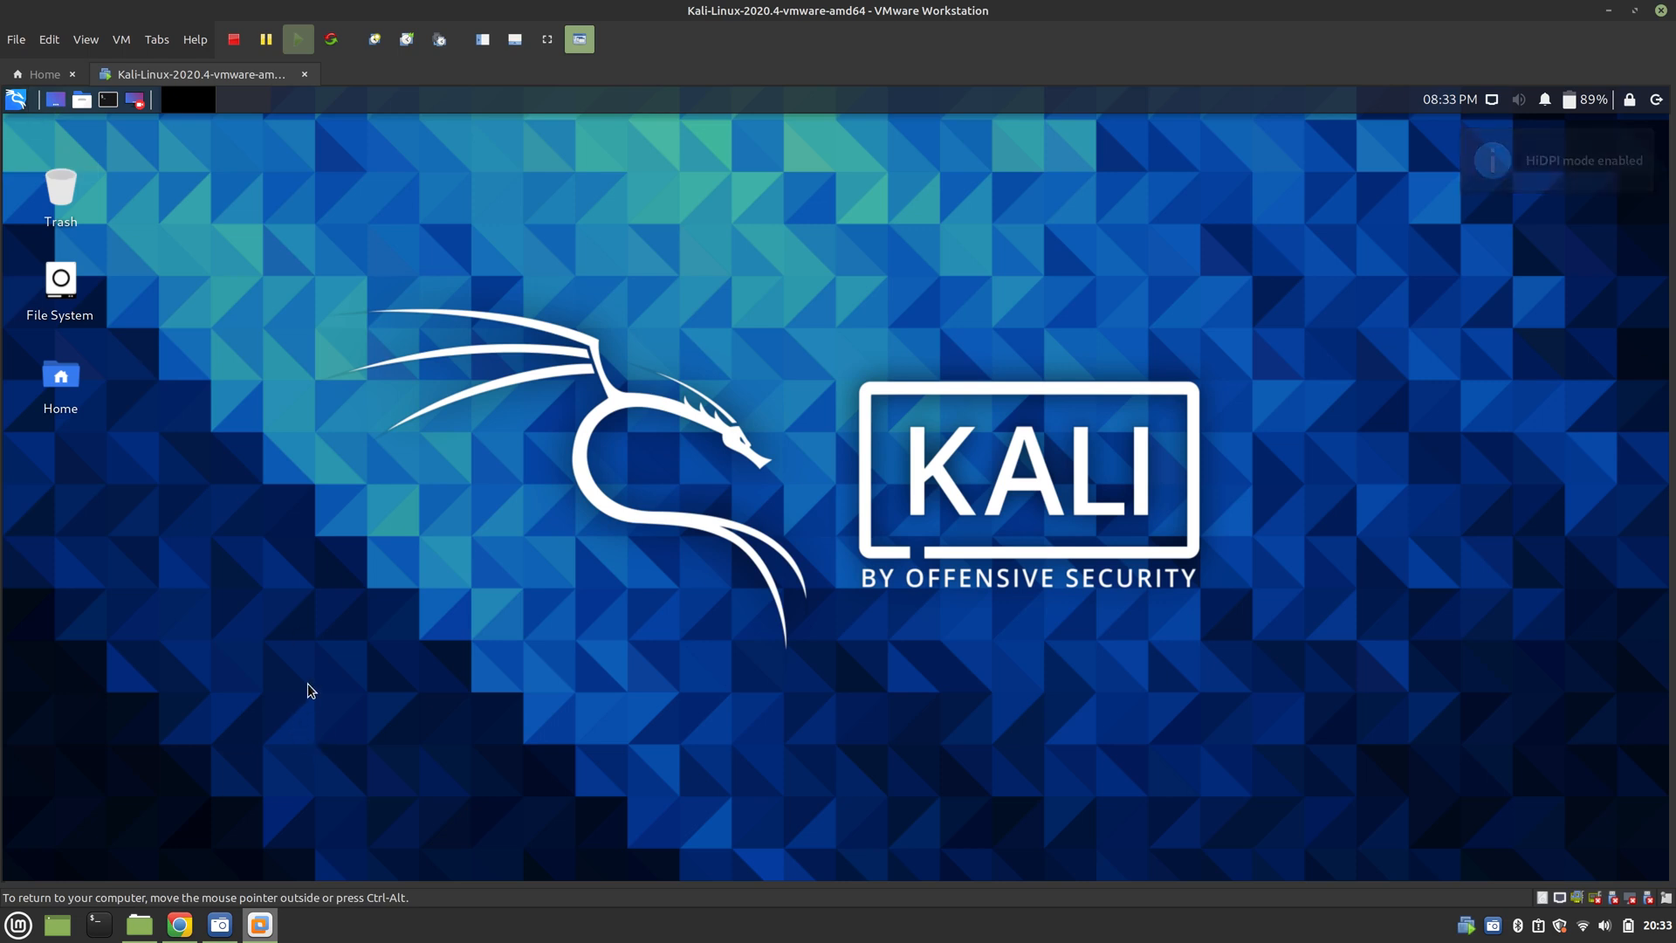